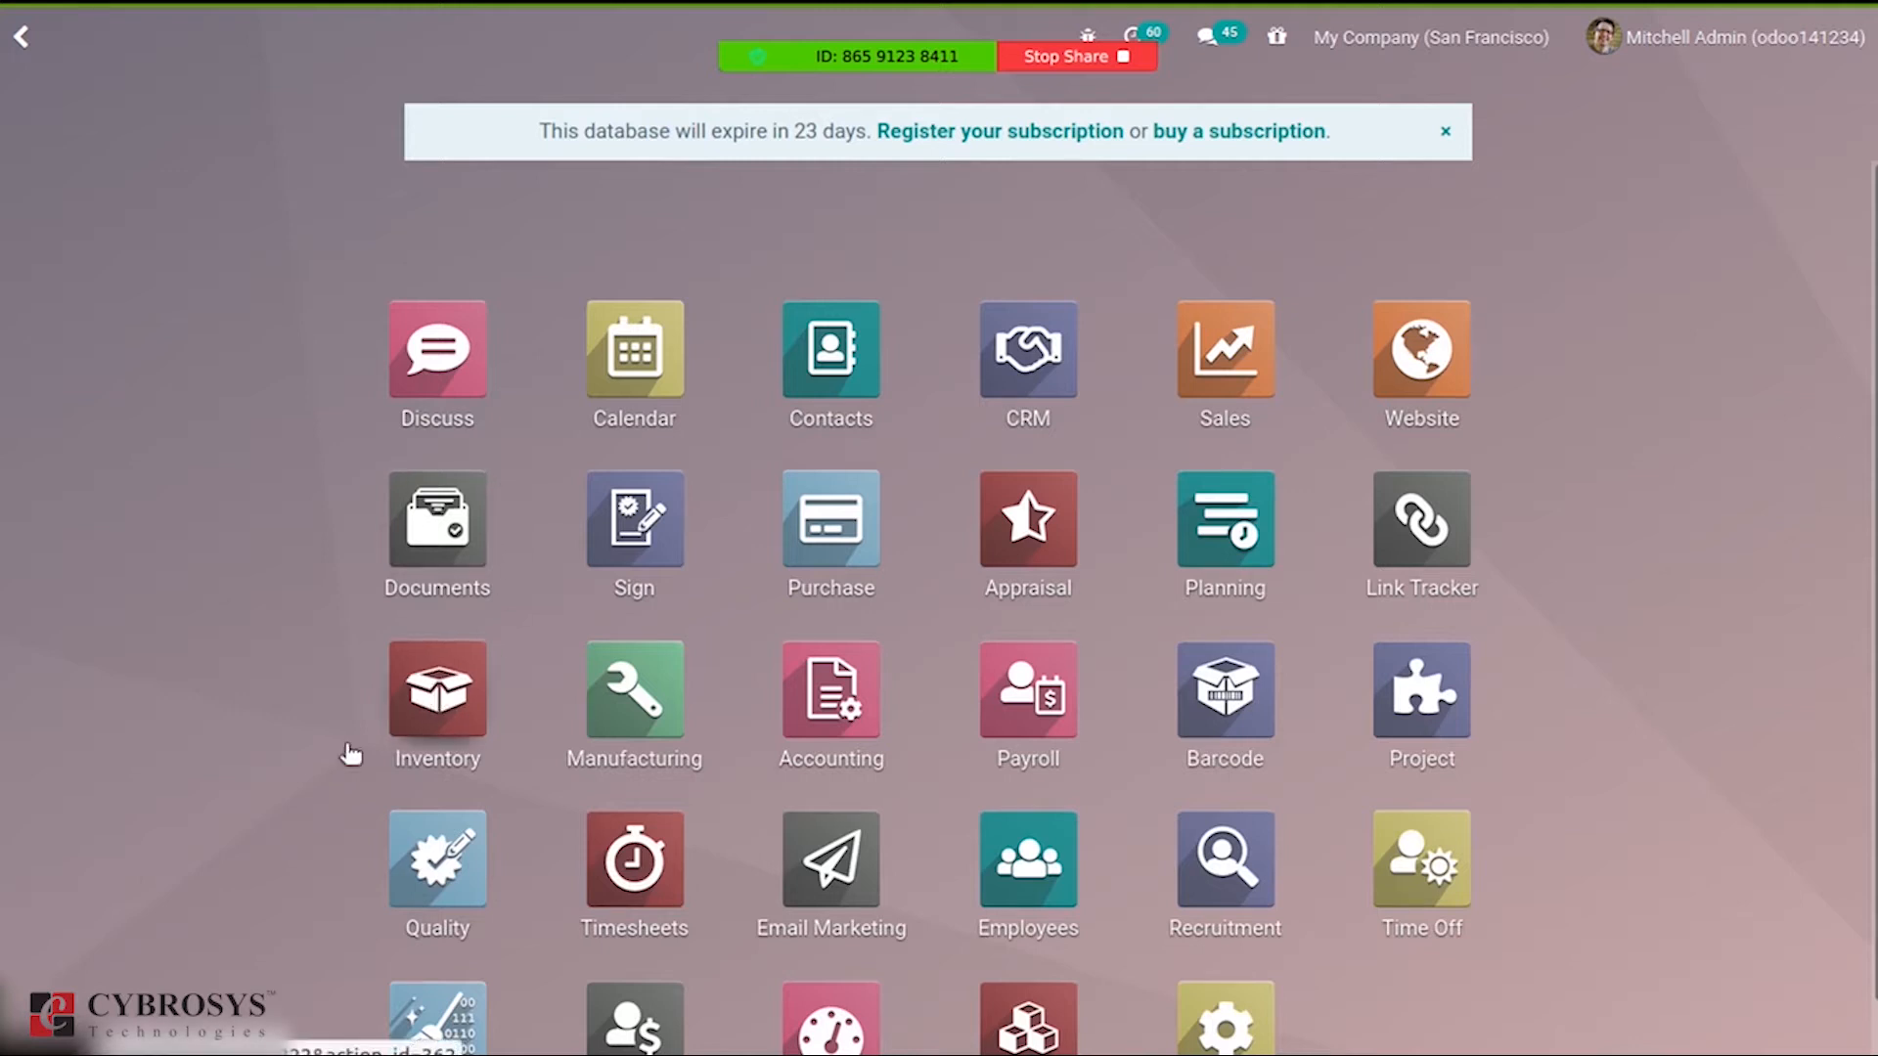
Open the Inventory app and go to its settings page.
left_click(436, 706)
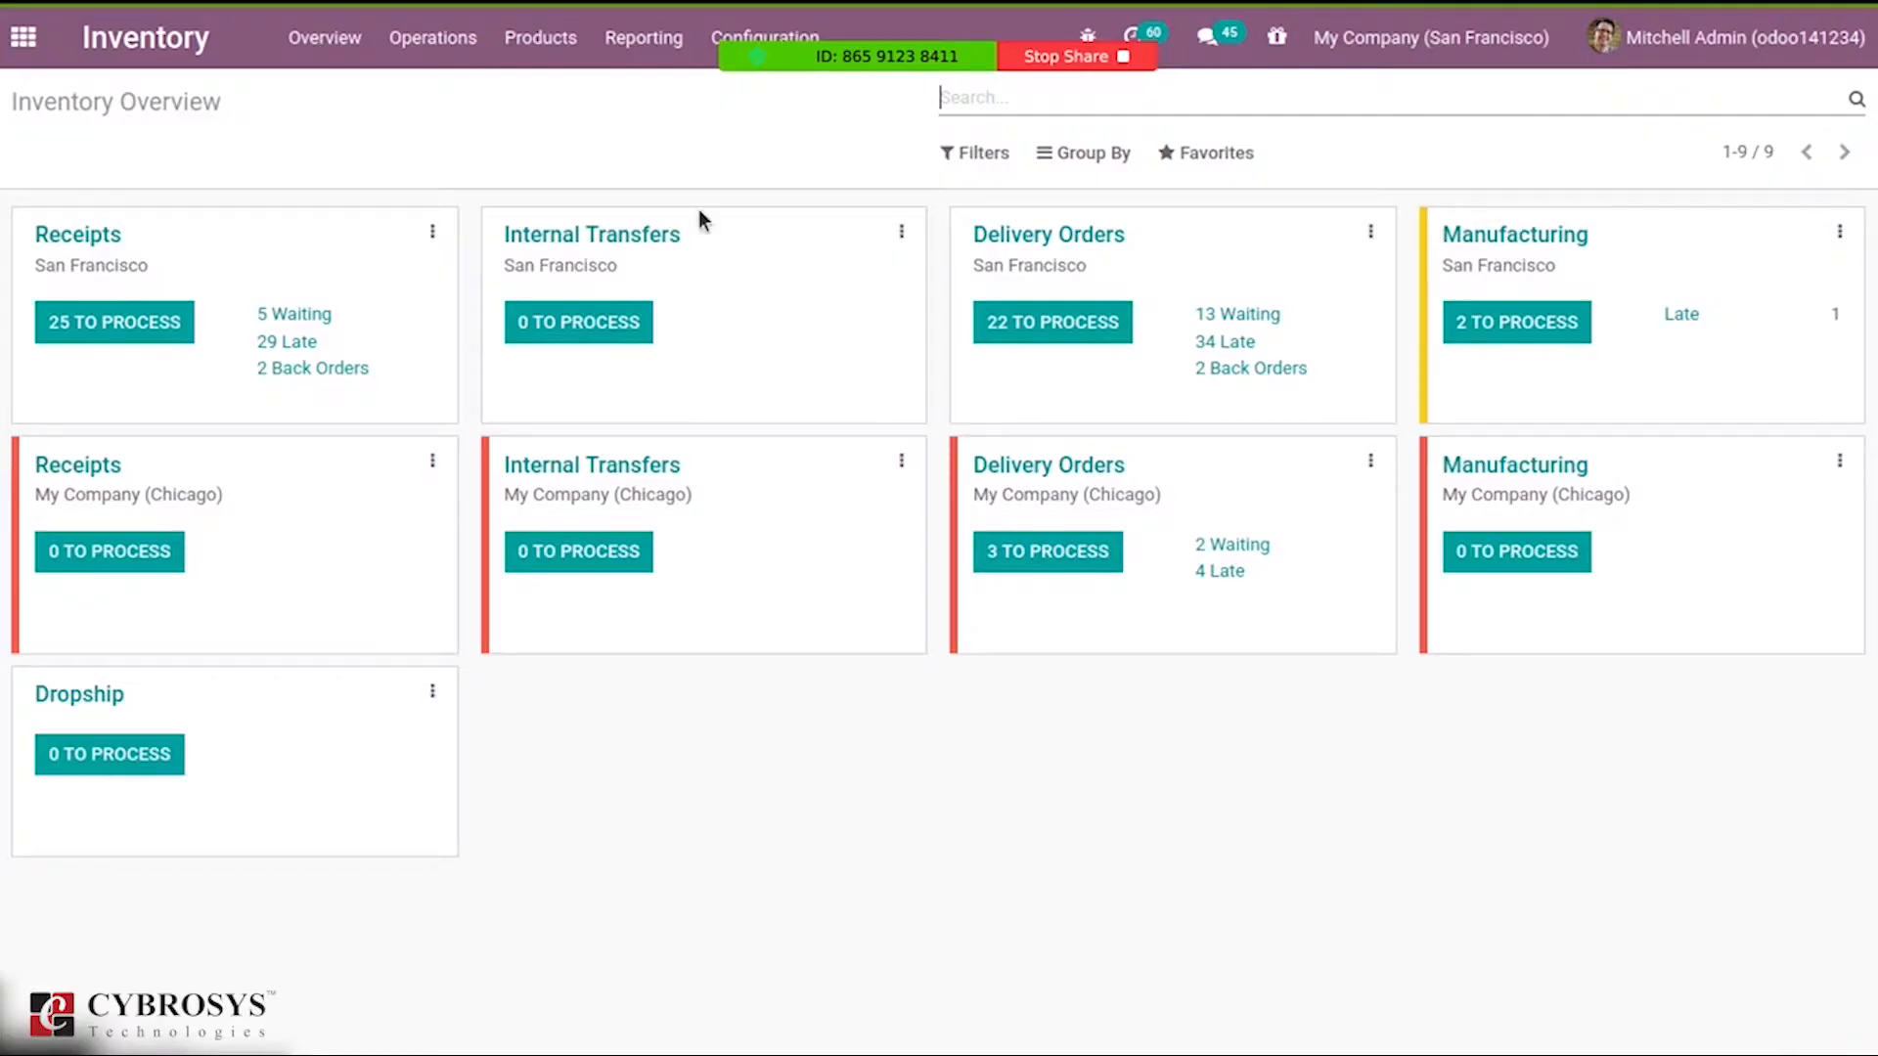
mouse_move(719, 68)
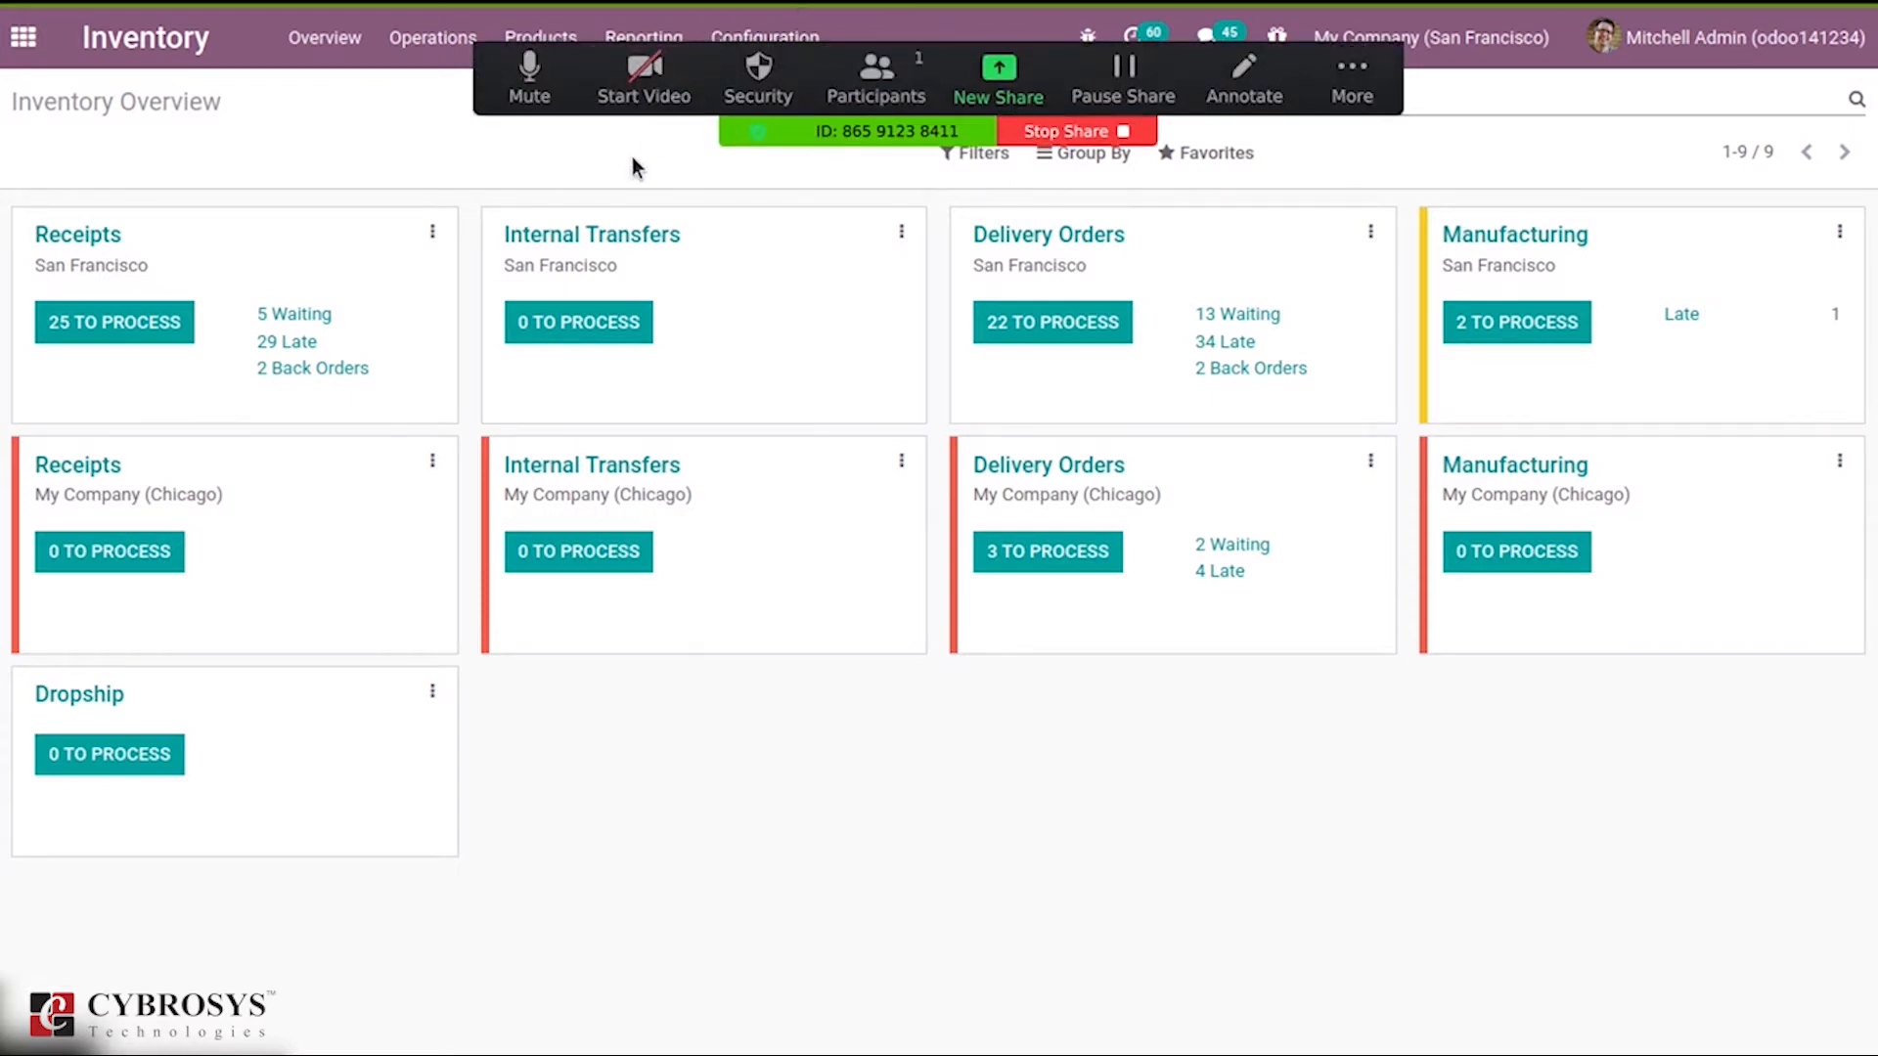
left_click(764, 37)
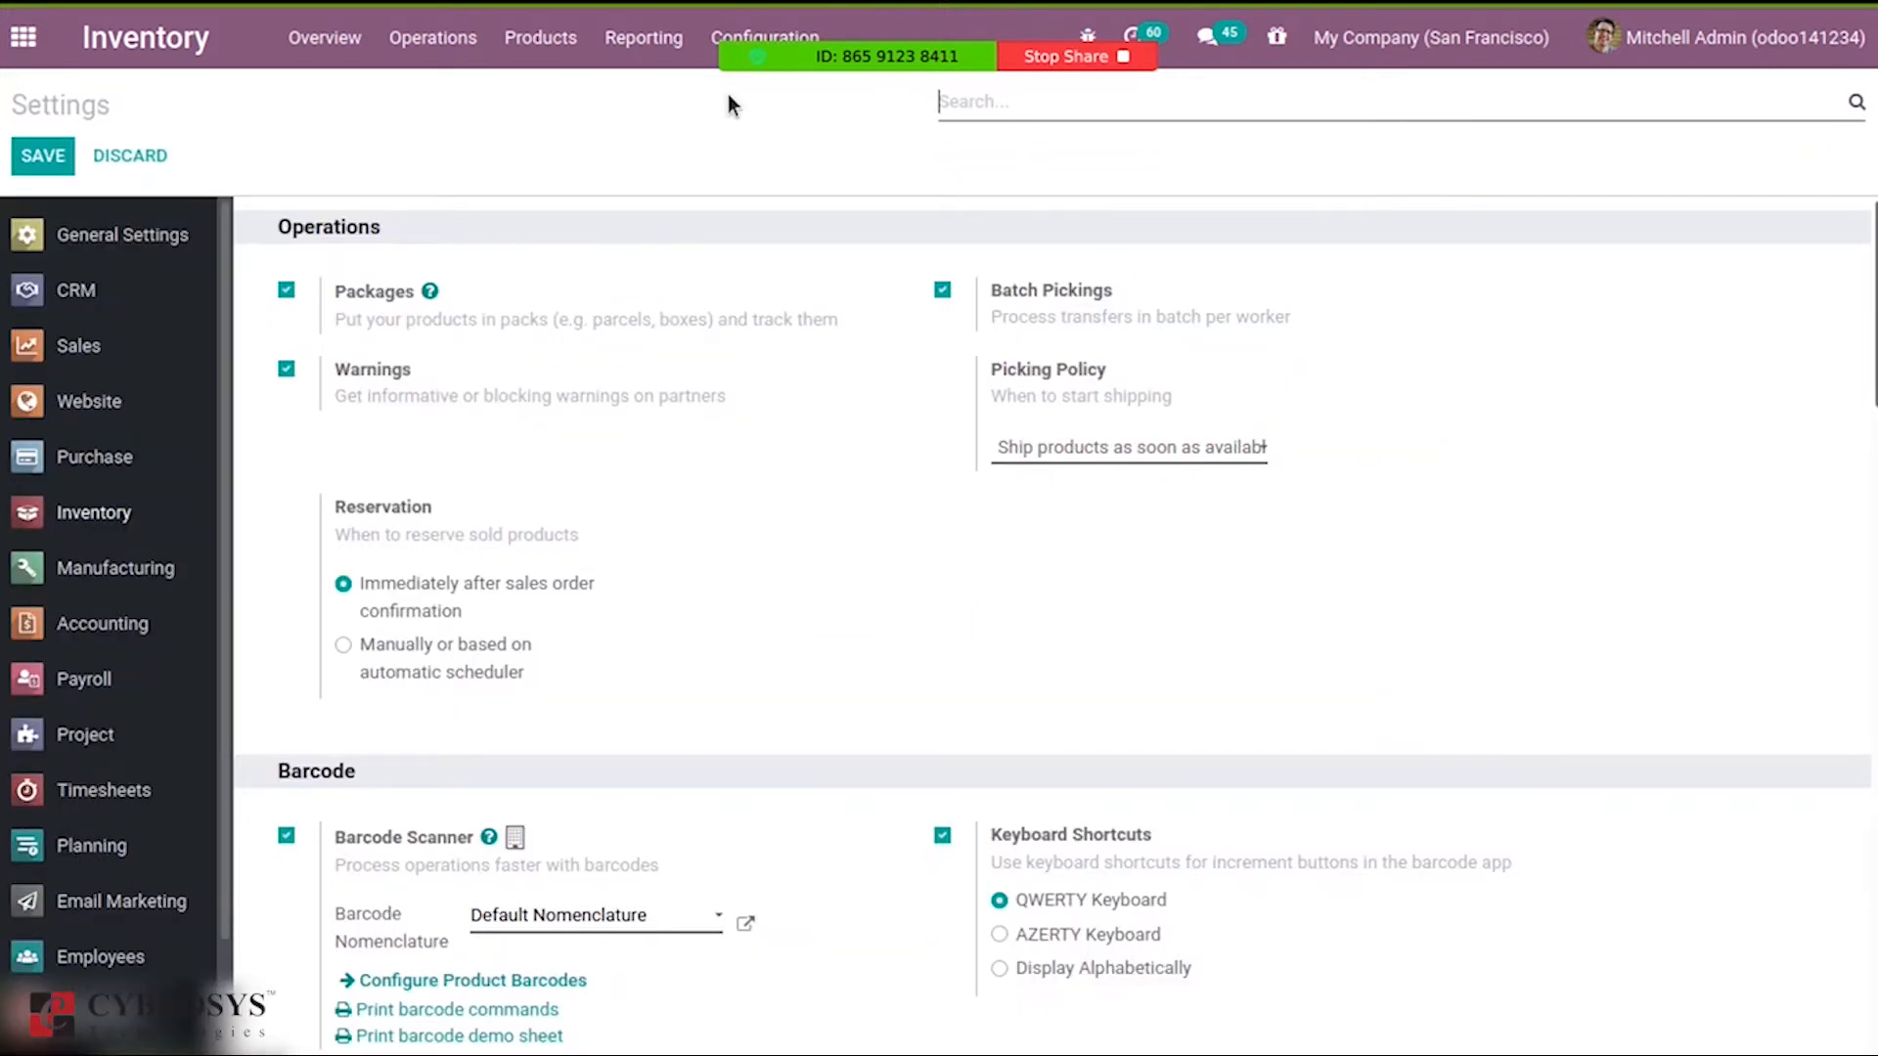
Filter settings for 'exp' to confirm Expiration Dates is enabled, then open the Products list.
type("lot")
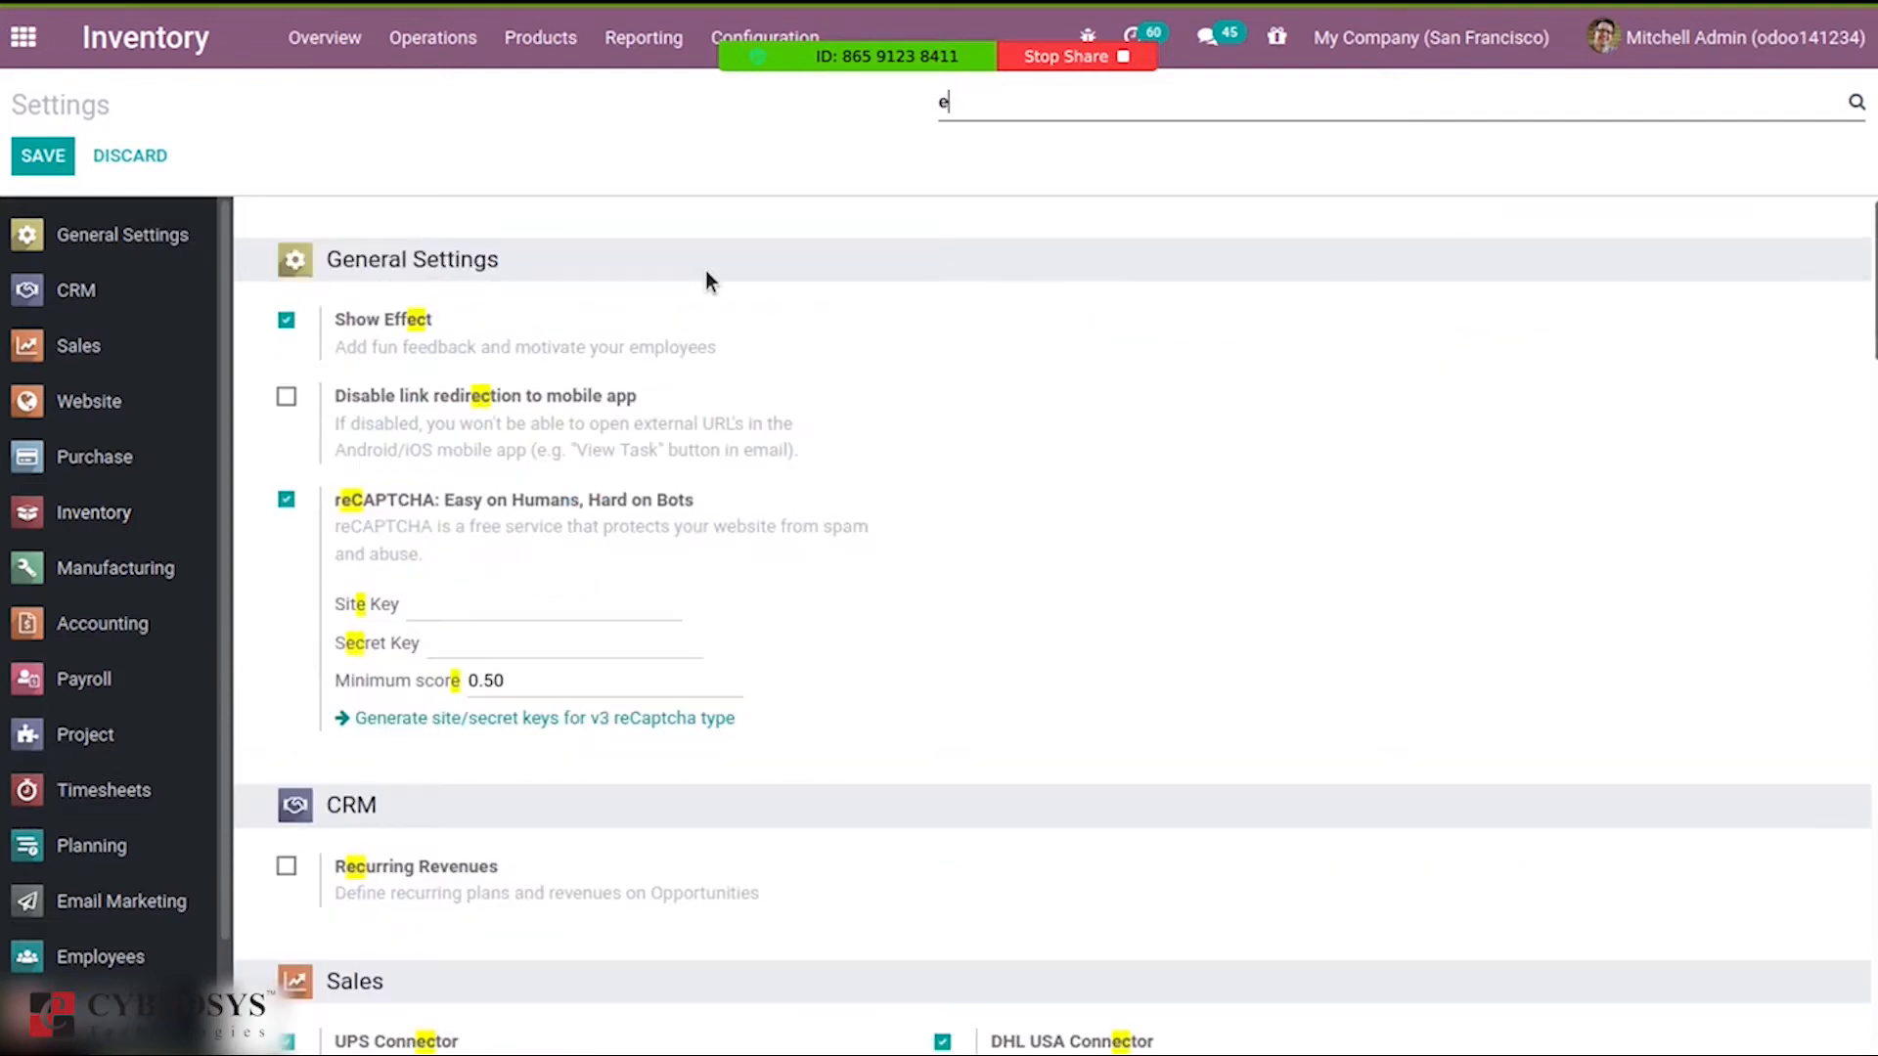
type("xp")
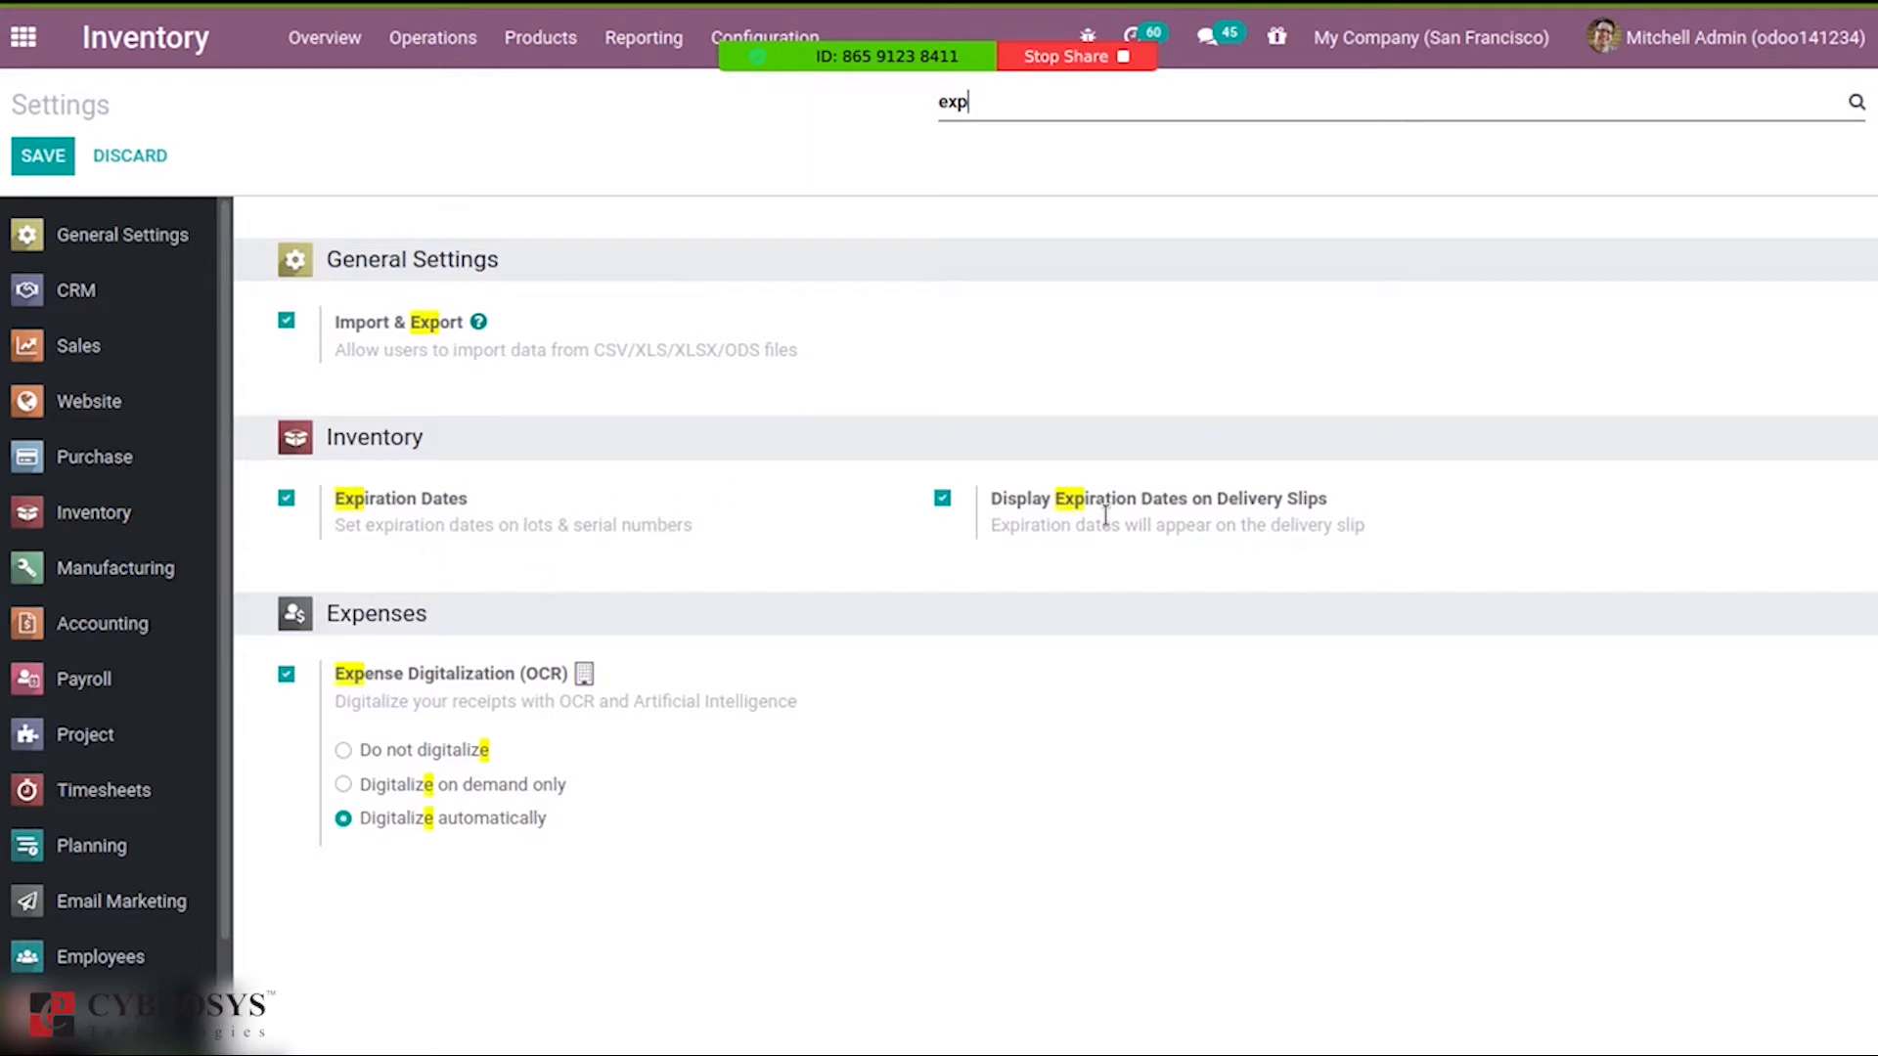
mouse_move(1024, 515)
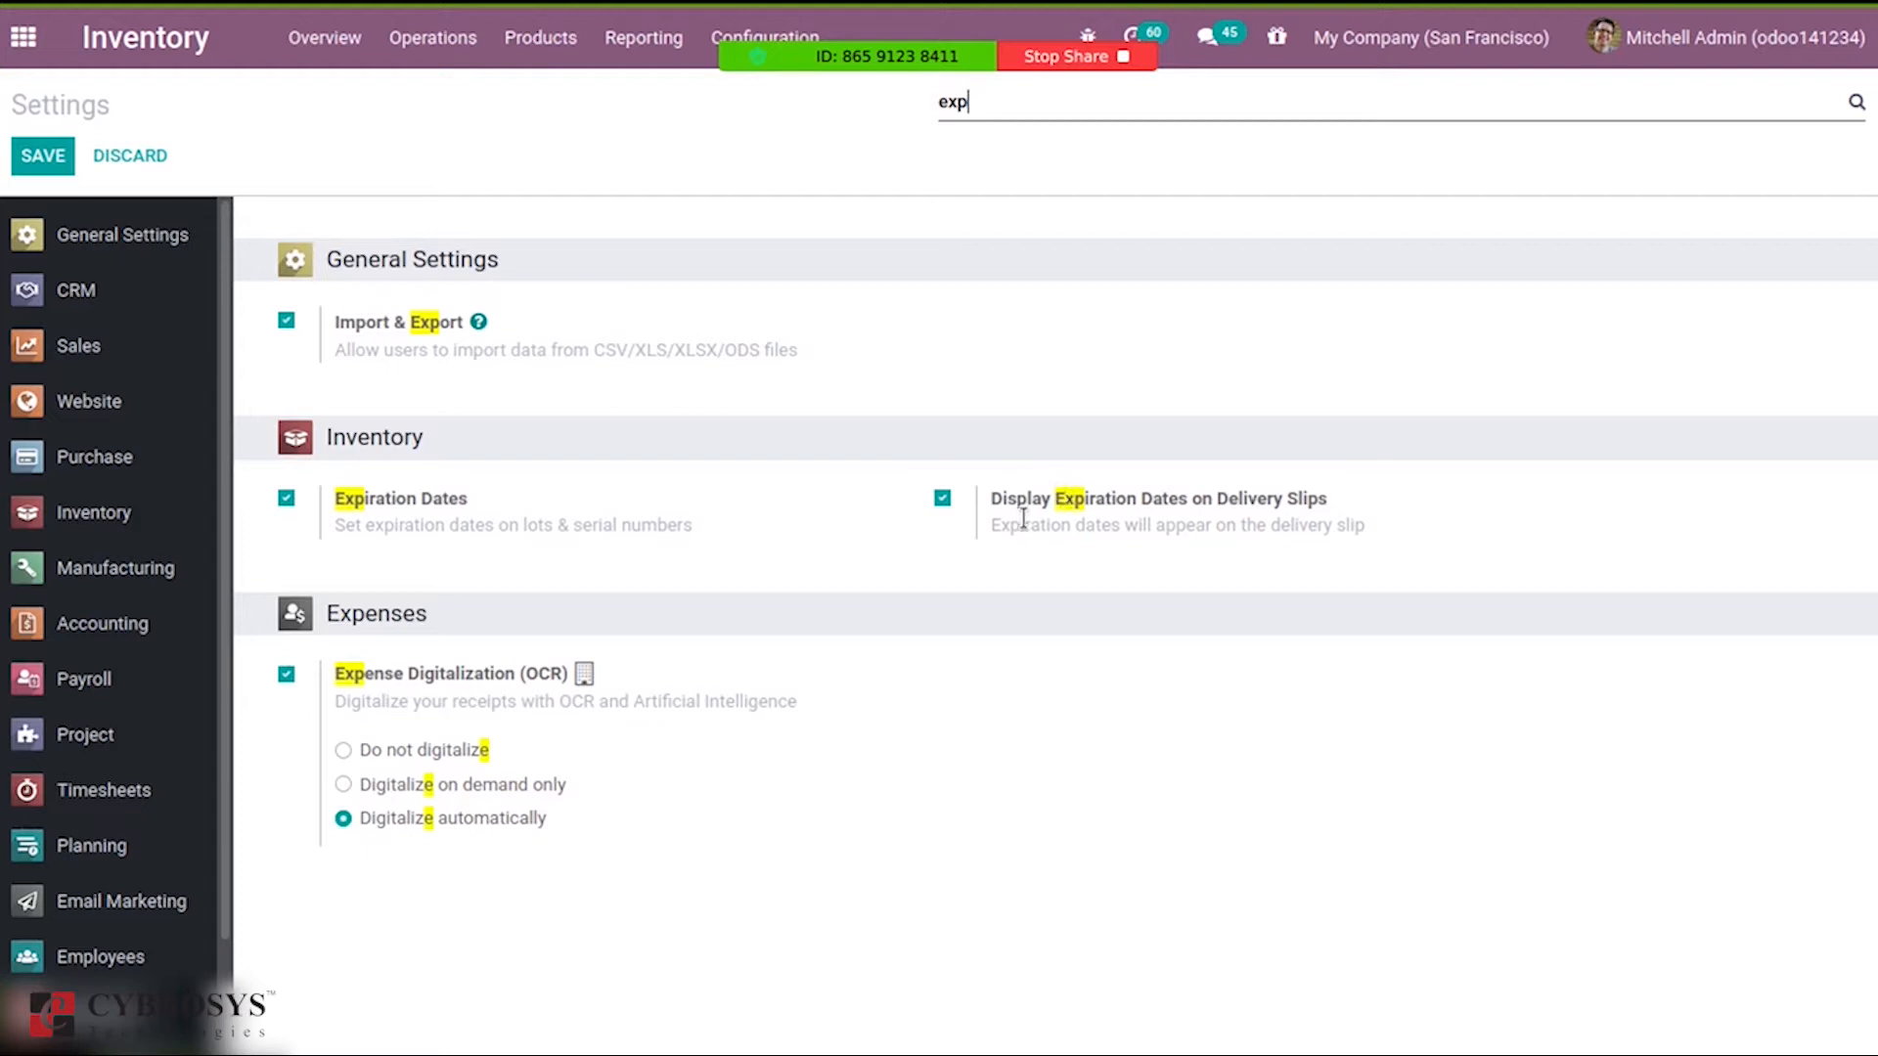
mouse_move(970, 371)
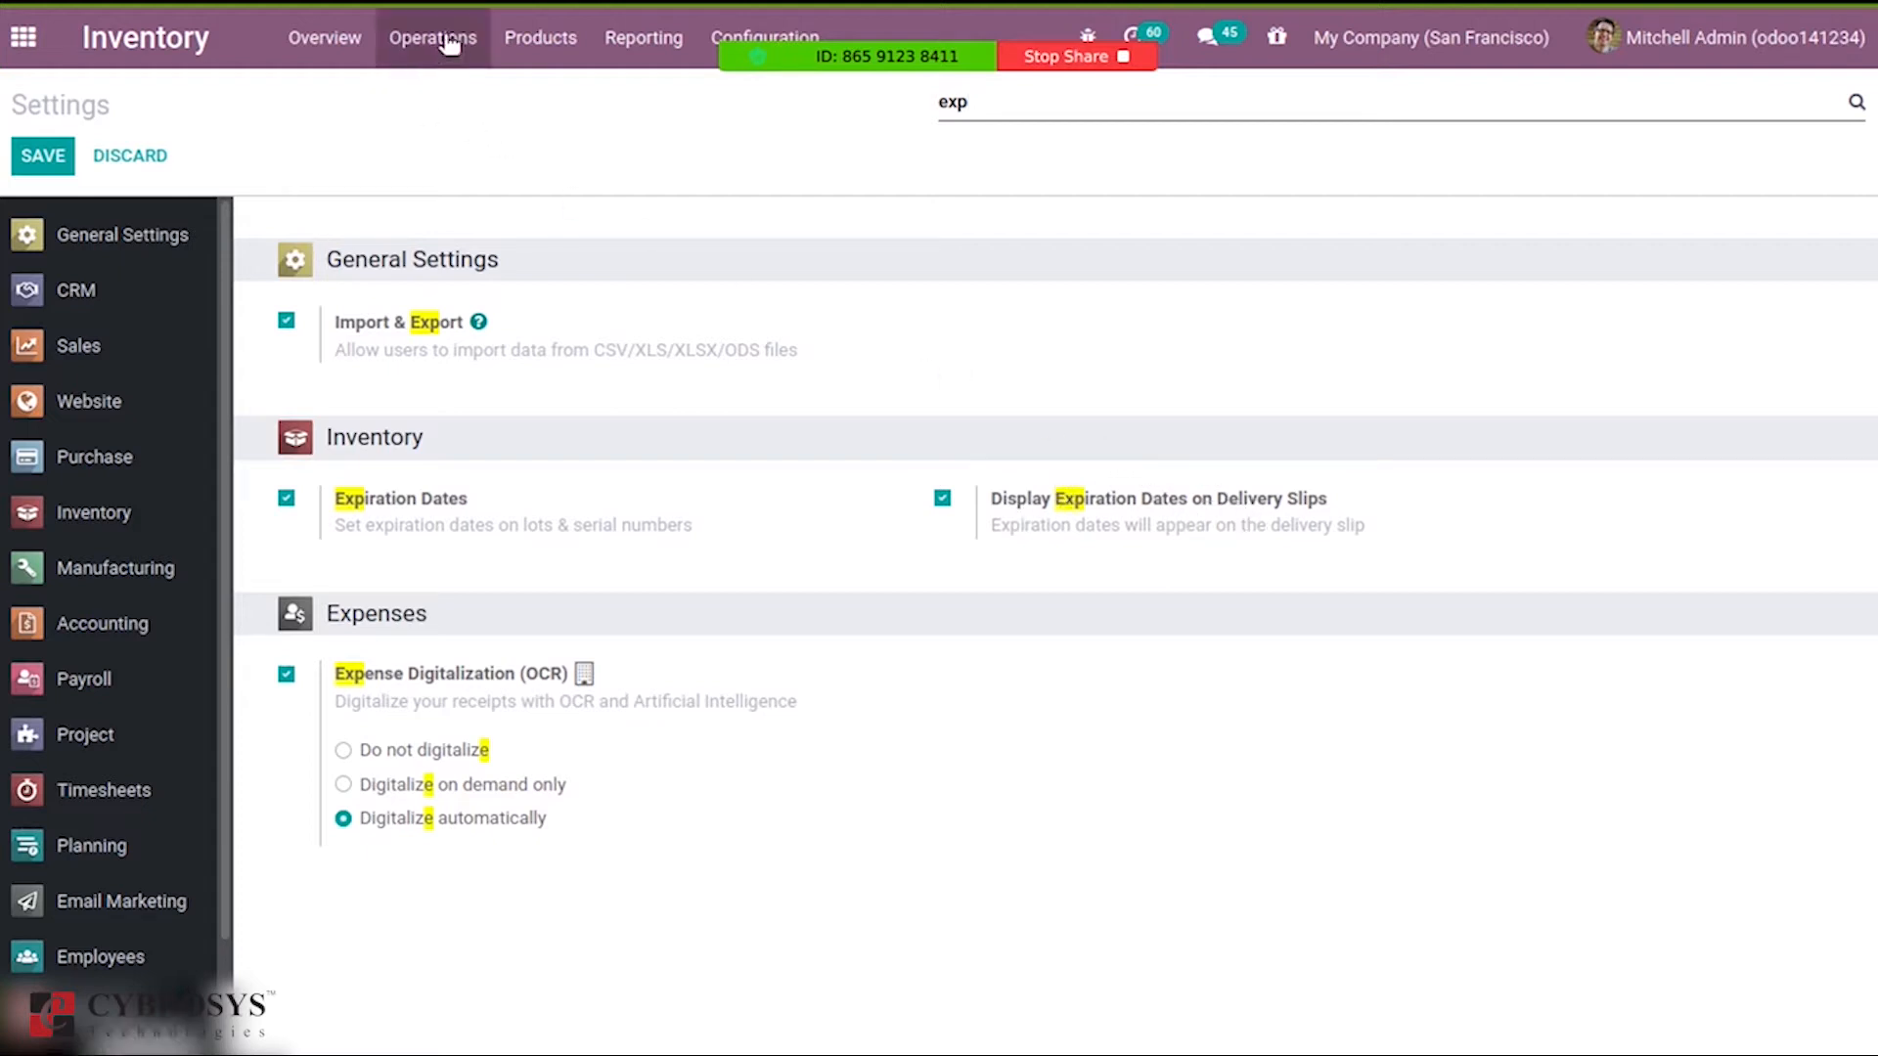
left_click(540, 37)
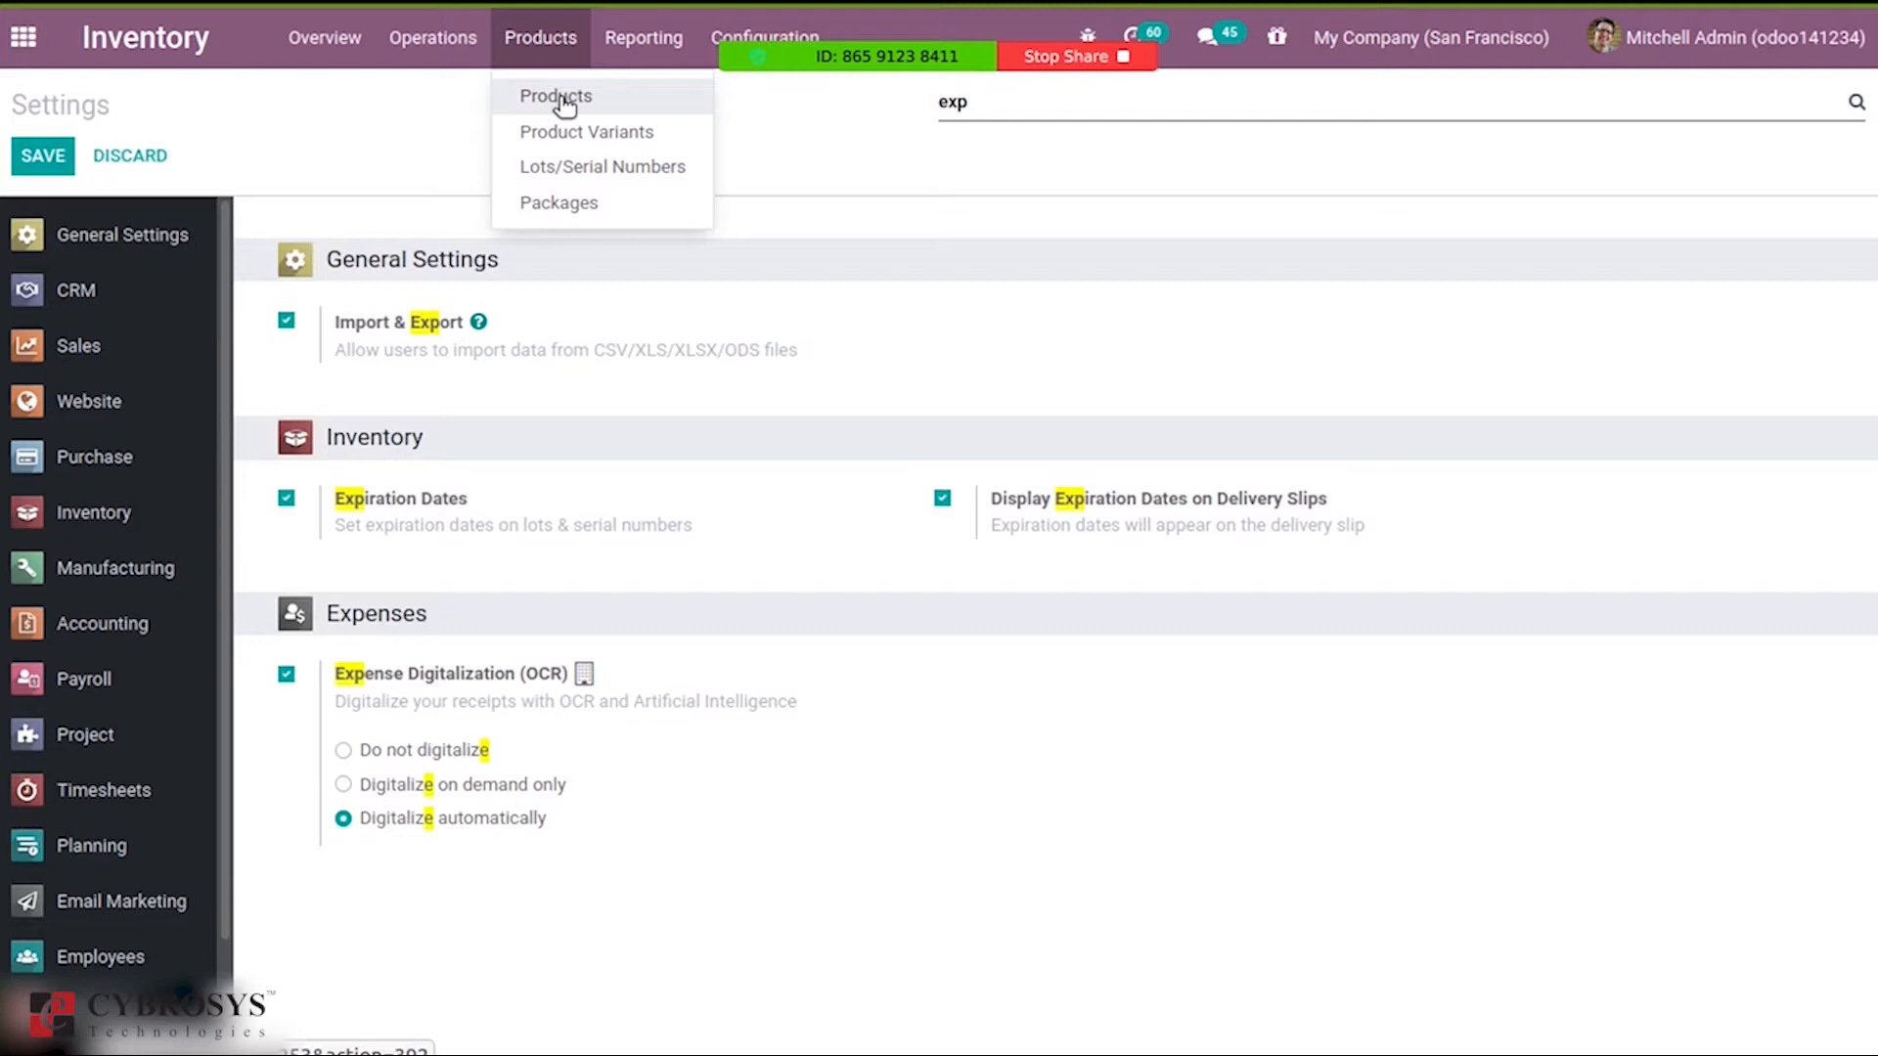
left_click(554, 96)
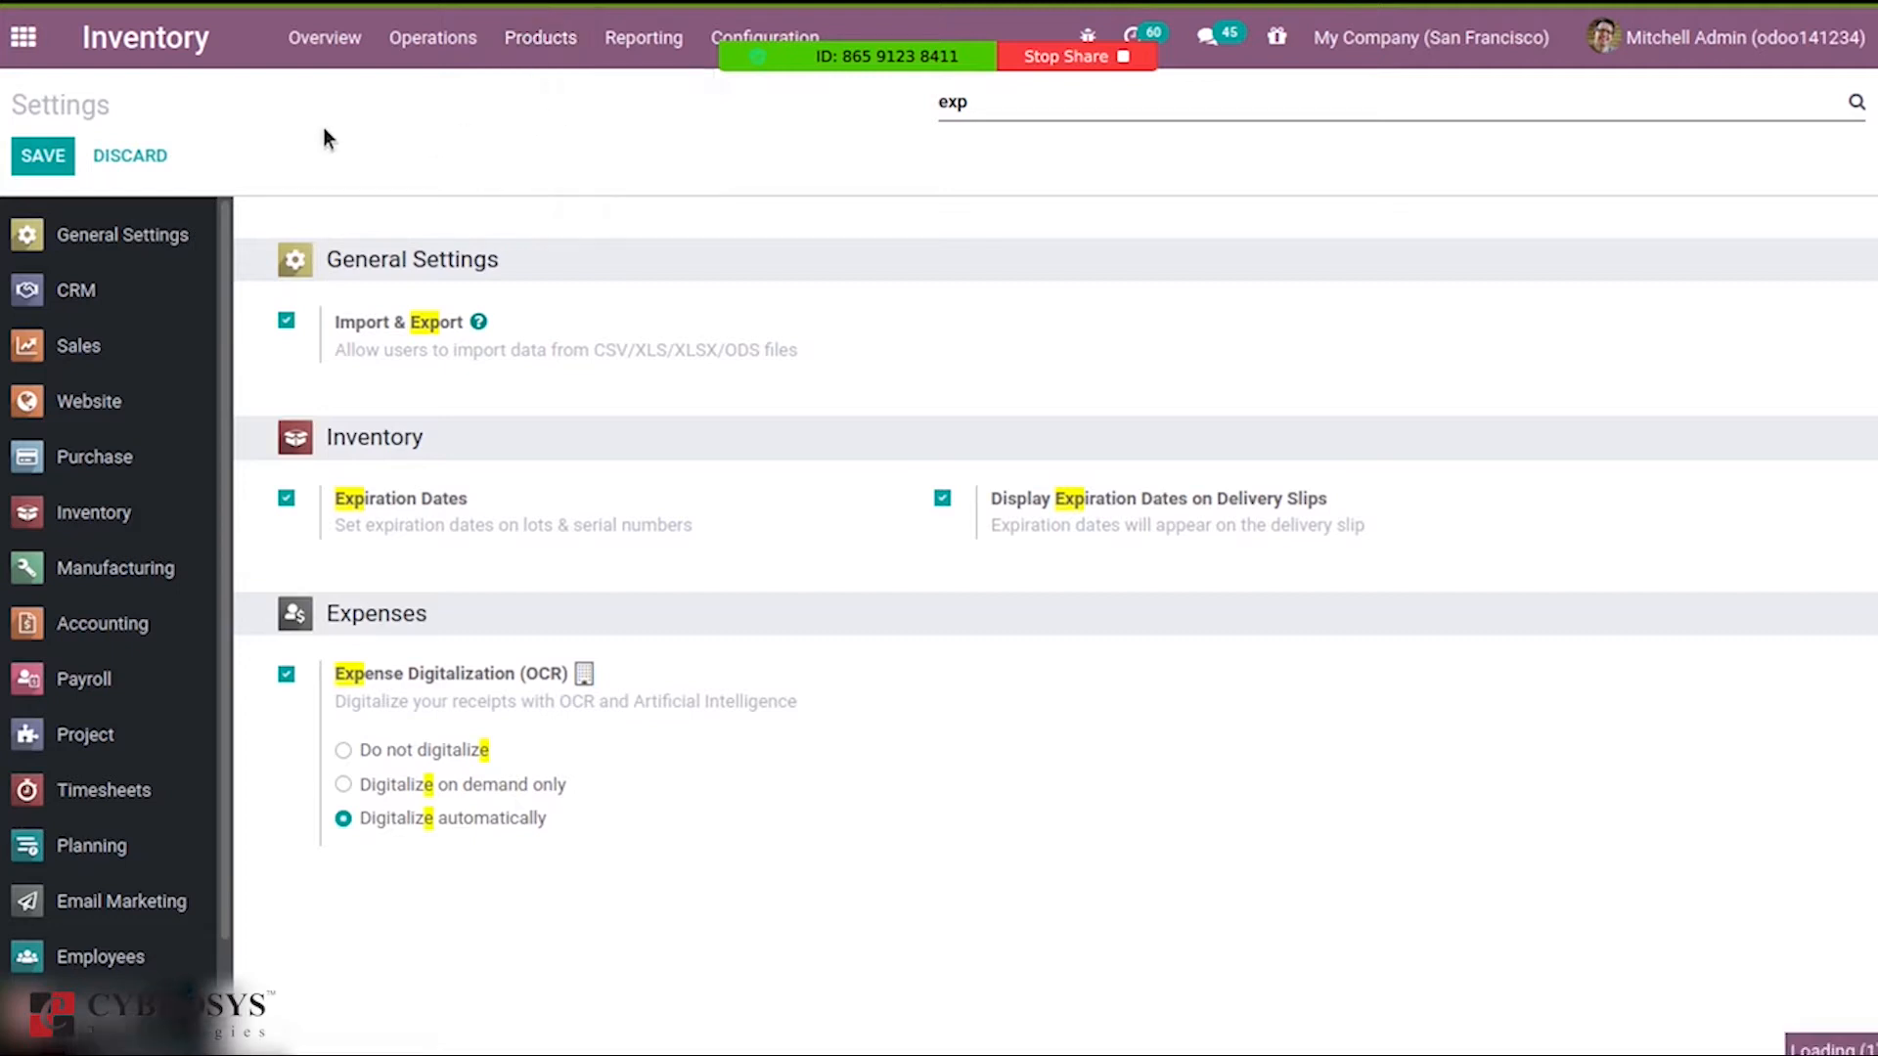
Create a new product named Chicken Pizza.
left_click(540, 37)
type("C")
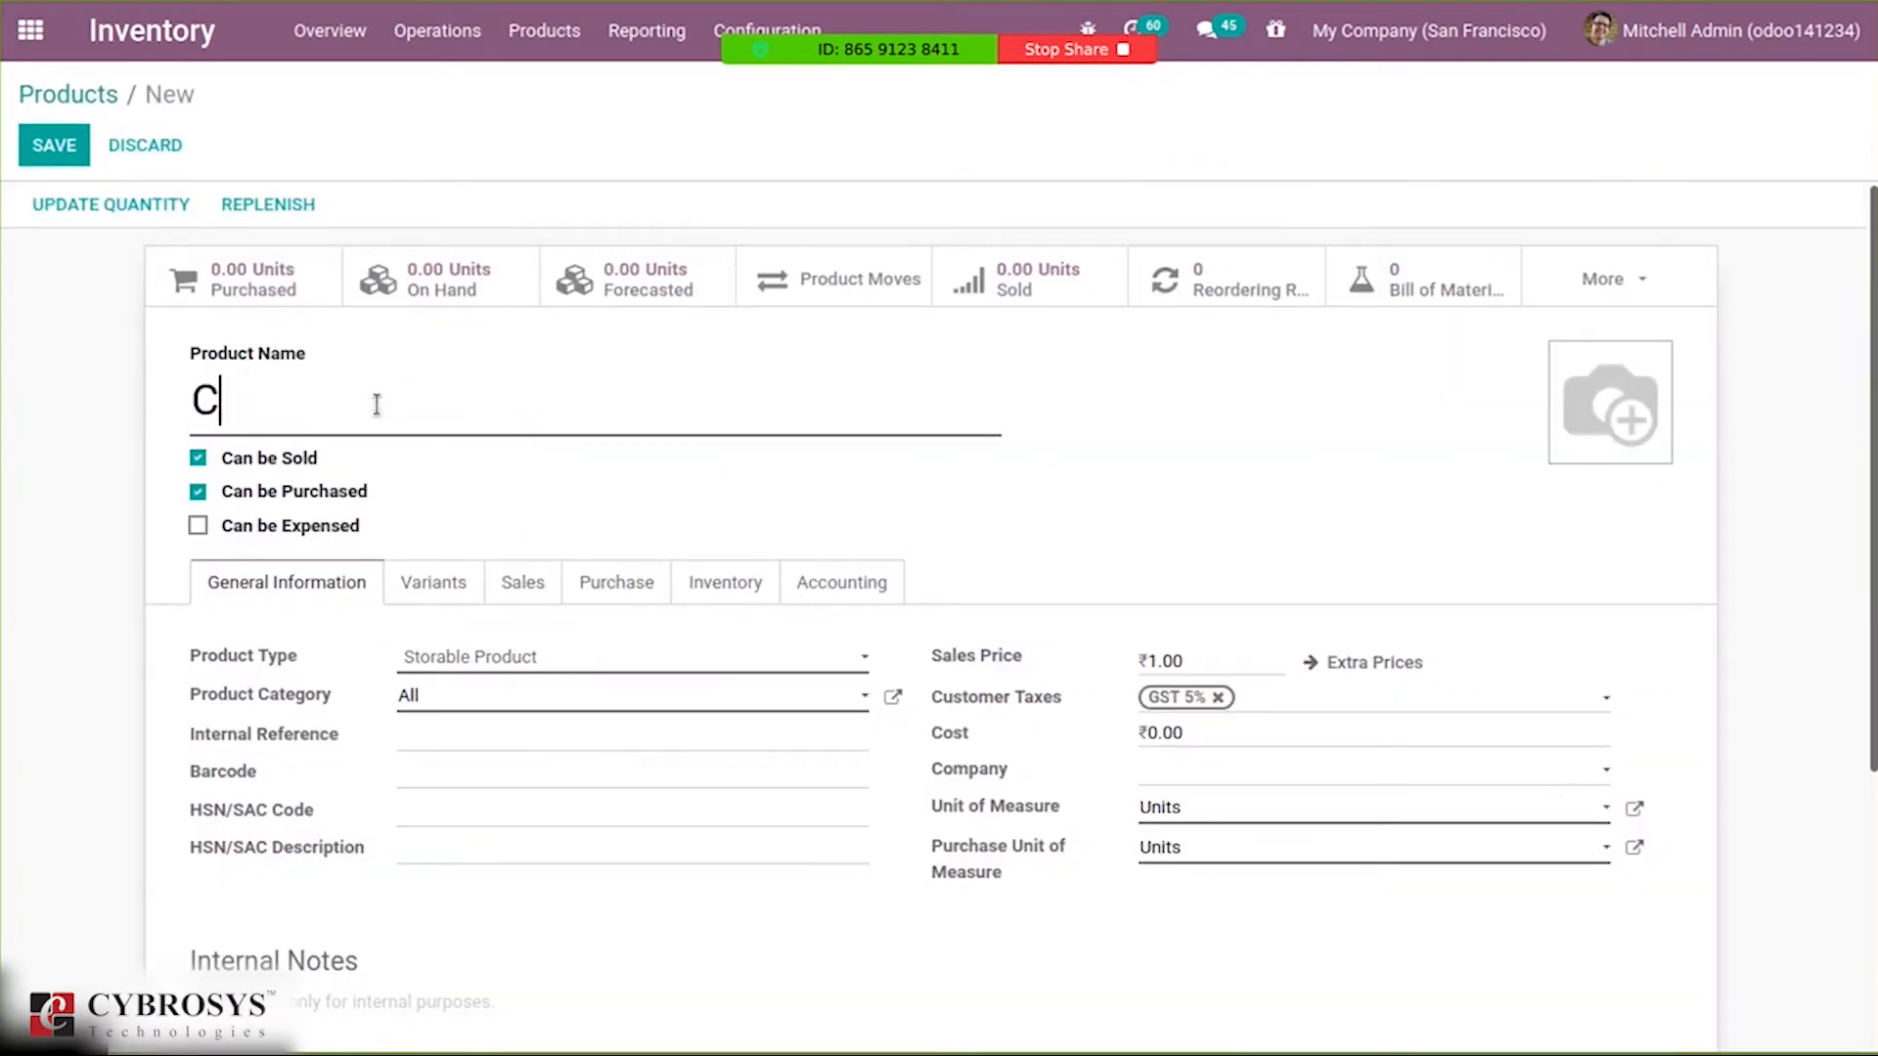
type("hicken")
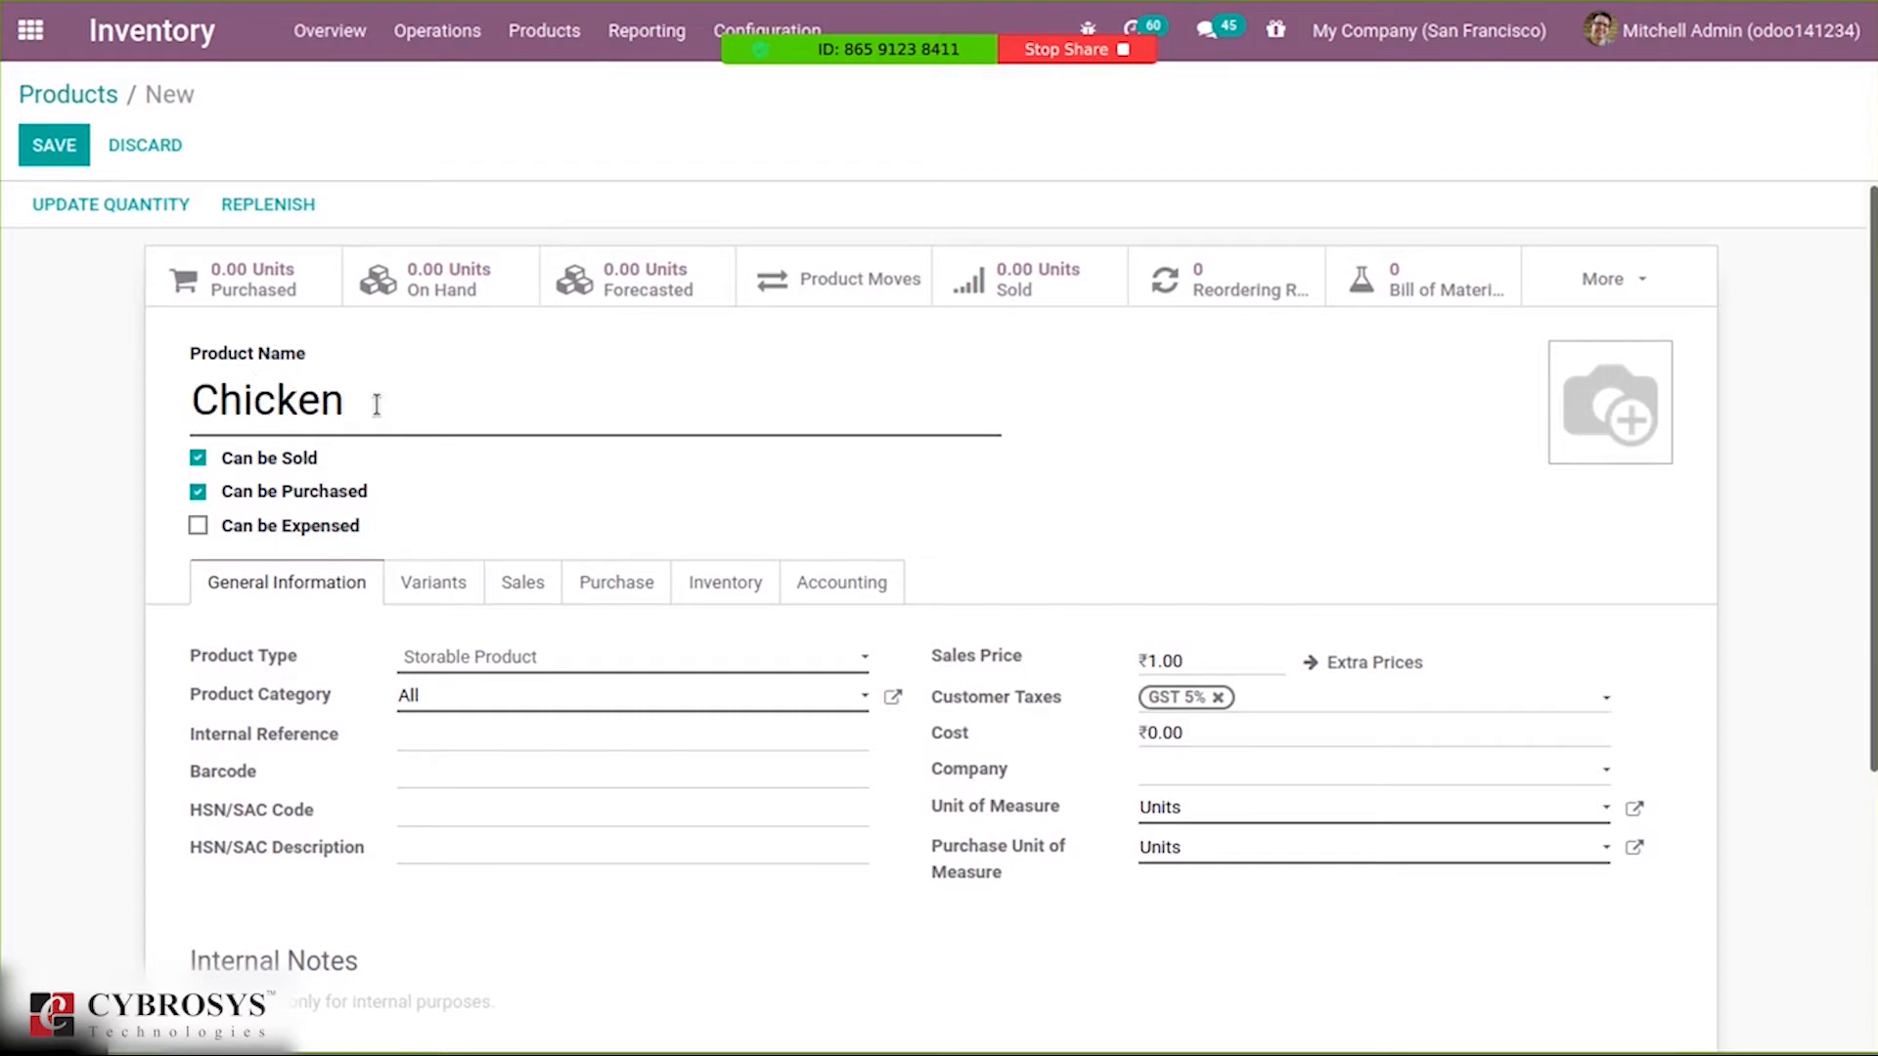
type("Pizza")
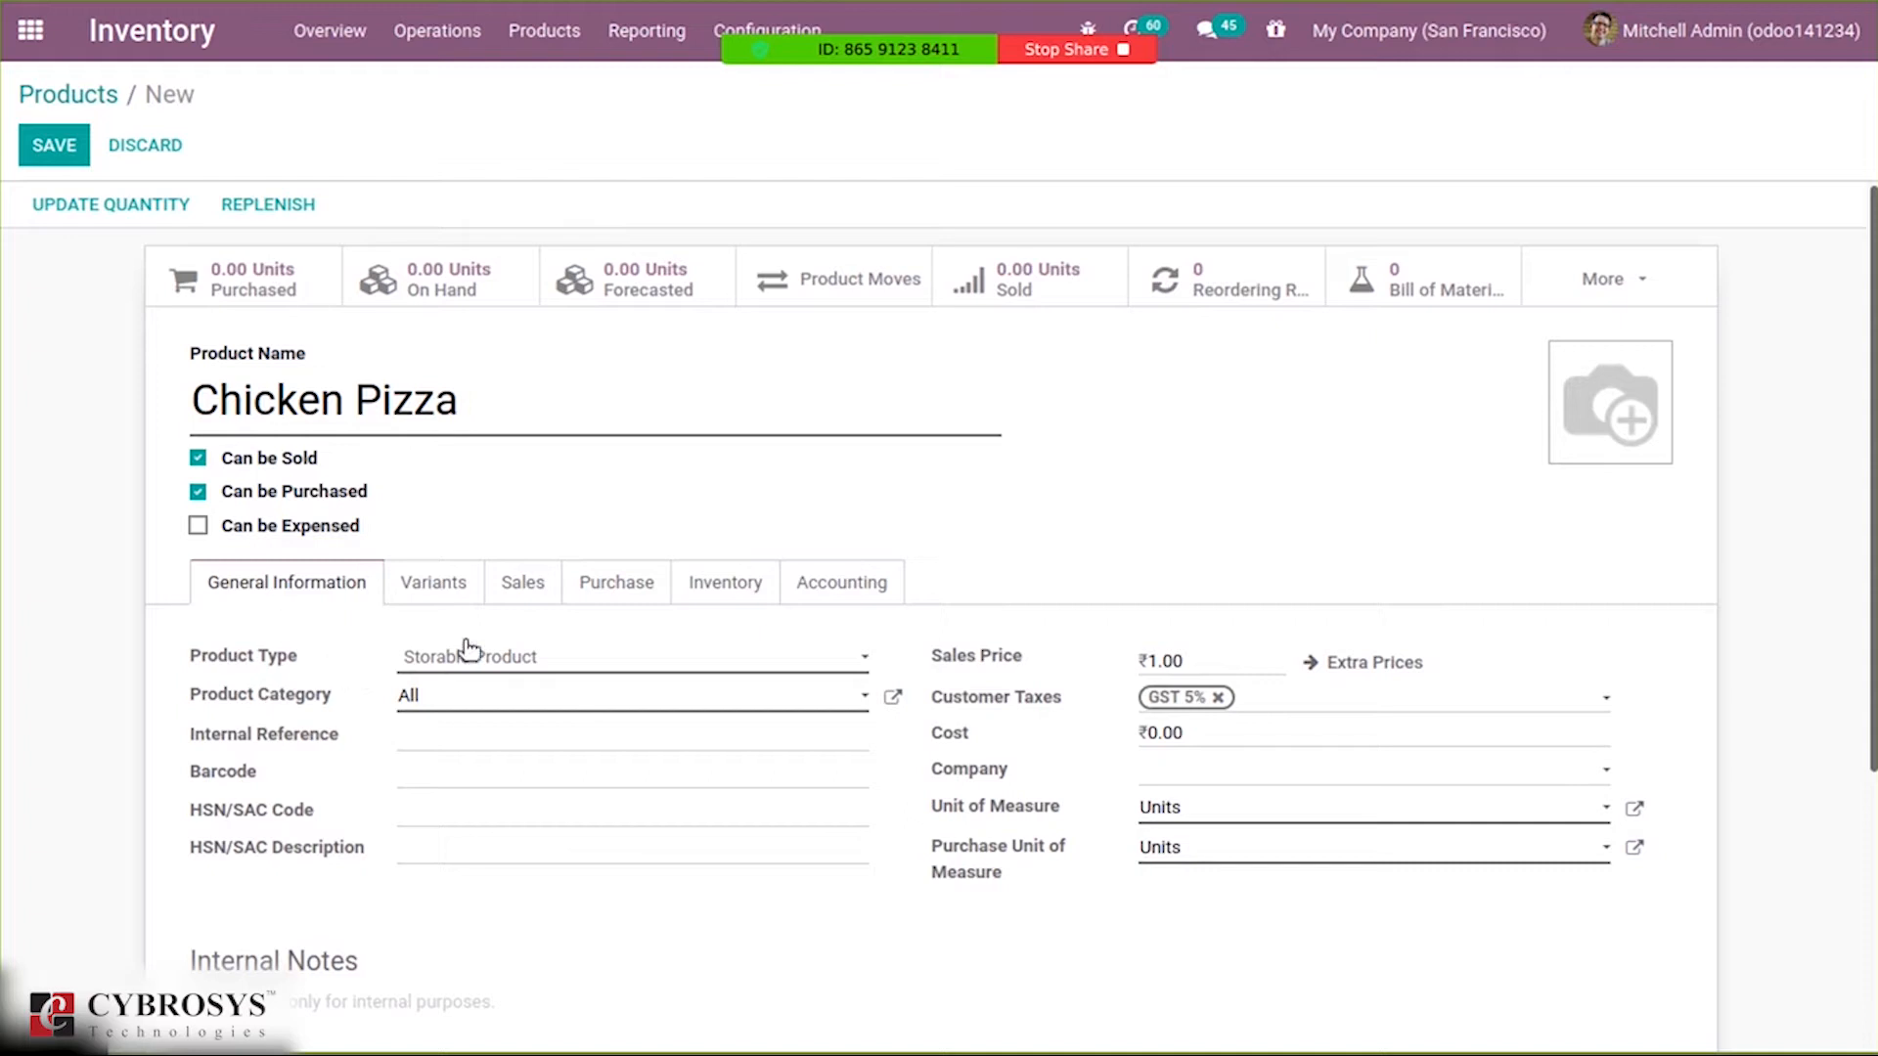
mouse_move(425, 652)
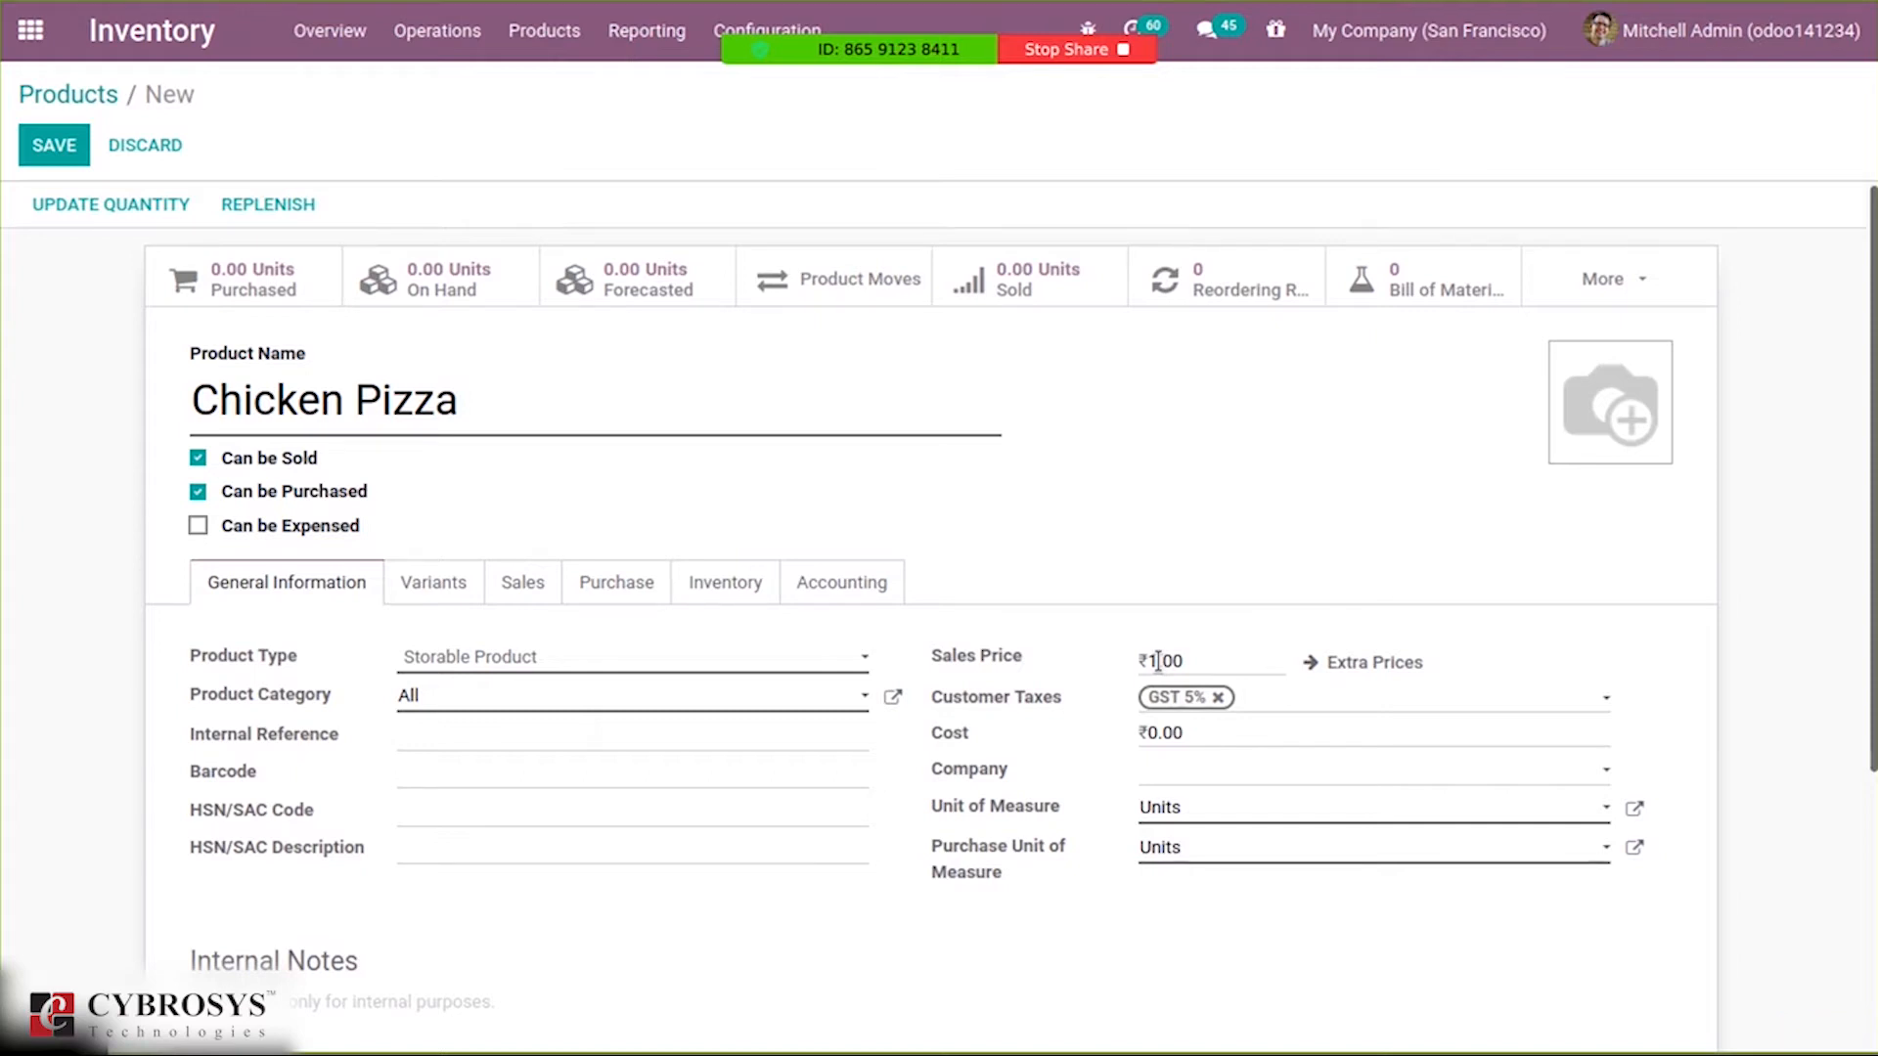
mouse_move(1545, 641)
type("200")
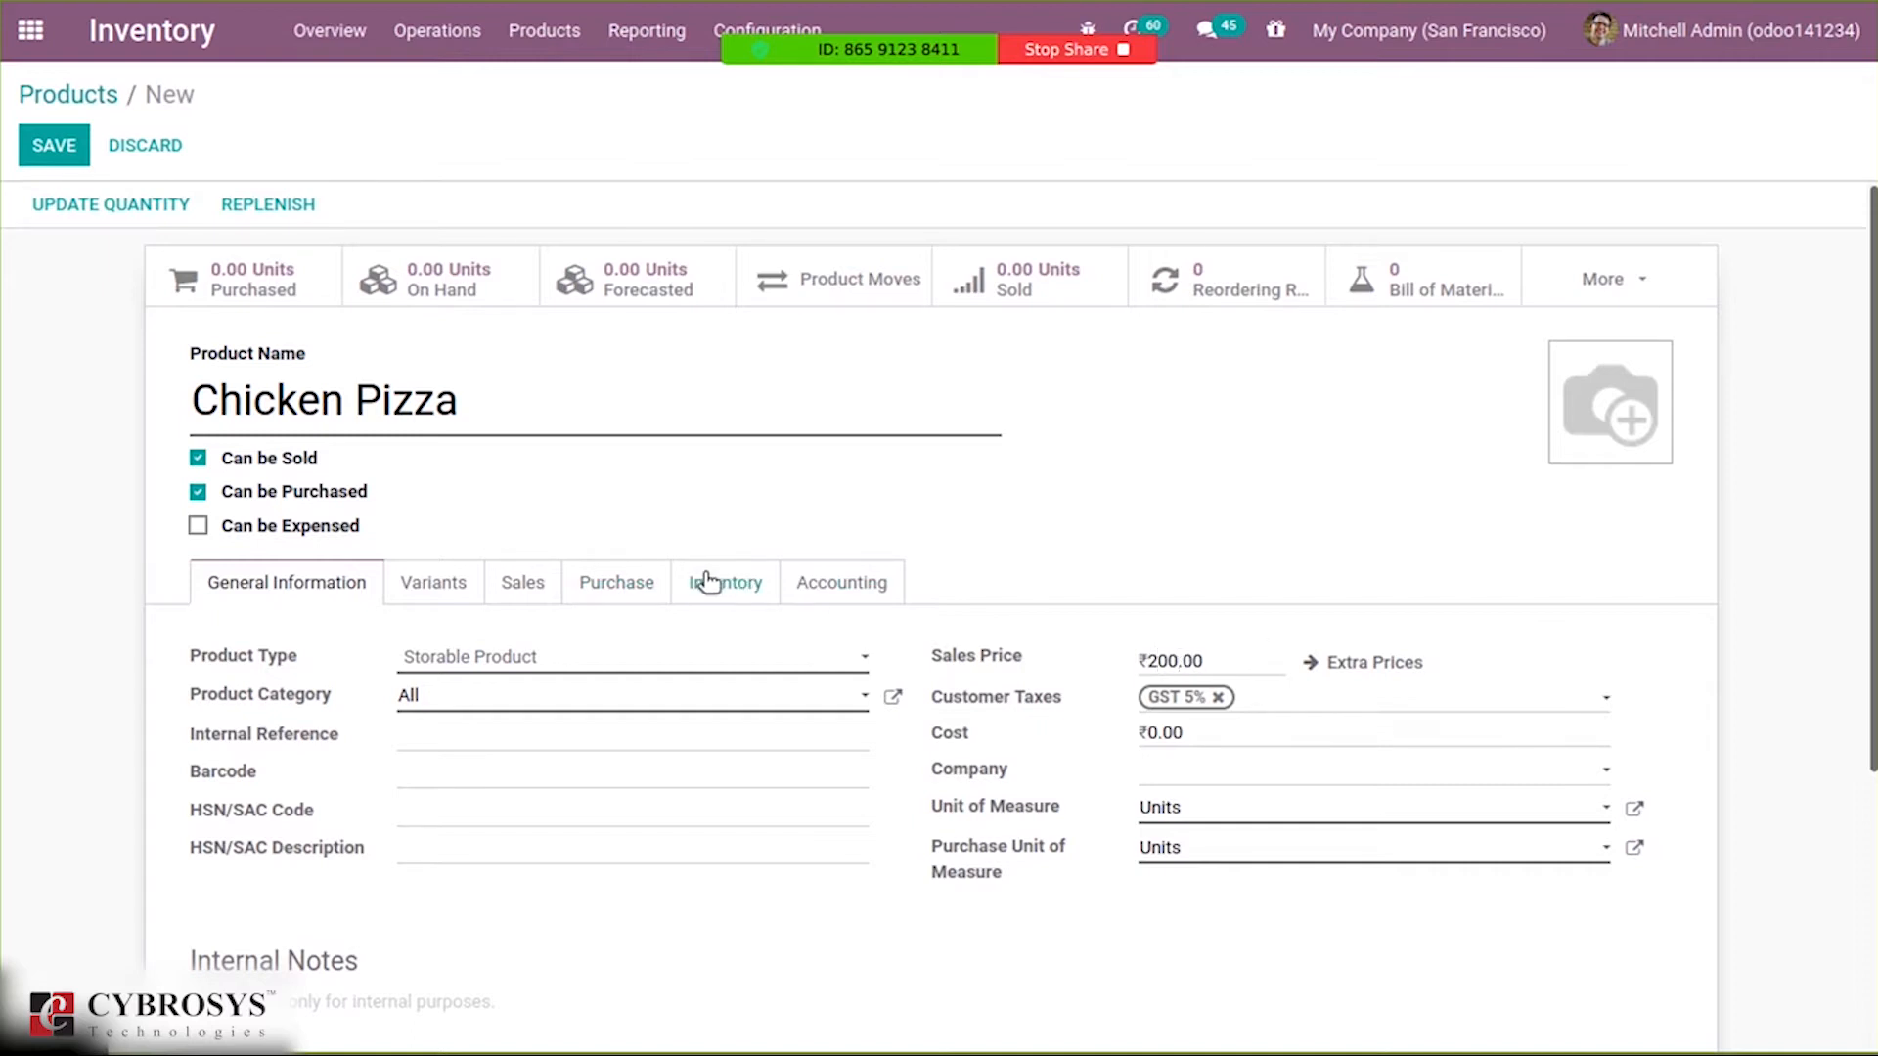
Set Chicken Pizza's traceability on the Inventory tab to By Lots.
left_click(725, 582)
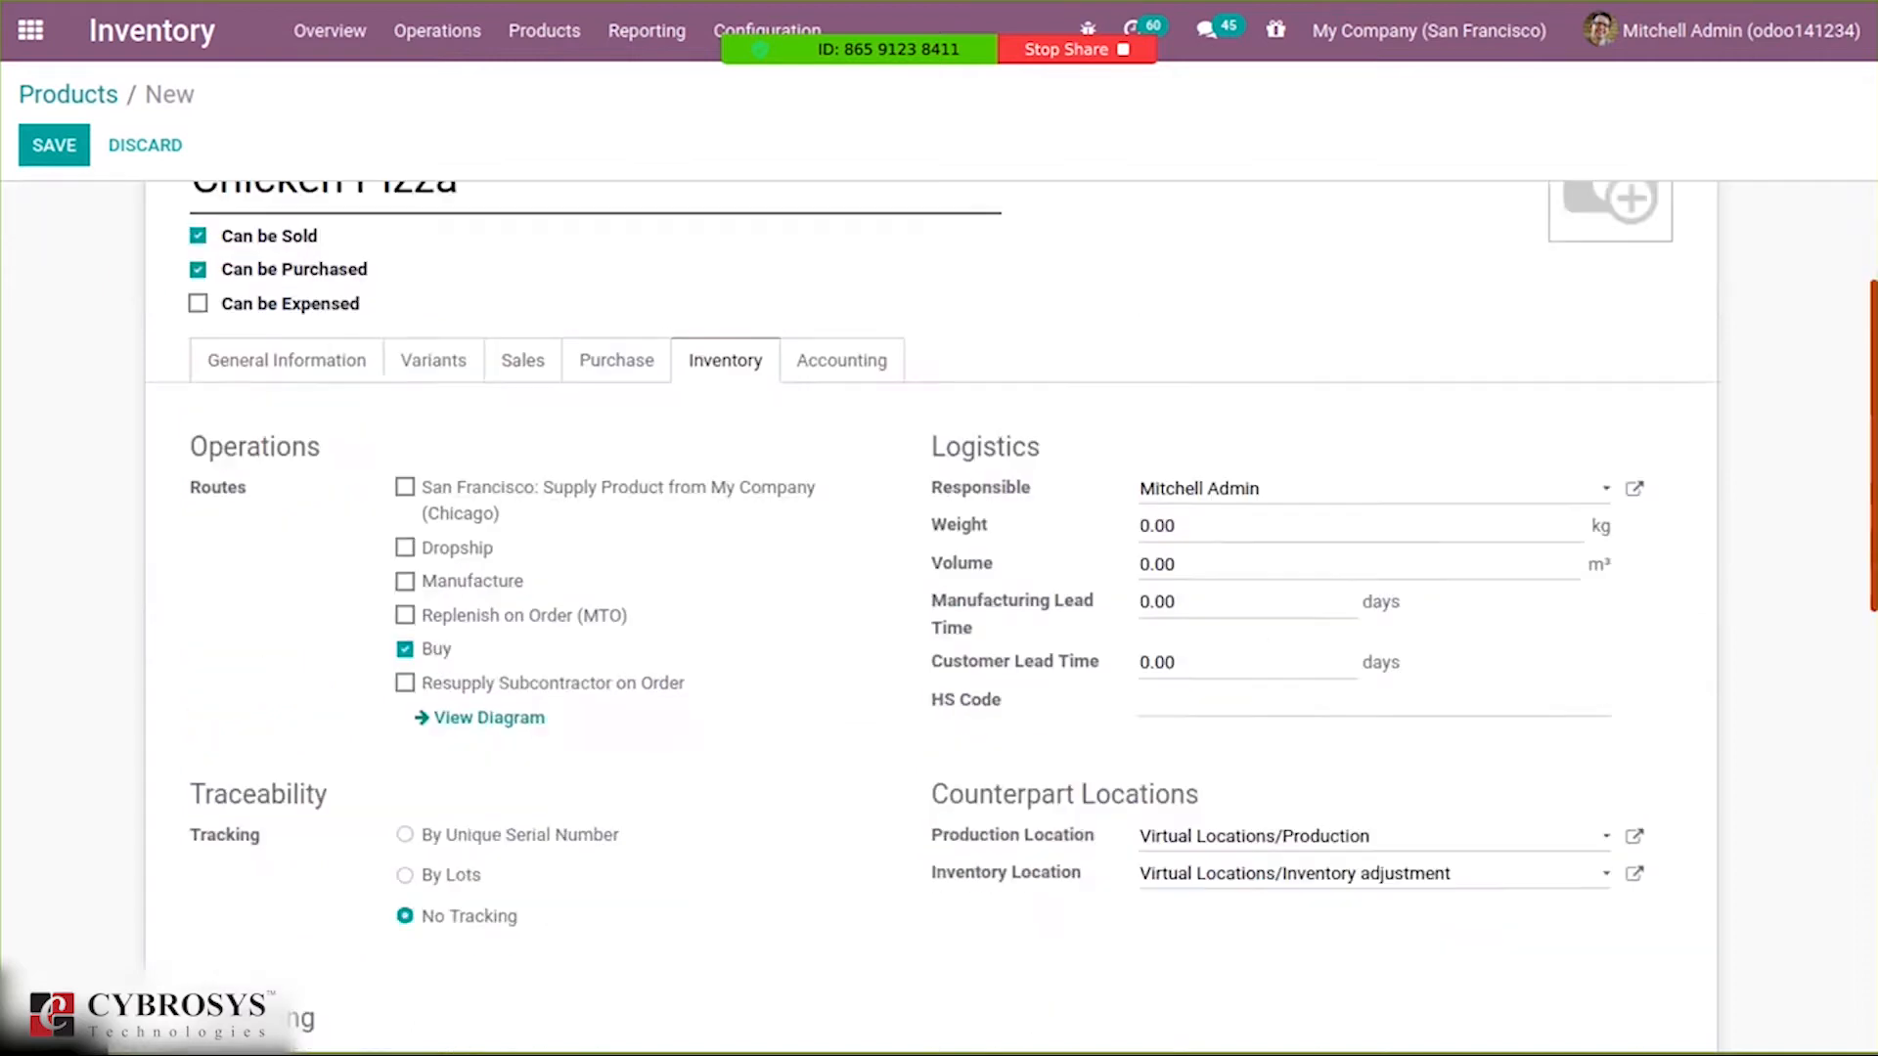
scroll("down", 3)
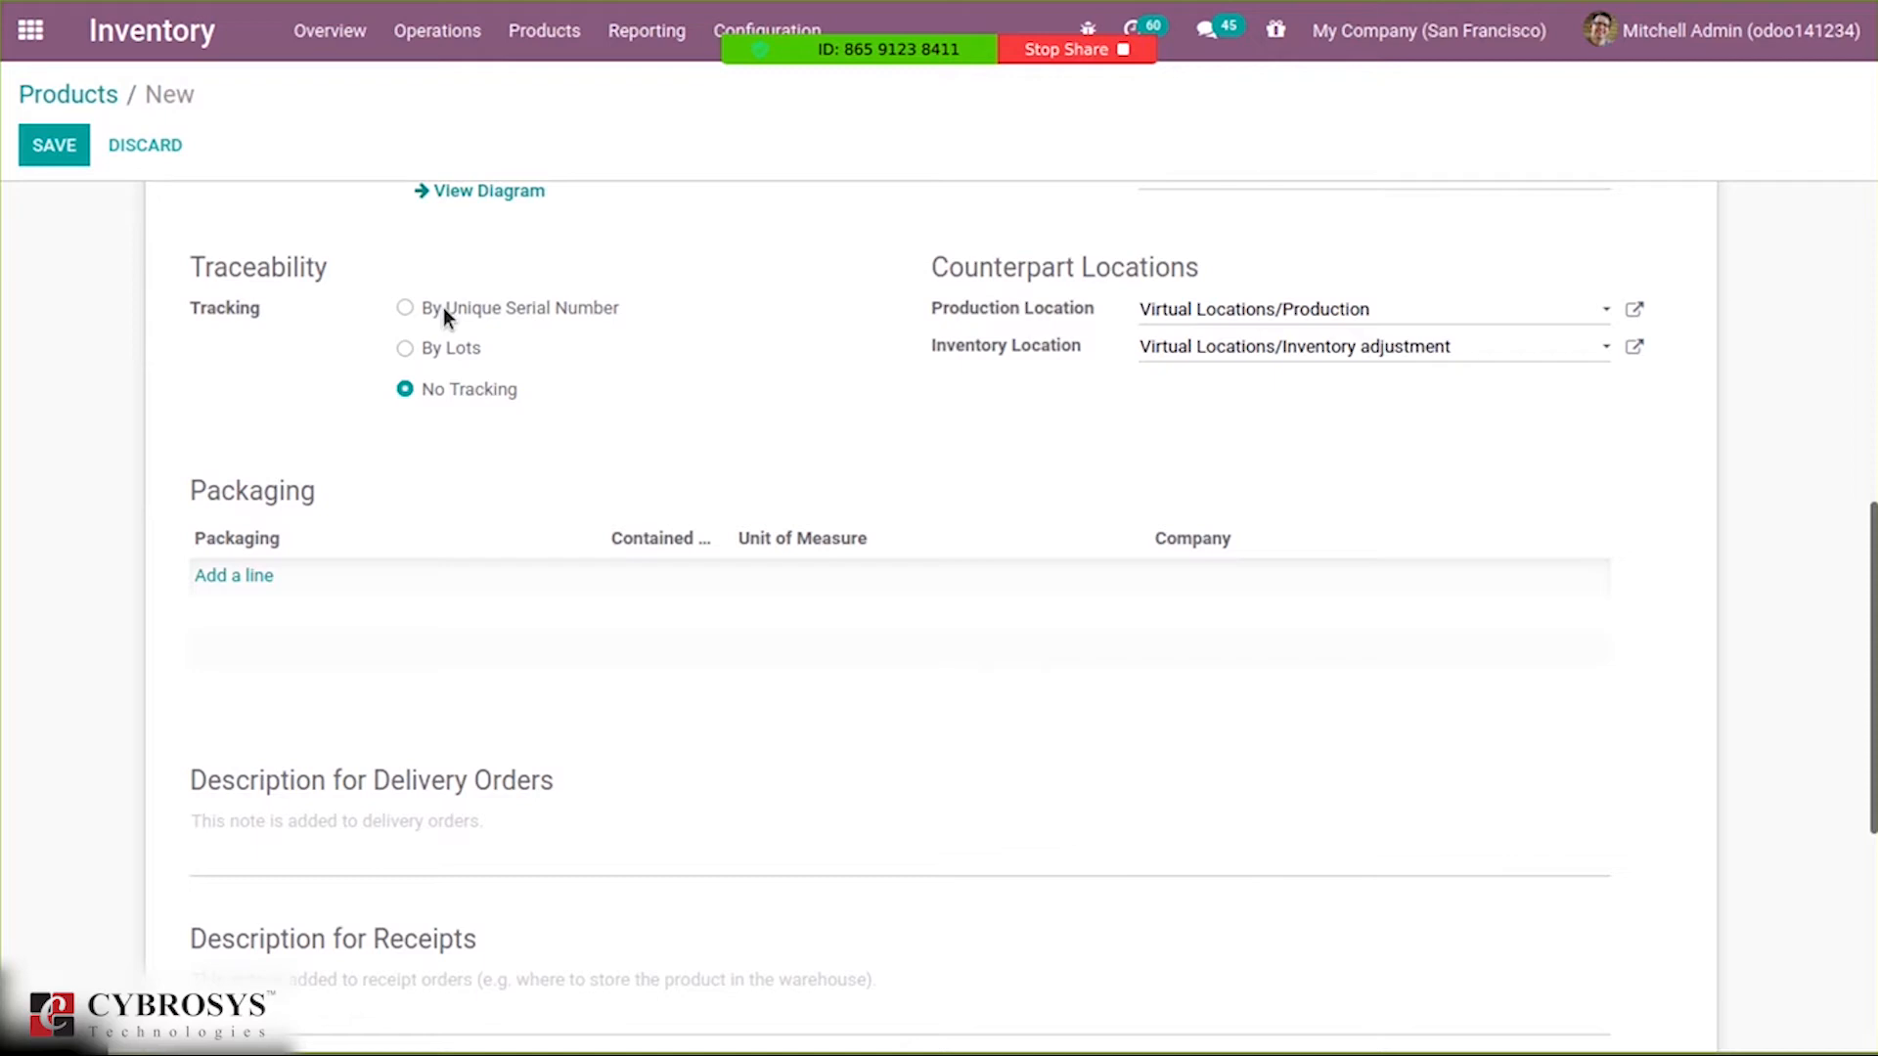
mouse_move(458, 354)
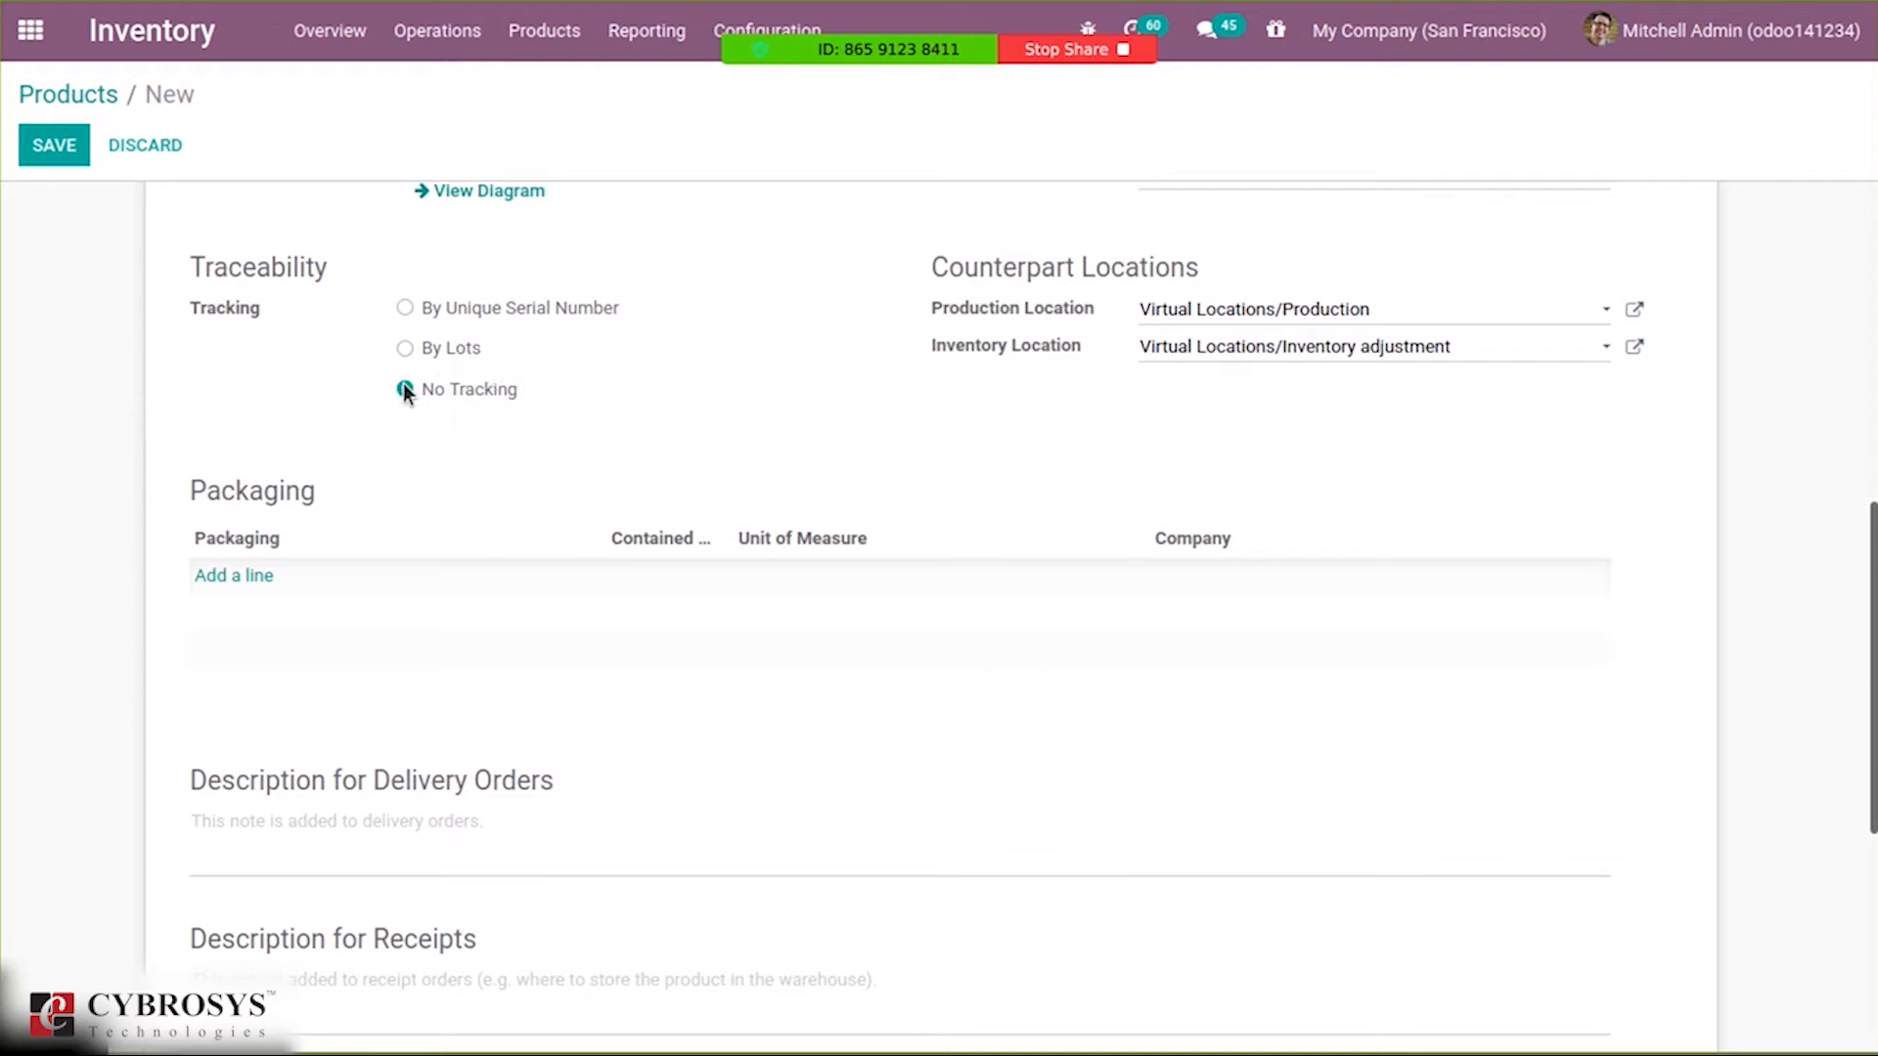
left_click(405, 389)
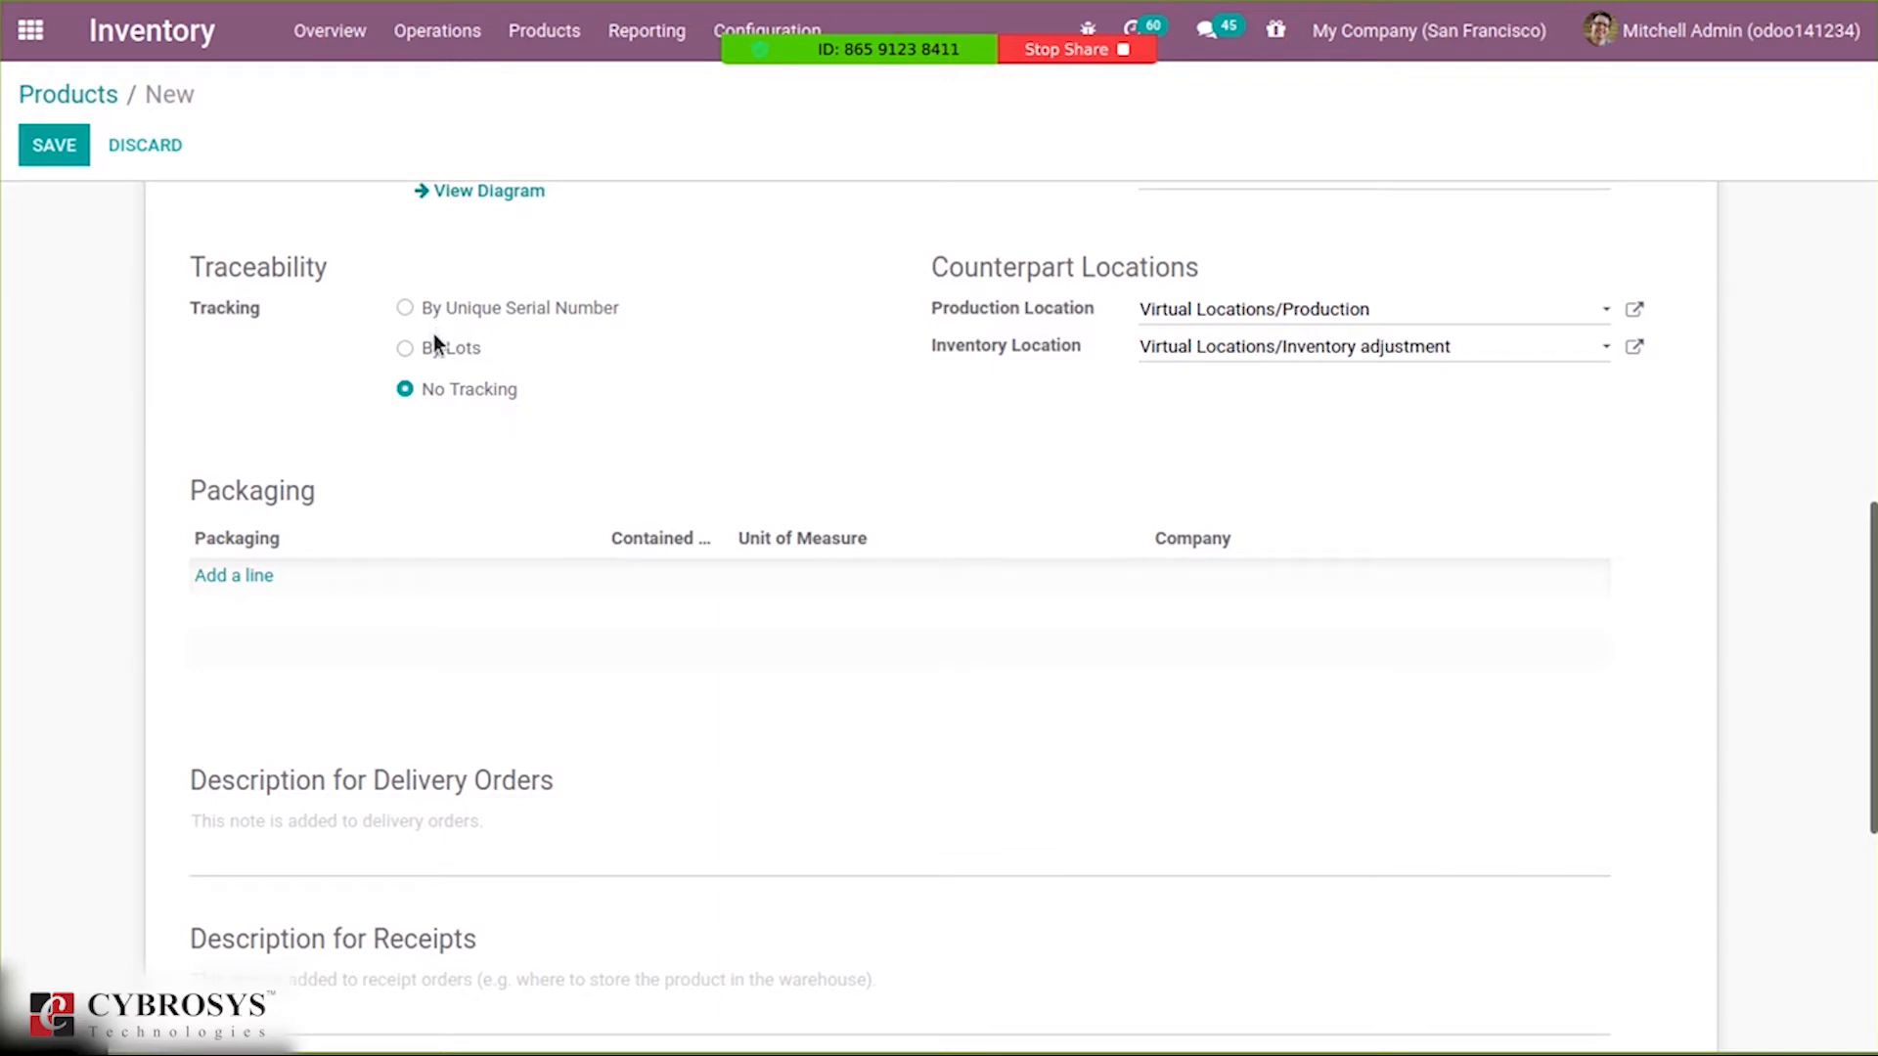
left_click(405, 347)
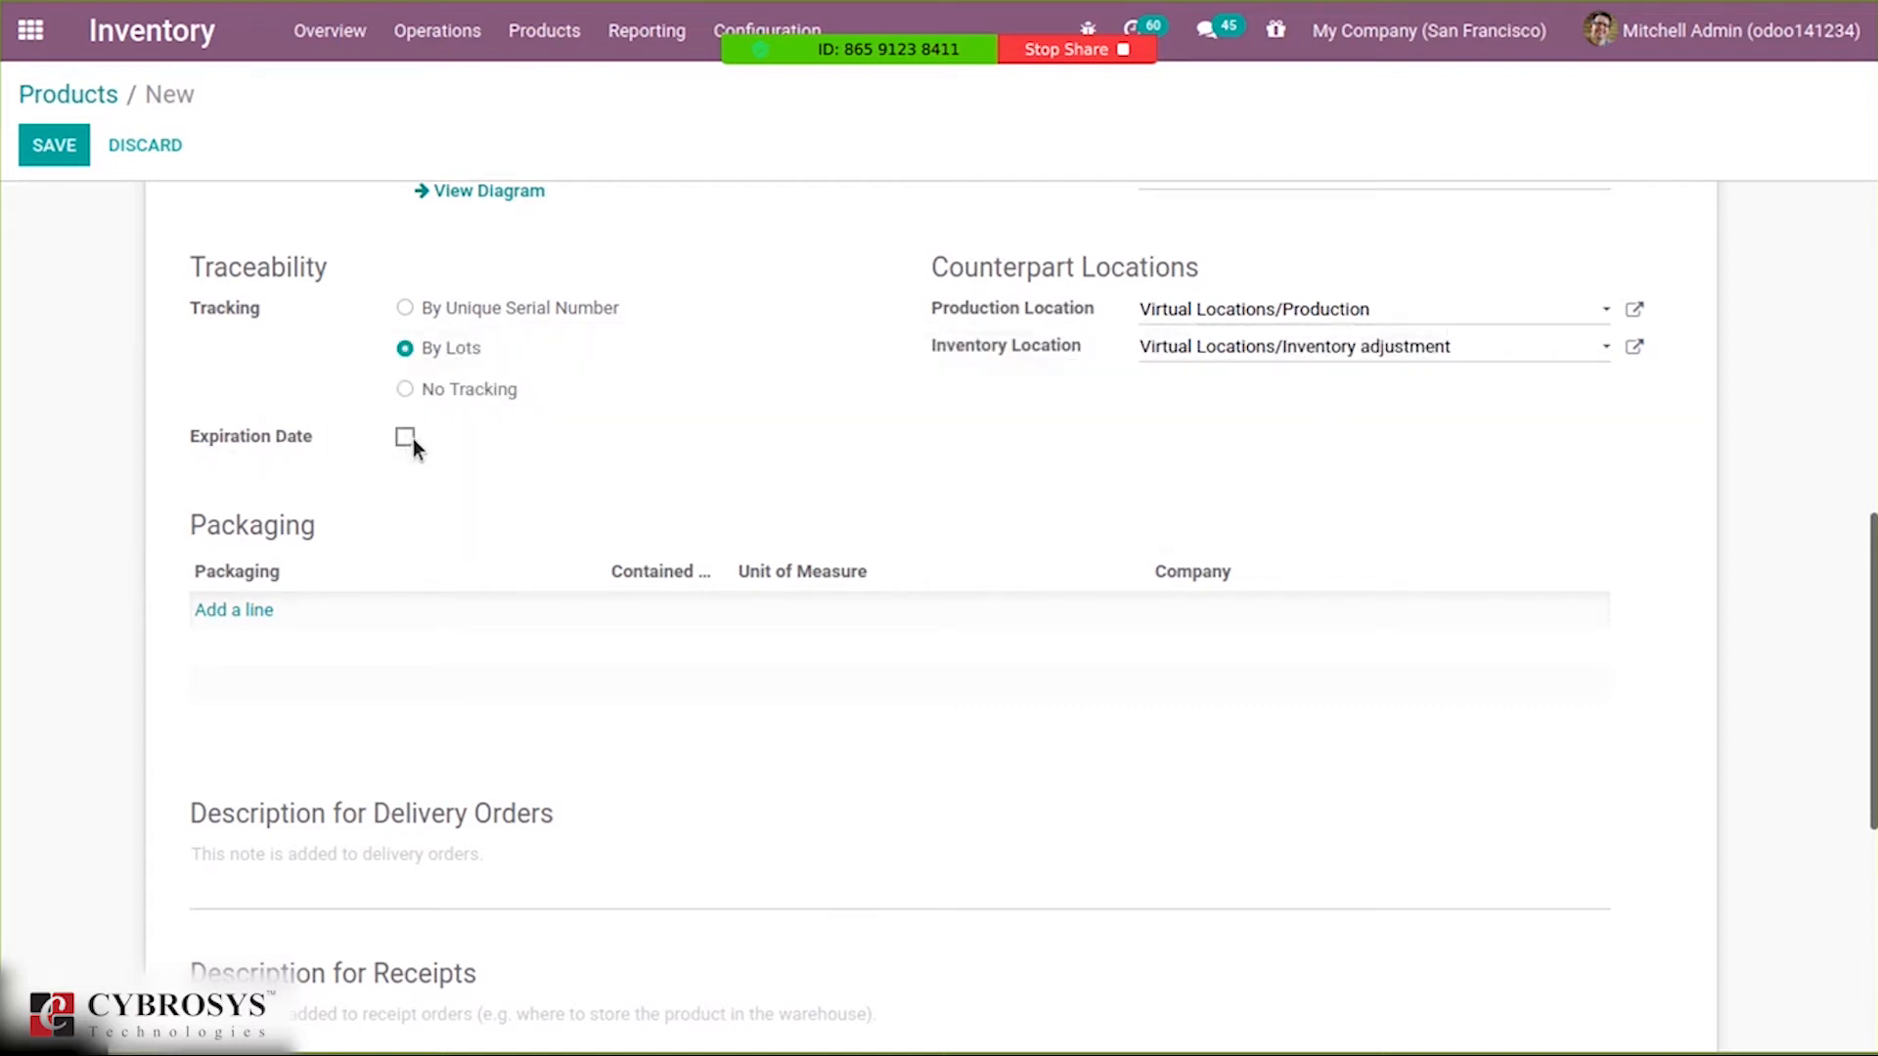
Tick Expiration Date and enter 3 days expiration, 1 best-before, 1 removal, 2 alert.
left_click(405, 438)
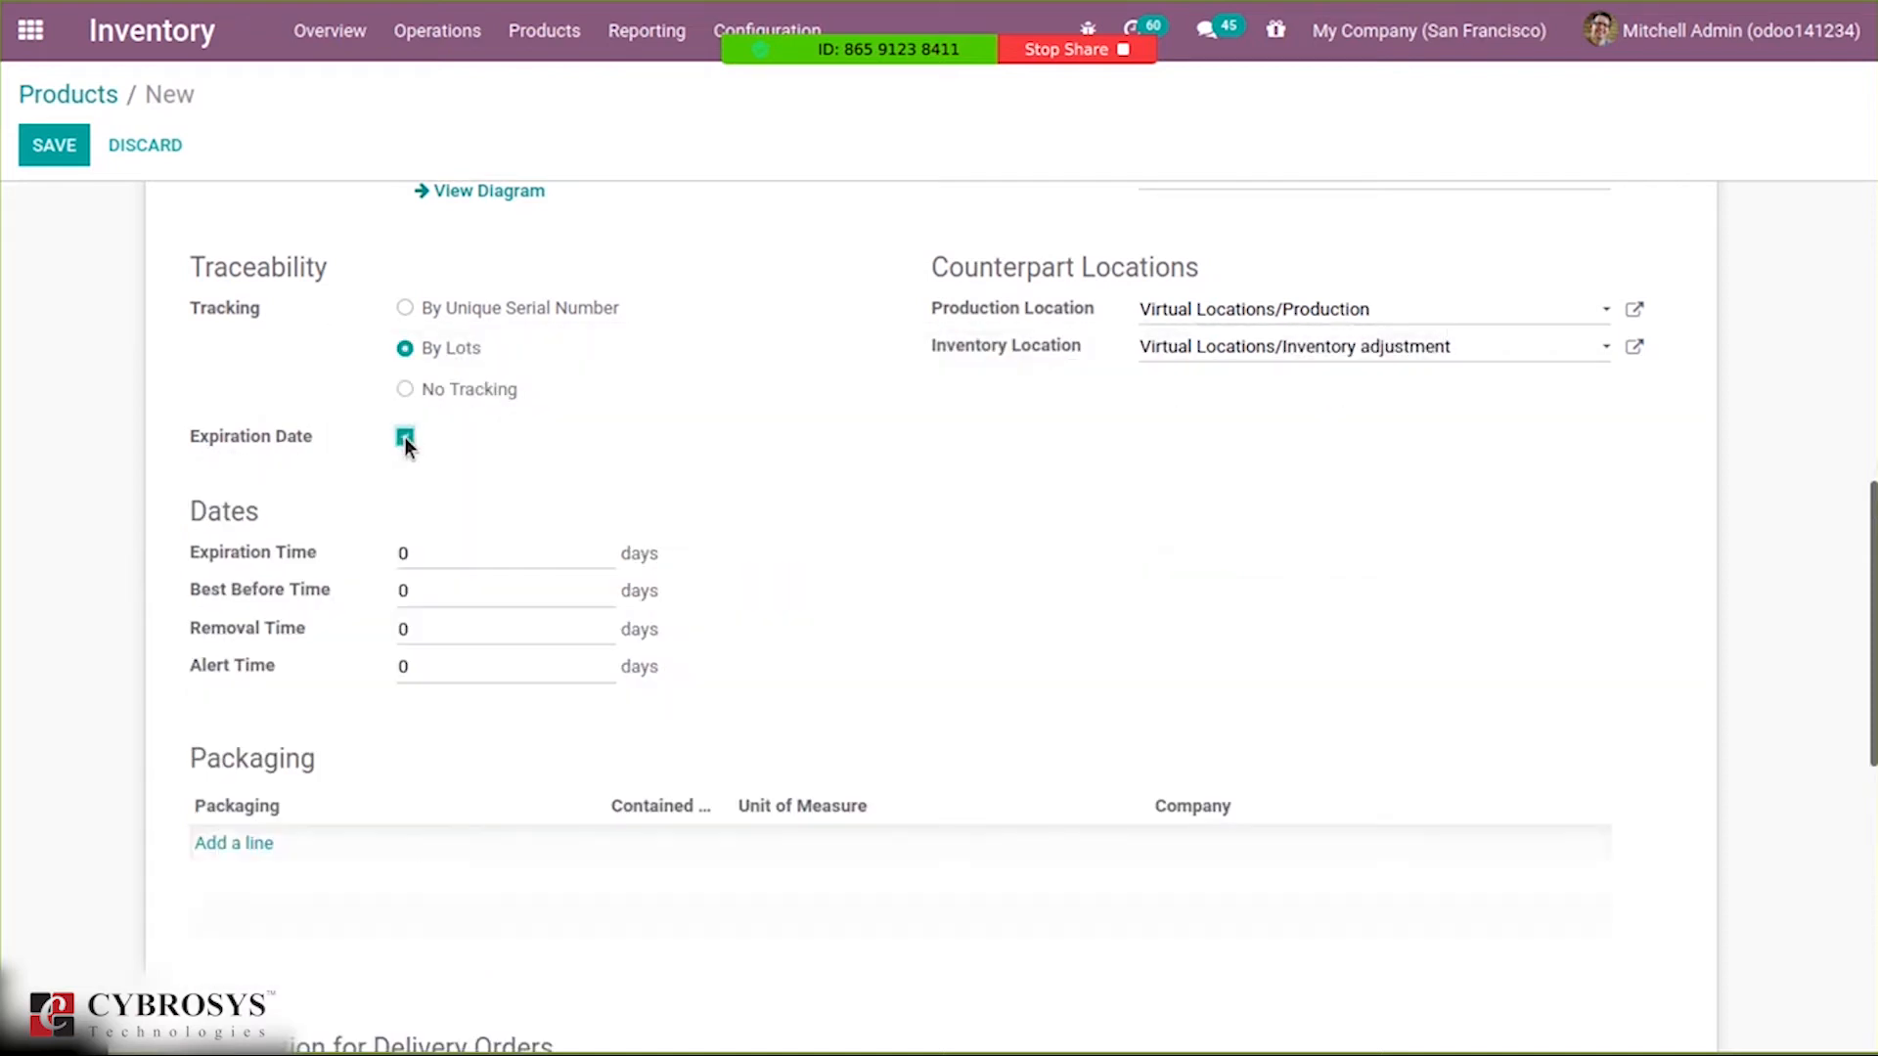
left_click(405, 436)
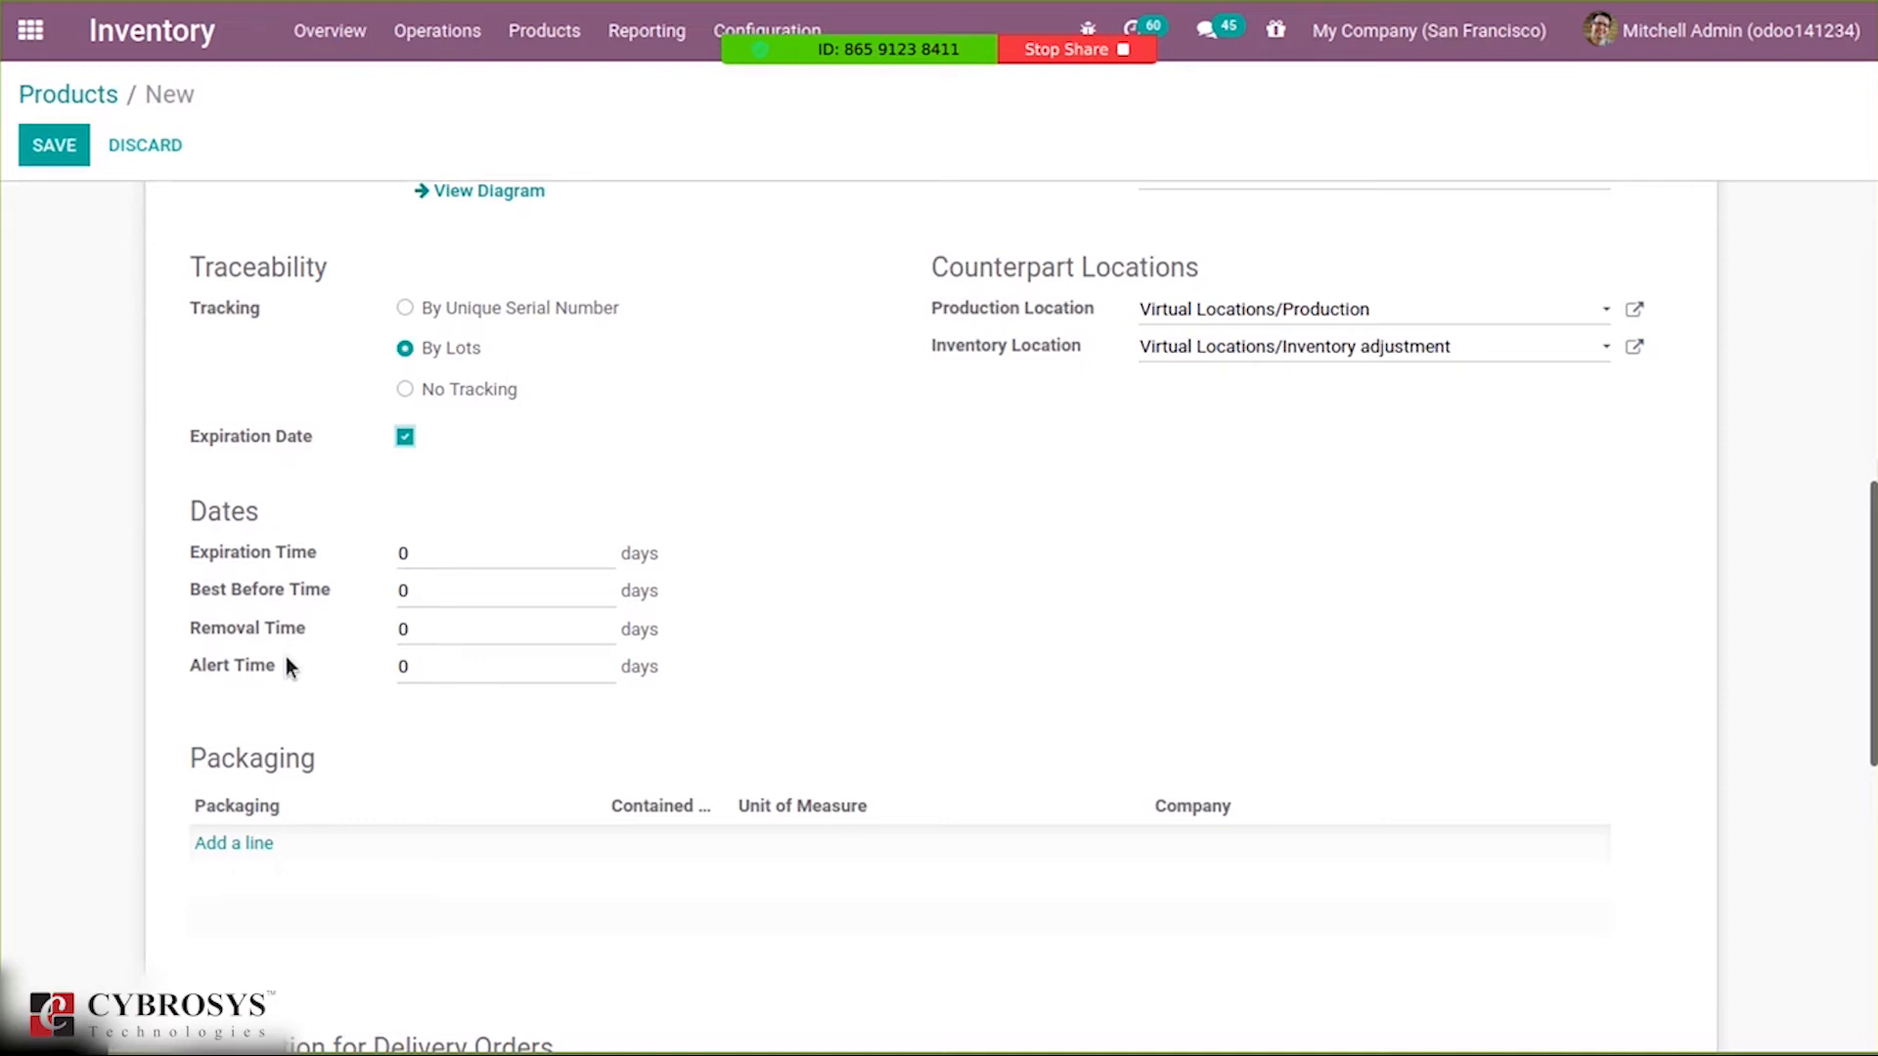
mouse_move(352, 469)
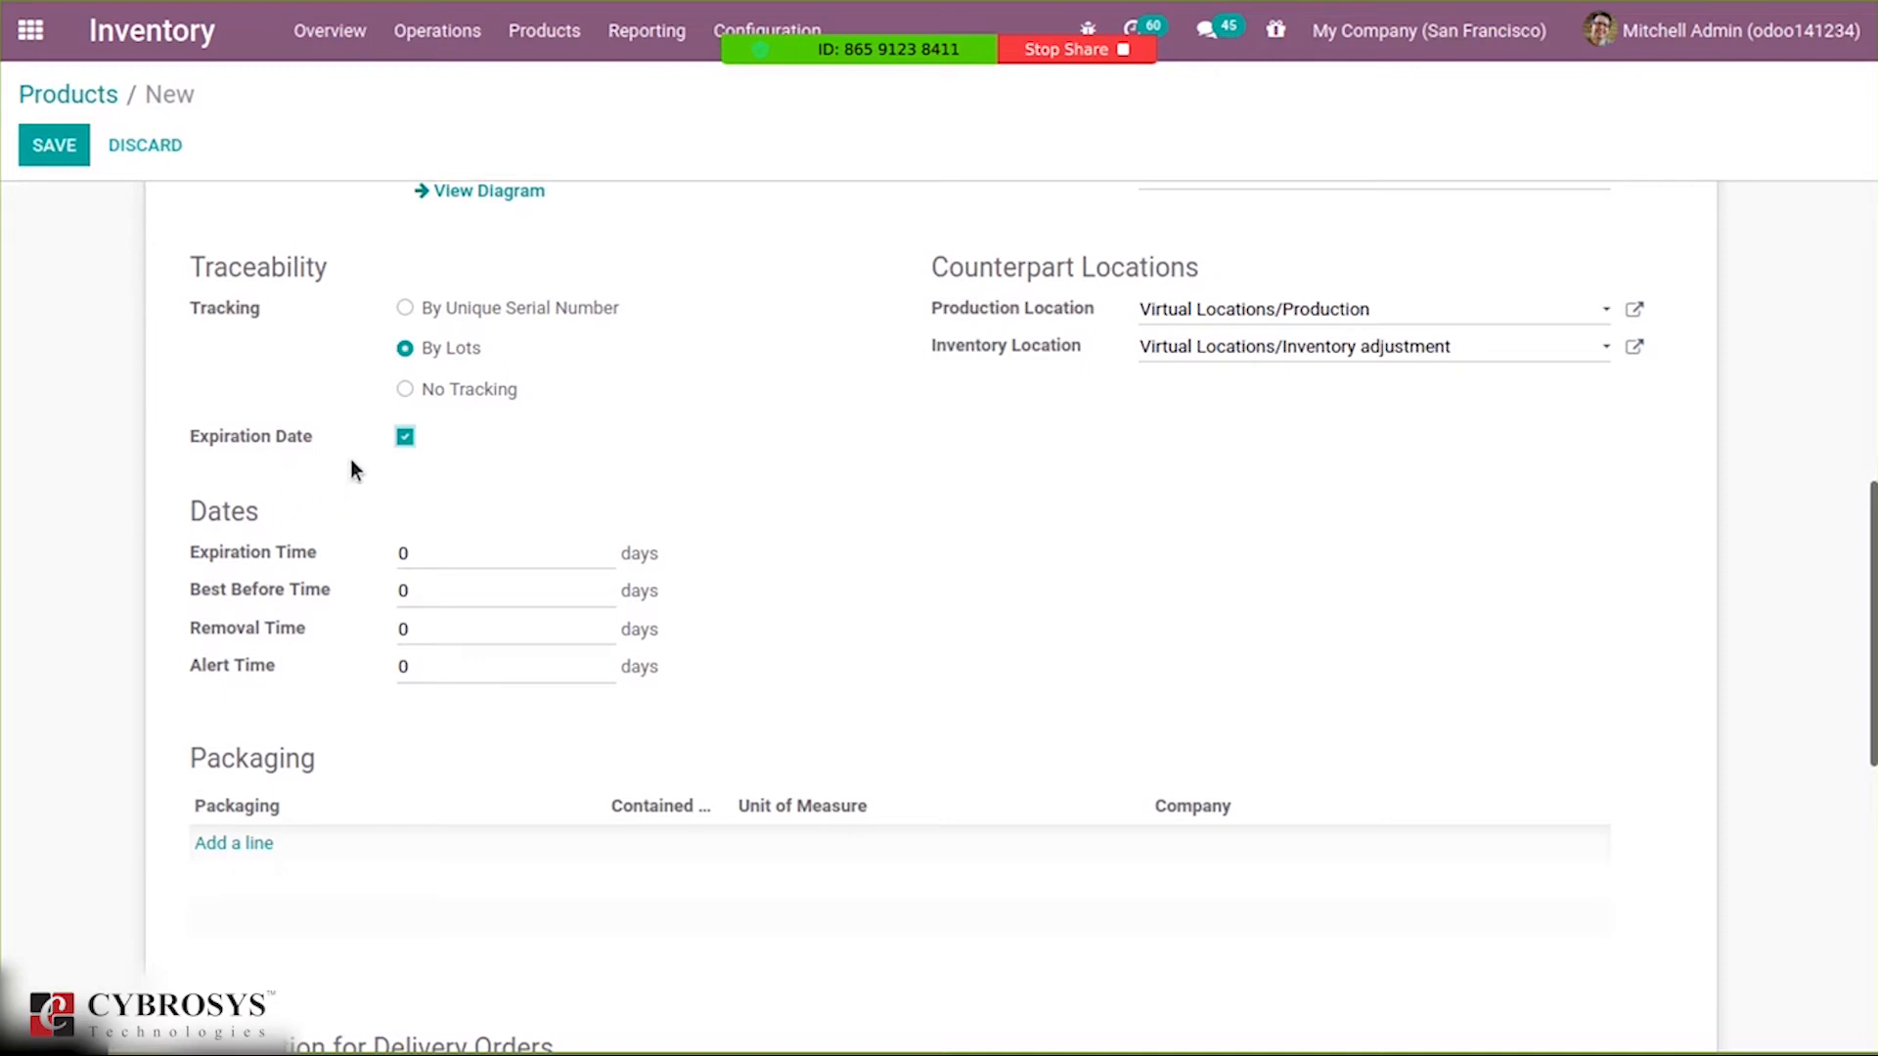
mouse_move(292, 563)
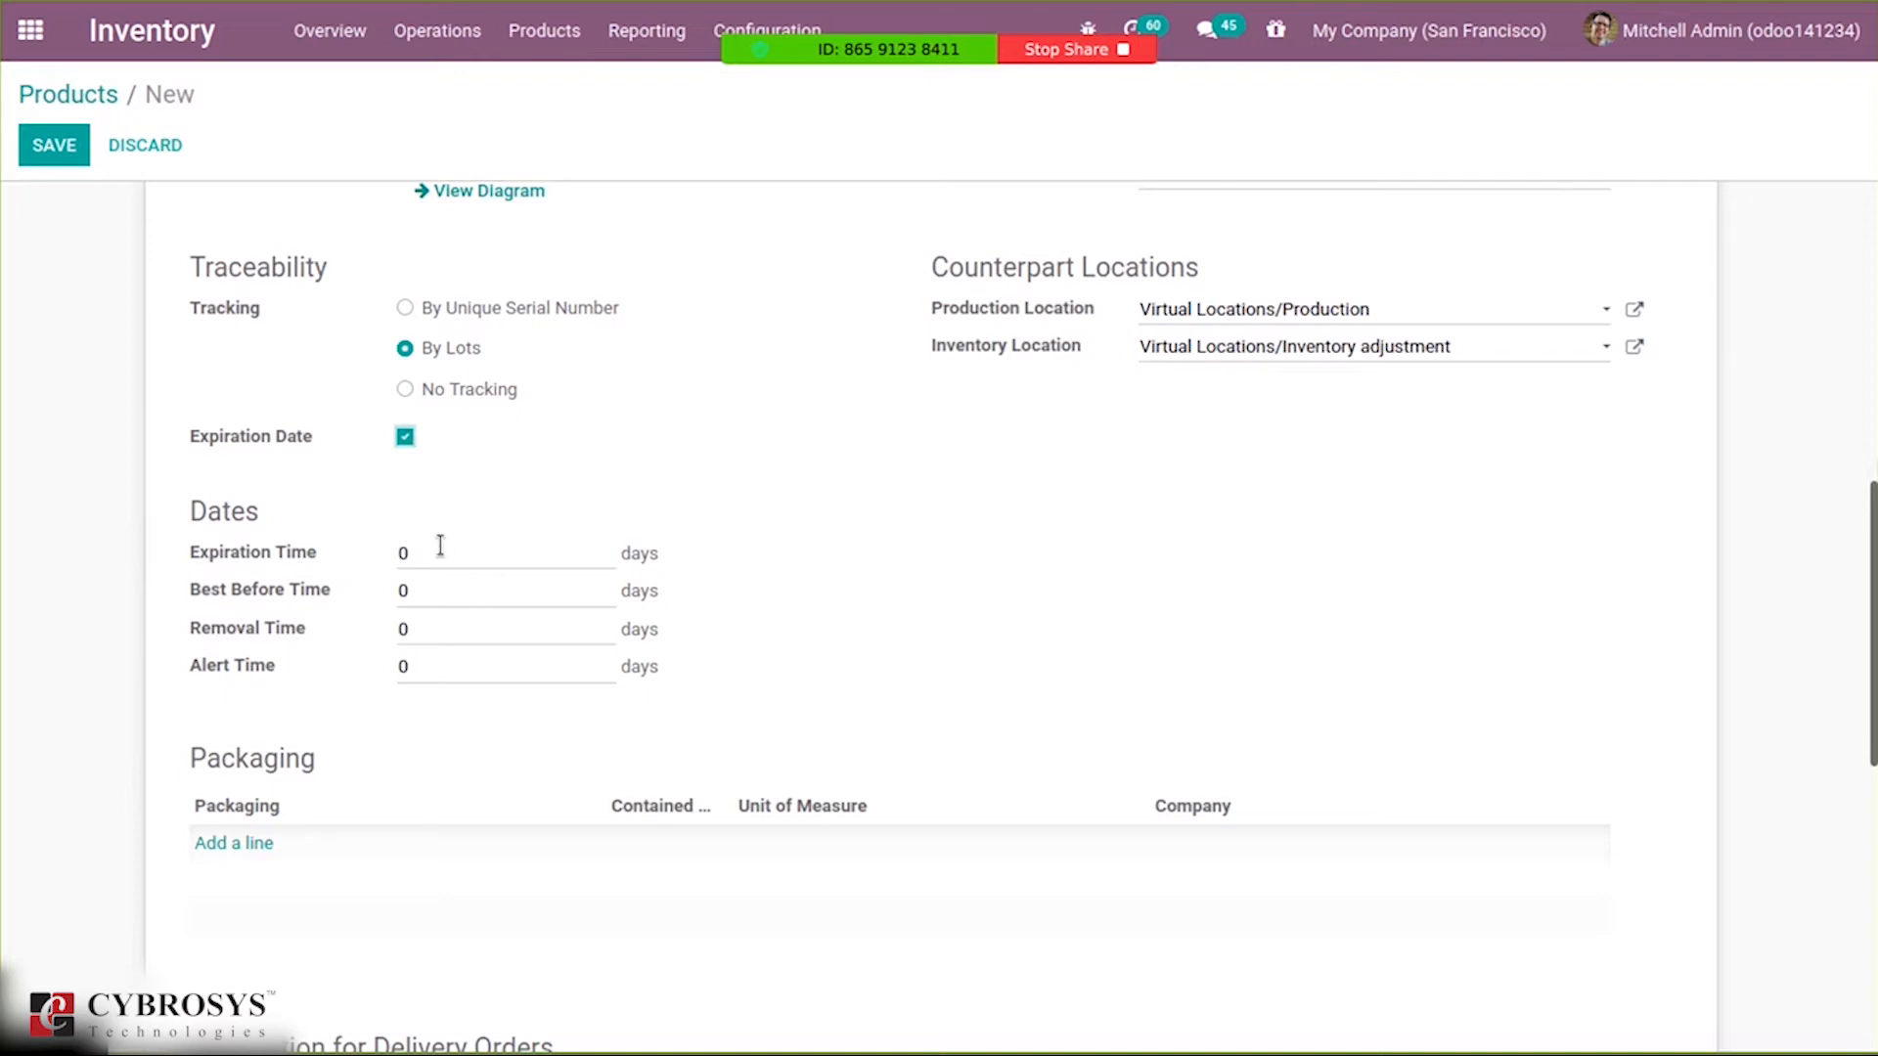
type("3")
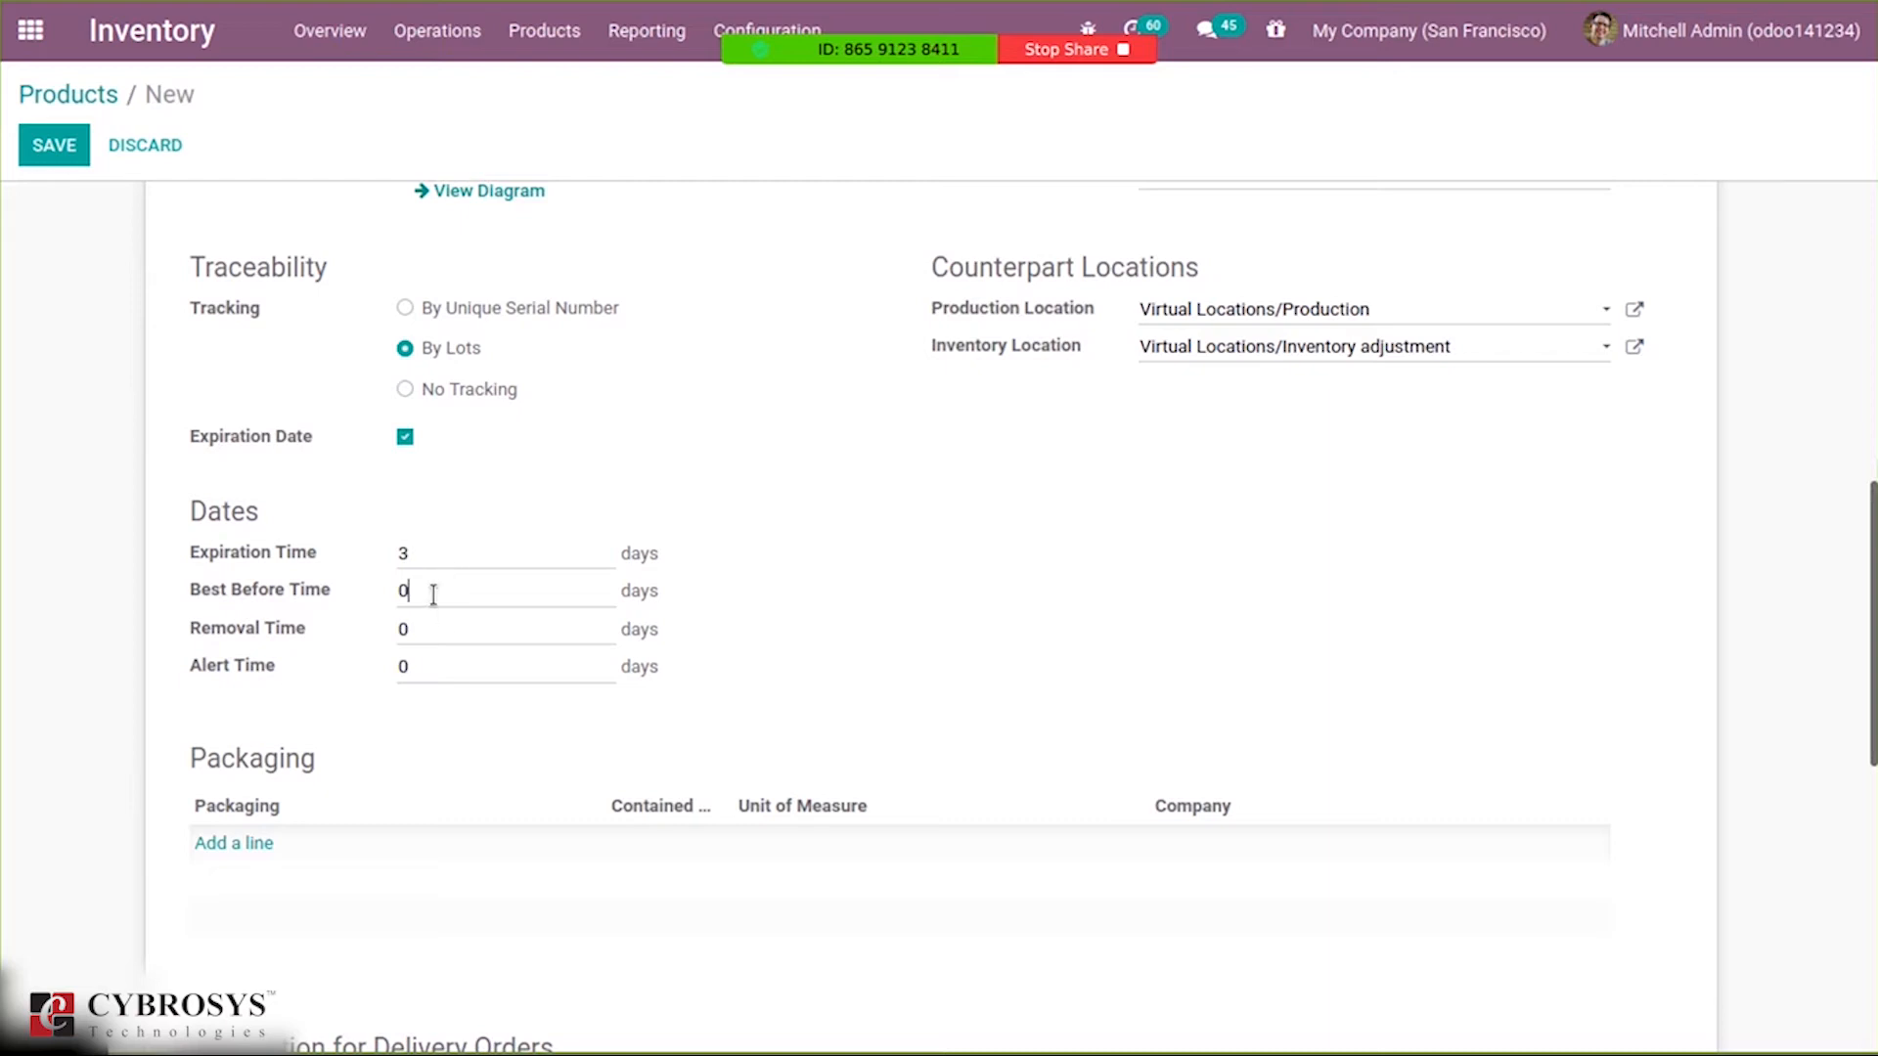
type("1")
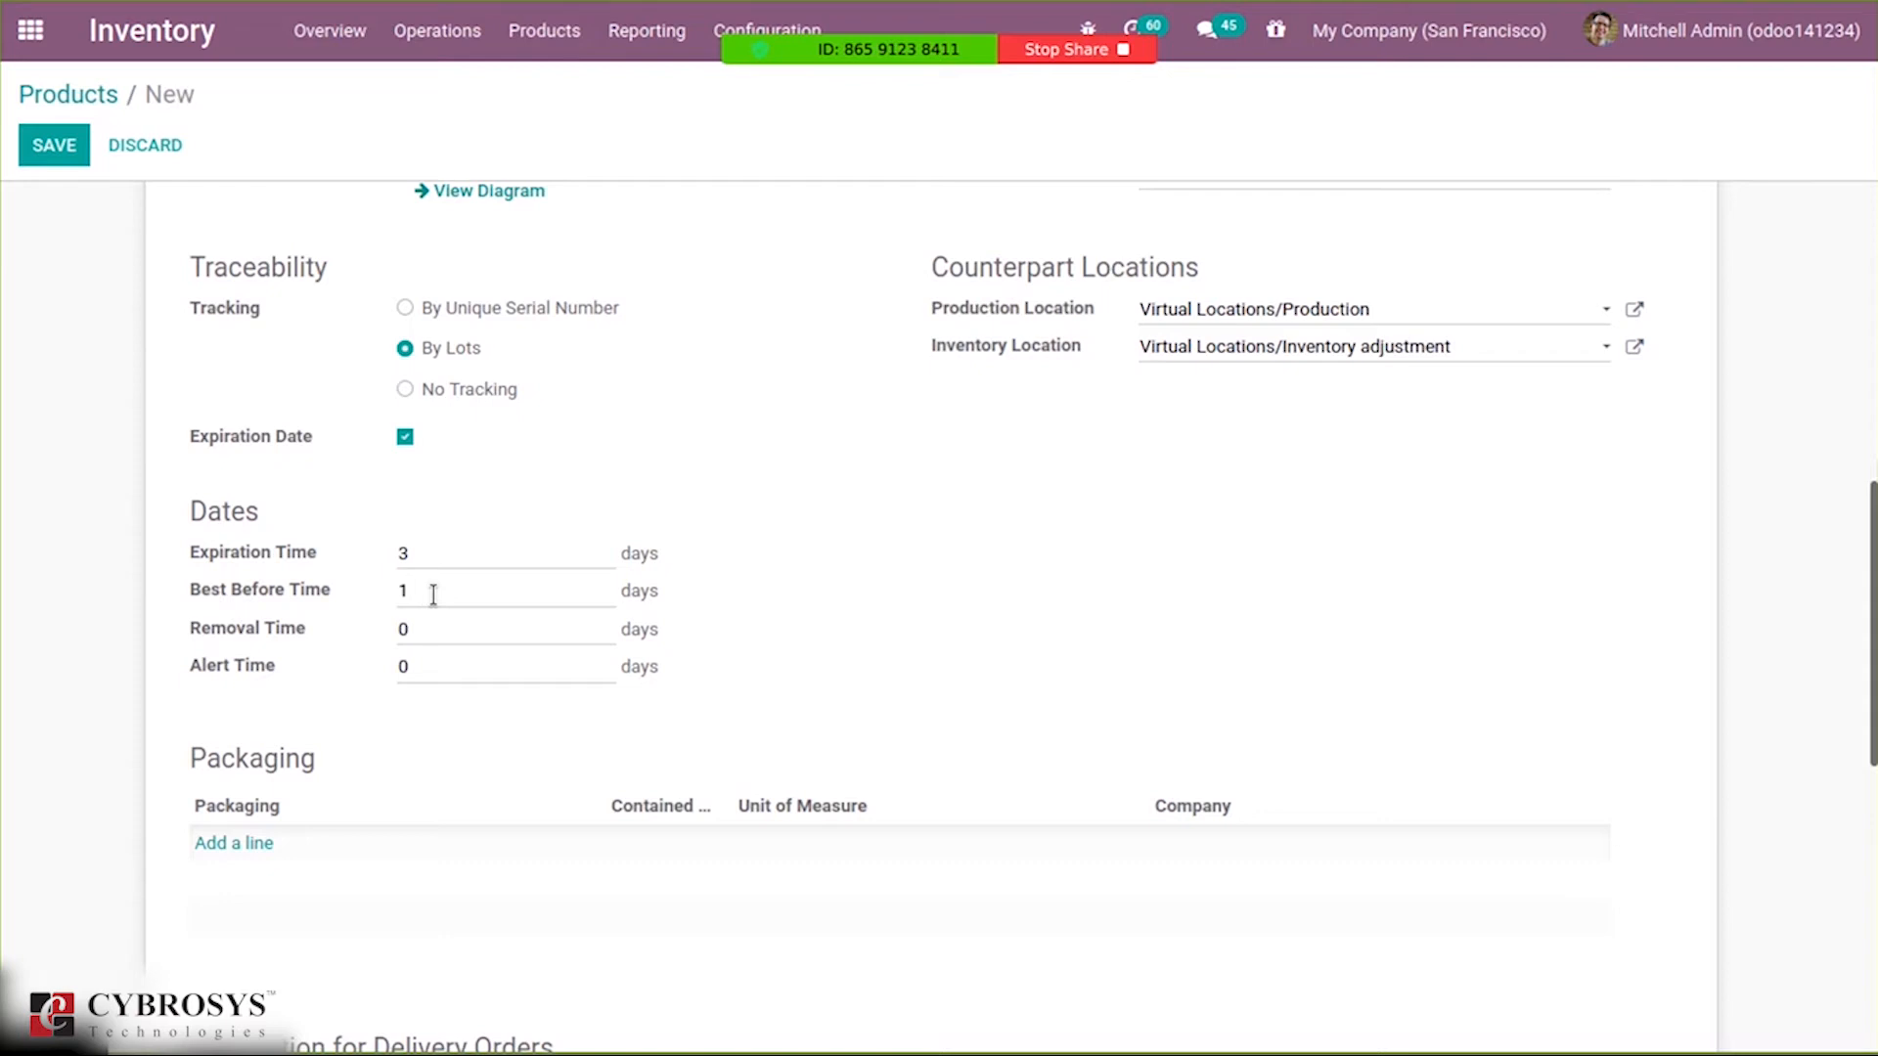
mouse_move(259, 588)
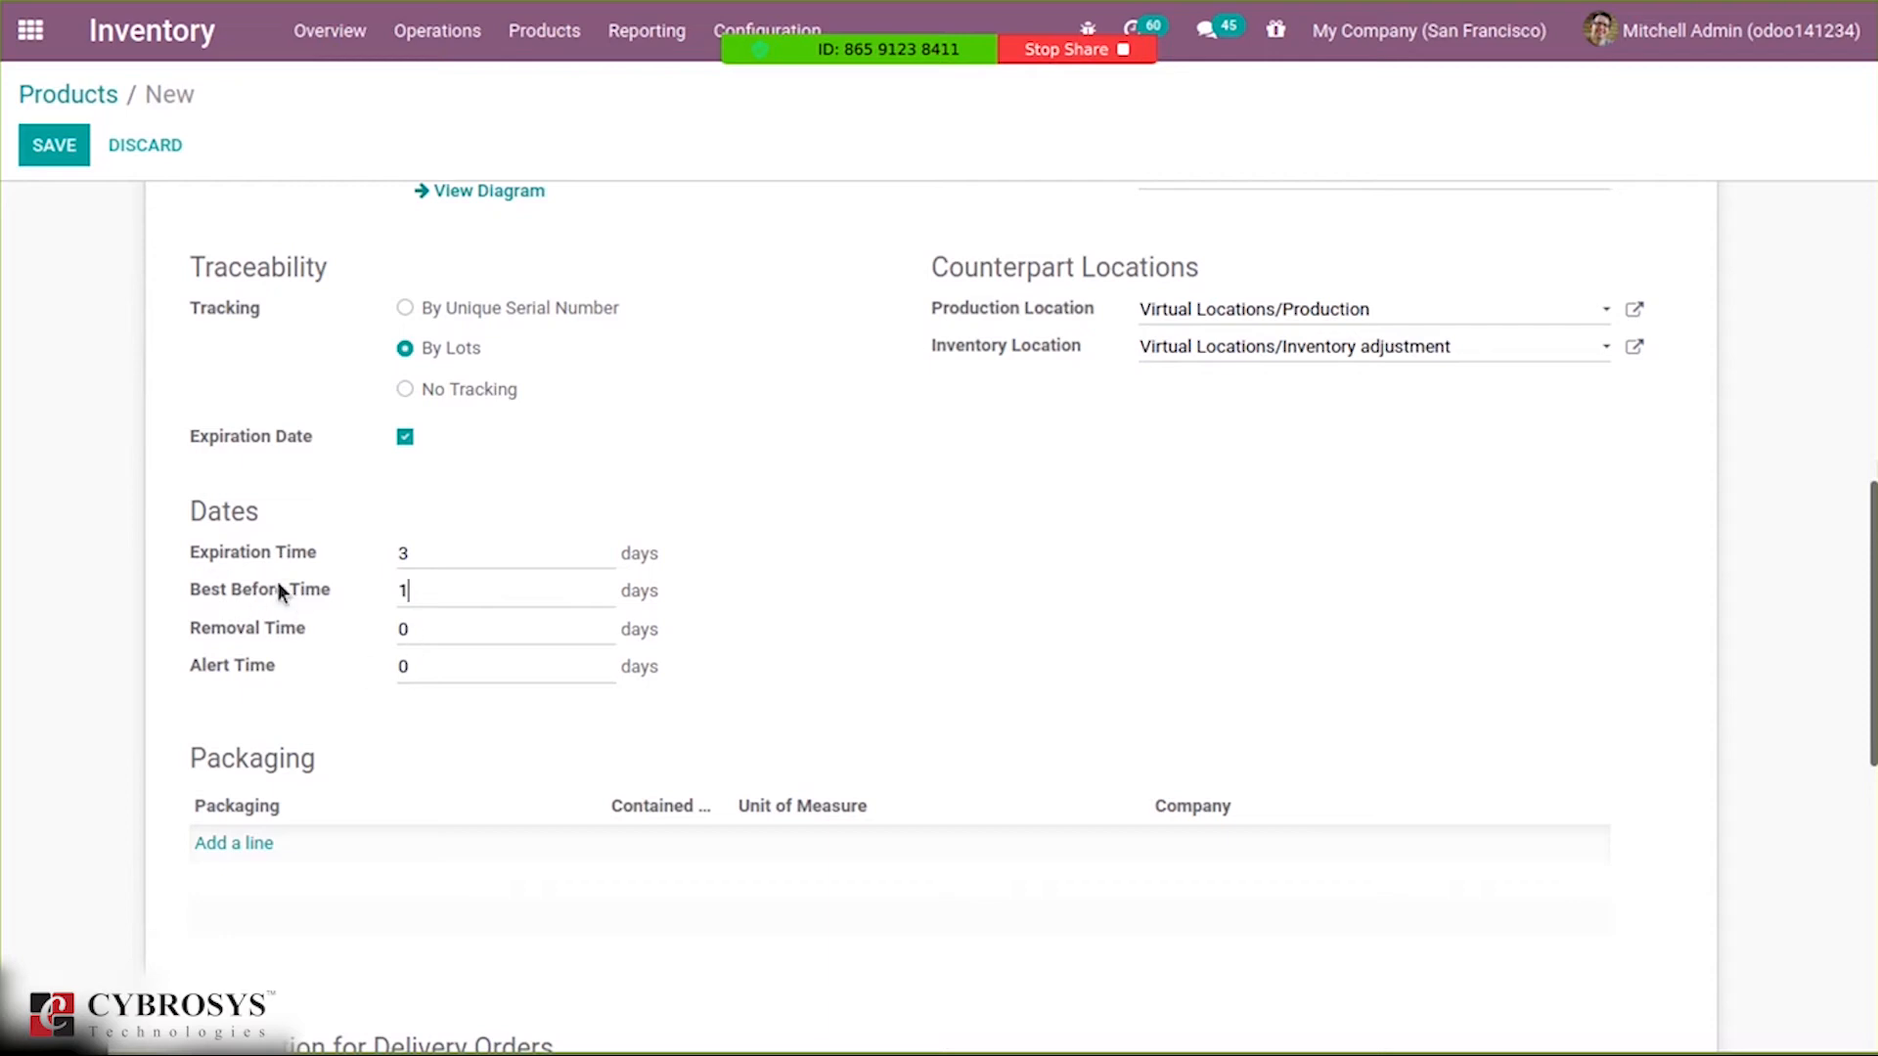
mouse_move(375, 658)
type("1")
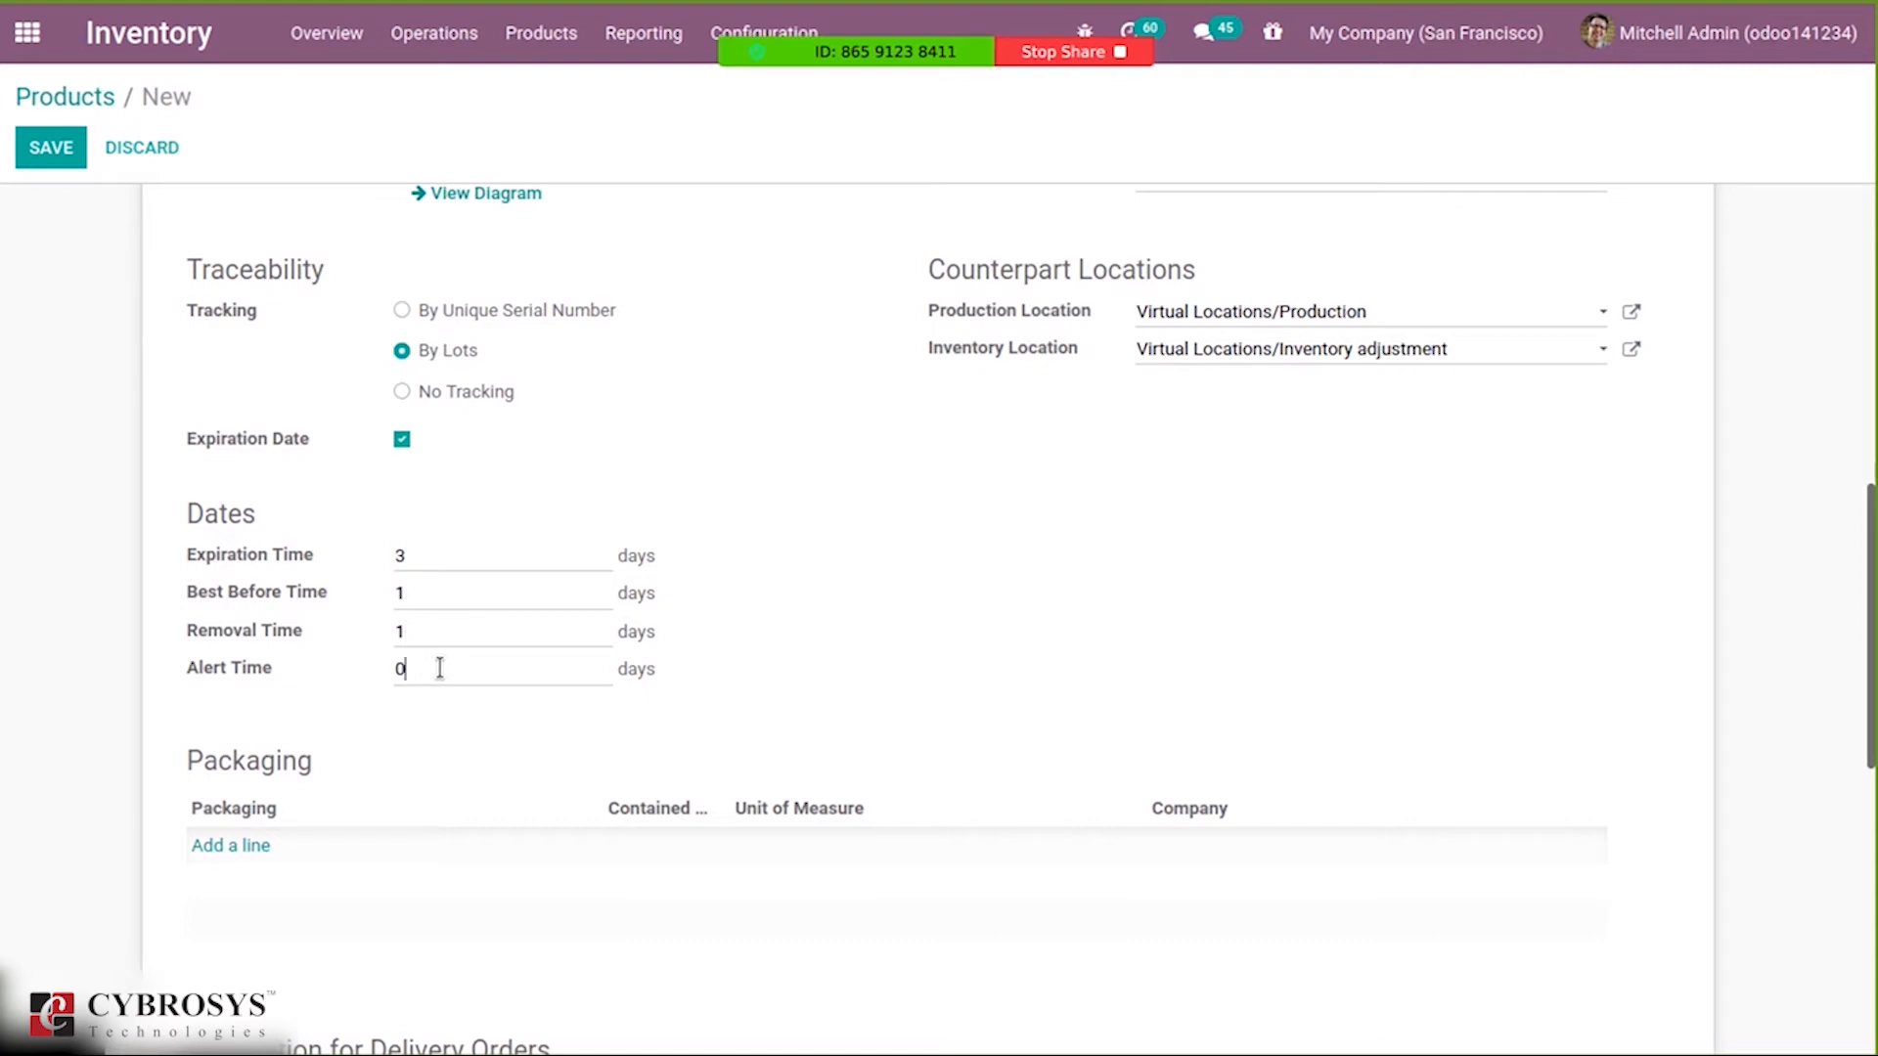
type("2")
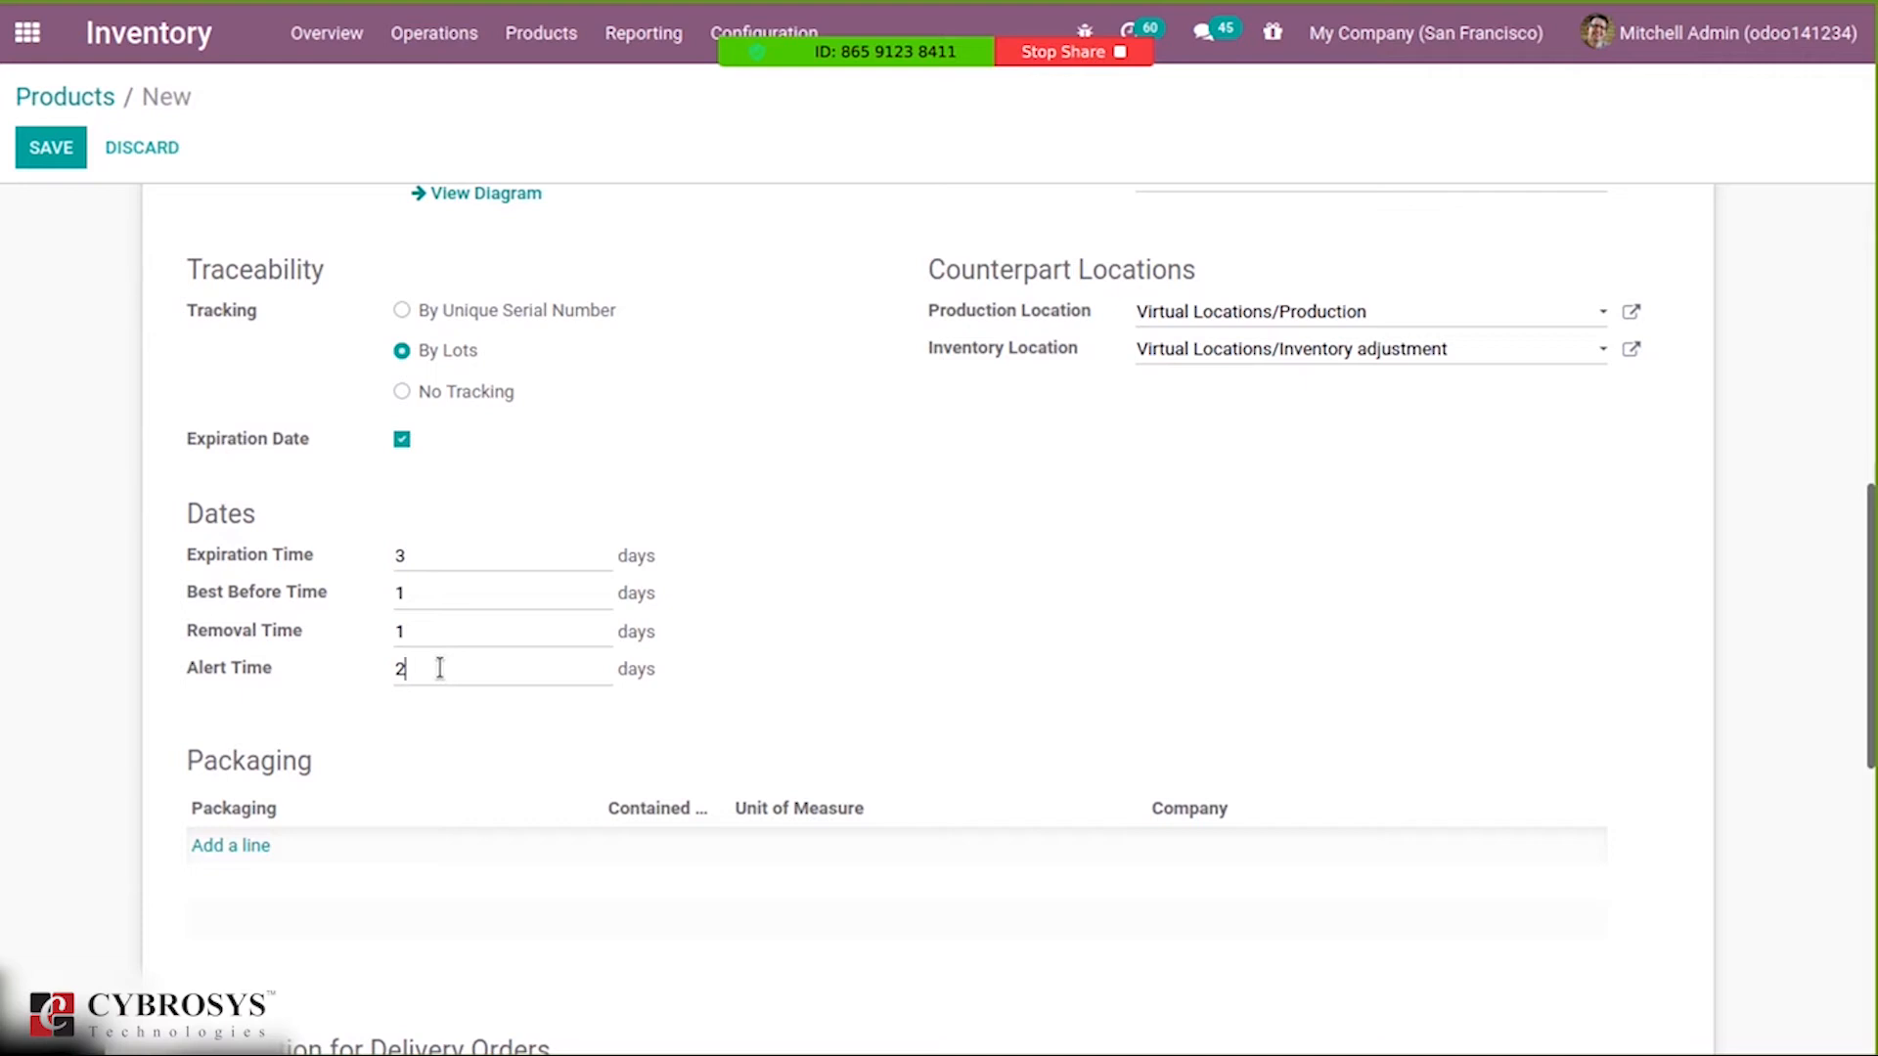
mouse_move(838, 645)
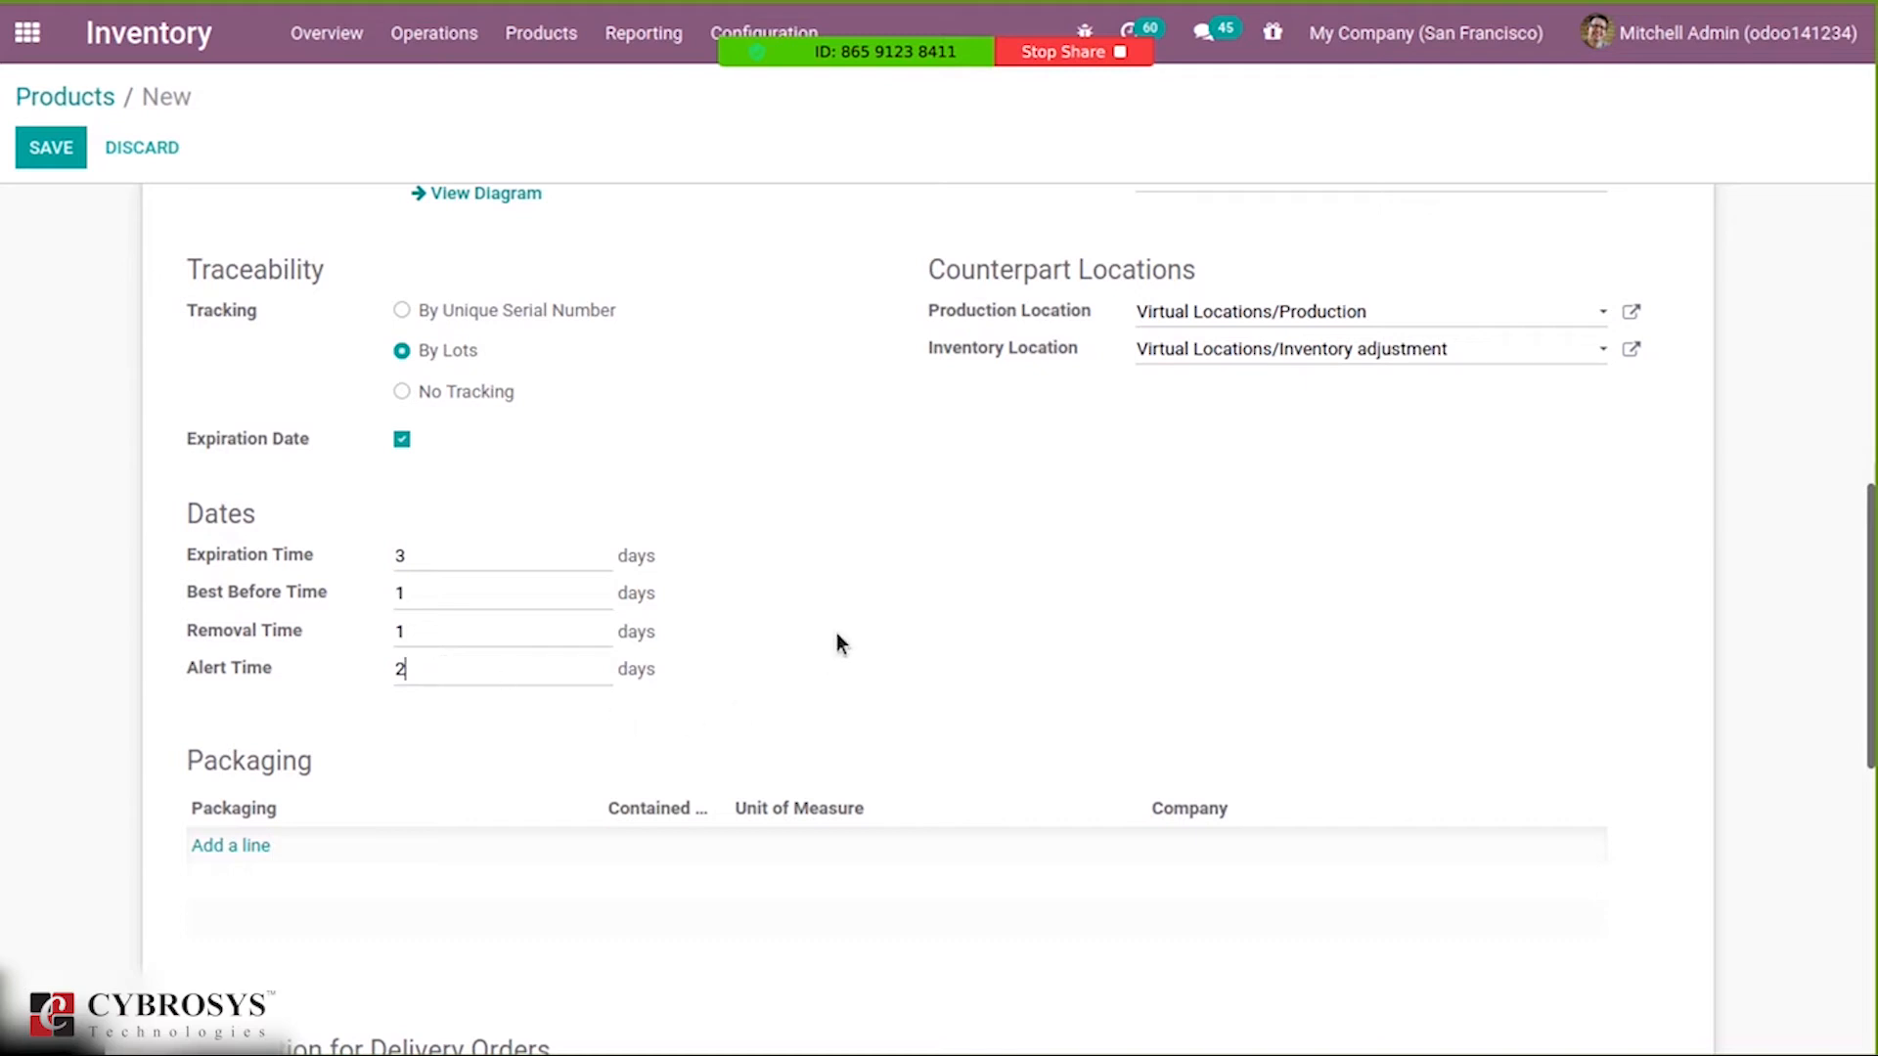
mouse_move(160, 247)
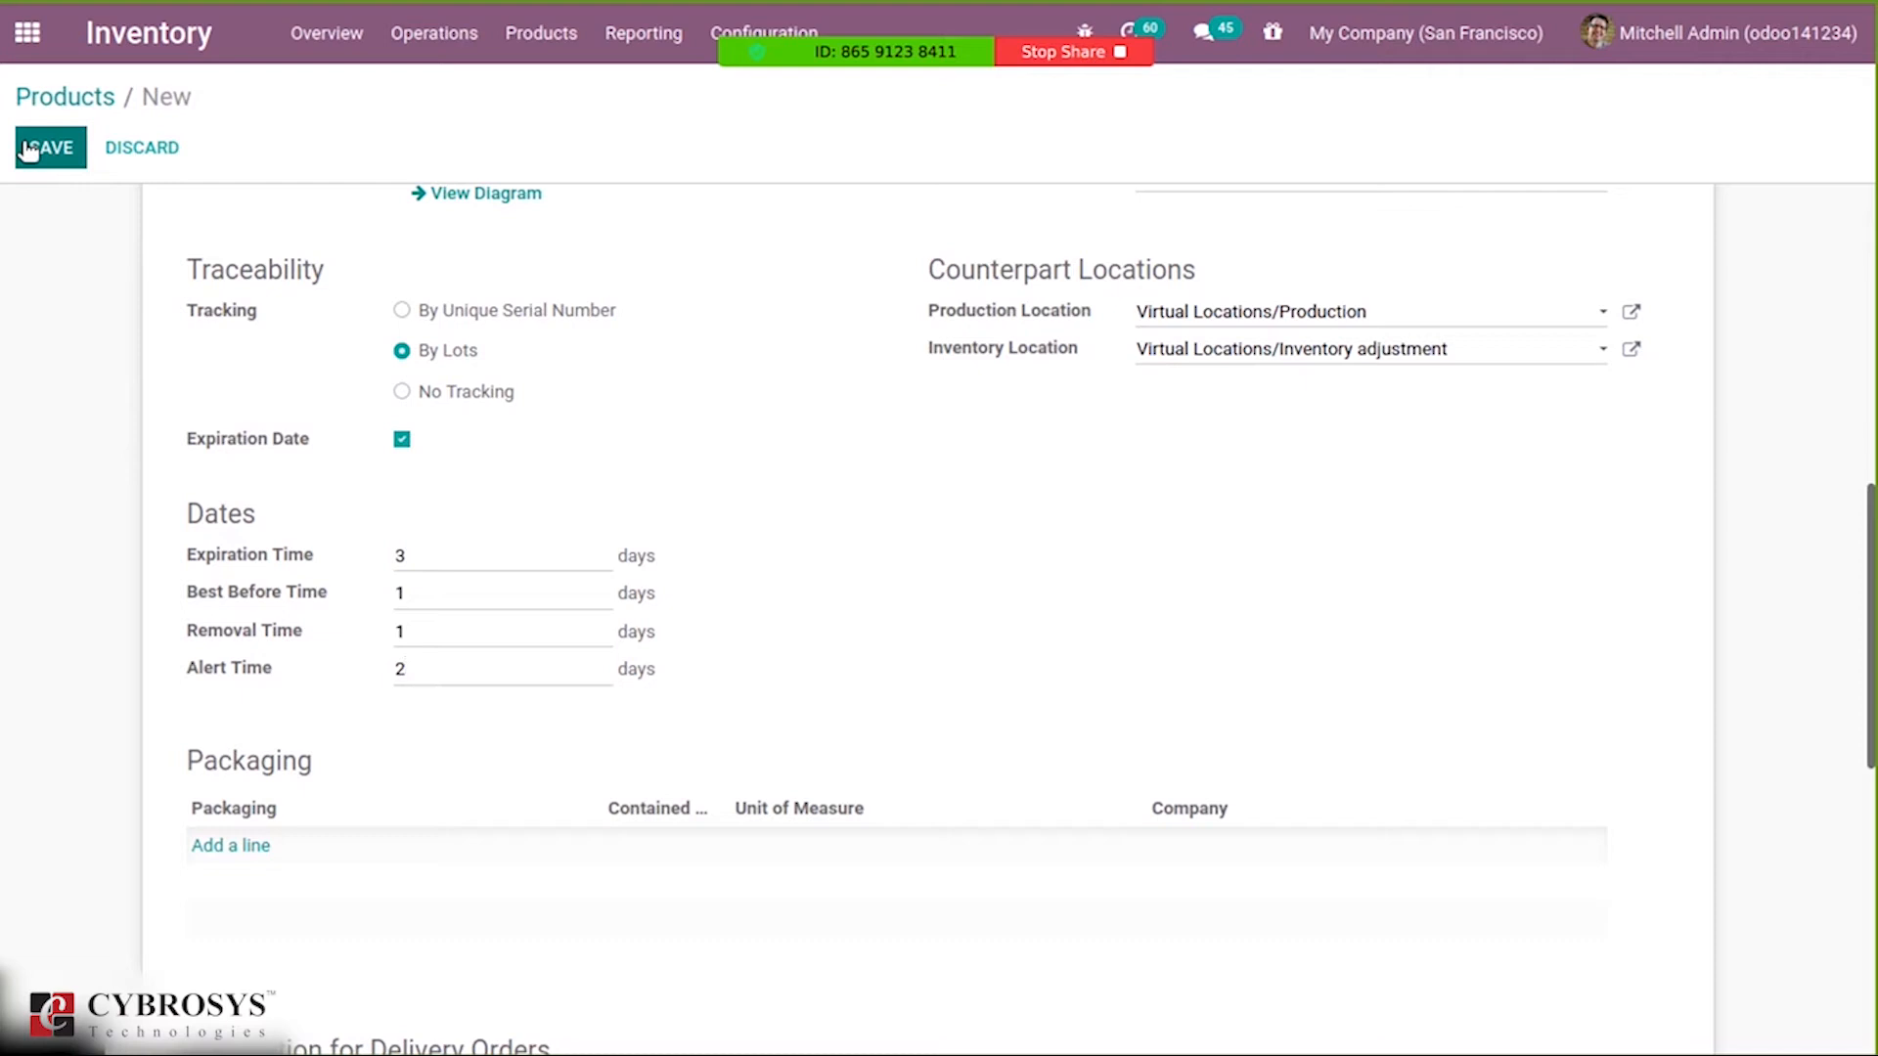
Save the Chicken Pizza product and open the Purchase app's quotation list.
left_click(50, 147)
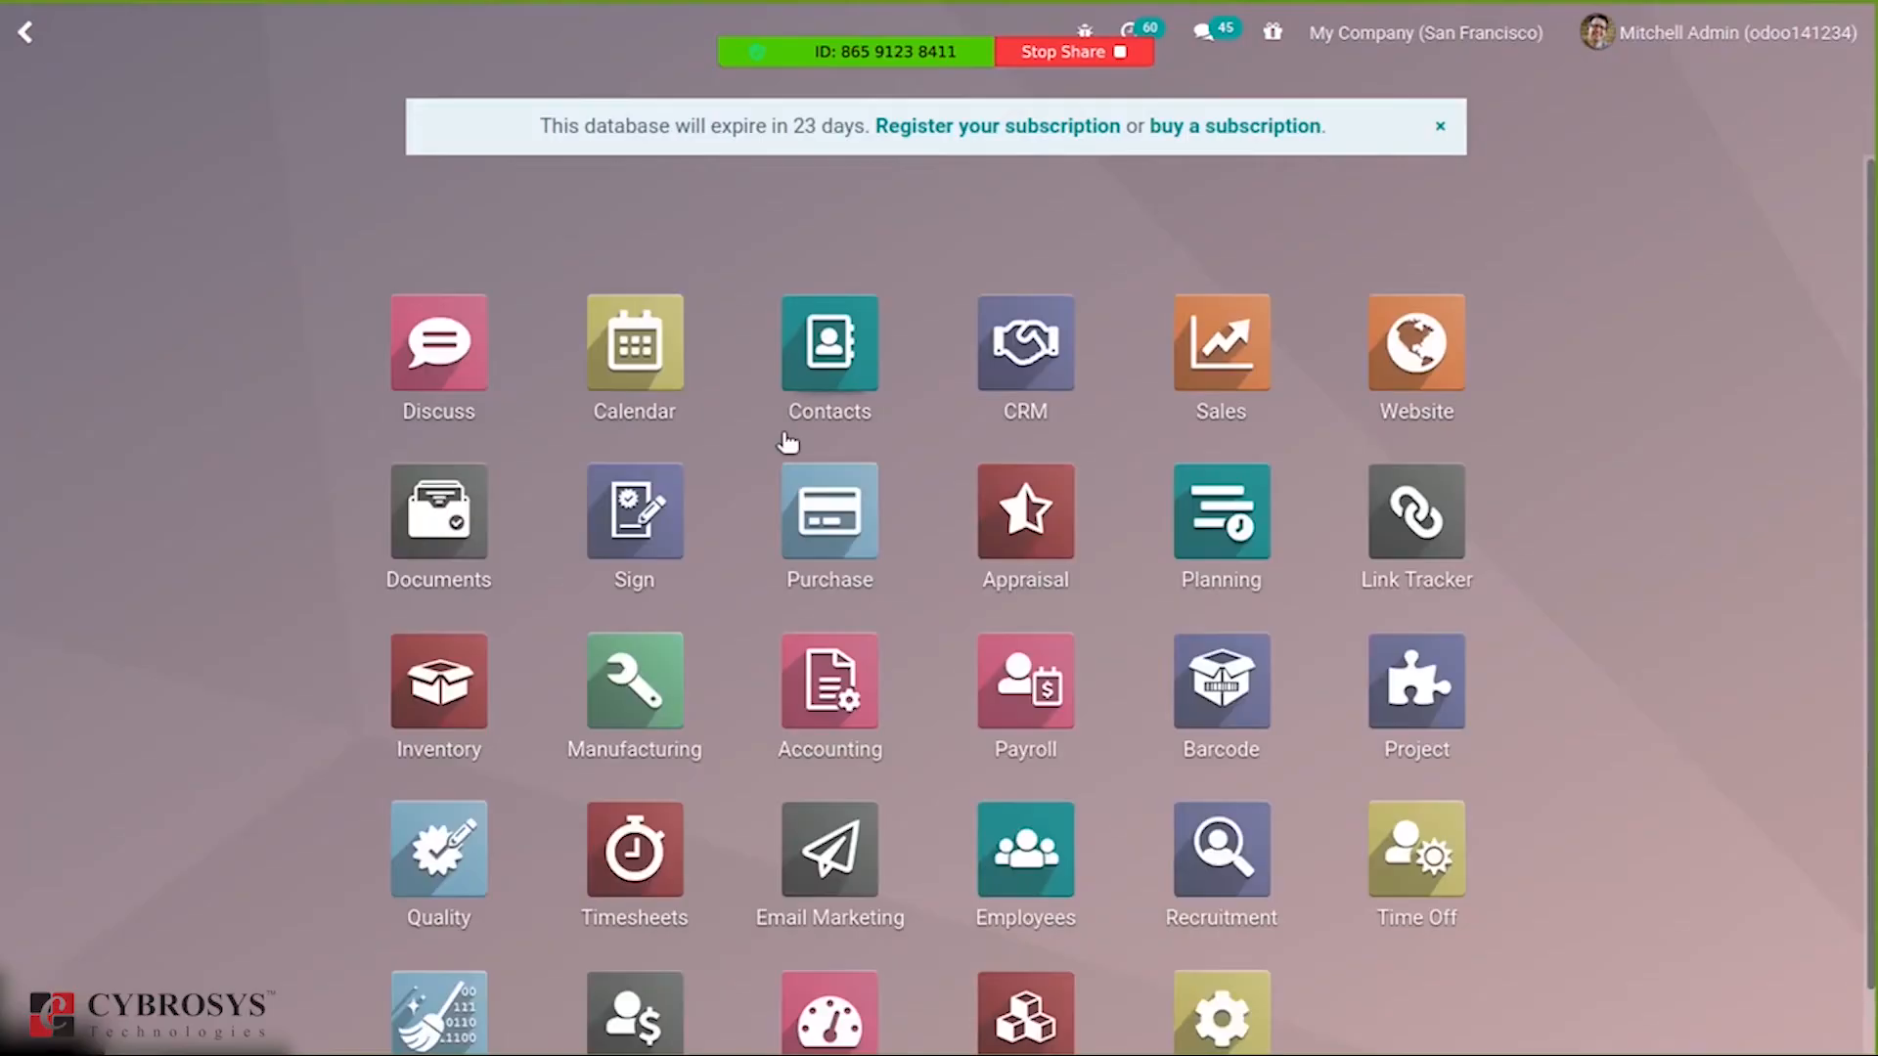
left_click(827, 513)
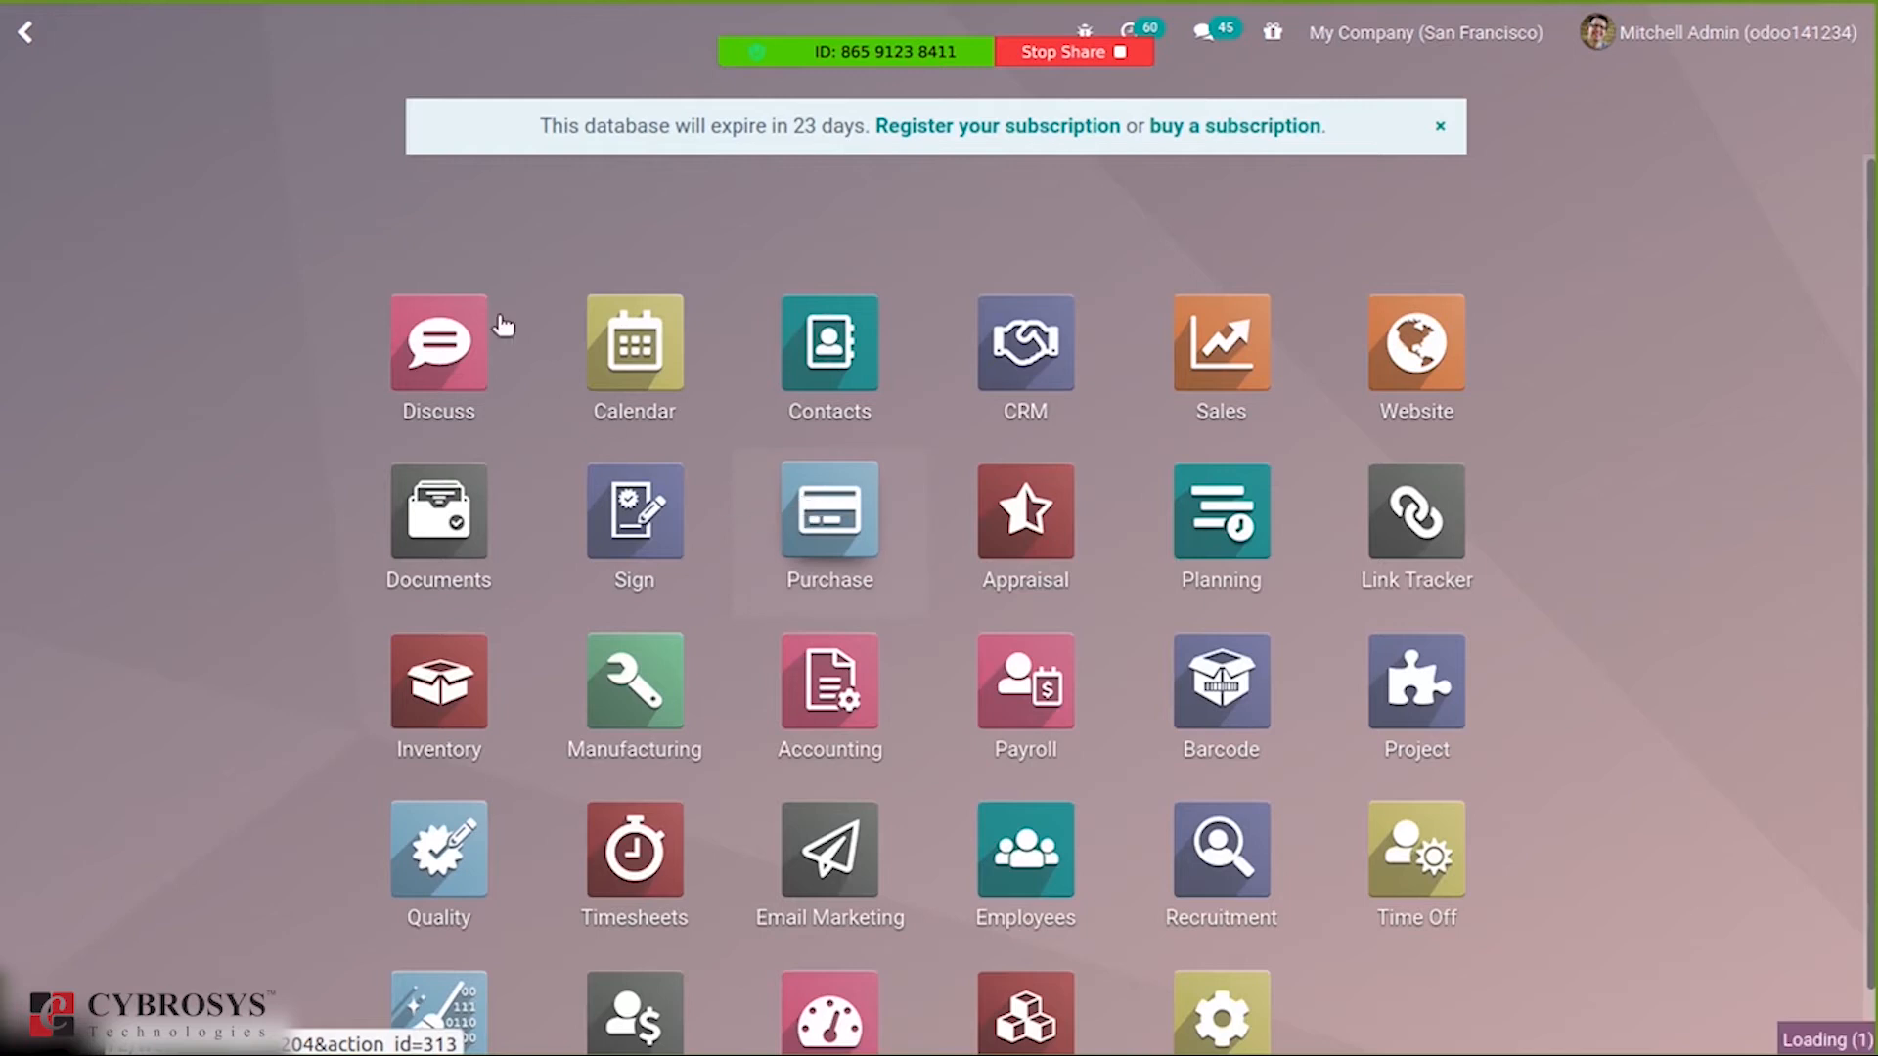
left_click(827, 516)
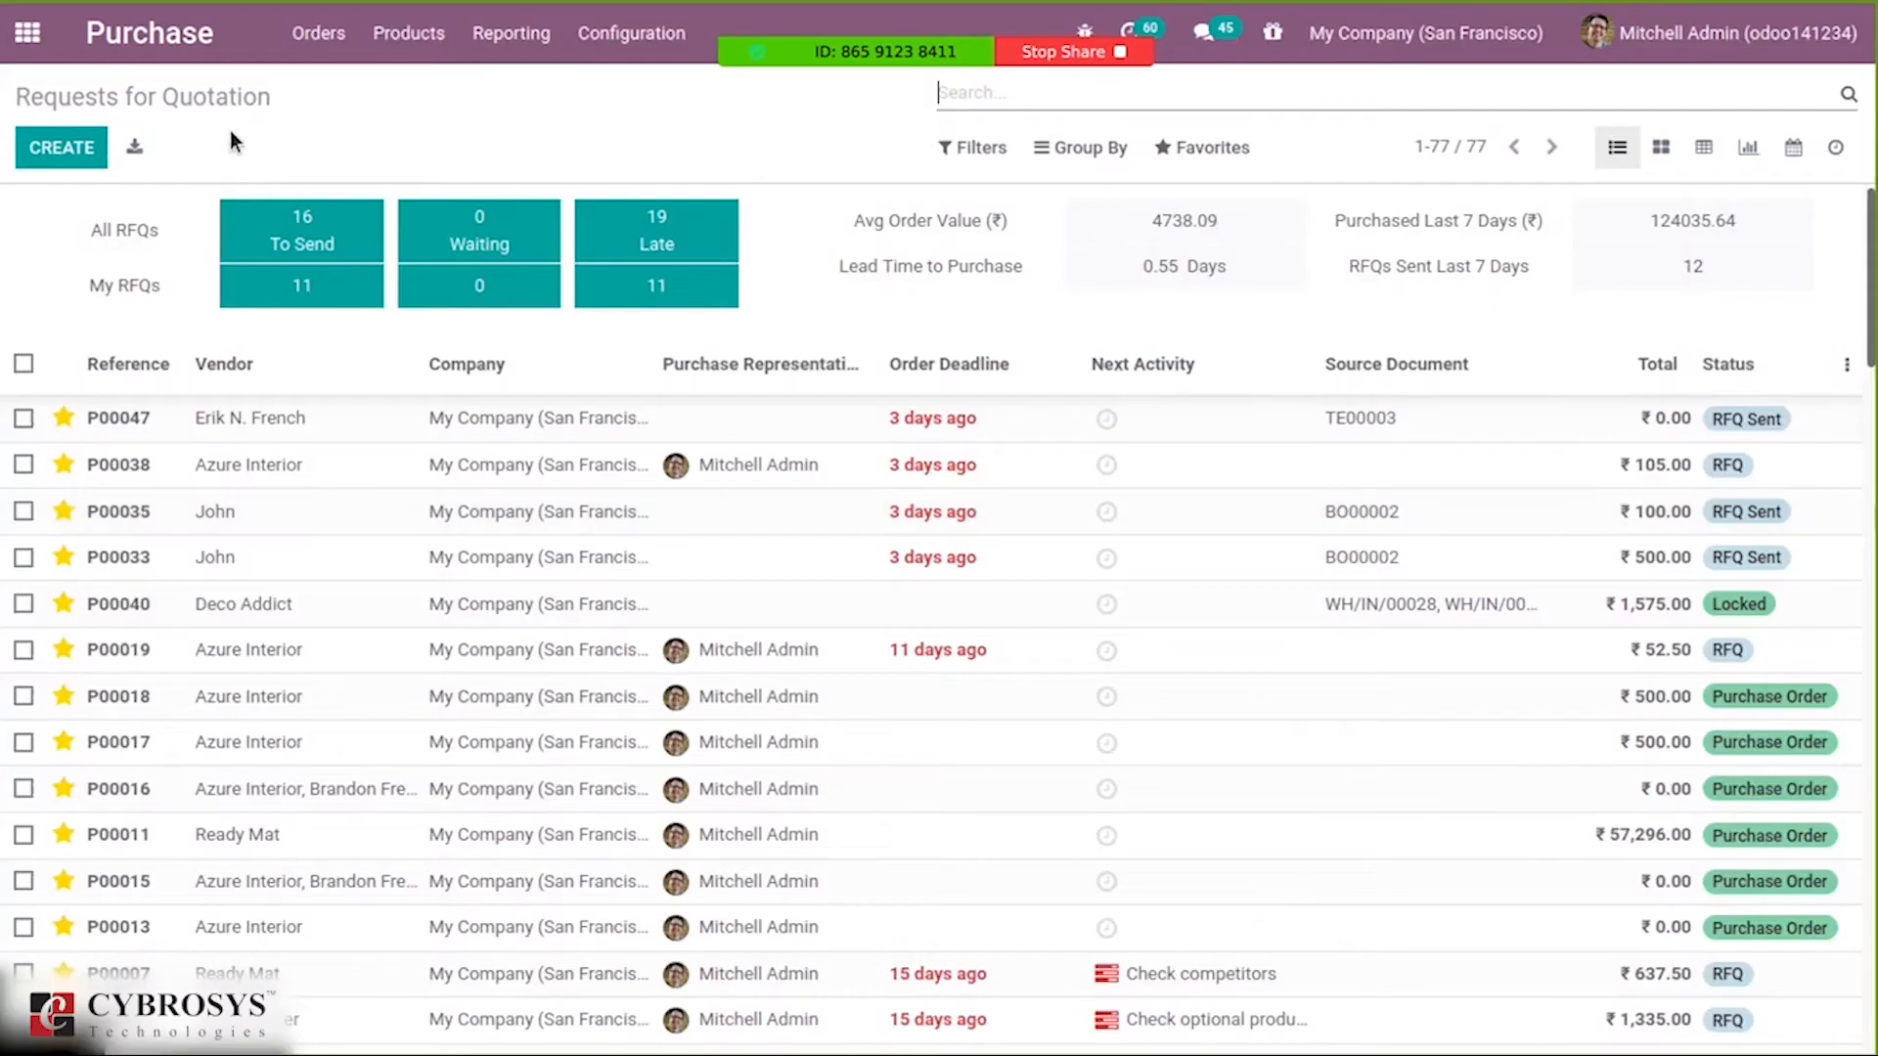
Start a new request for quotation with John as the vendor.
left_click(317, 32)
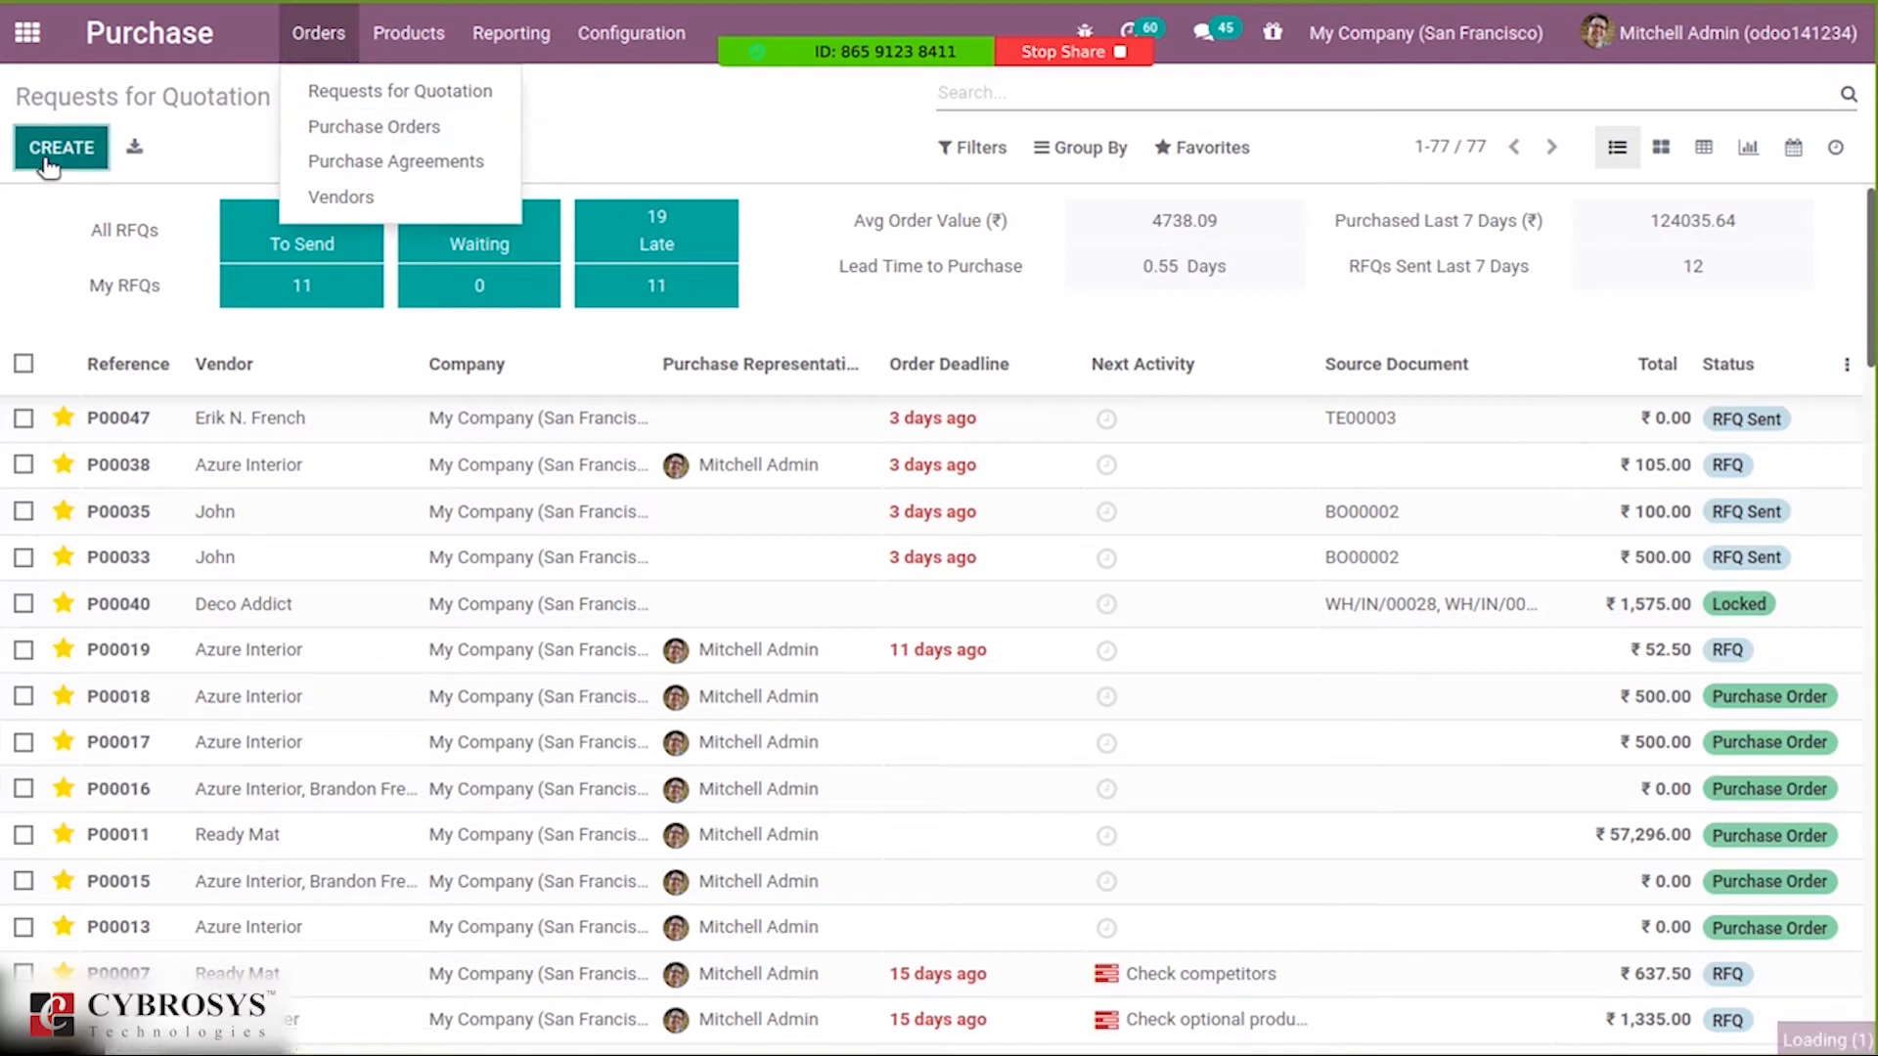
left_click(61, 147)
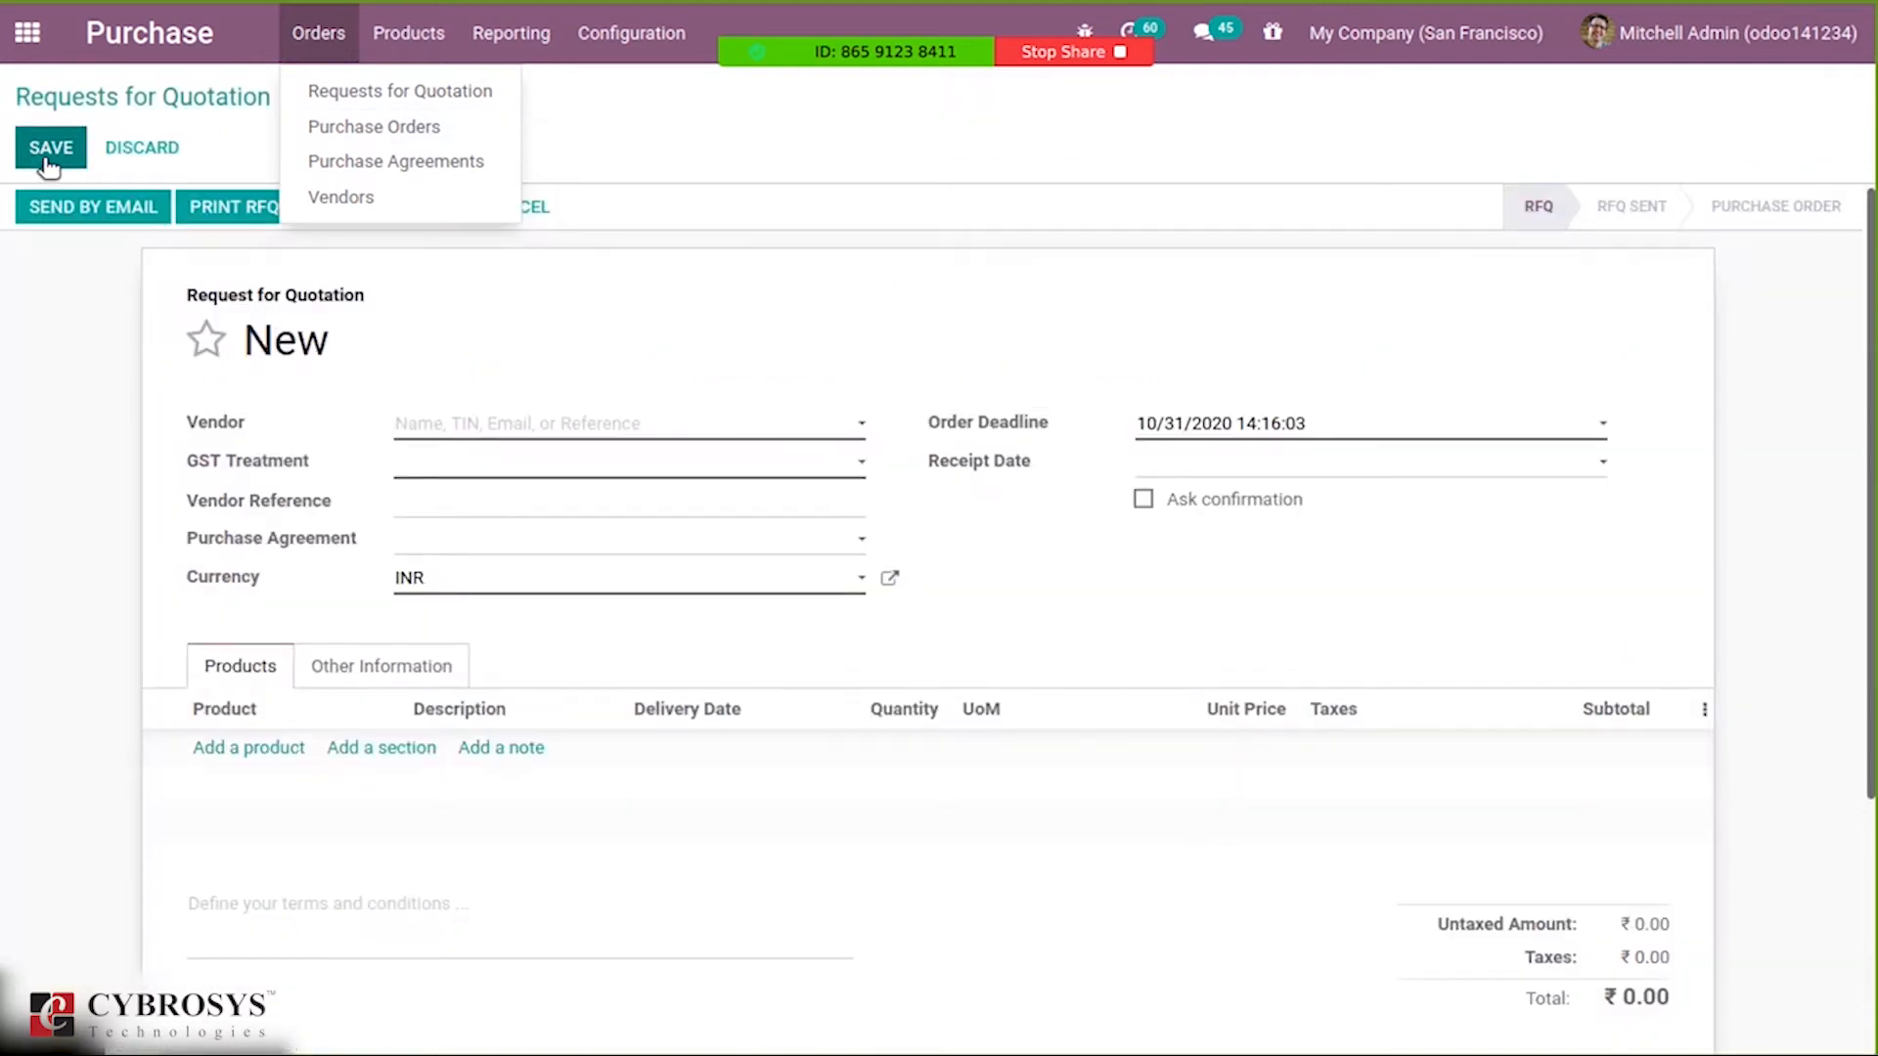
left_click(623, 422)
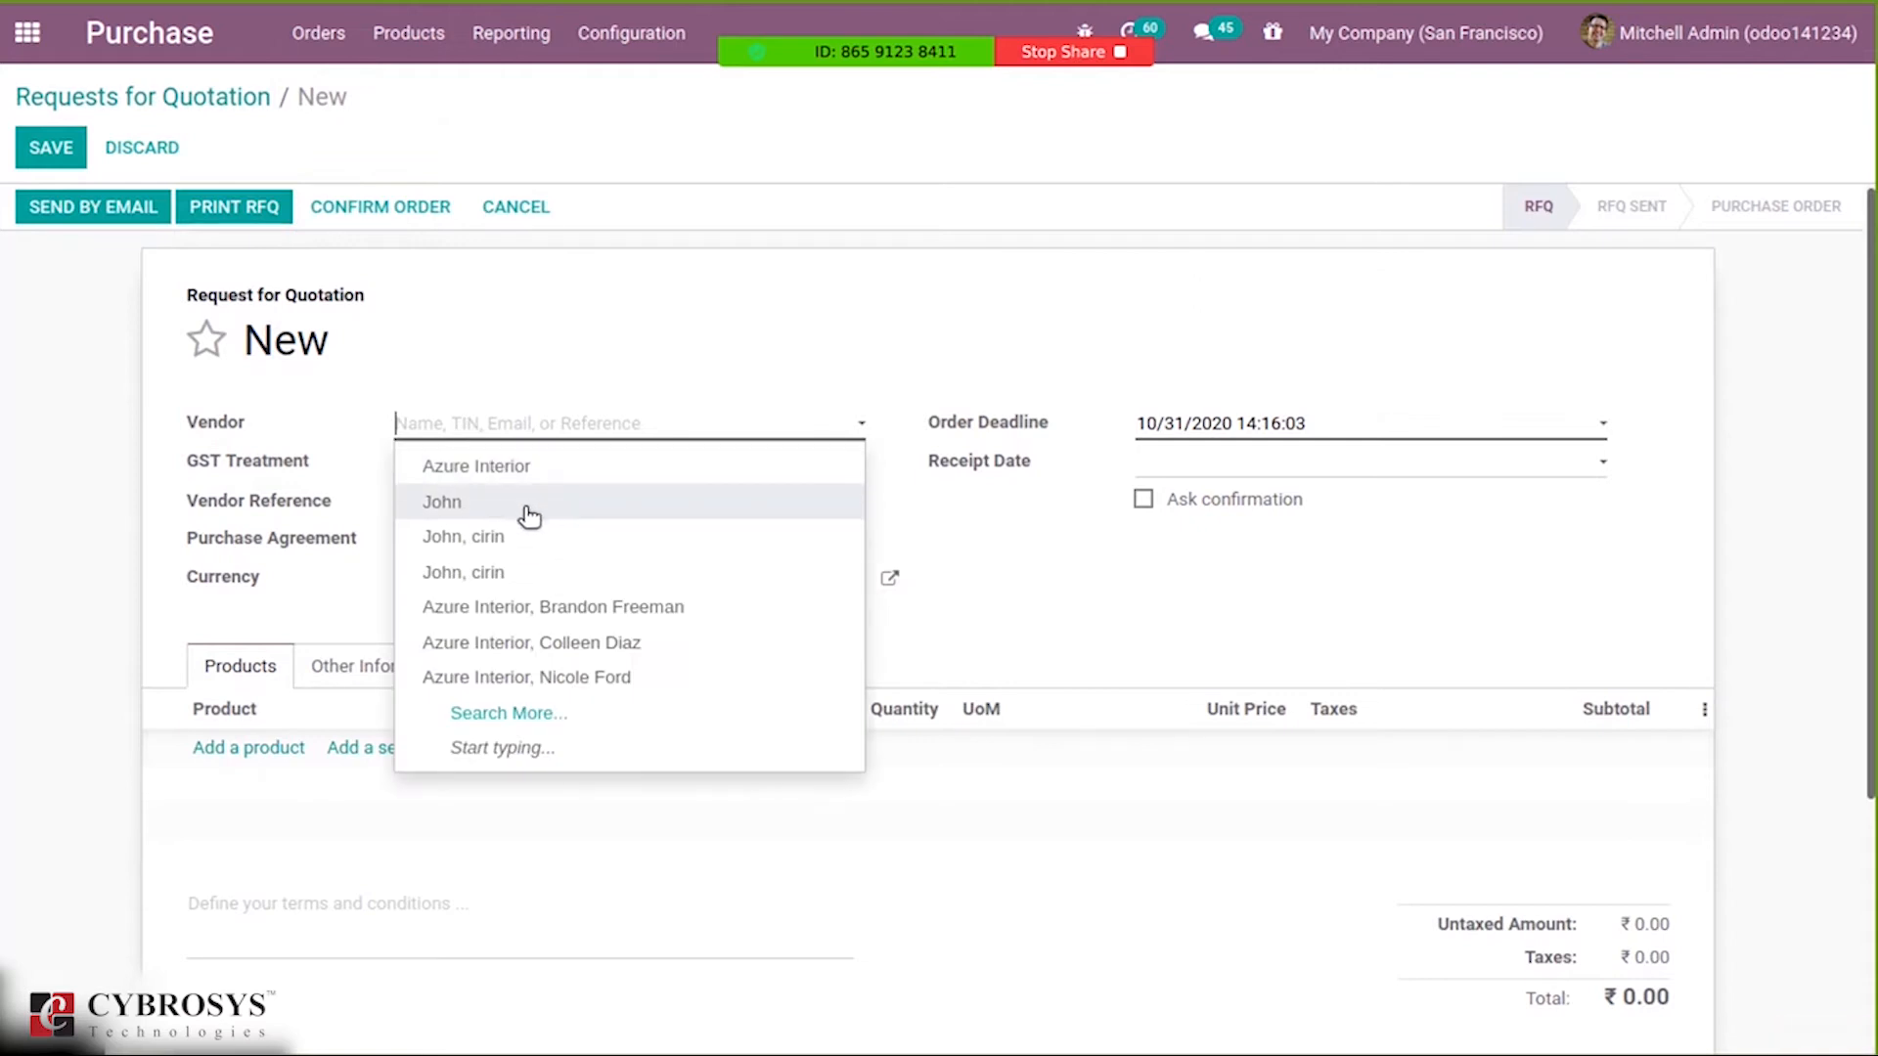
left_click(442, 501)
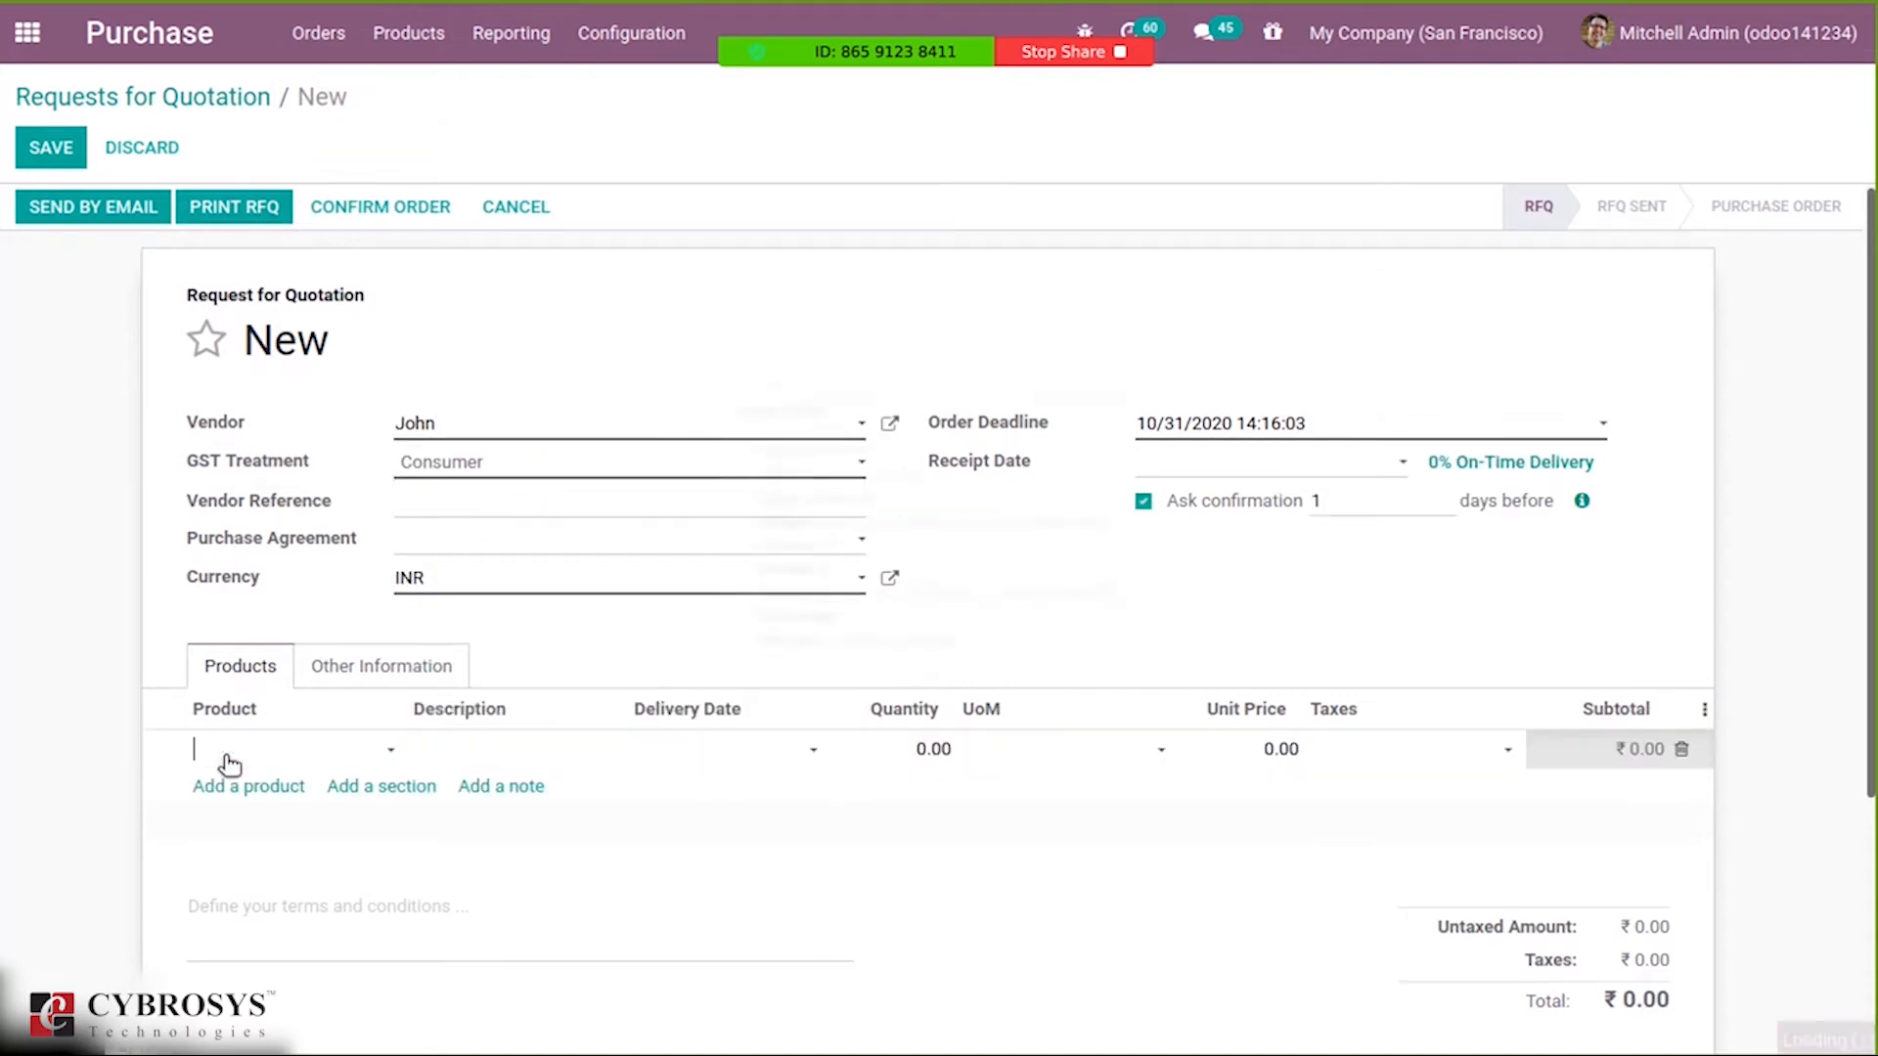
Add a line for 5 Chicken Pizza, set its unit price, and confirm the order.
type("chi")
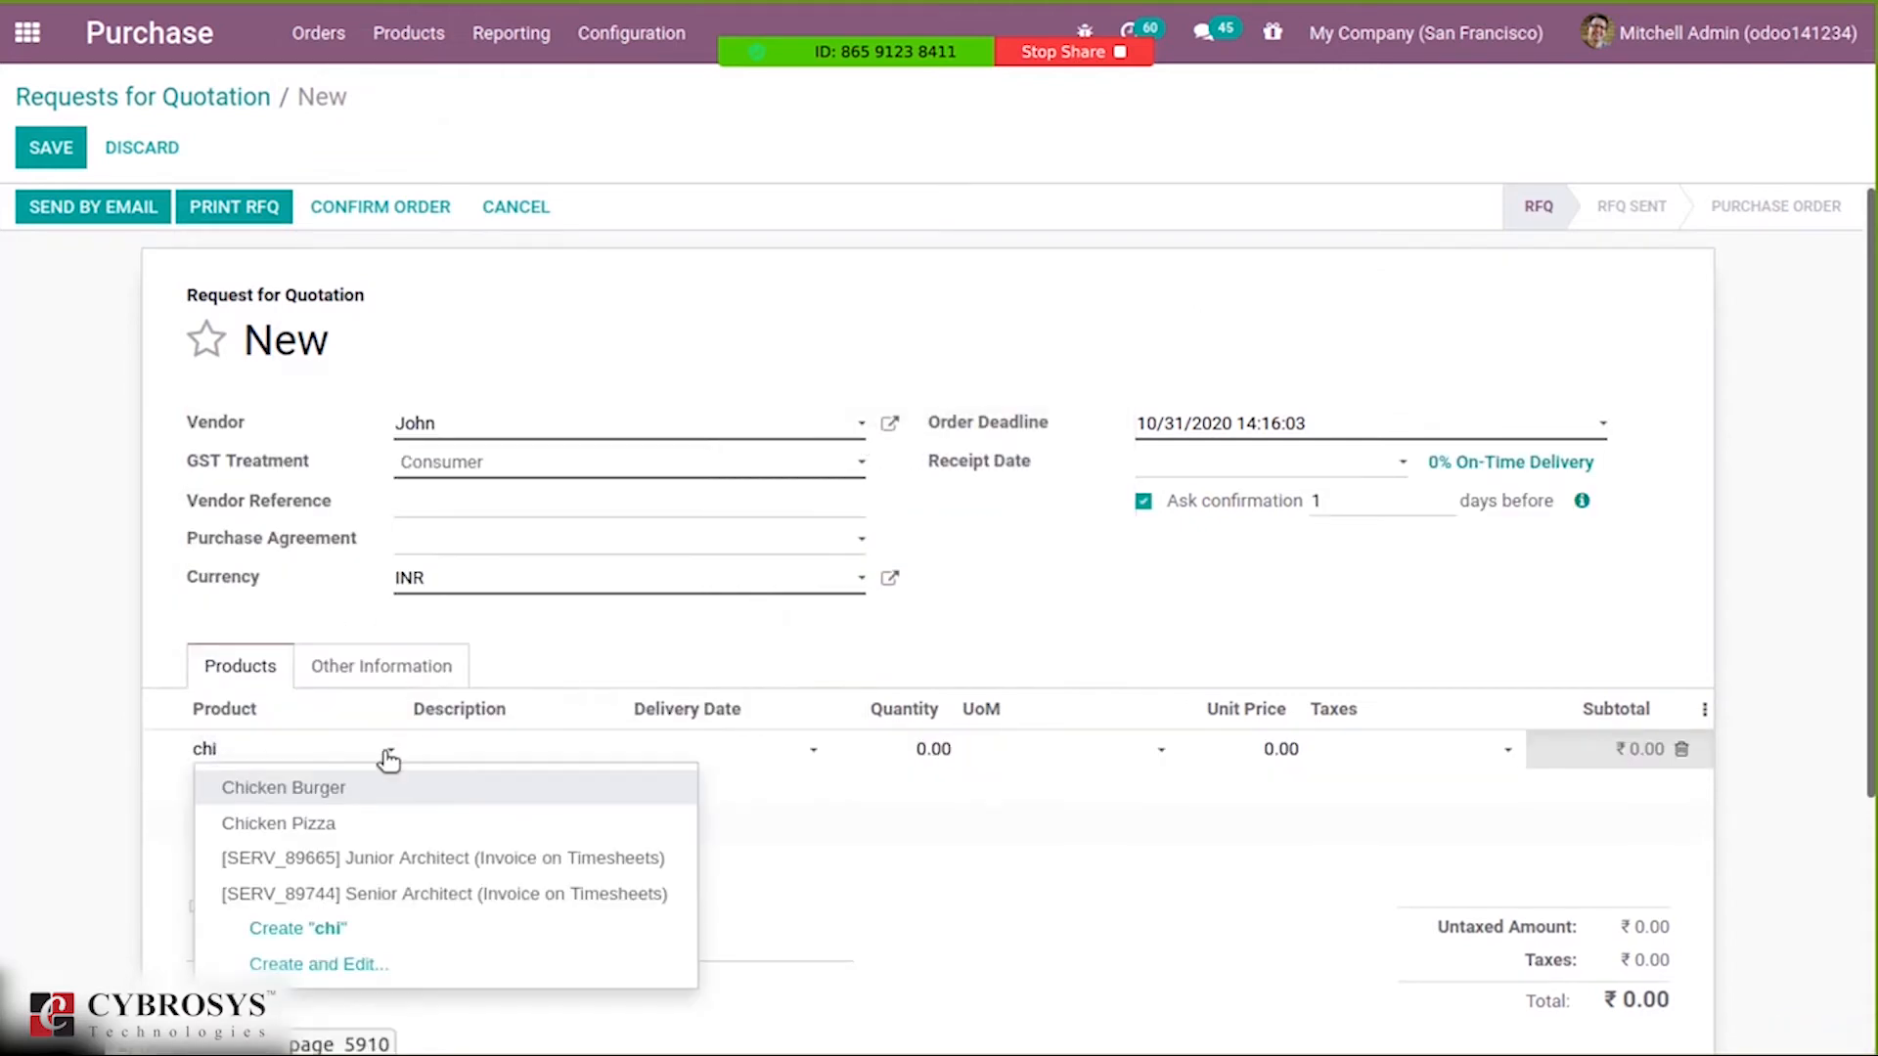
left_click(278, 823)
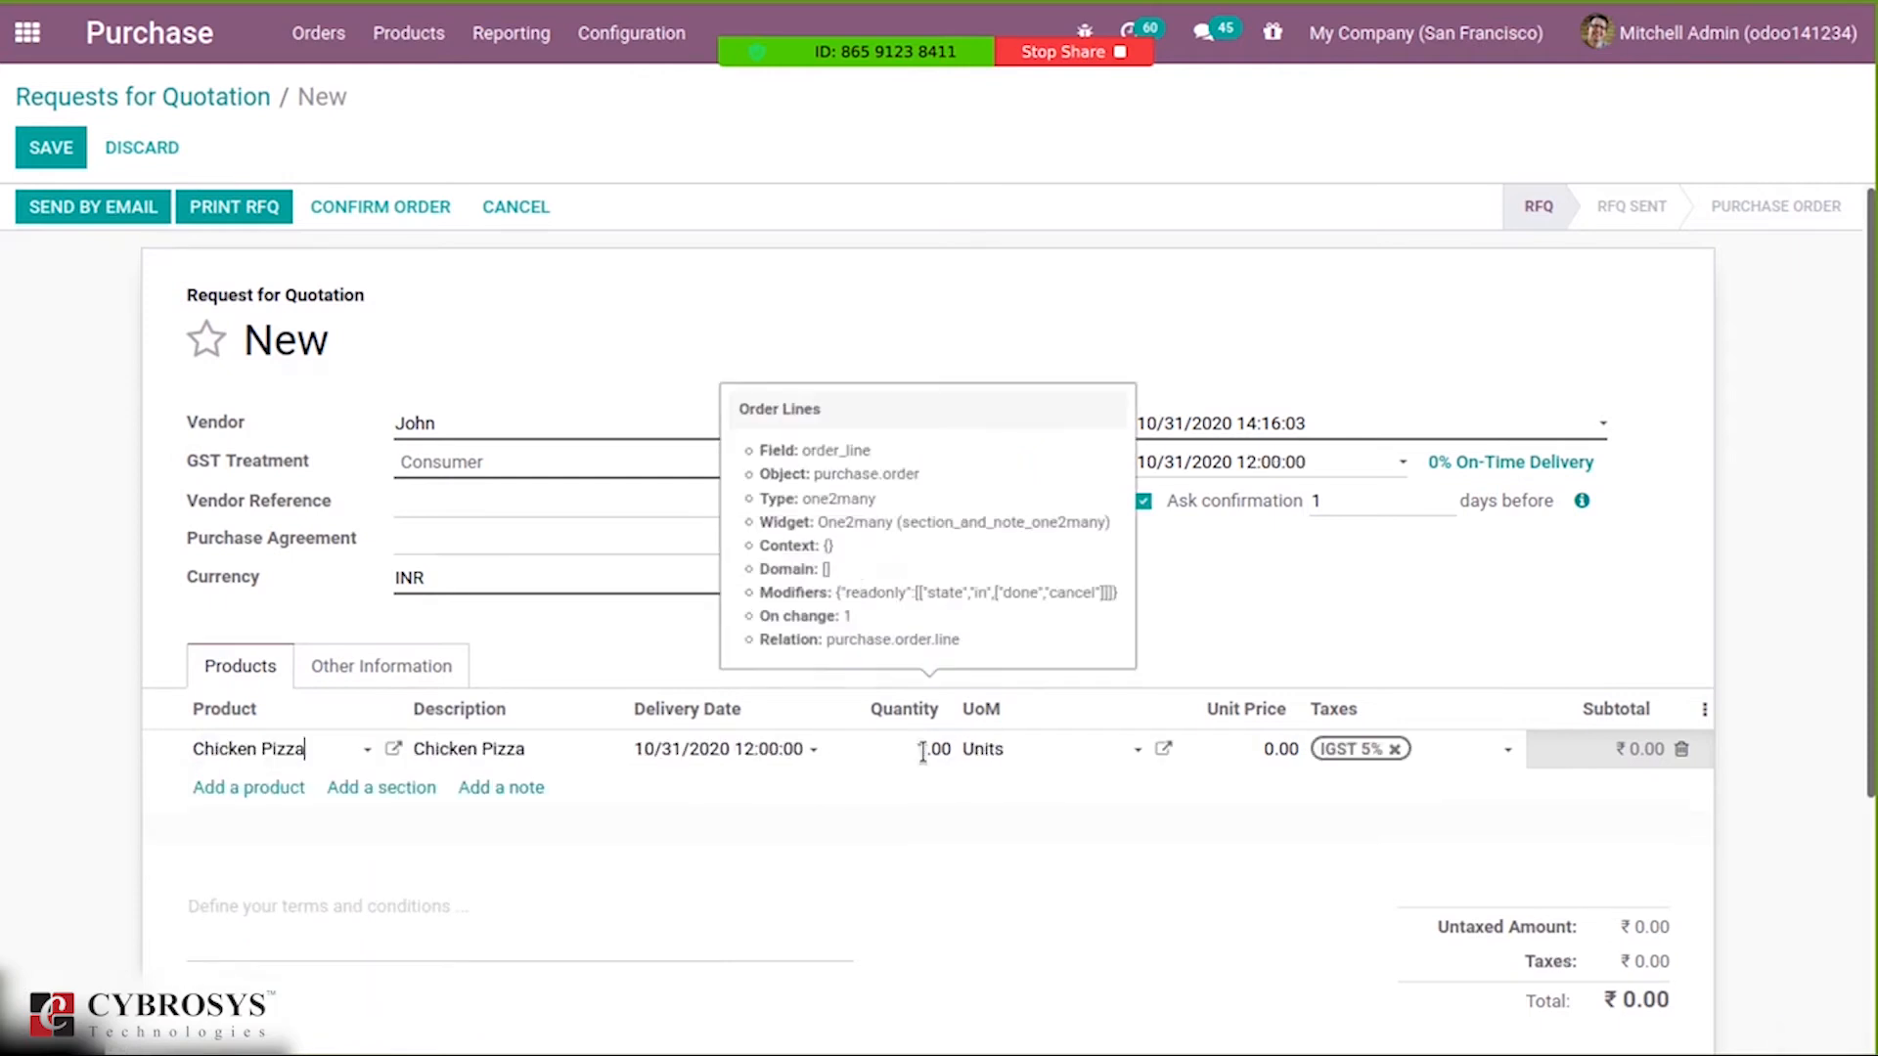
type("5")
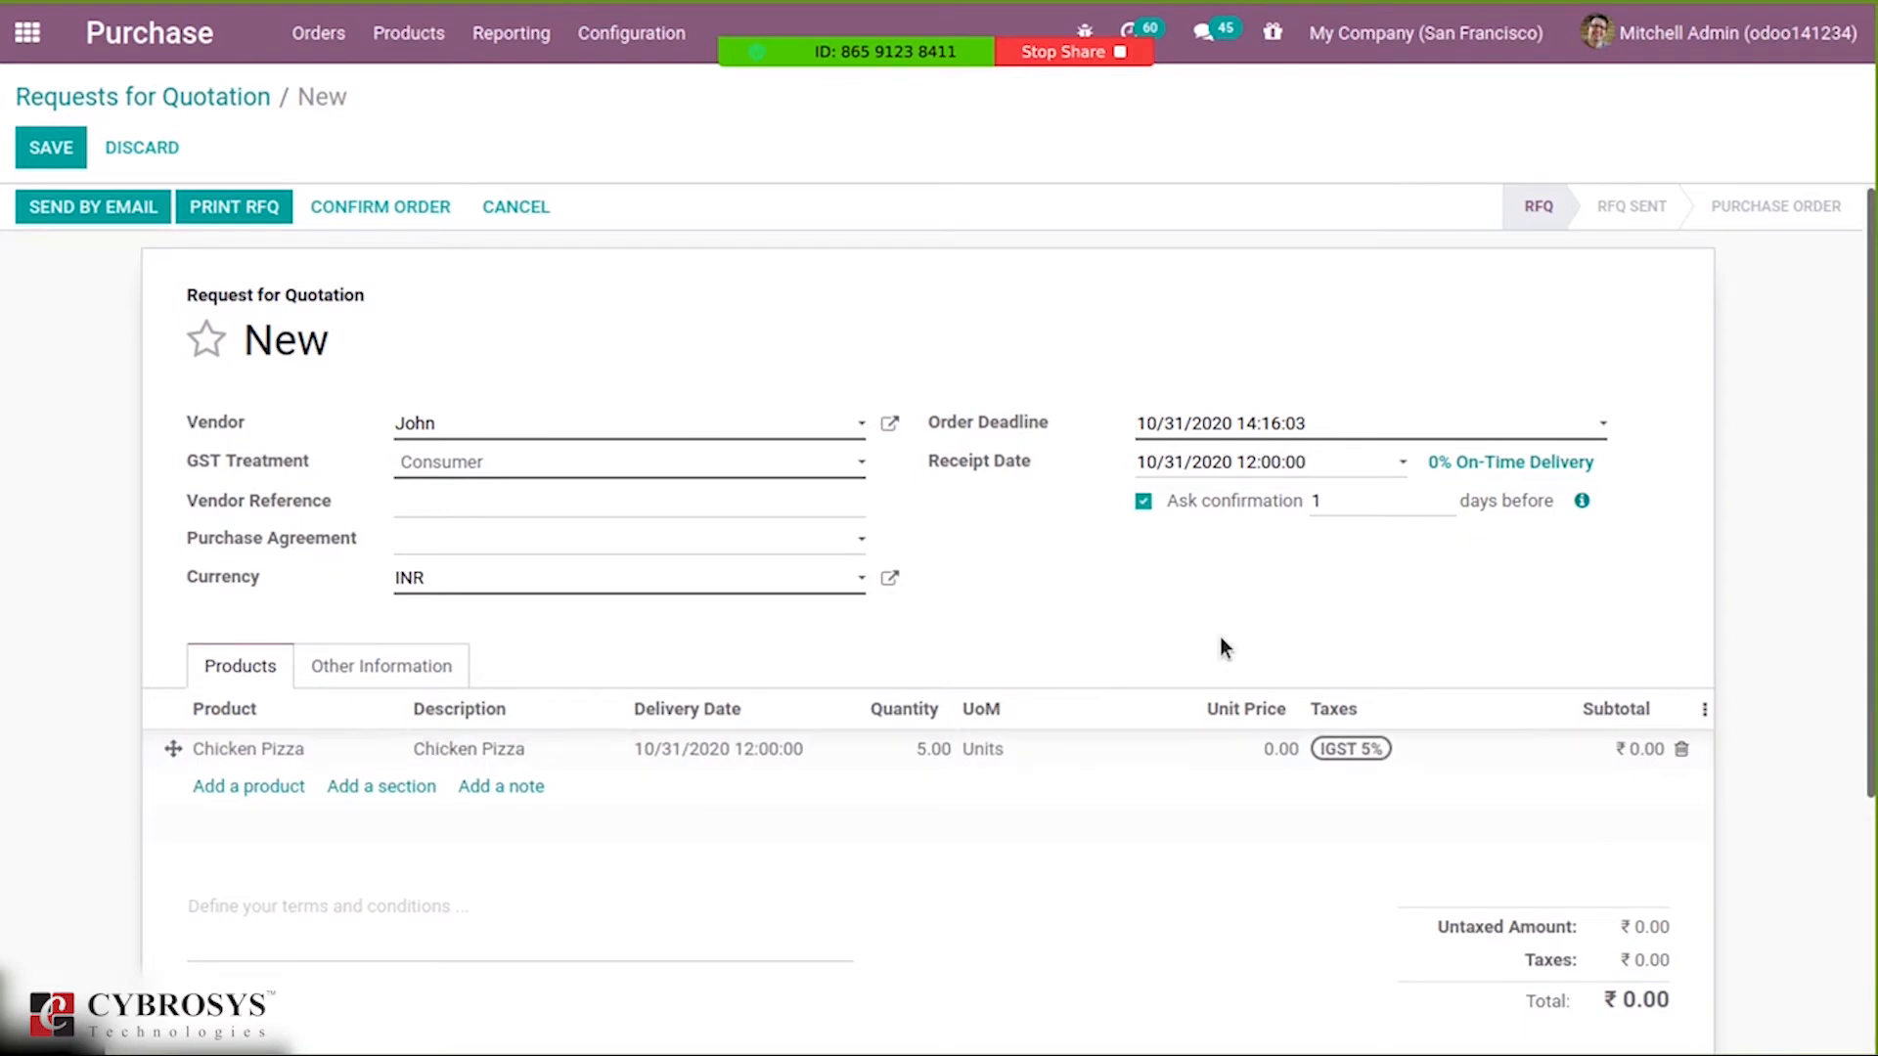
left_click(1279, 748)
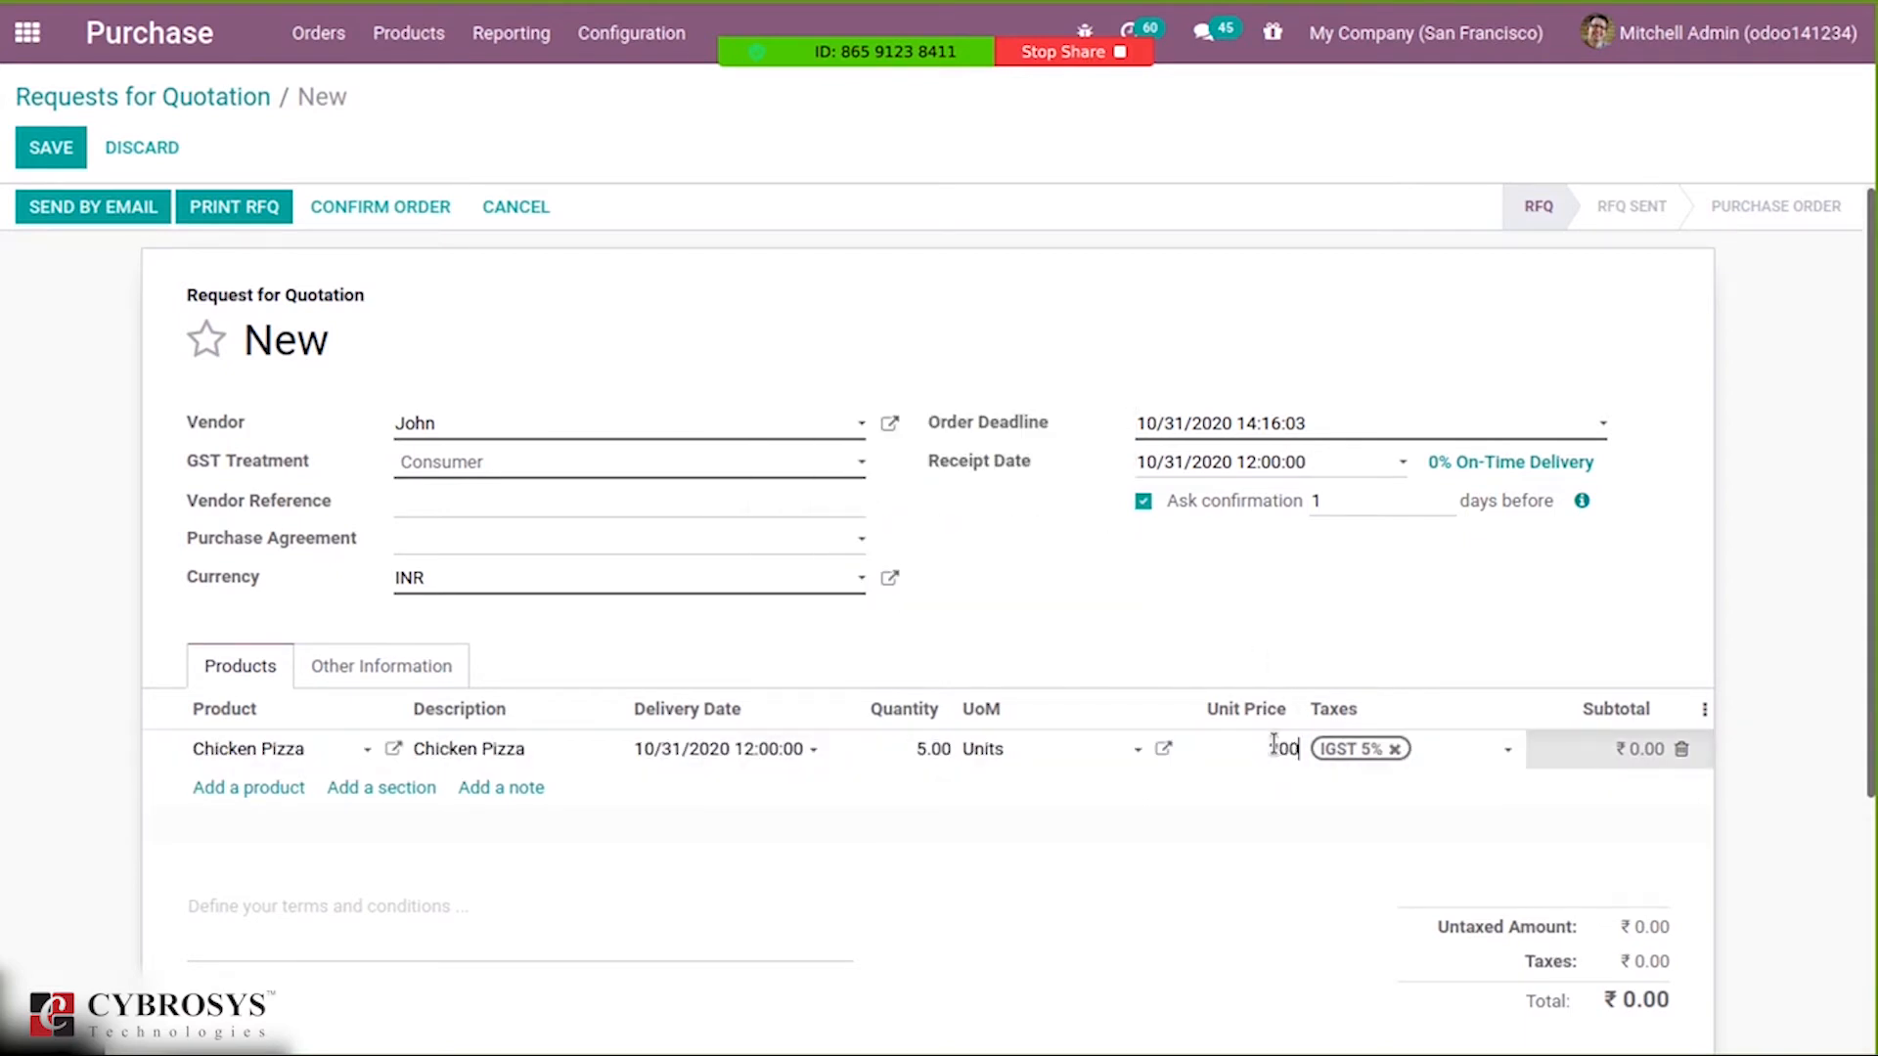
type("200.00")
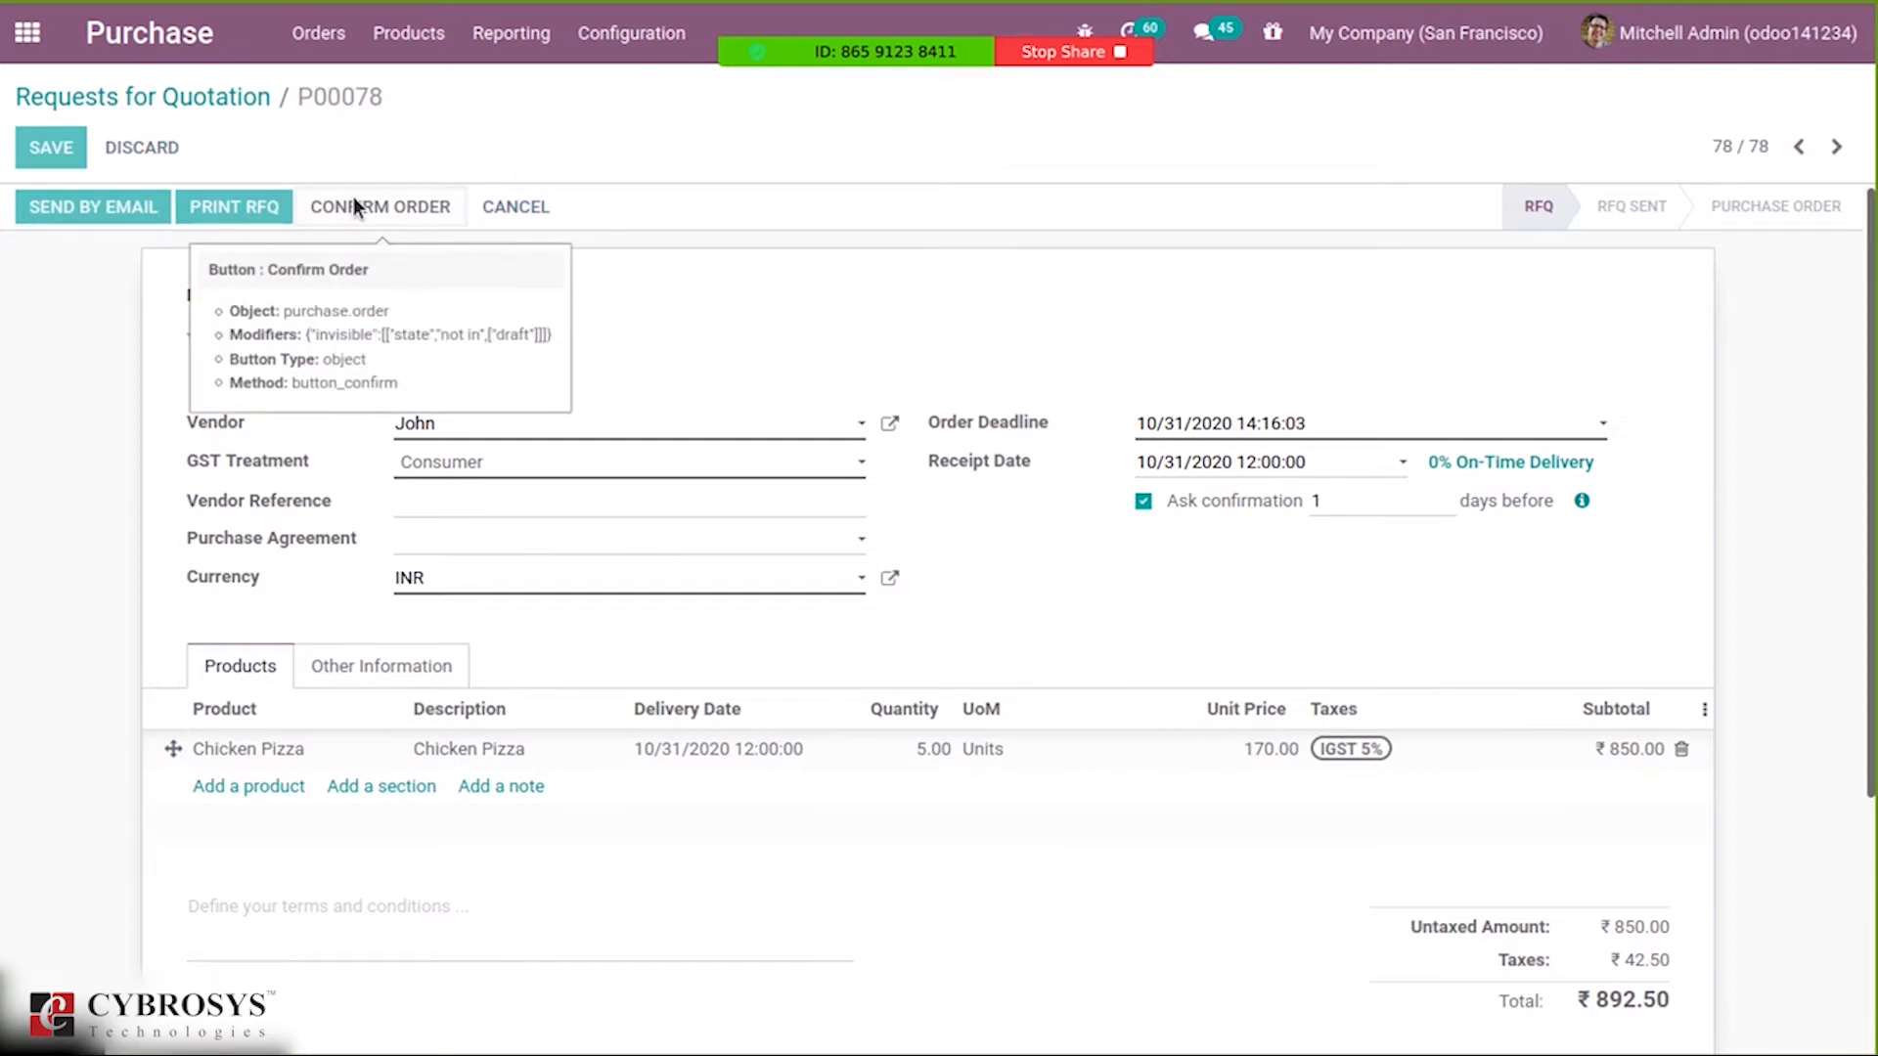
left_click(381, 207)
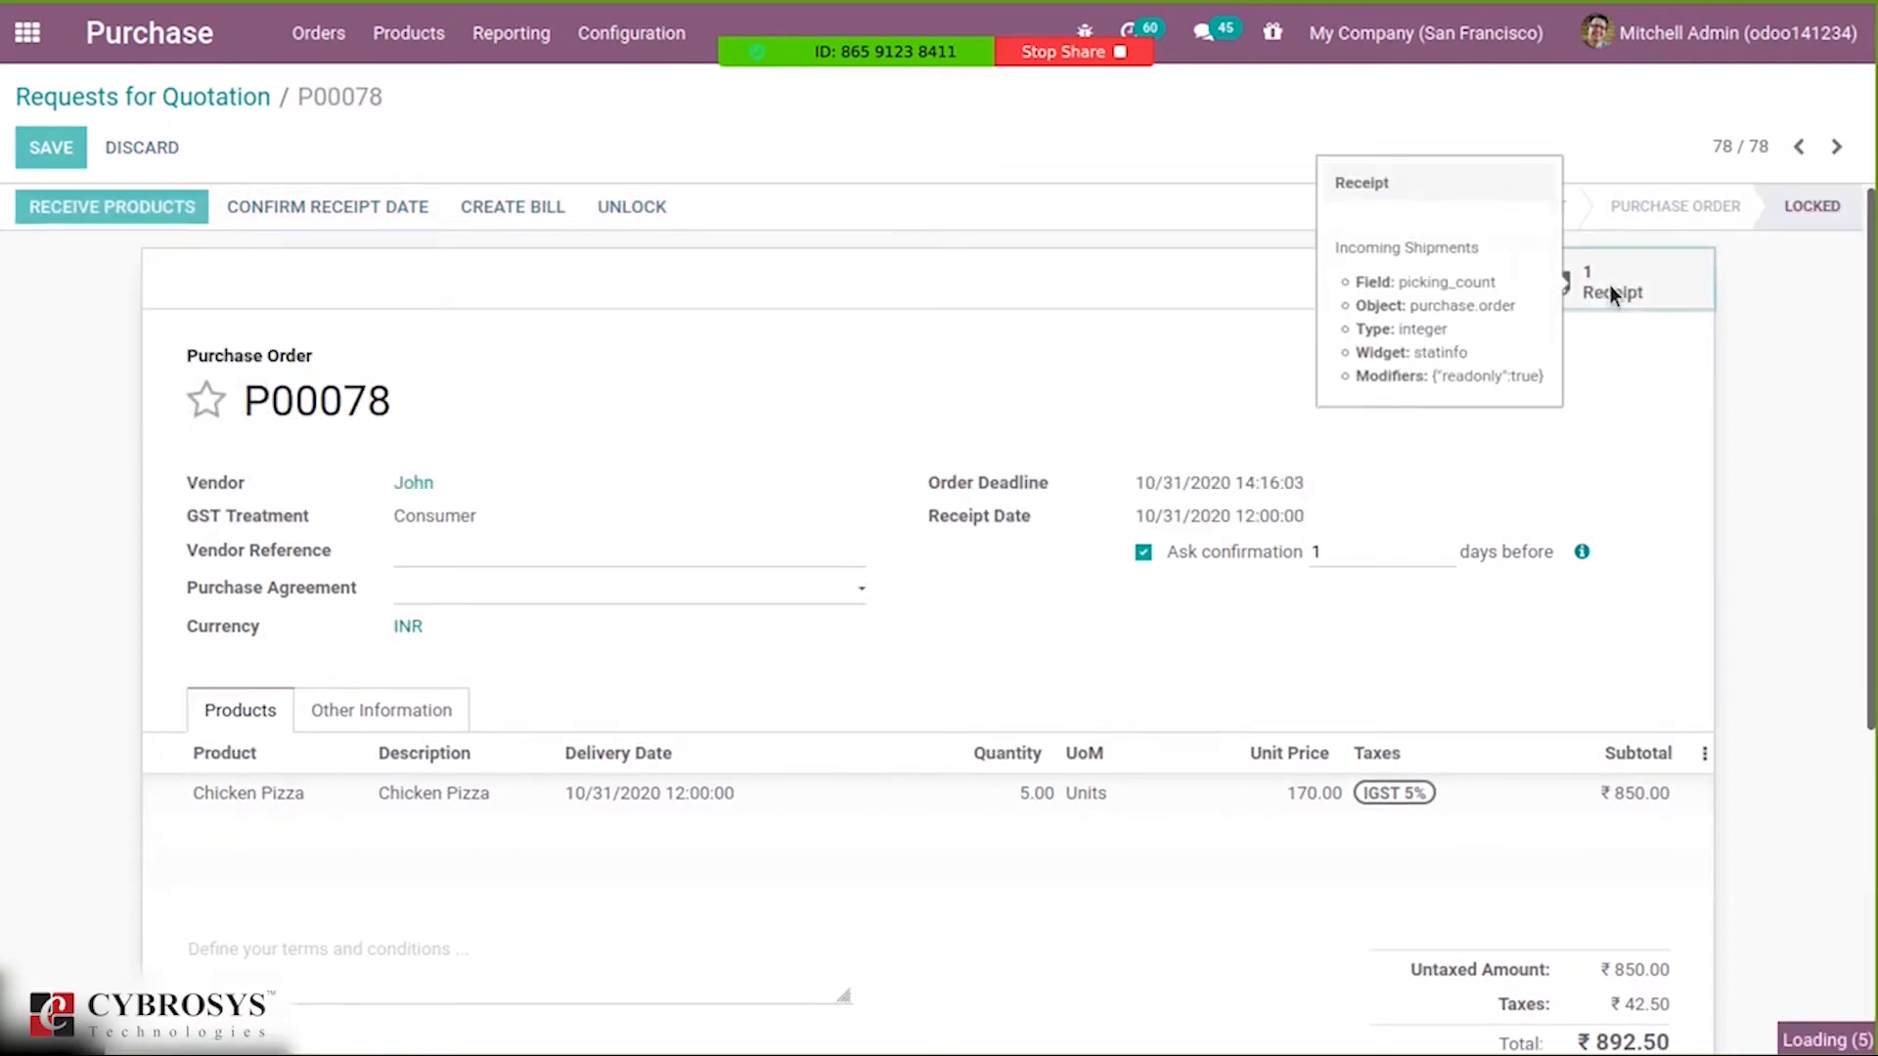
Try validating receipt WH/IN/00069, dismiss the missing-lot error, and open Chicken Pizza's detailed operations.
left_click(1614, 287)
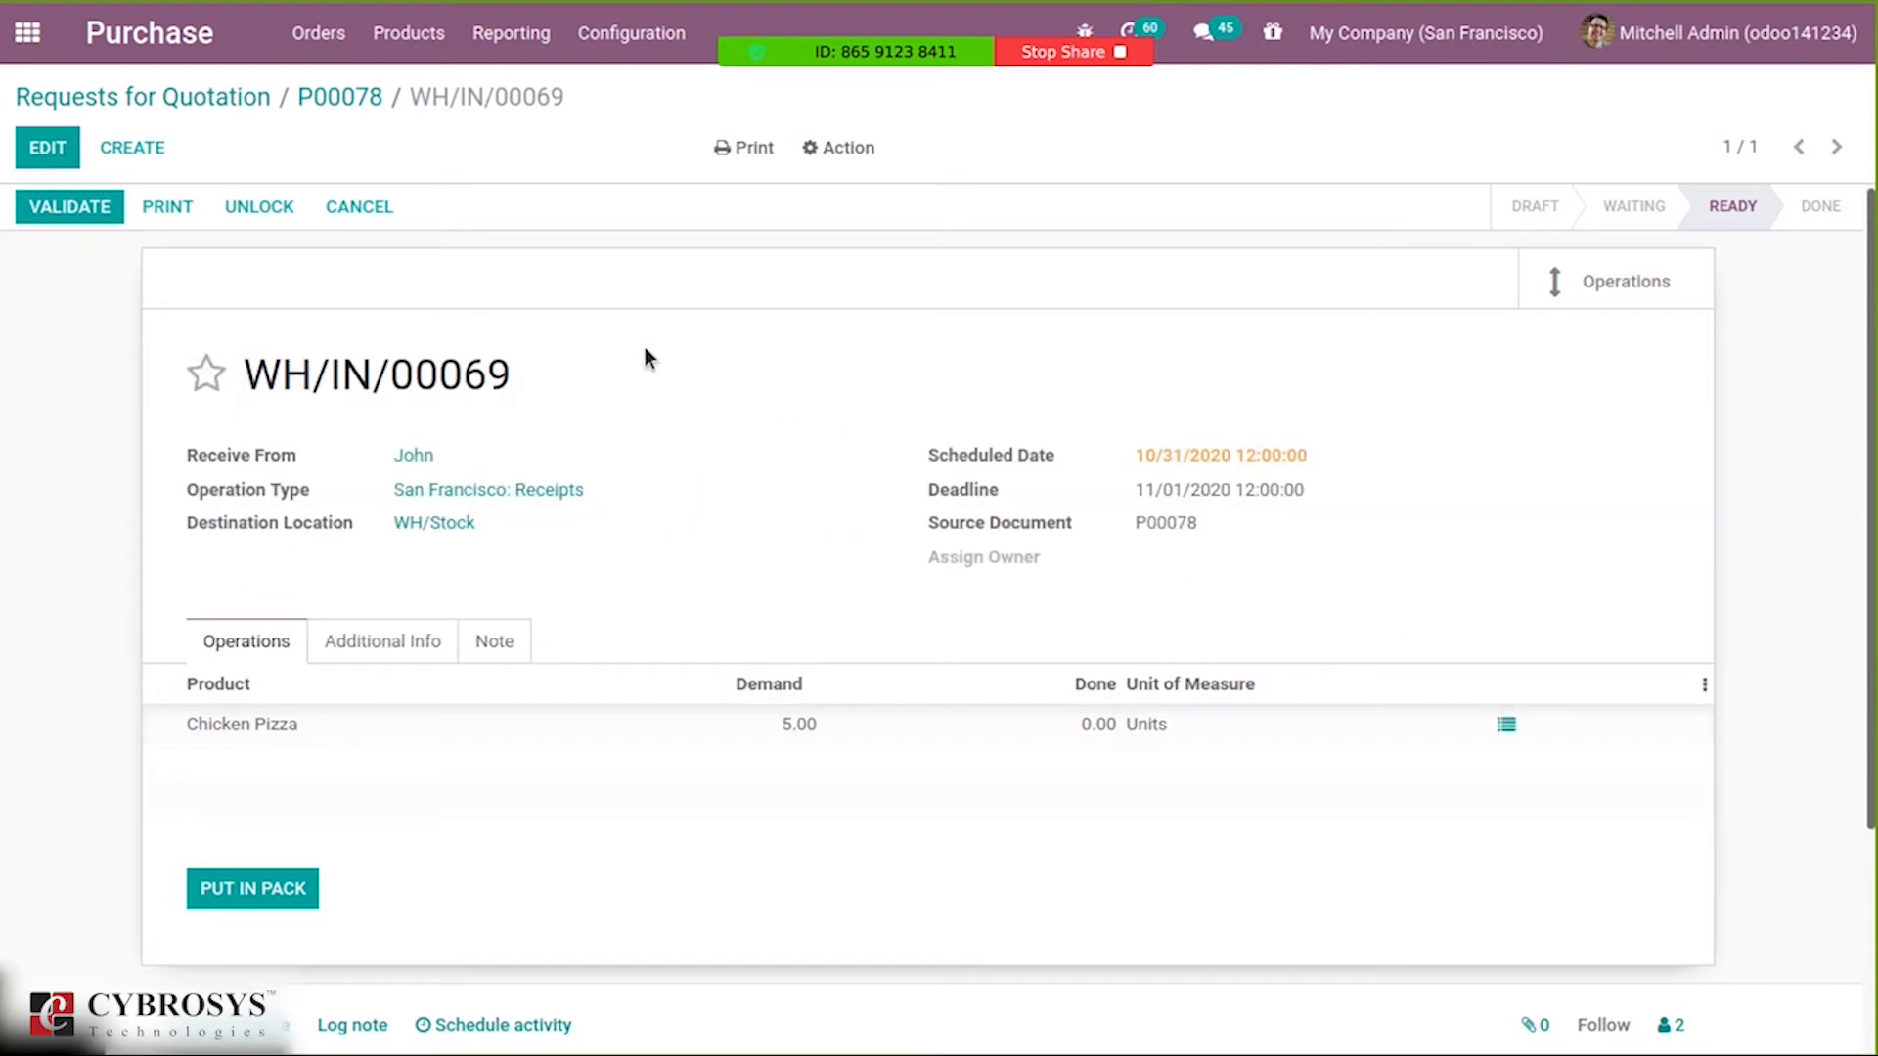
left_click(47, 146)
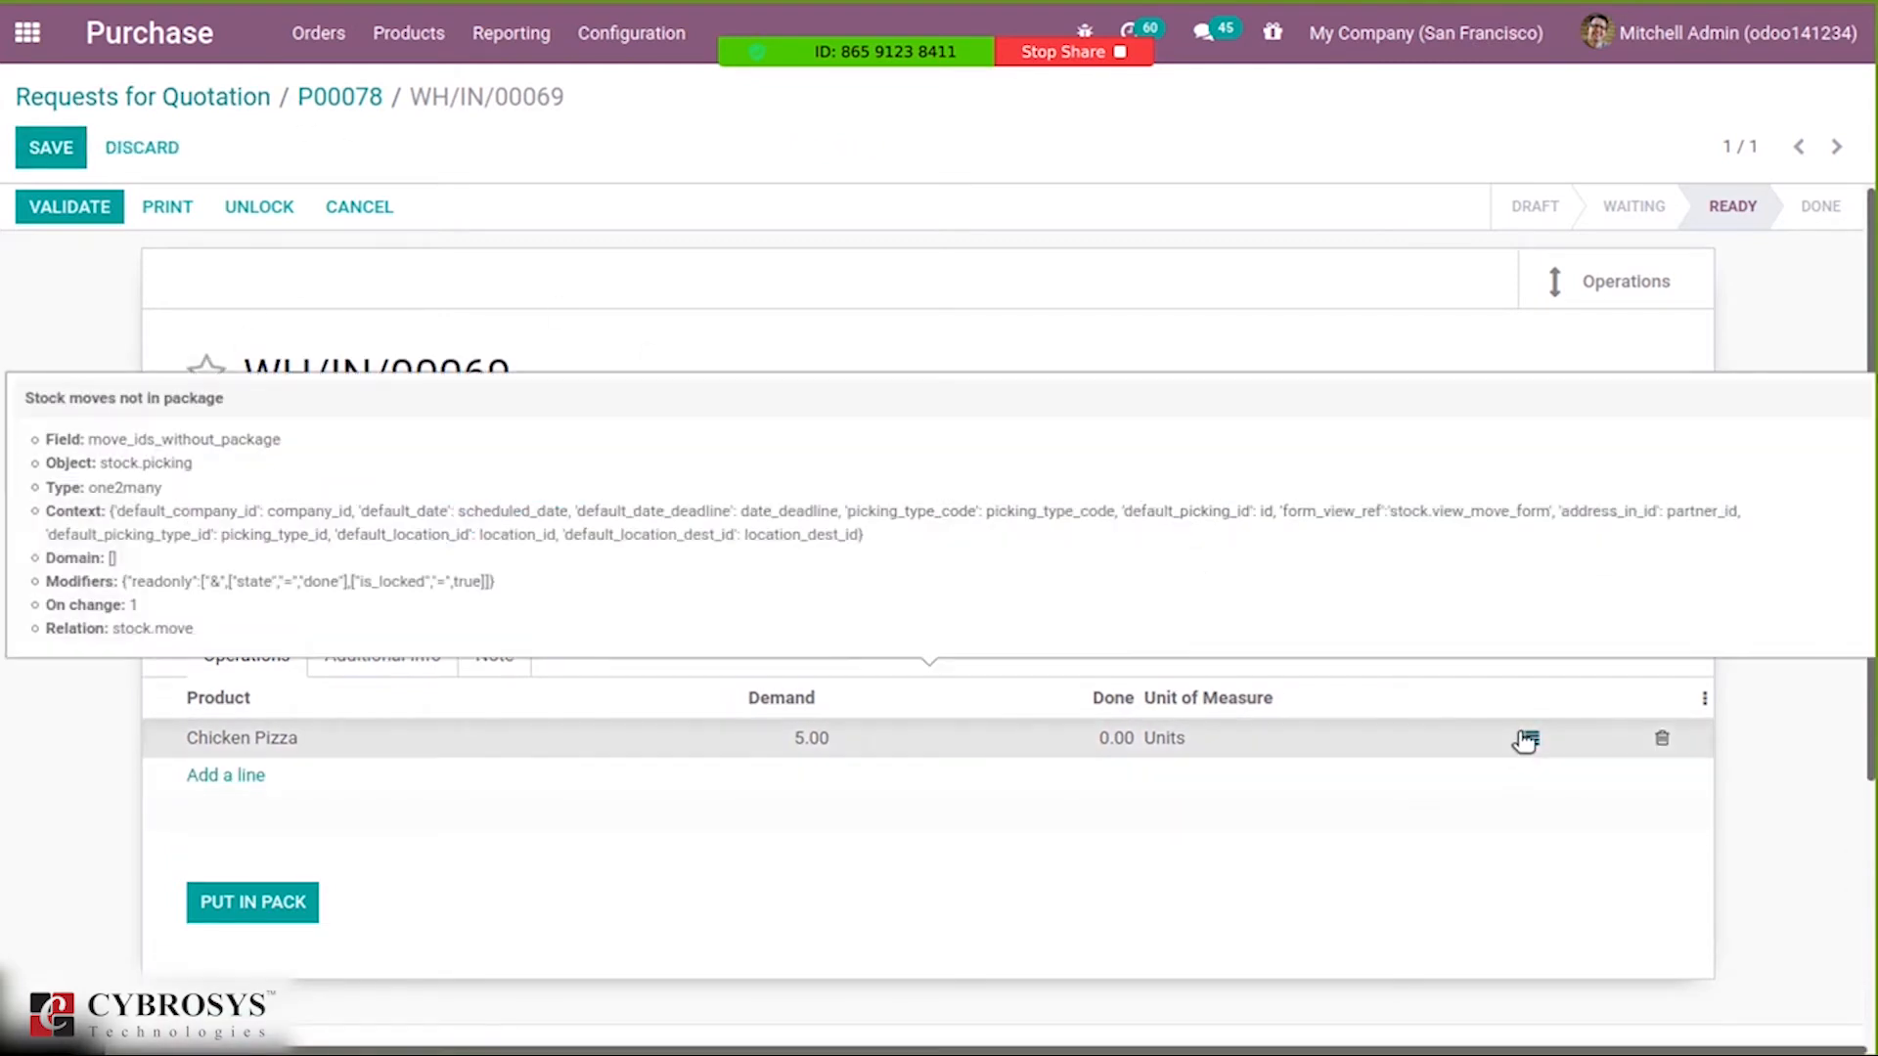
left_click(1526, 737)
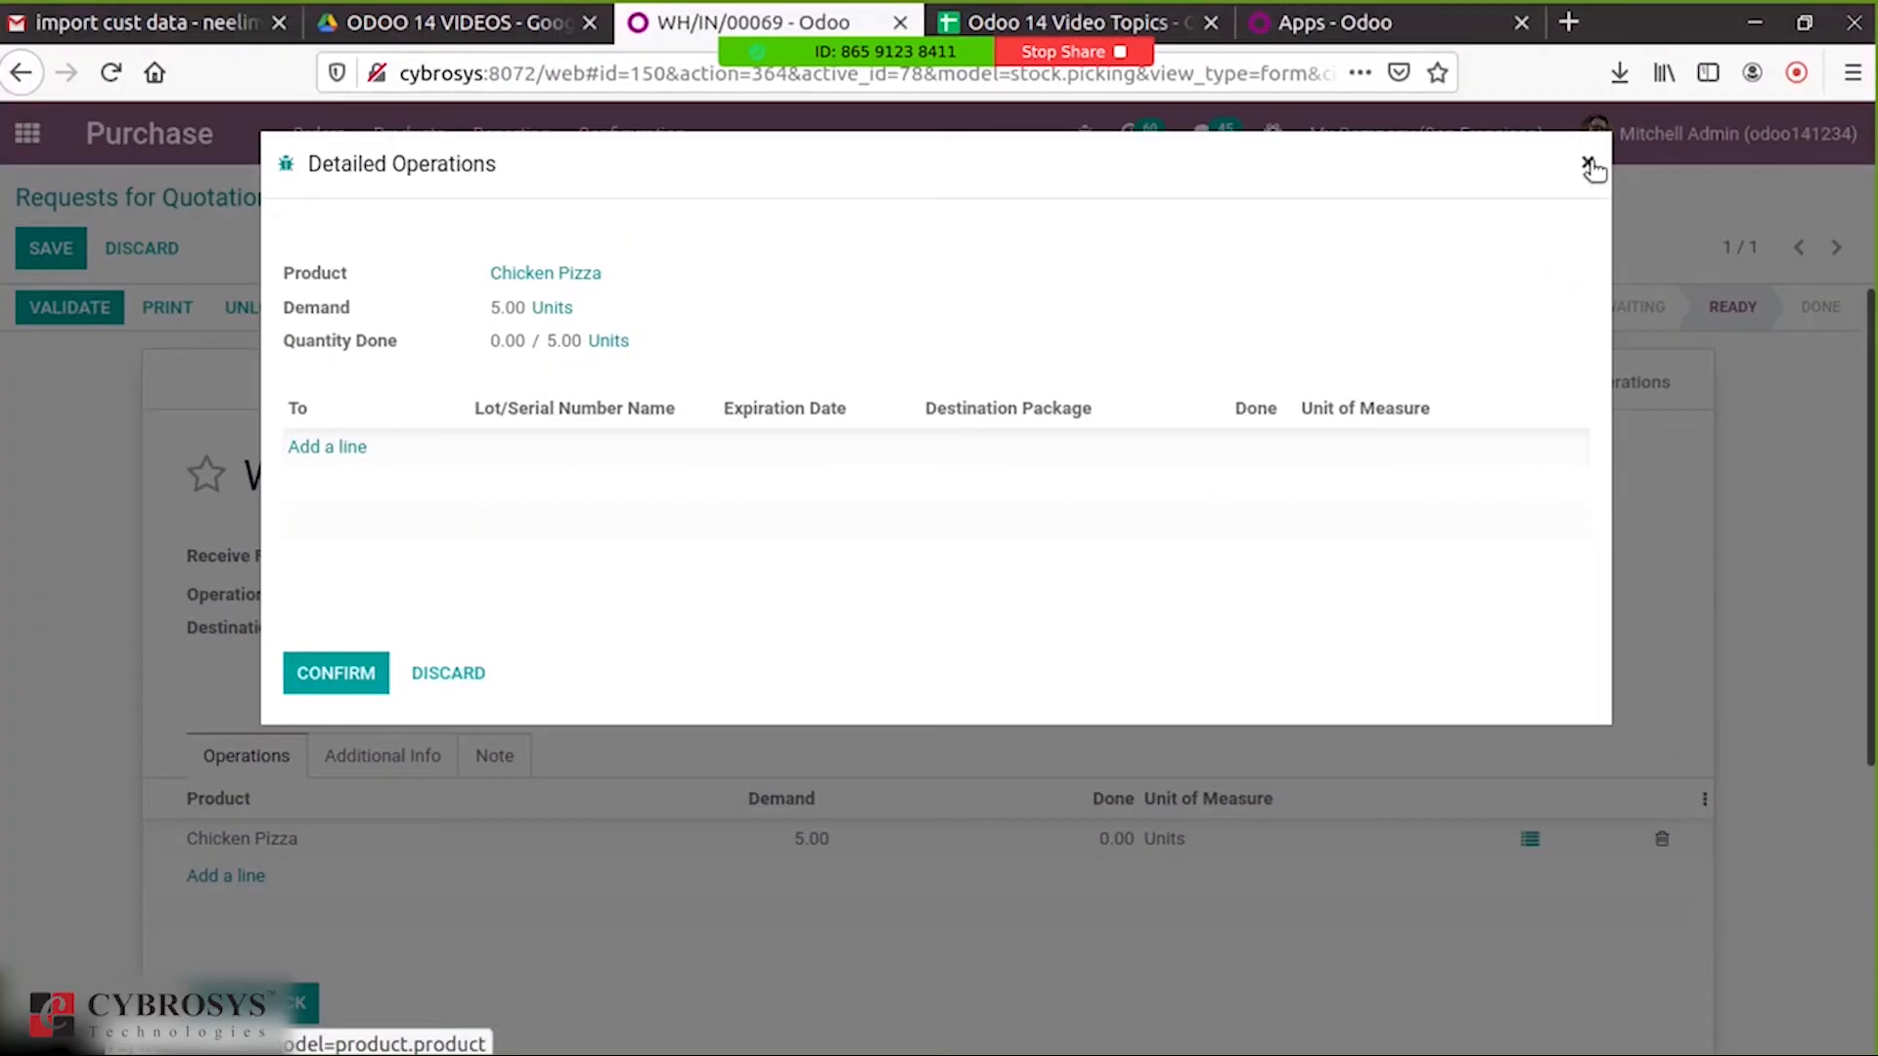
left_click(1591, 165)
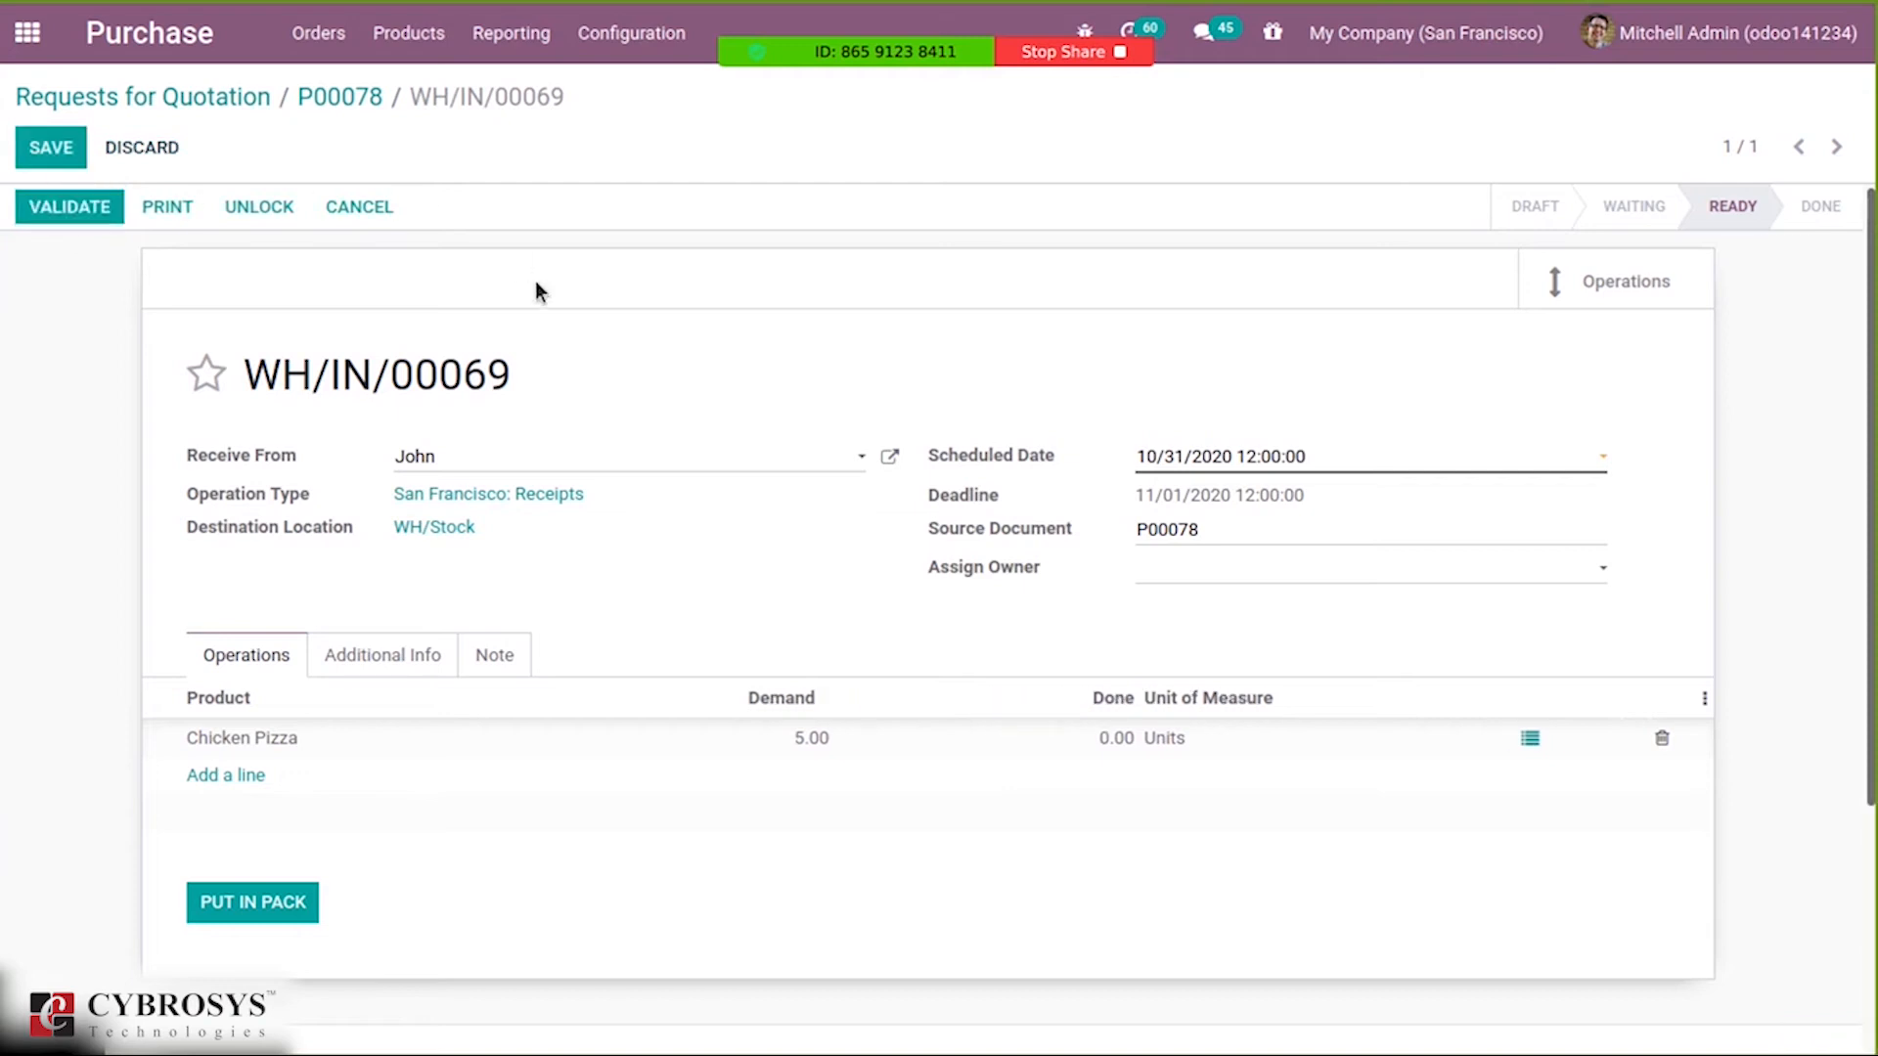
left_click(69, 206)
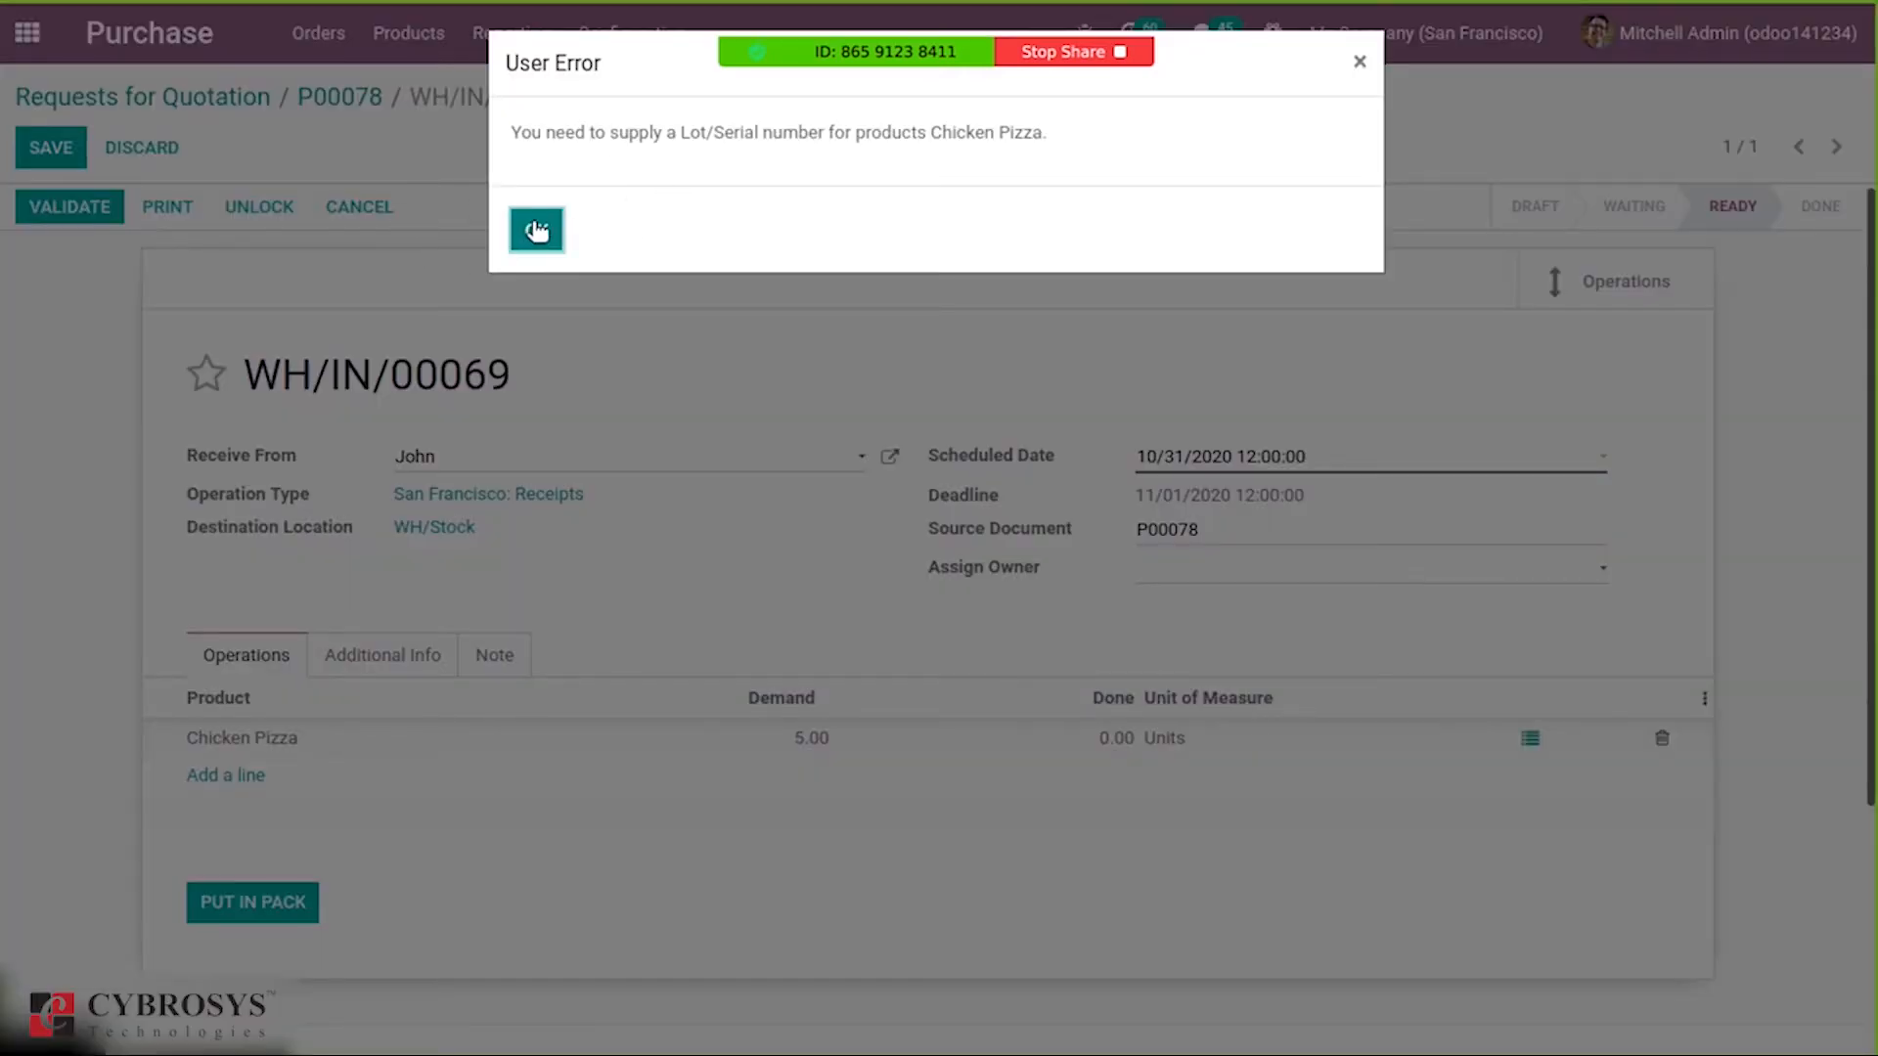
left_click(535, 229)
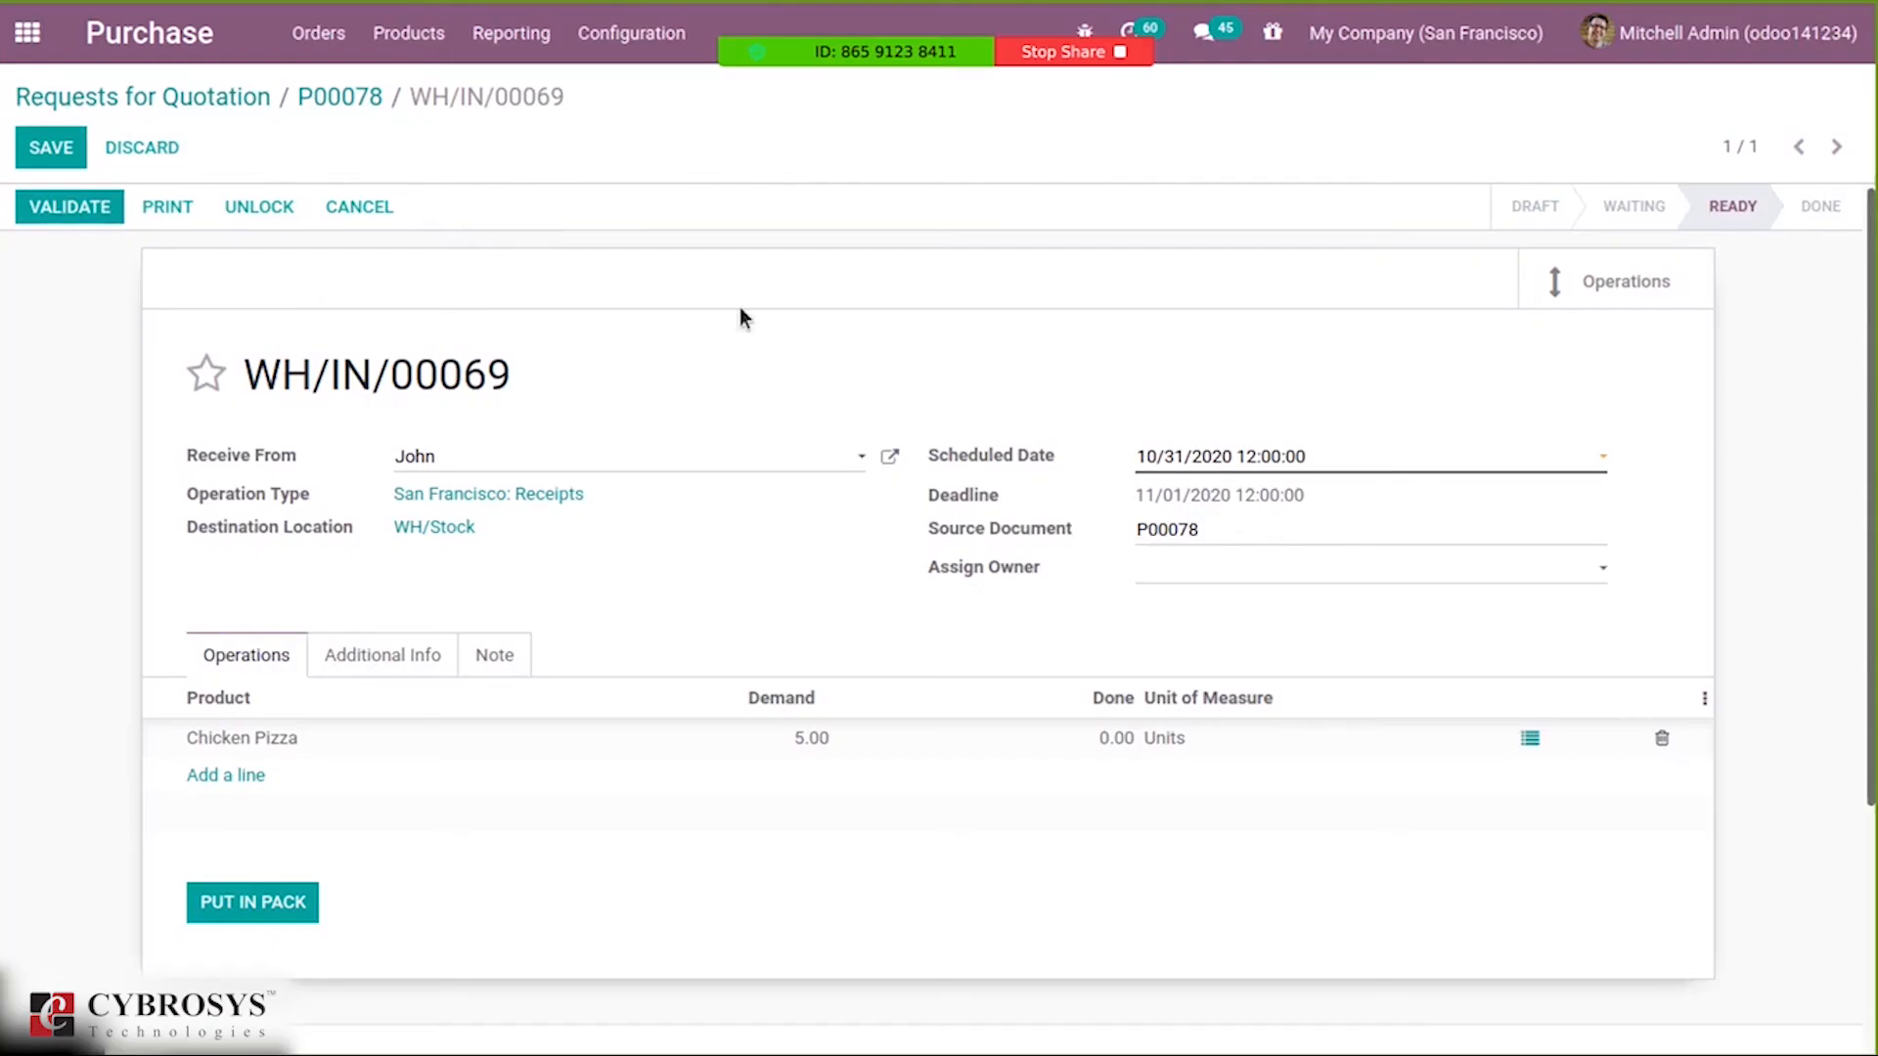
left_click(1530, 737)
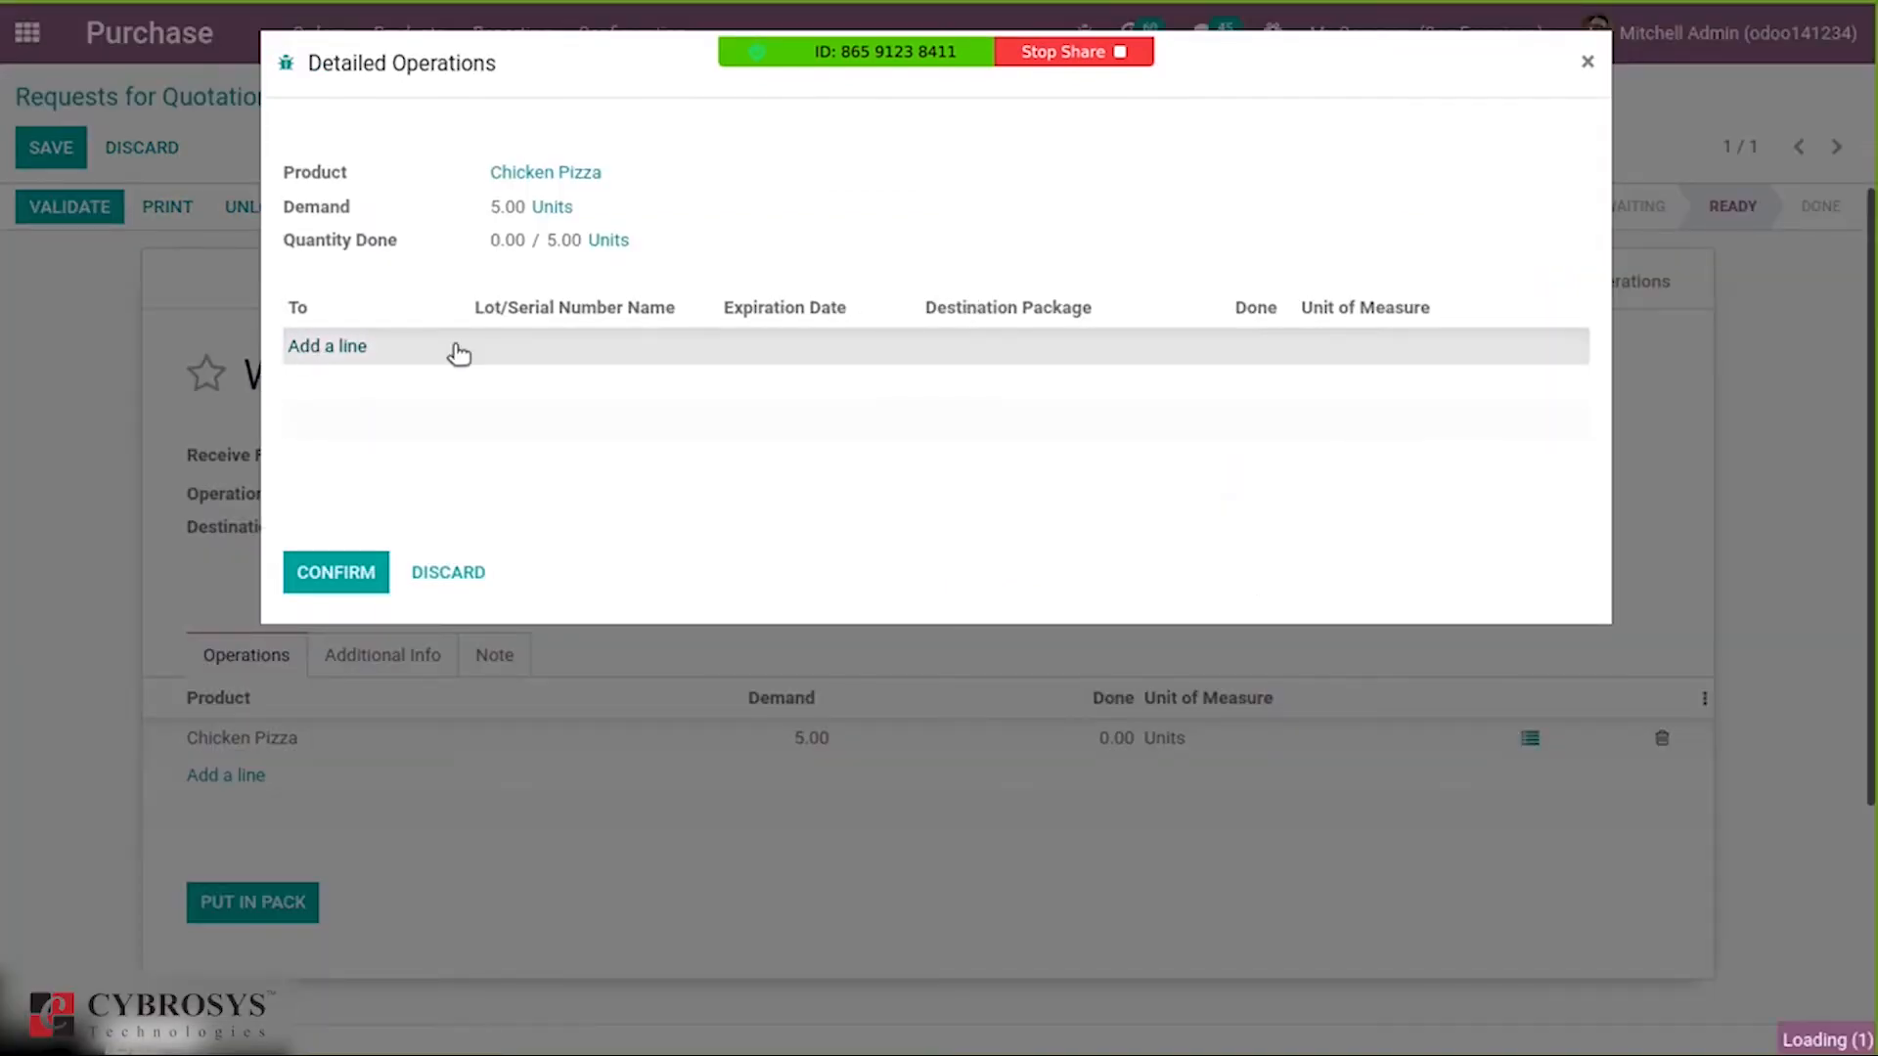
Add lot lot8888 expiring 11/03/2020 with 5 units done, and confirm.
type("lot8888")
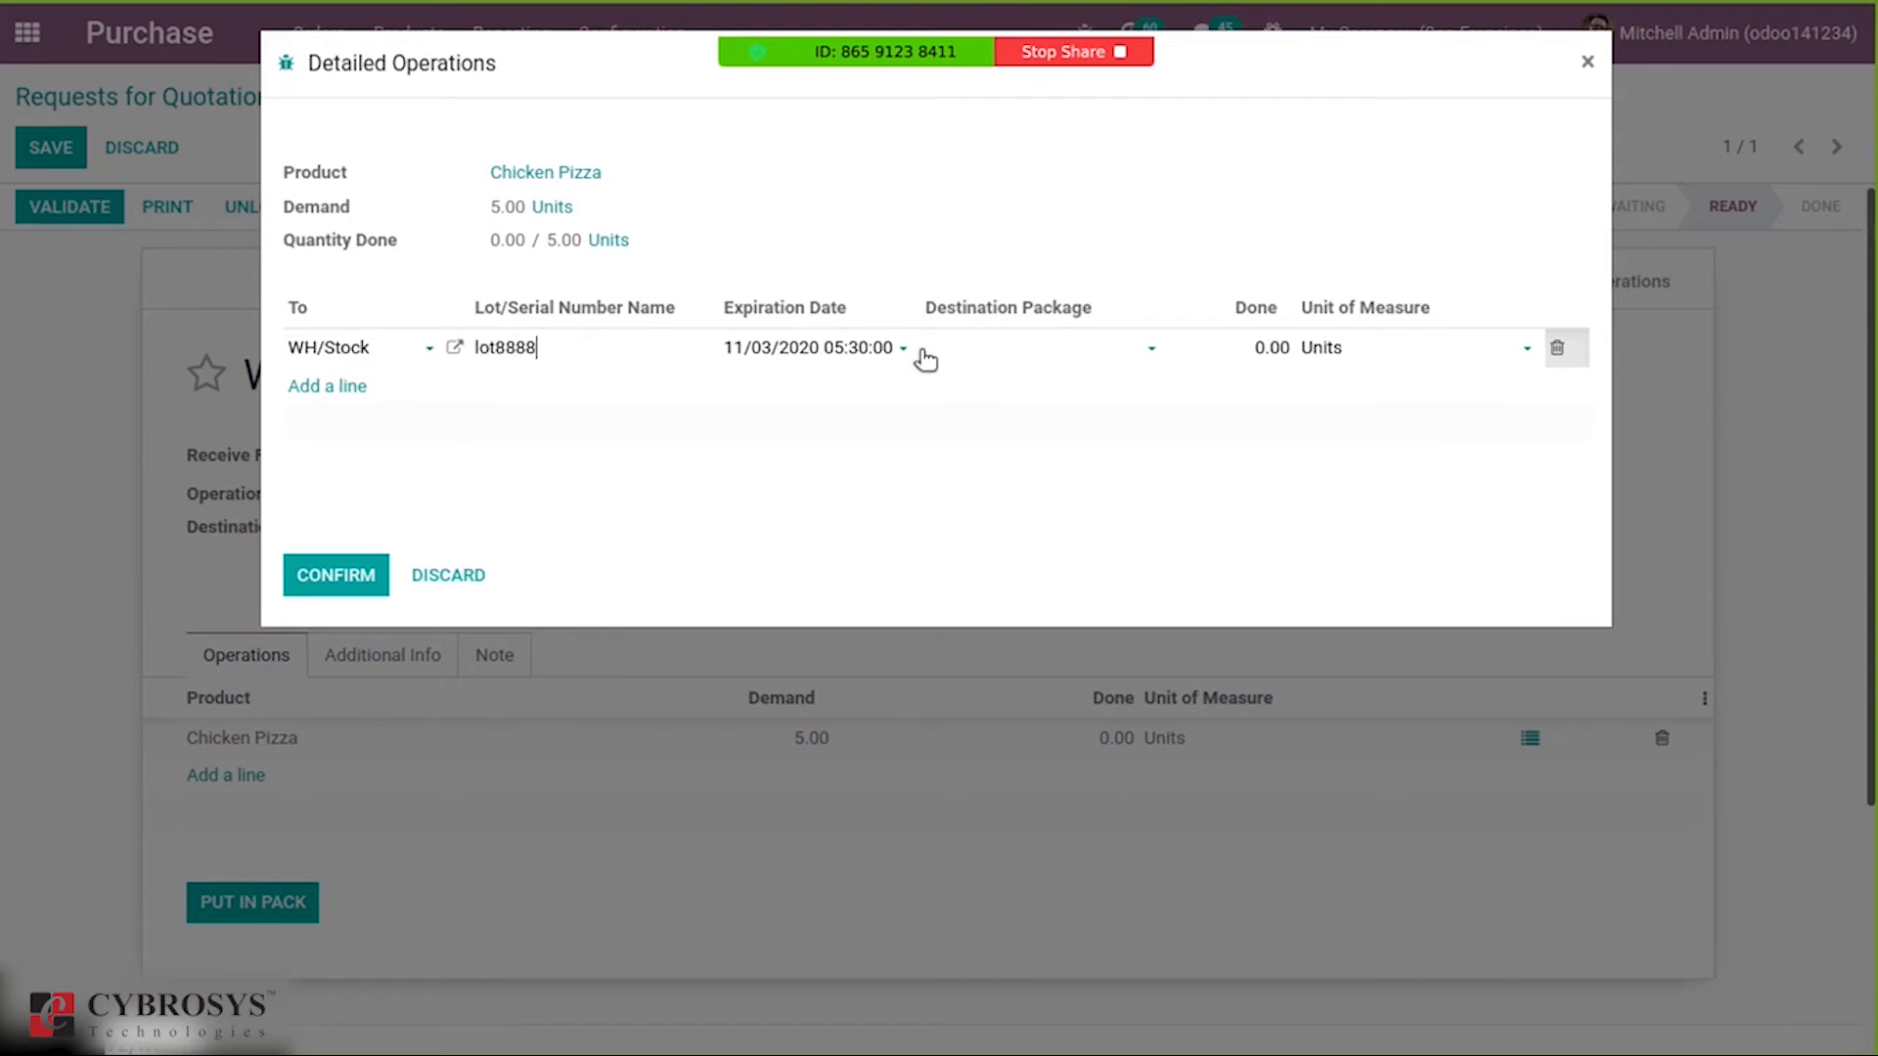
mouse_move(807, 354)
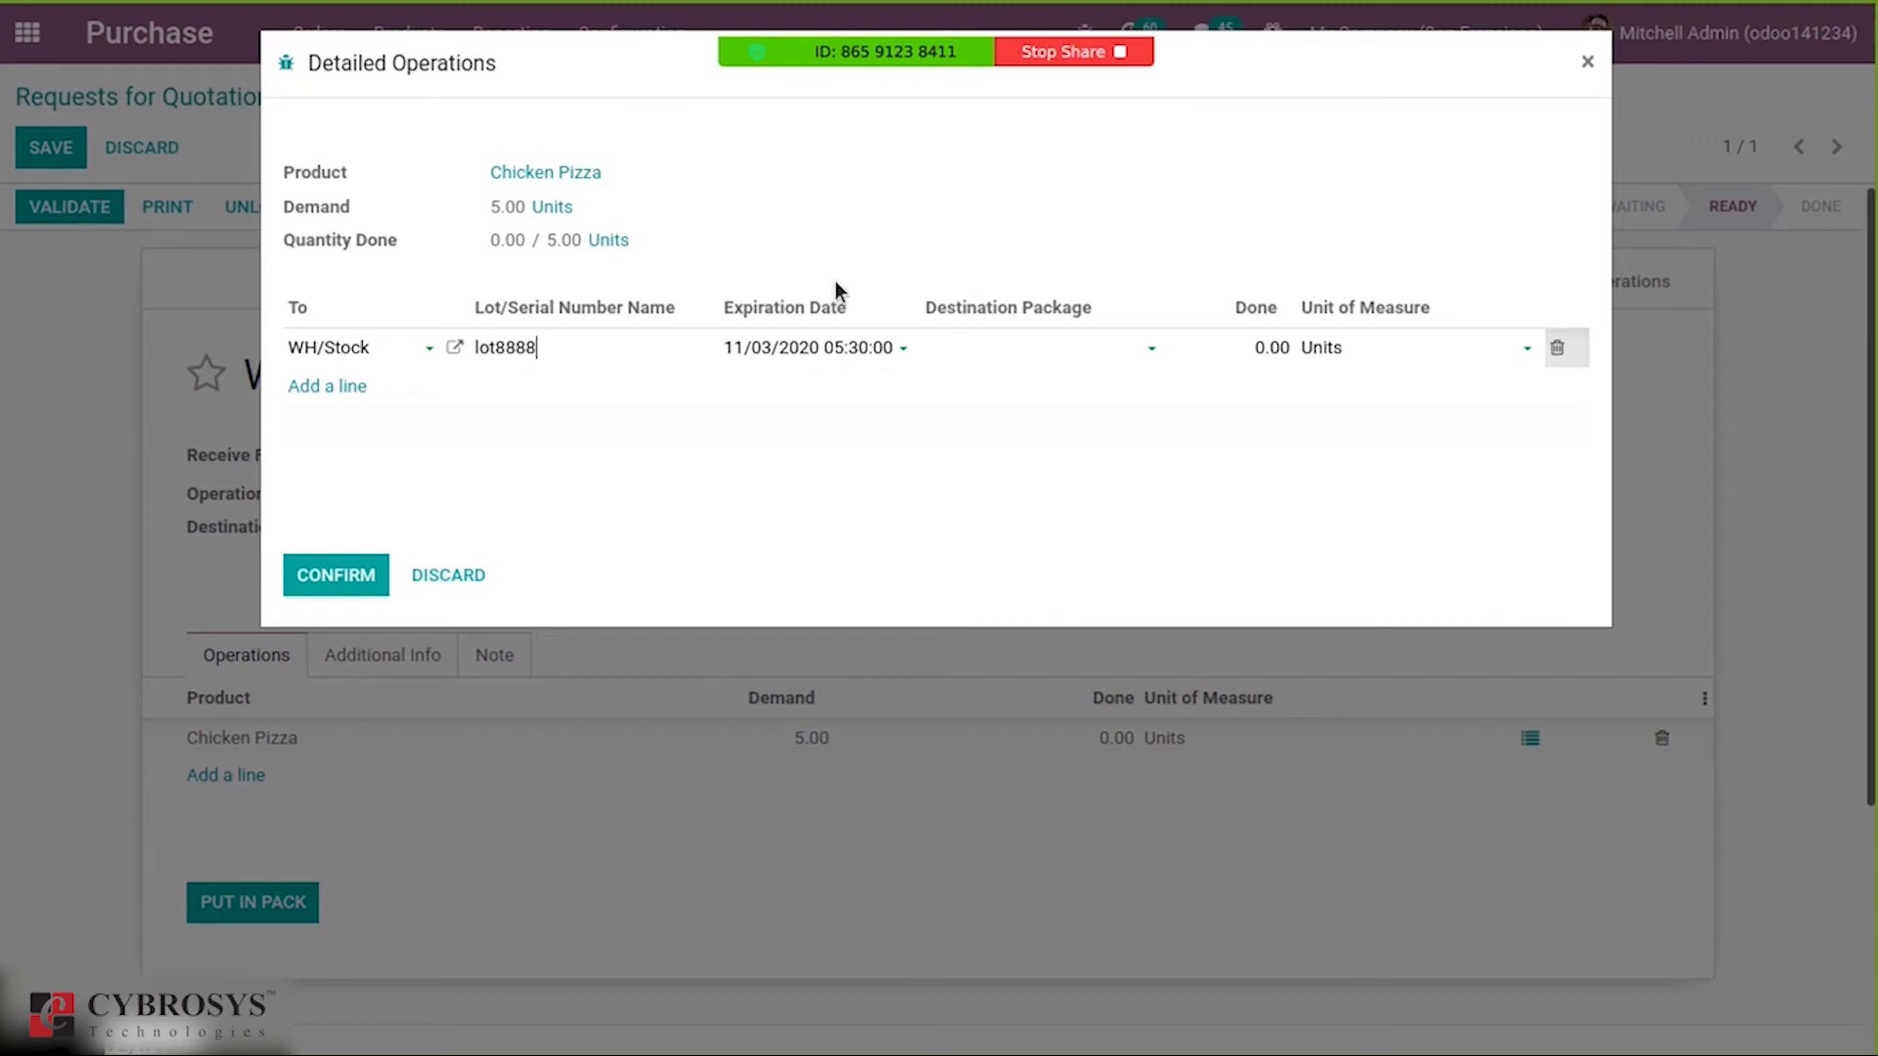
mouse_move(746, 348)
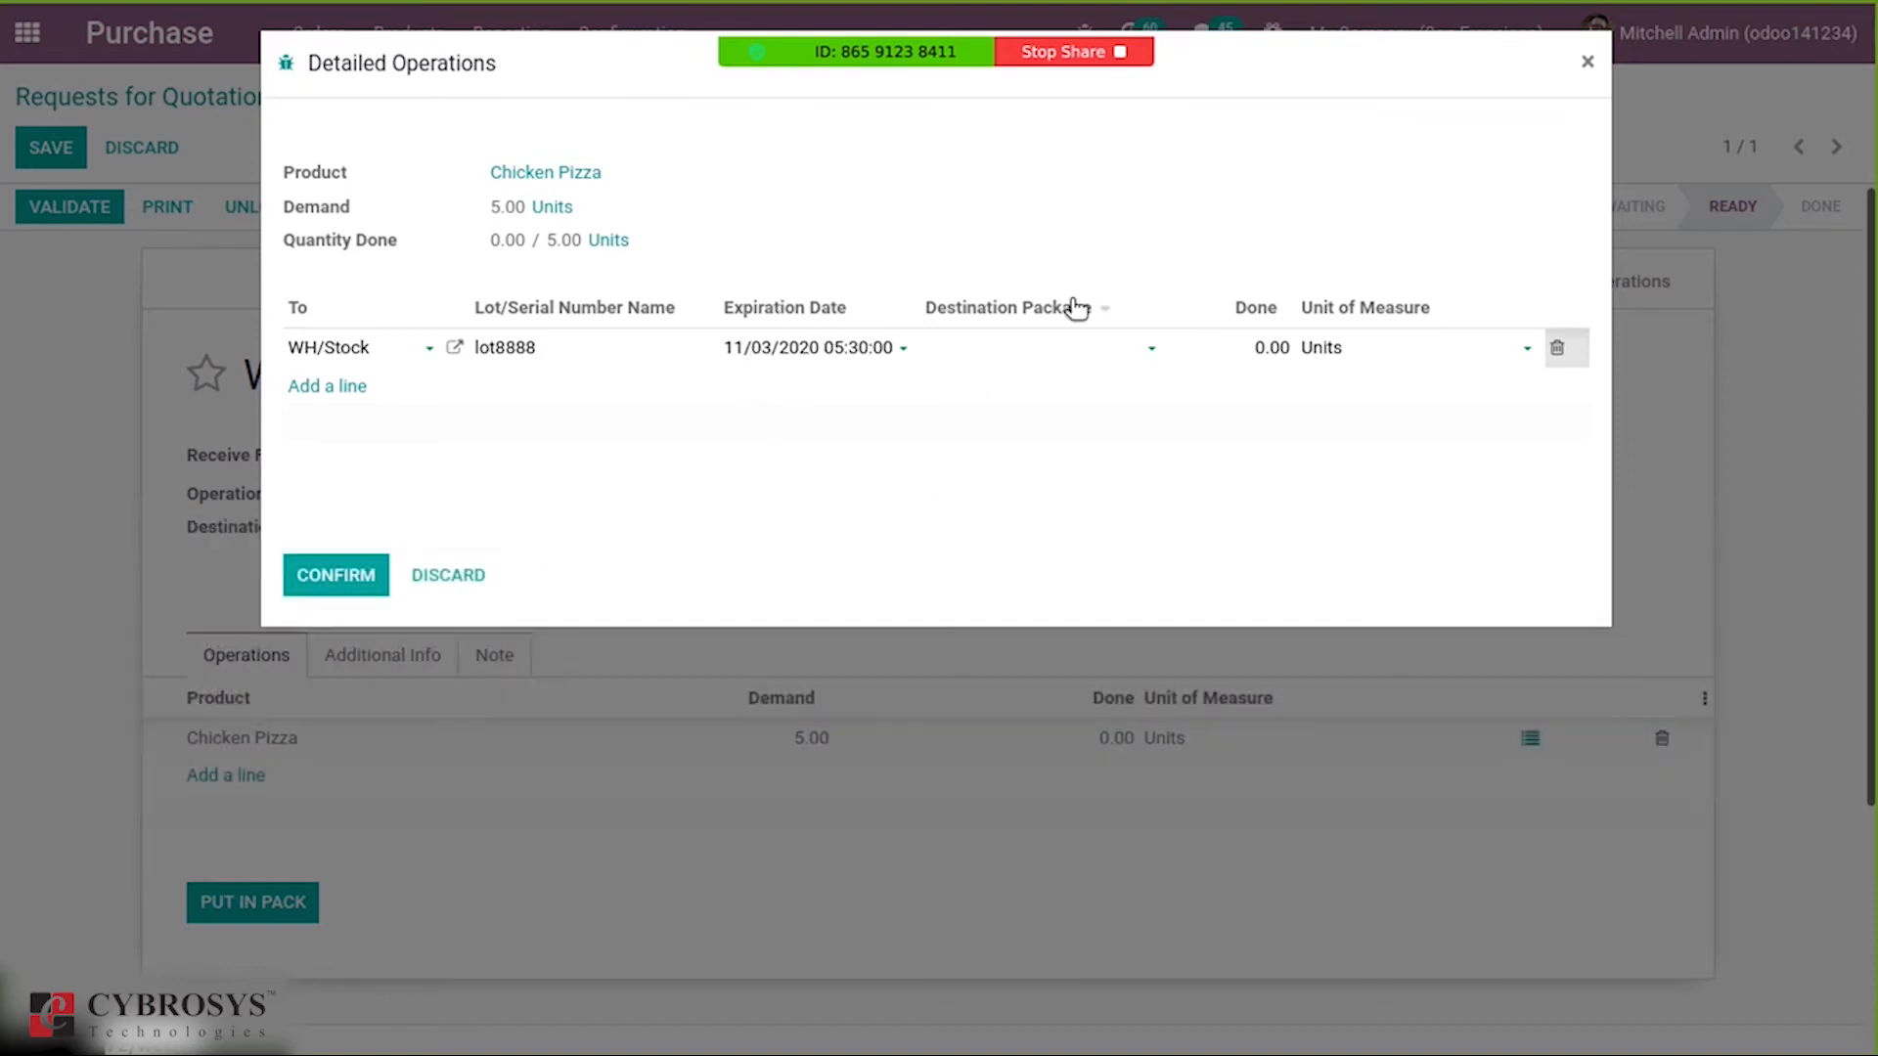
left_click(1271, 347)
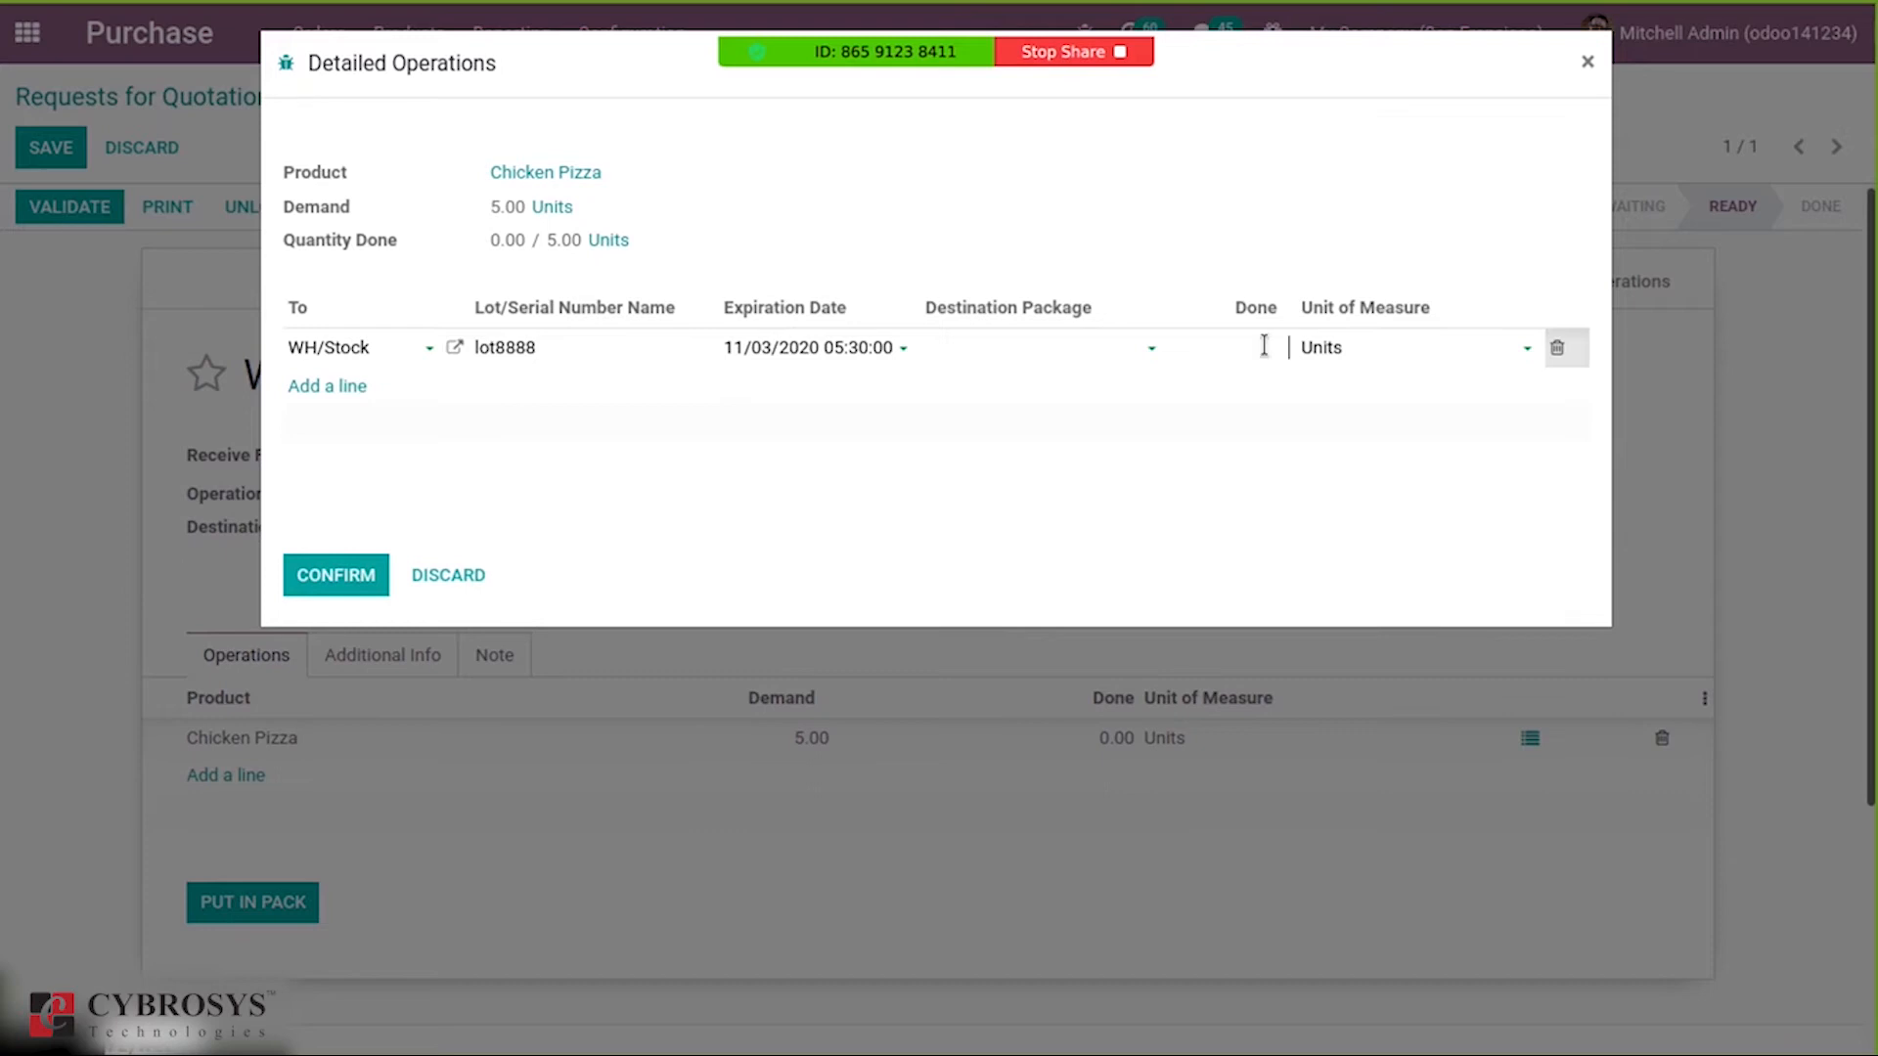
type("5")
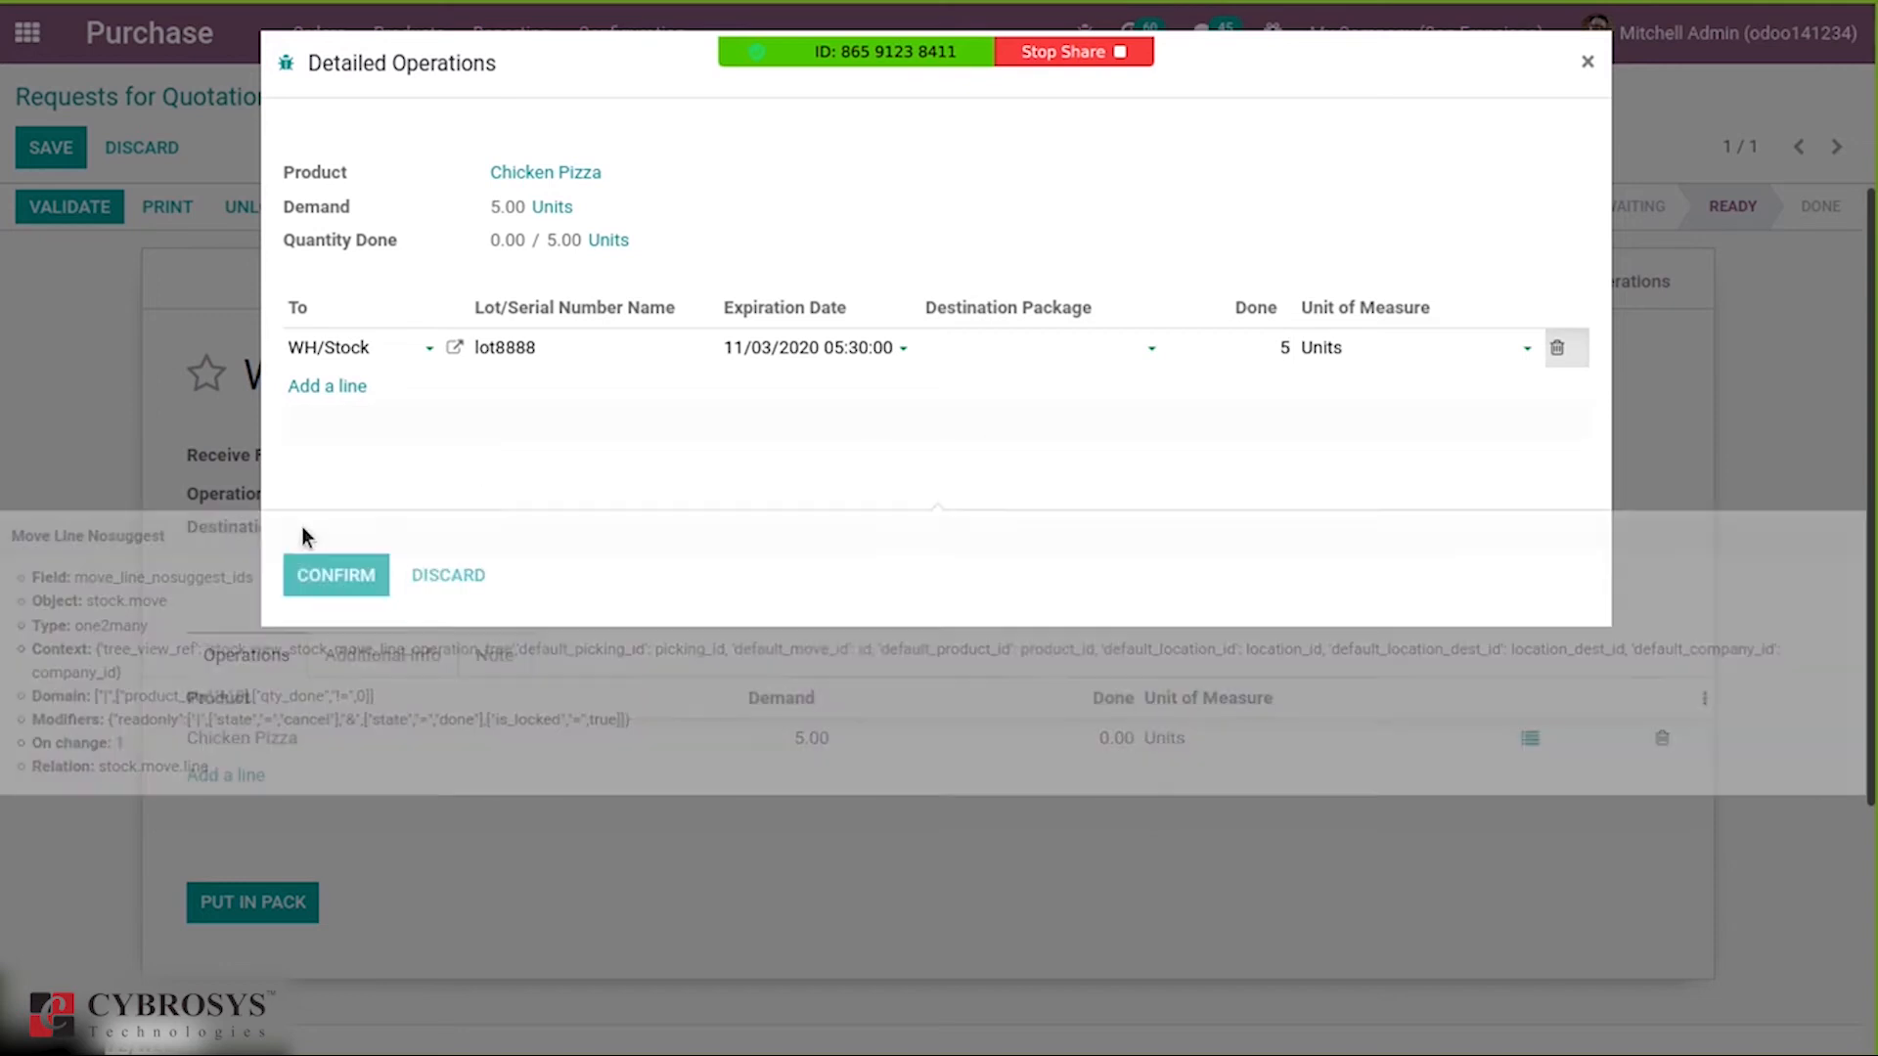
left_click(1281, 347)
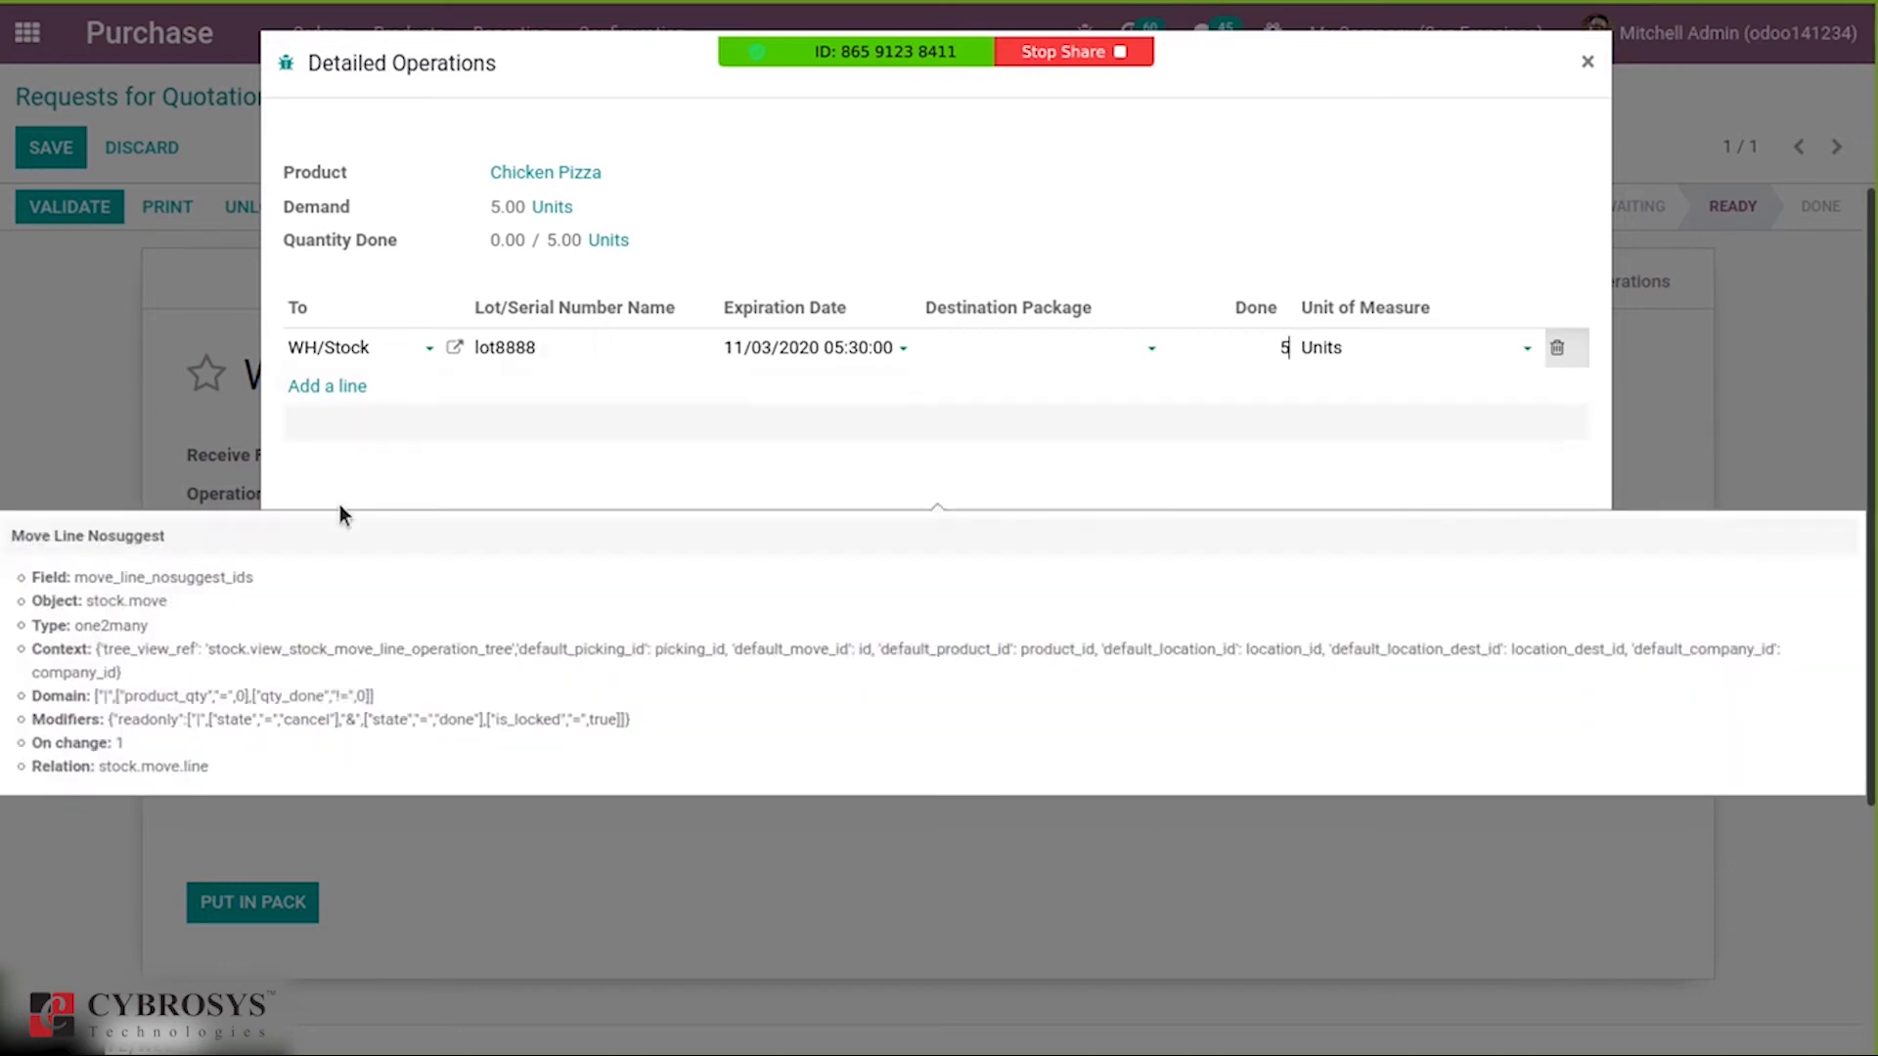
left_click(1586, 60)
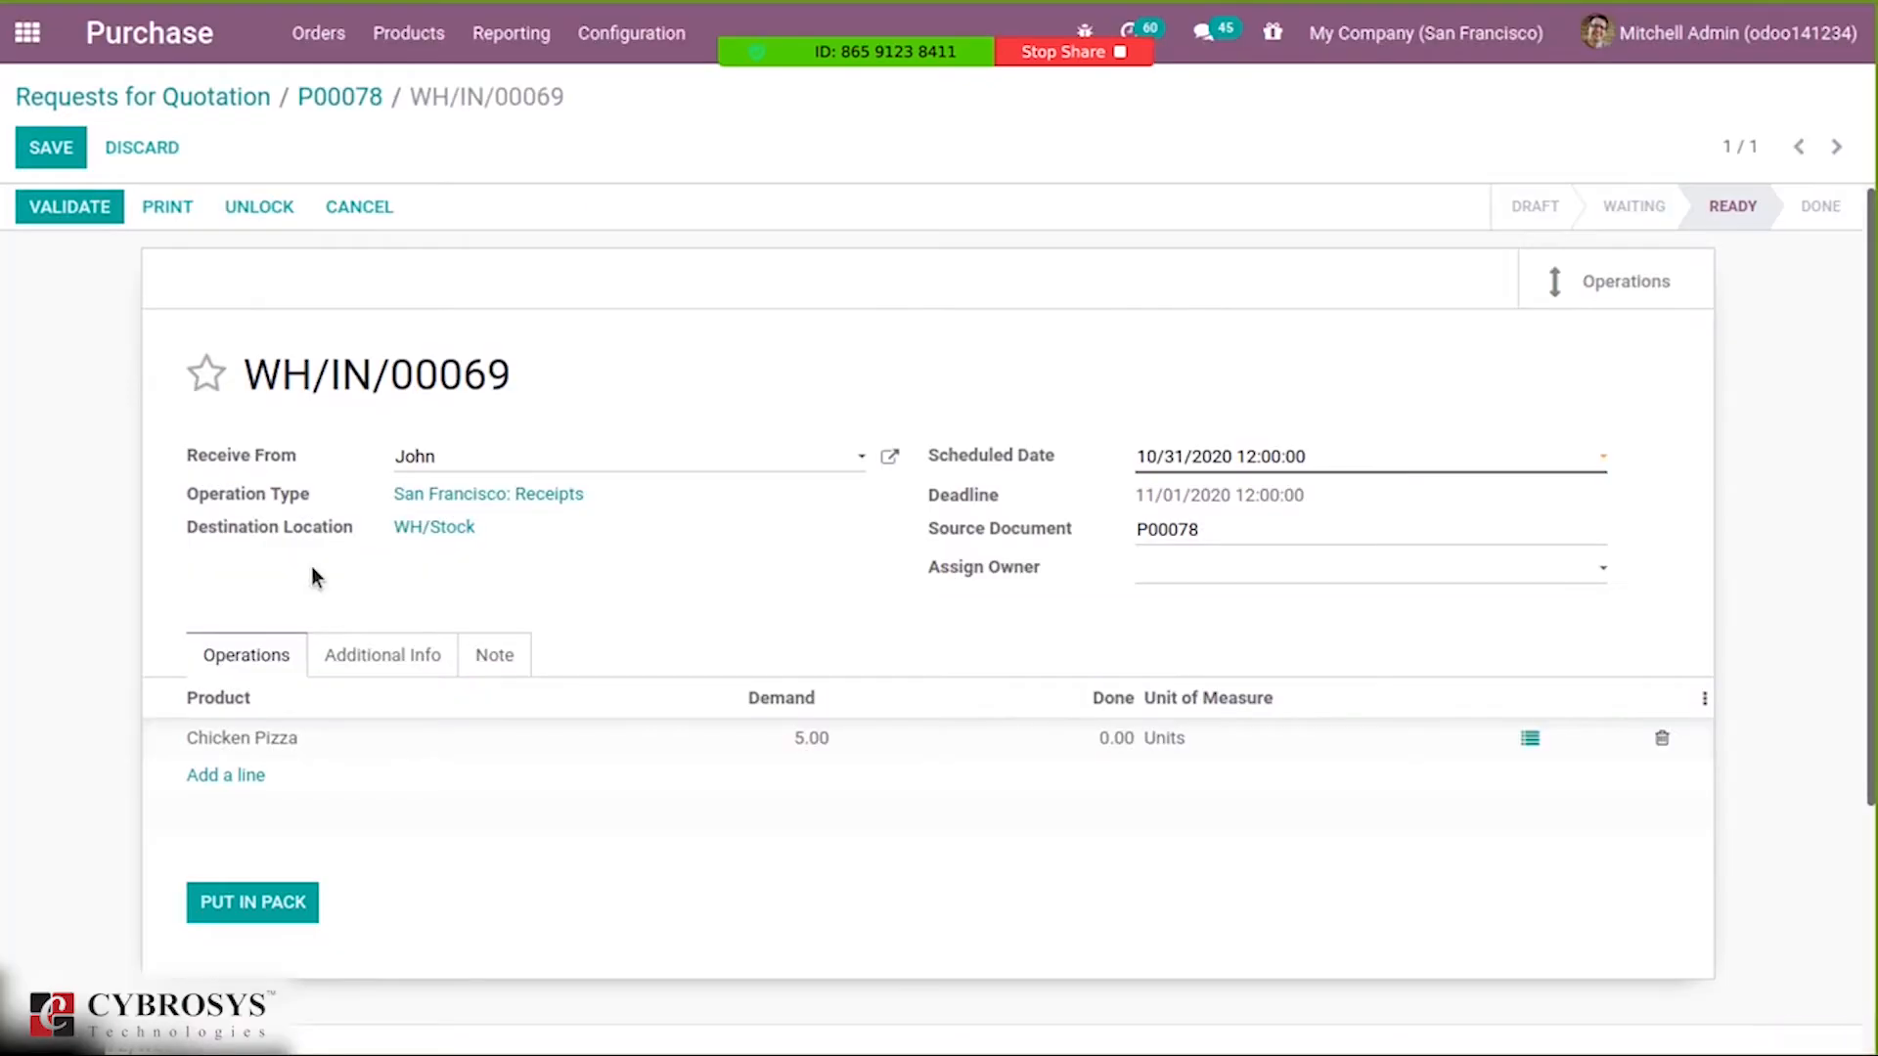
Save and validate the receipt, then view lot8888's traceability from Vendors to Stock.
left_click(1114, 737)
type("5")
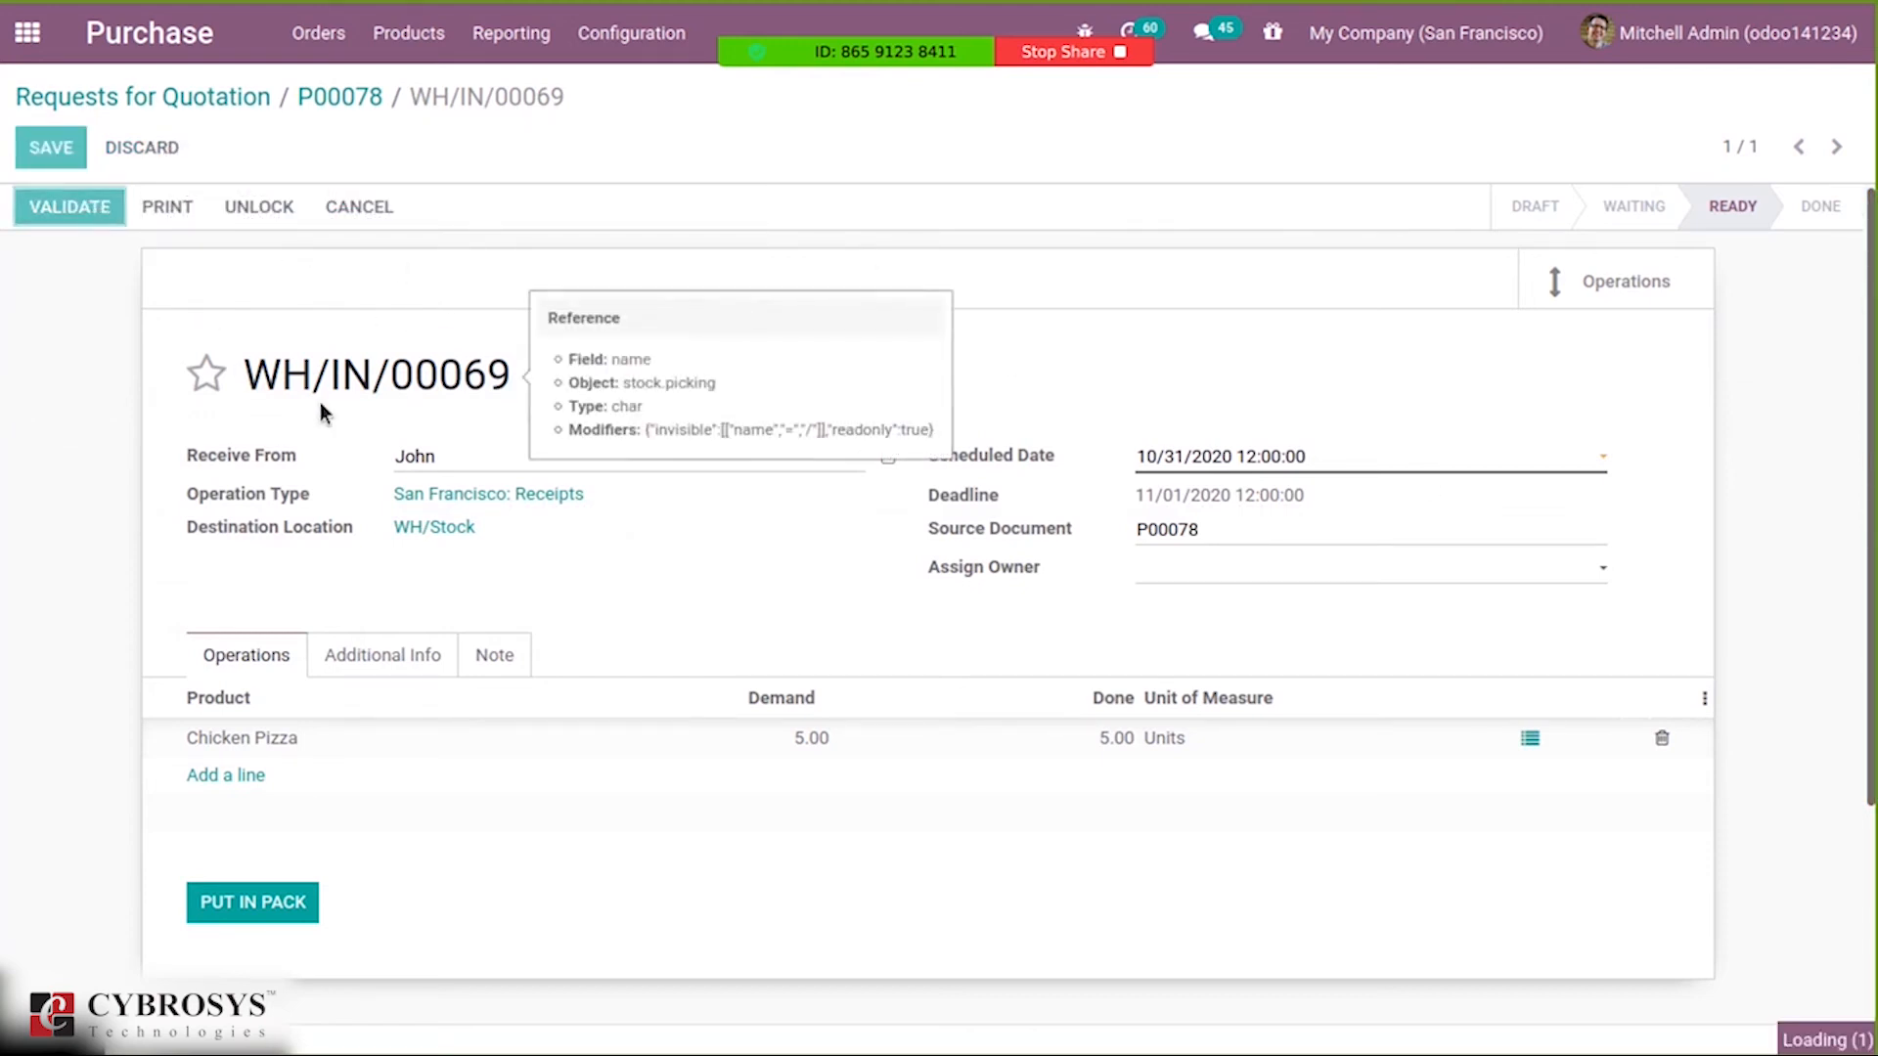
left_click(68, 206)
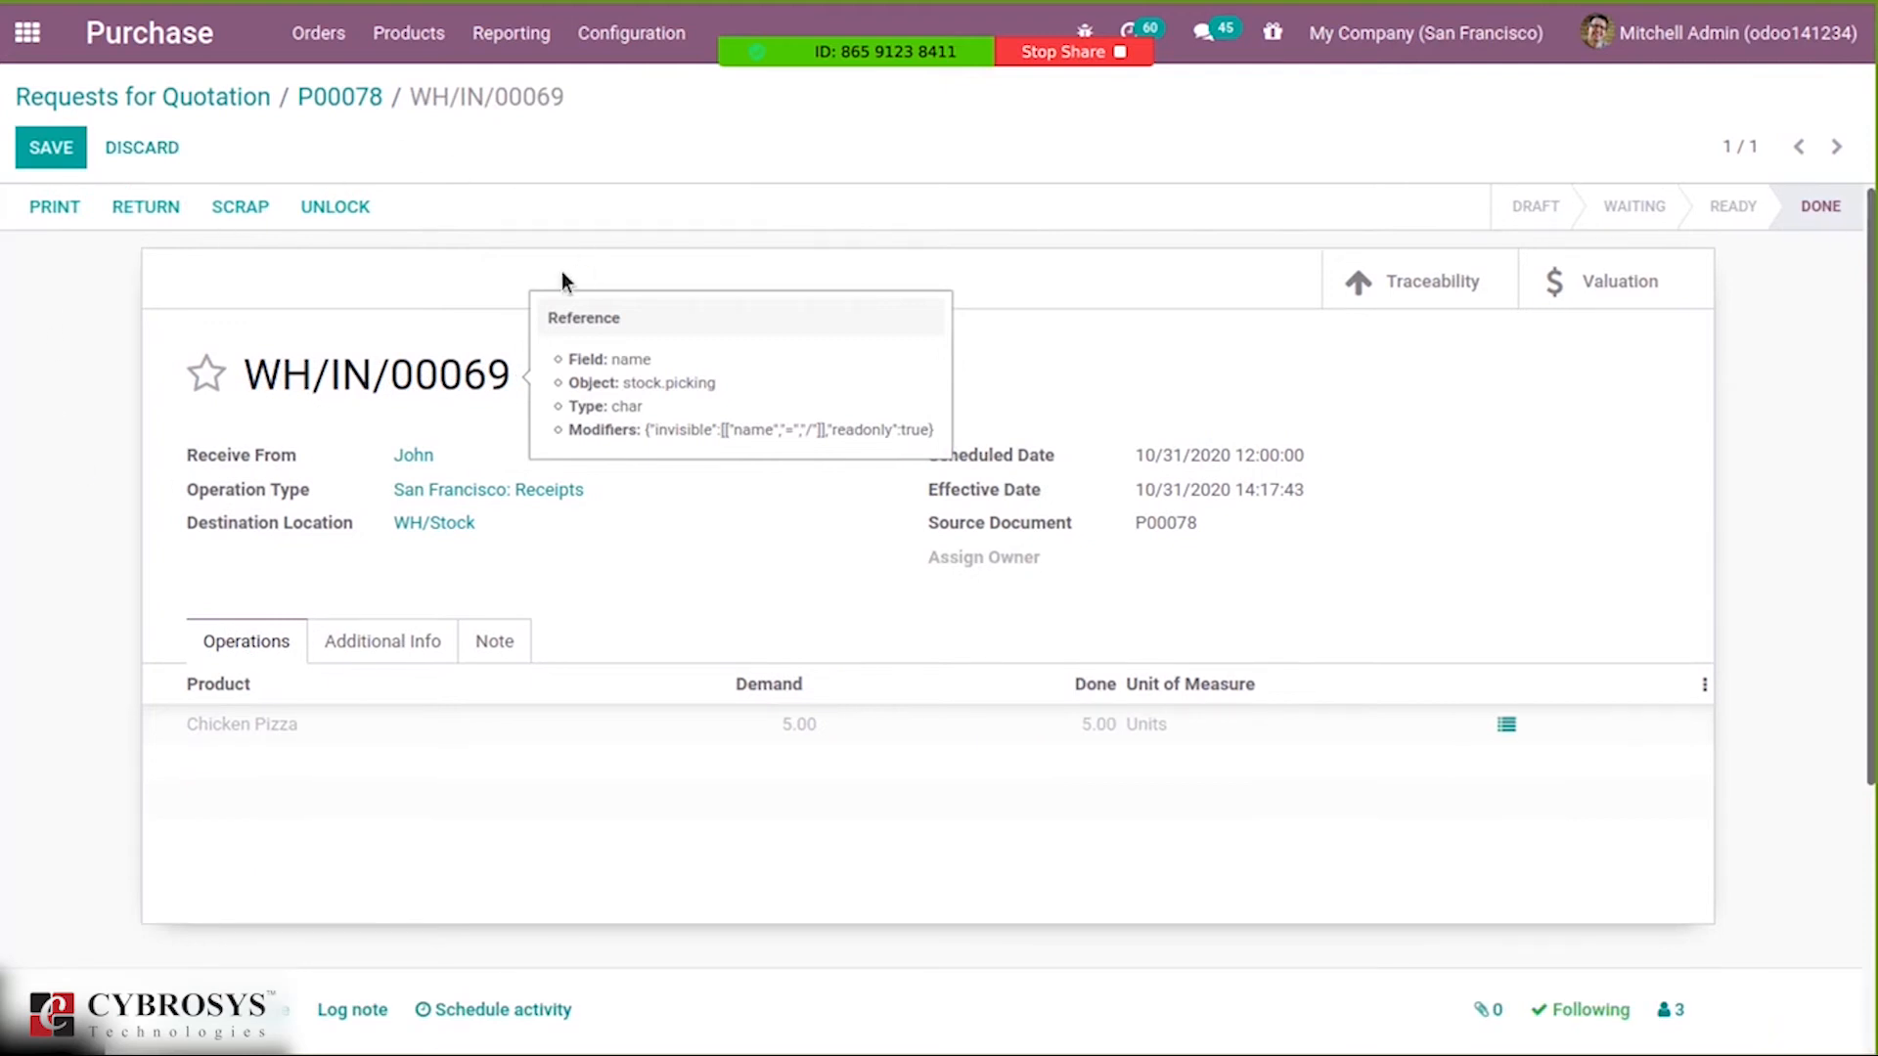
left_click(1417, 280)
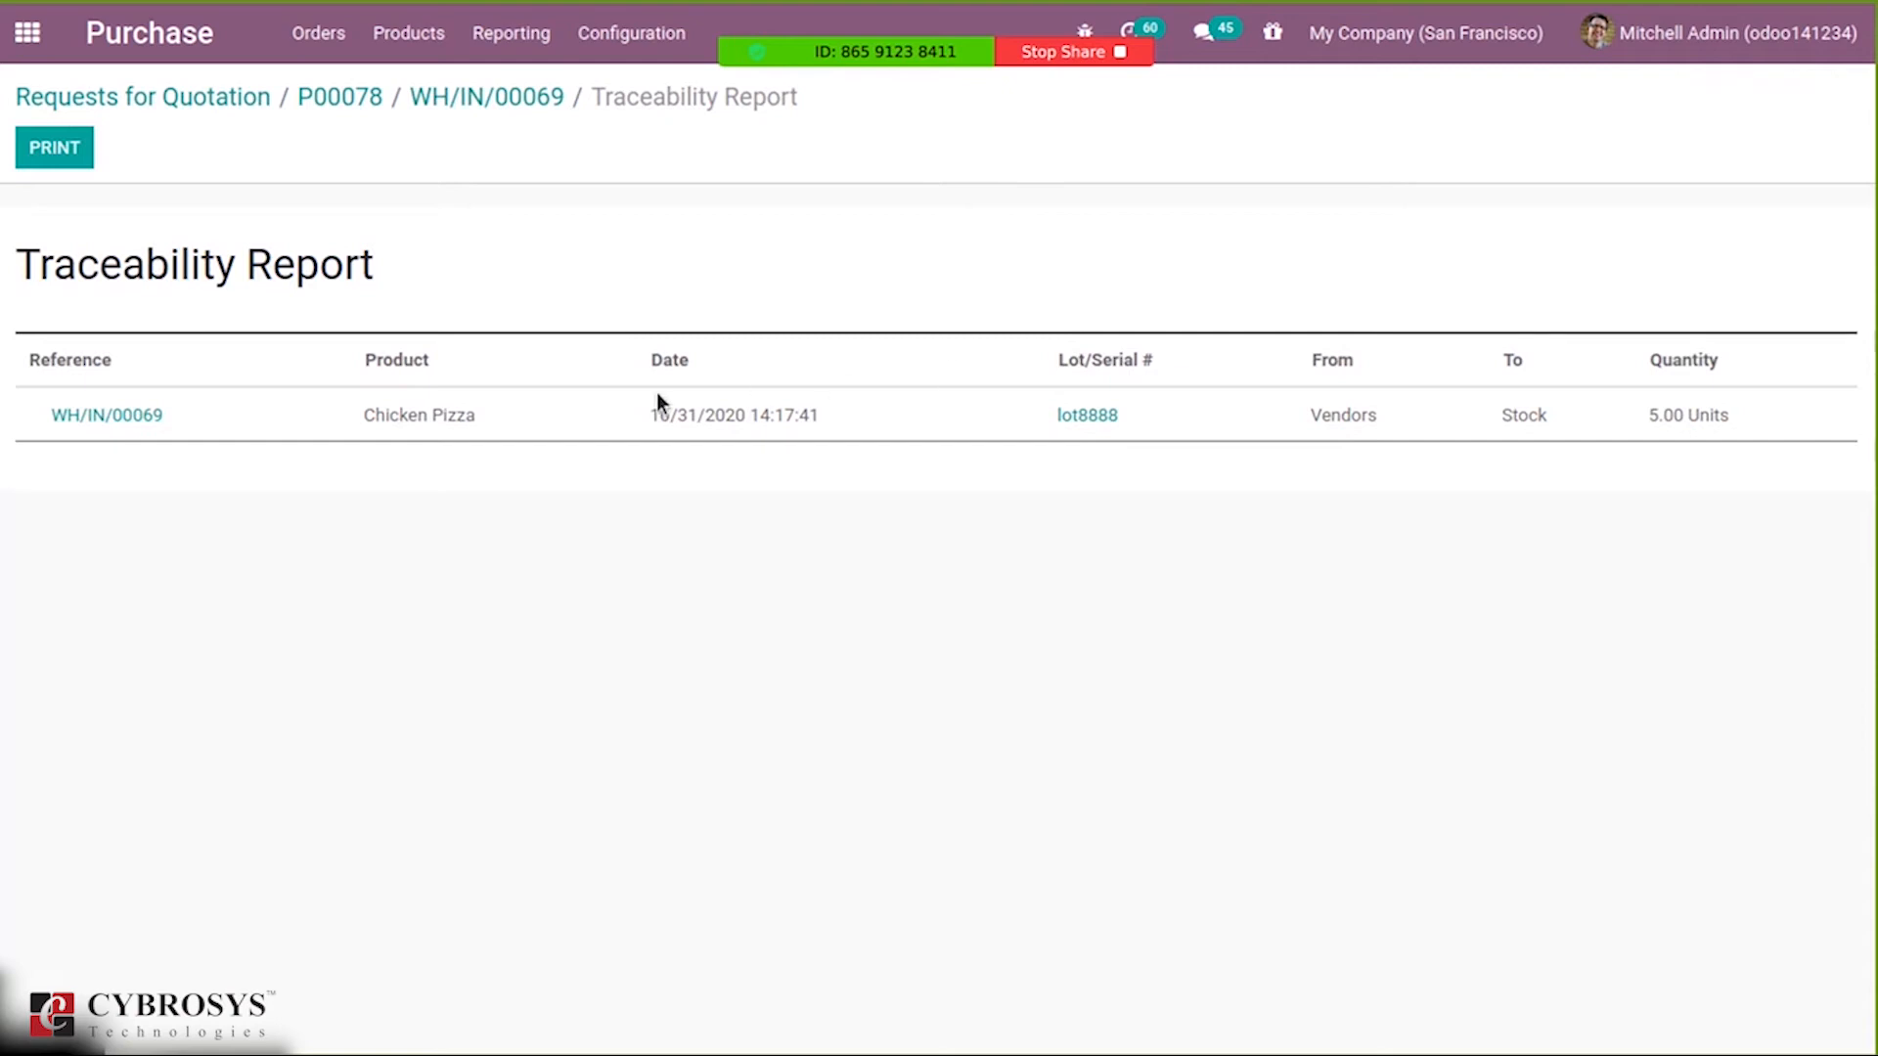
mouse_move(1570, 439)
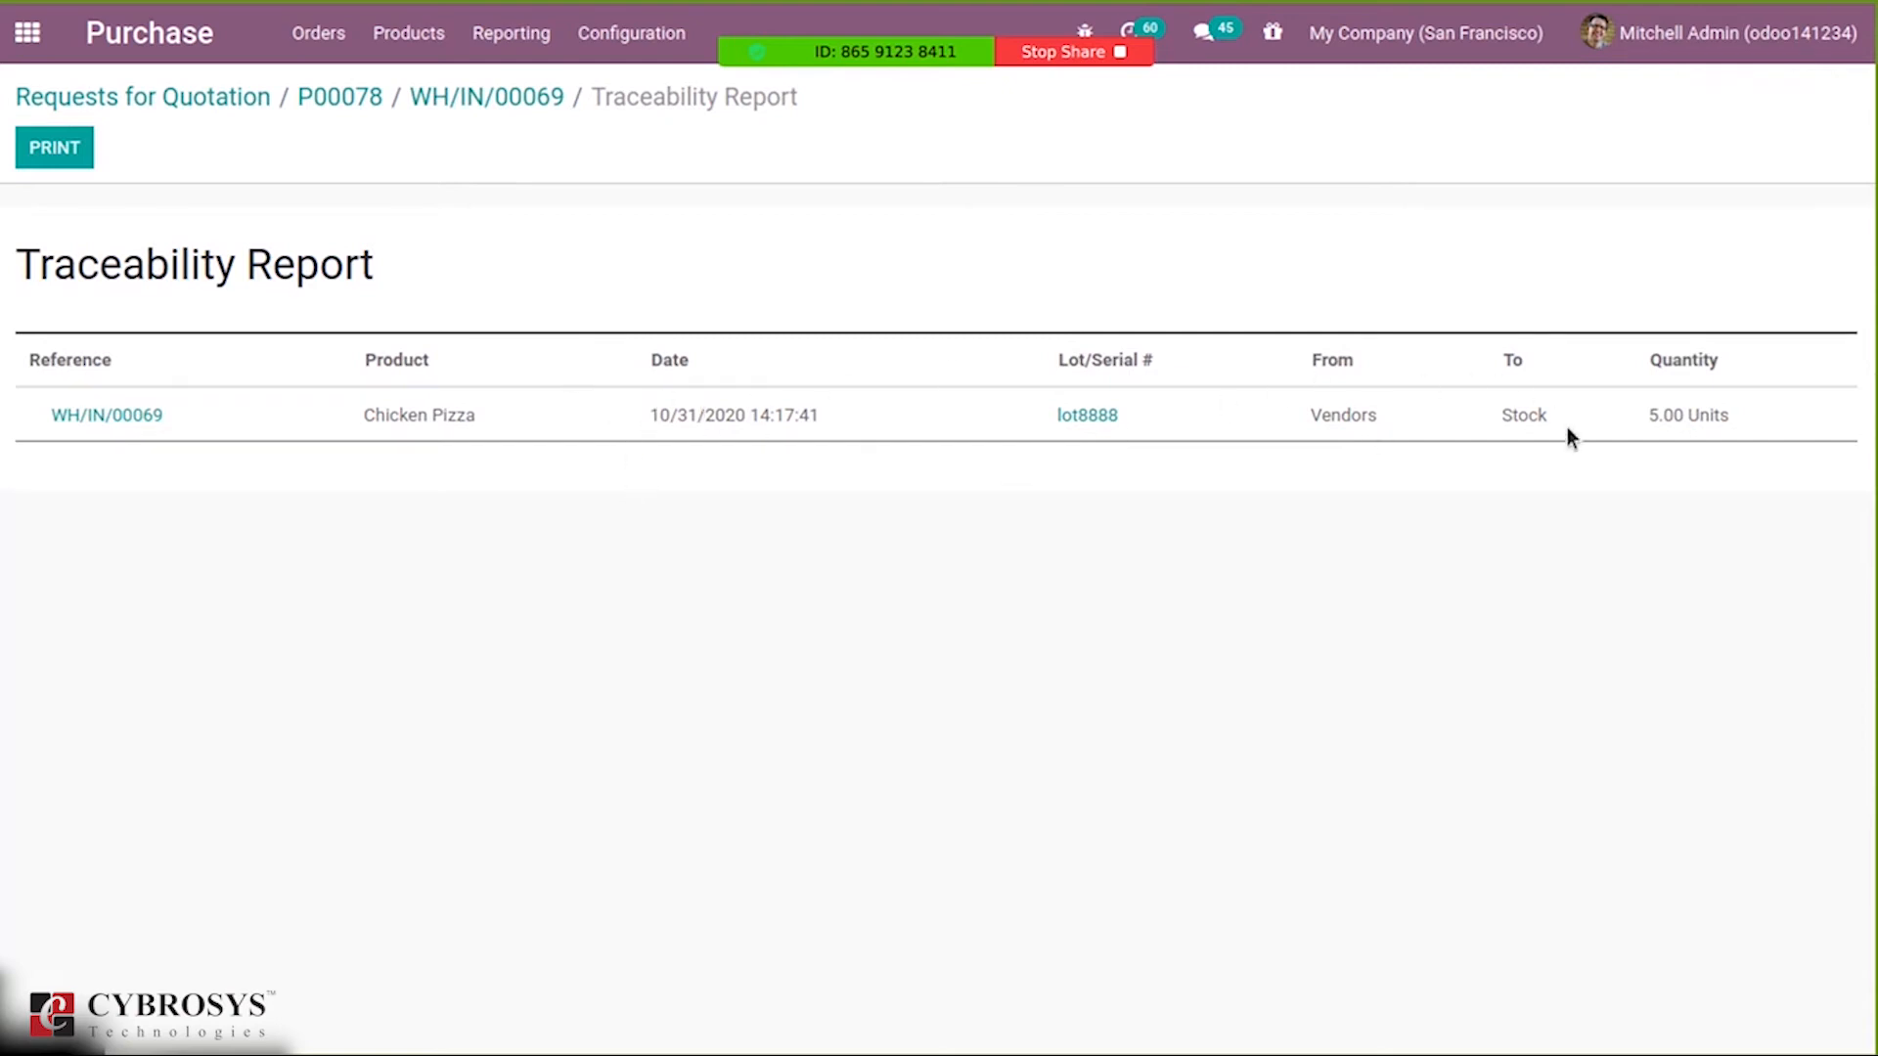
left_click(485, 97)
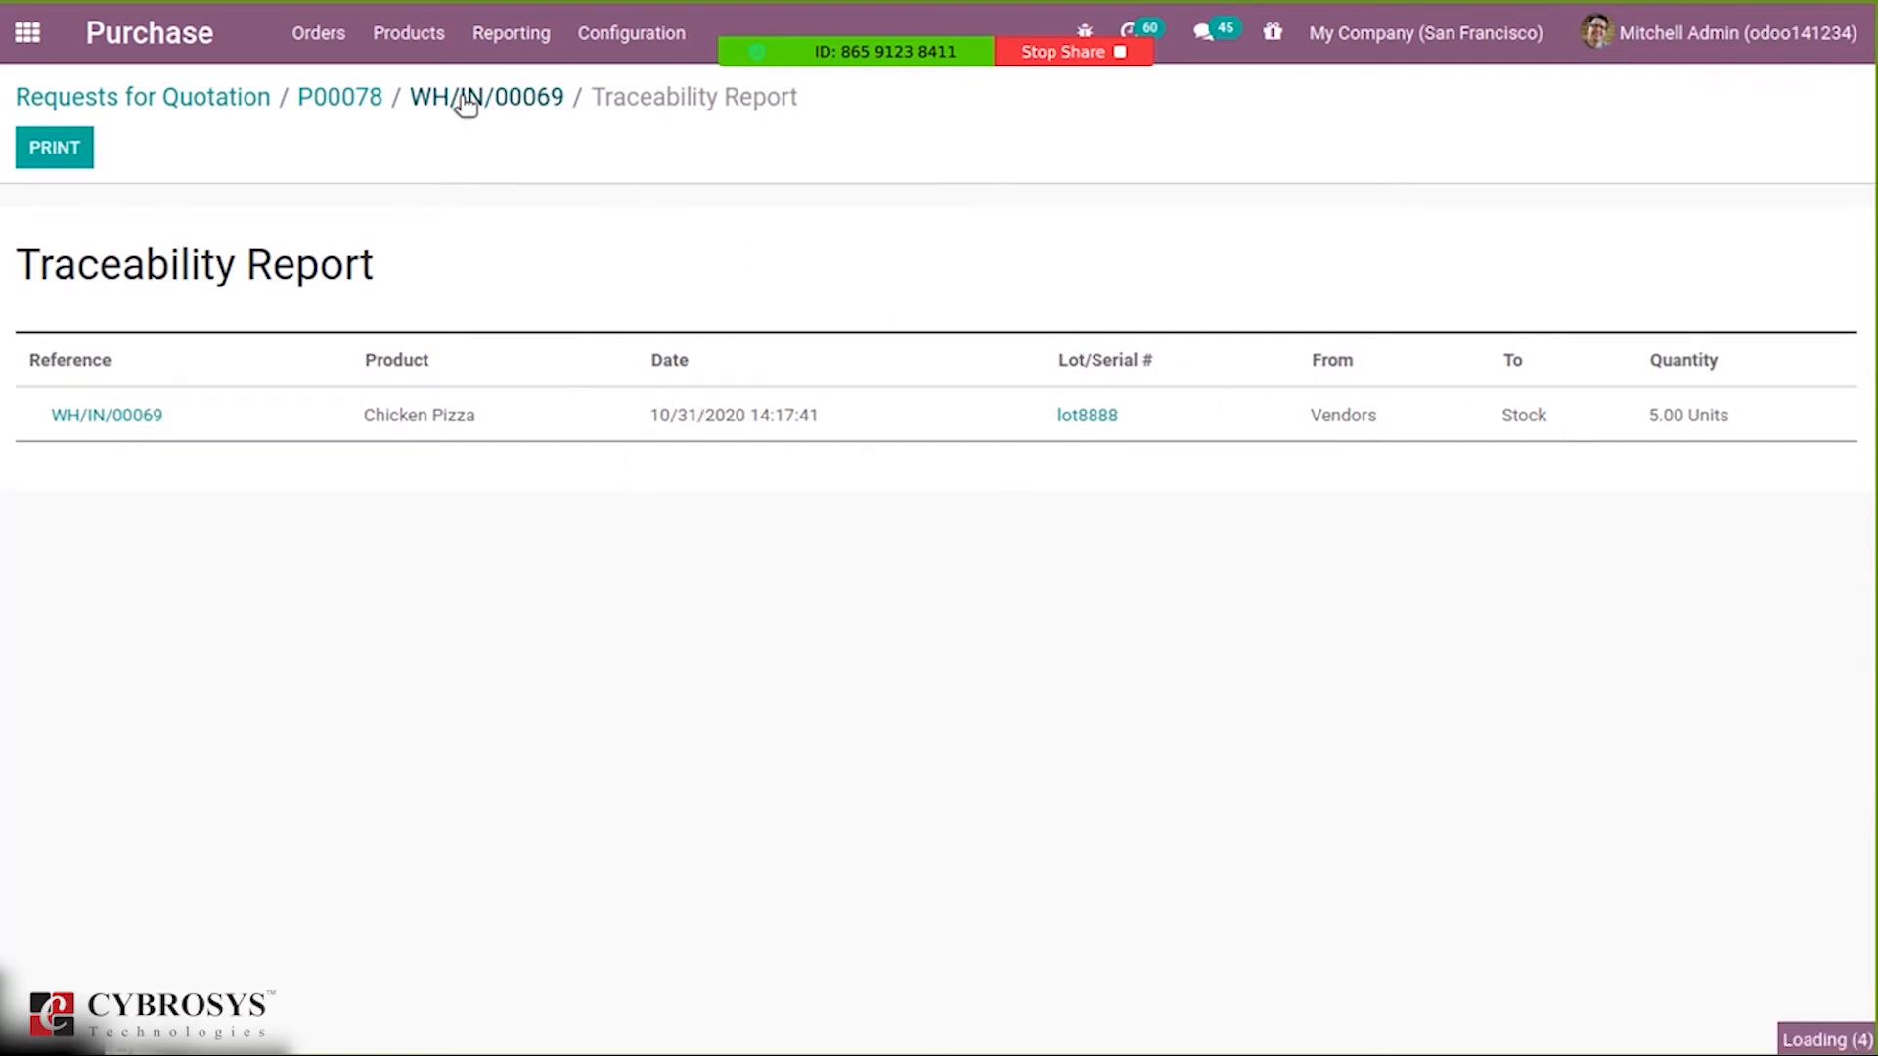
left_click(486, 97)
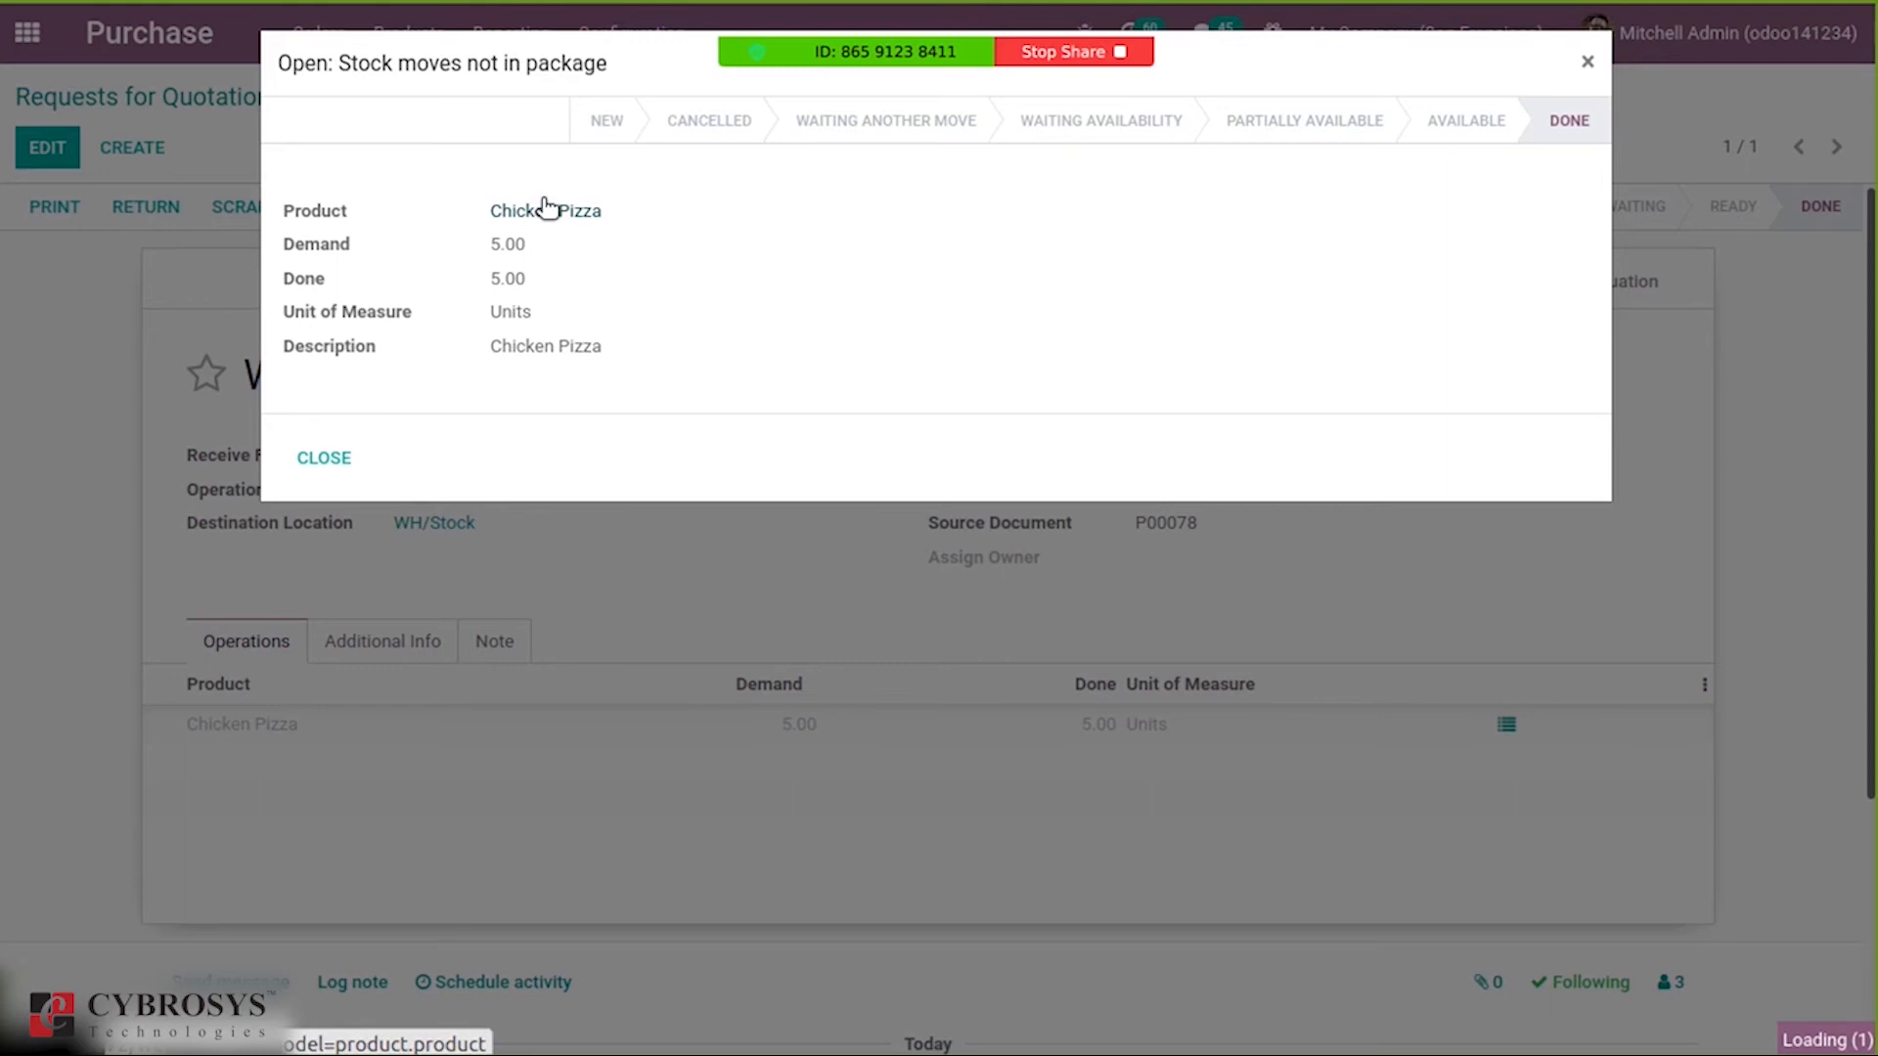
View Chicken Pizza's on-hand lot8888 stock (5 units), then return to WH/IN/00069 and the app menu.
left_click(544, 209)
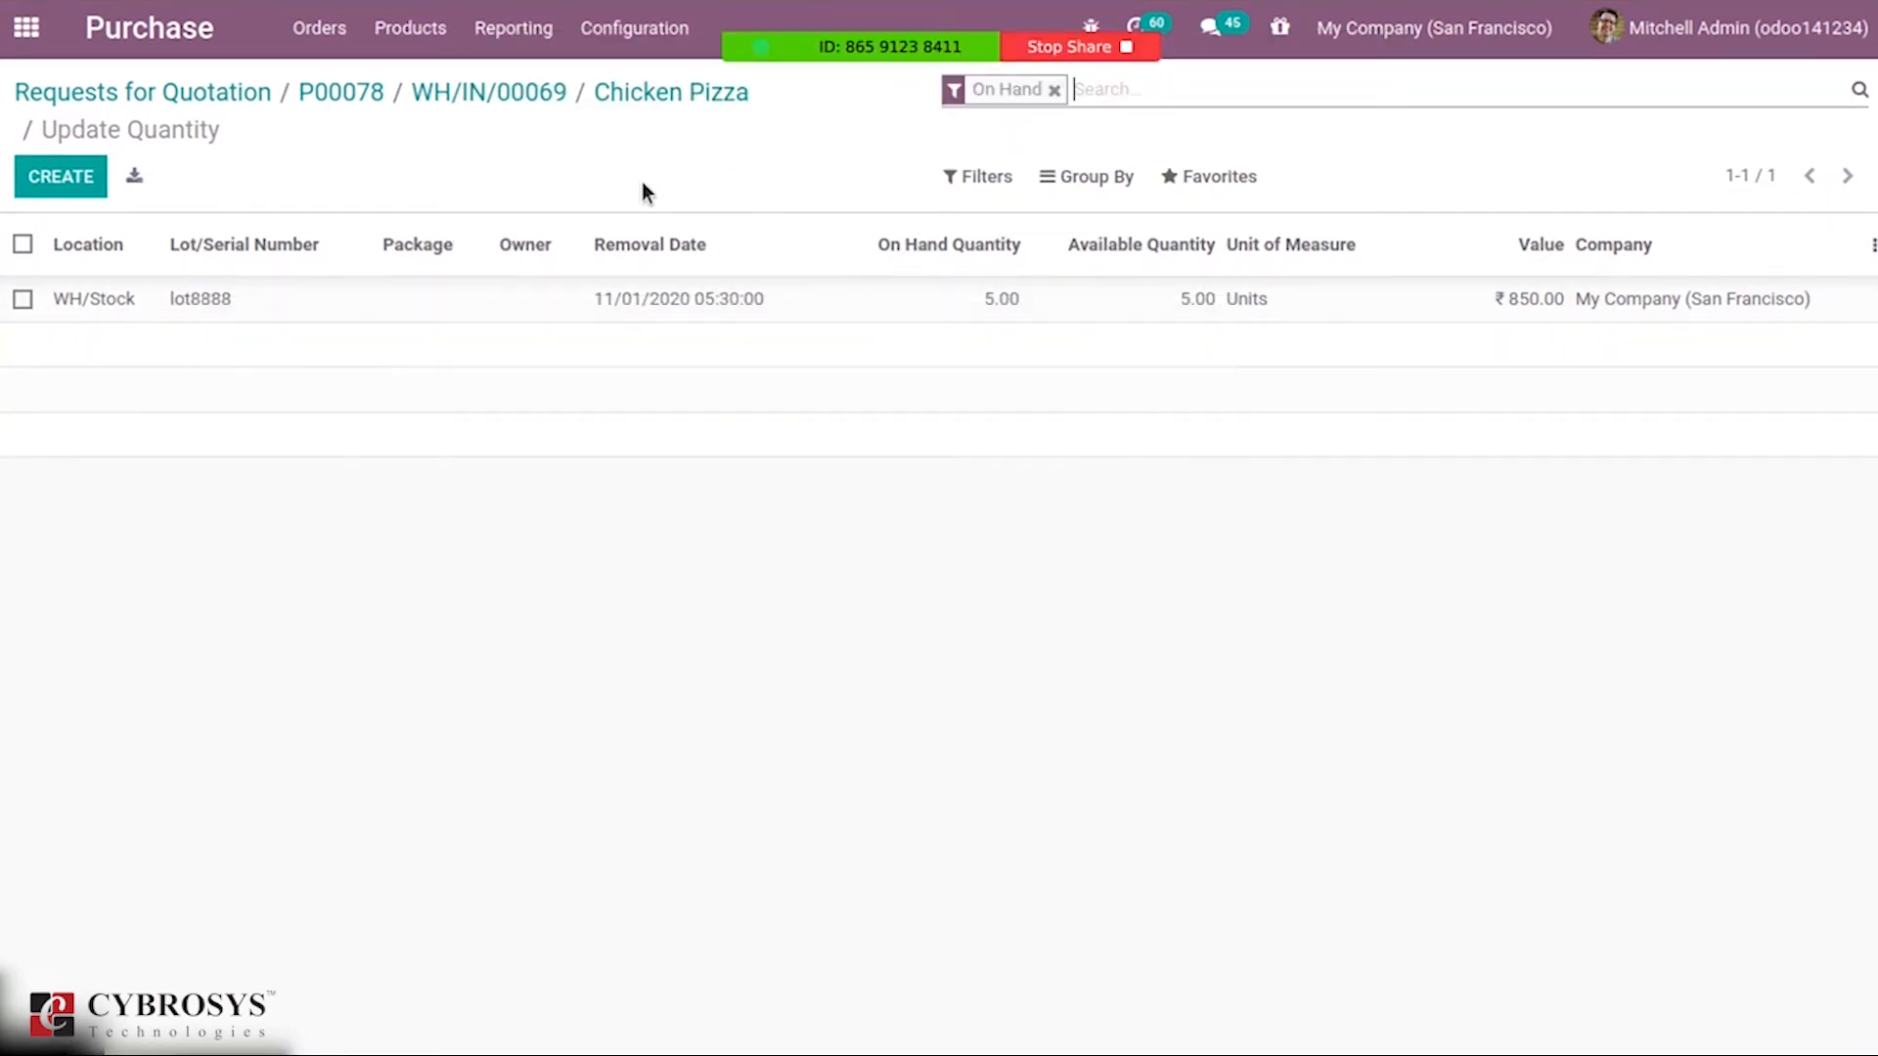
mouse_move(668, 181)
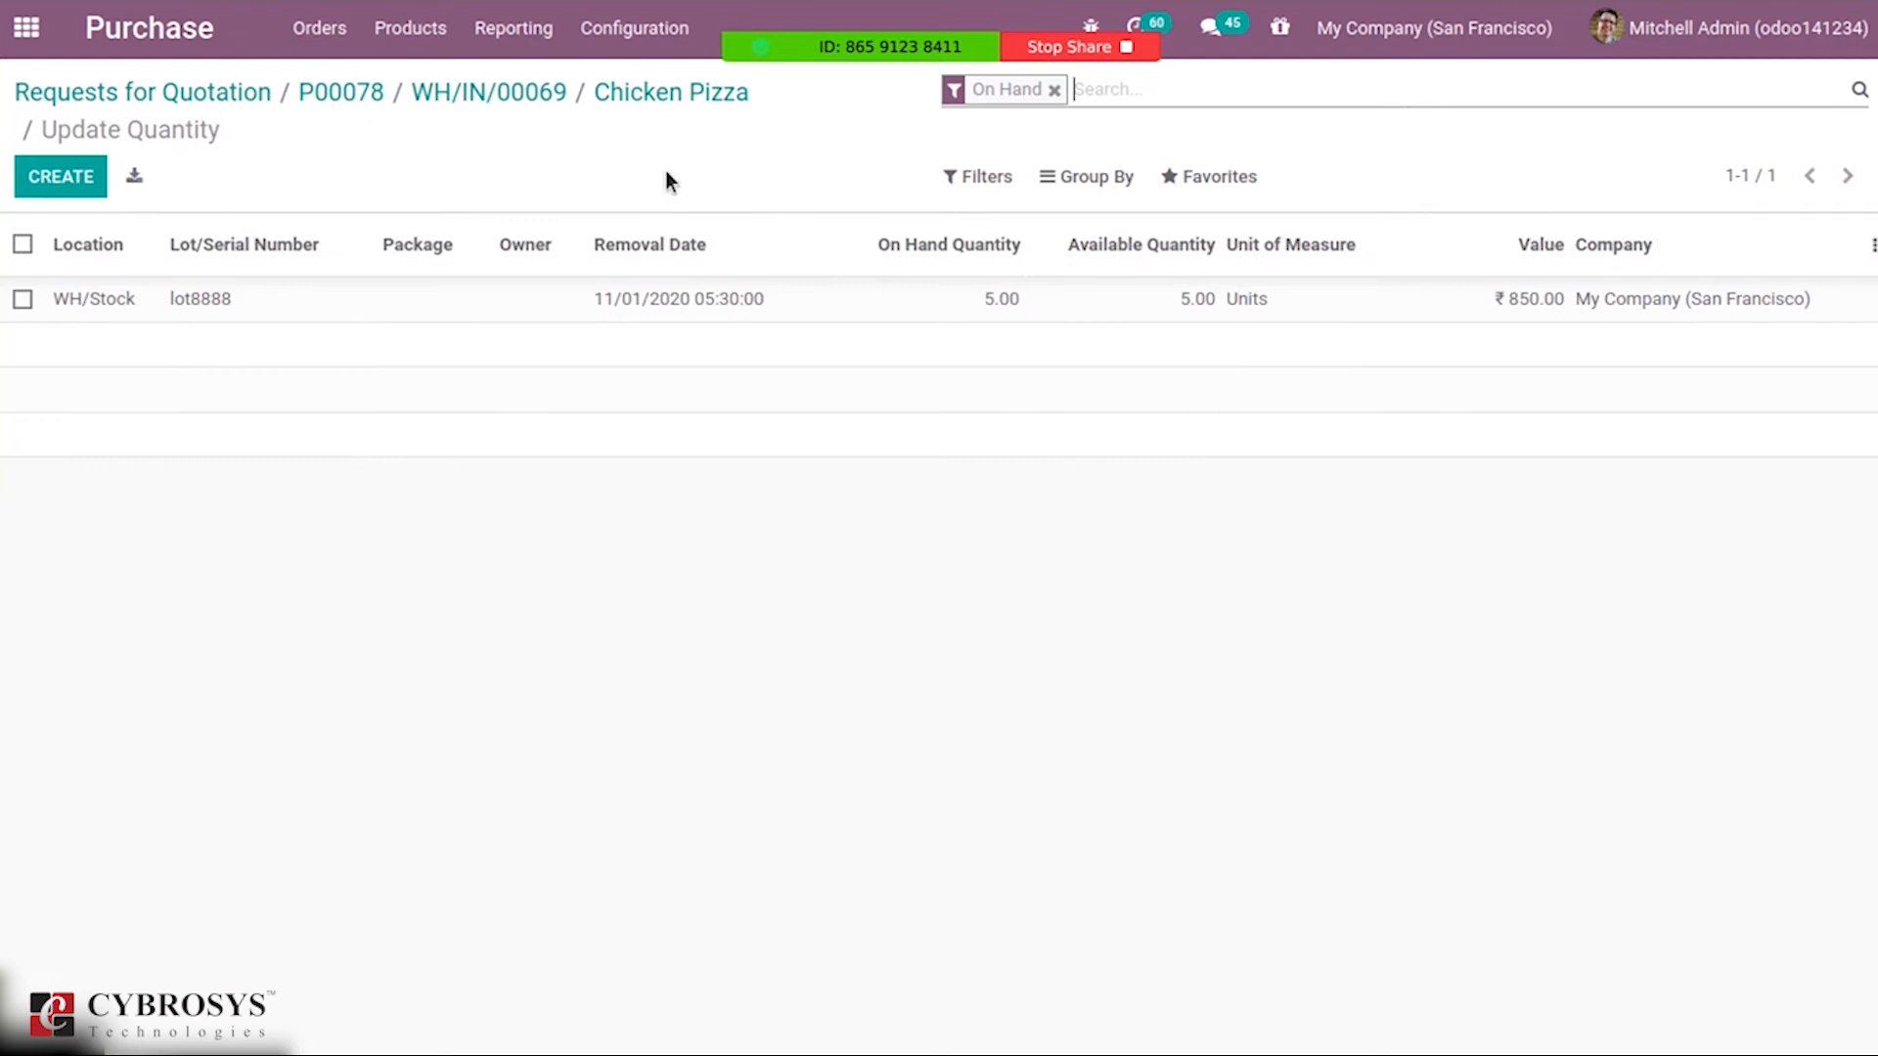
left_click(489, 92)
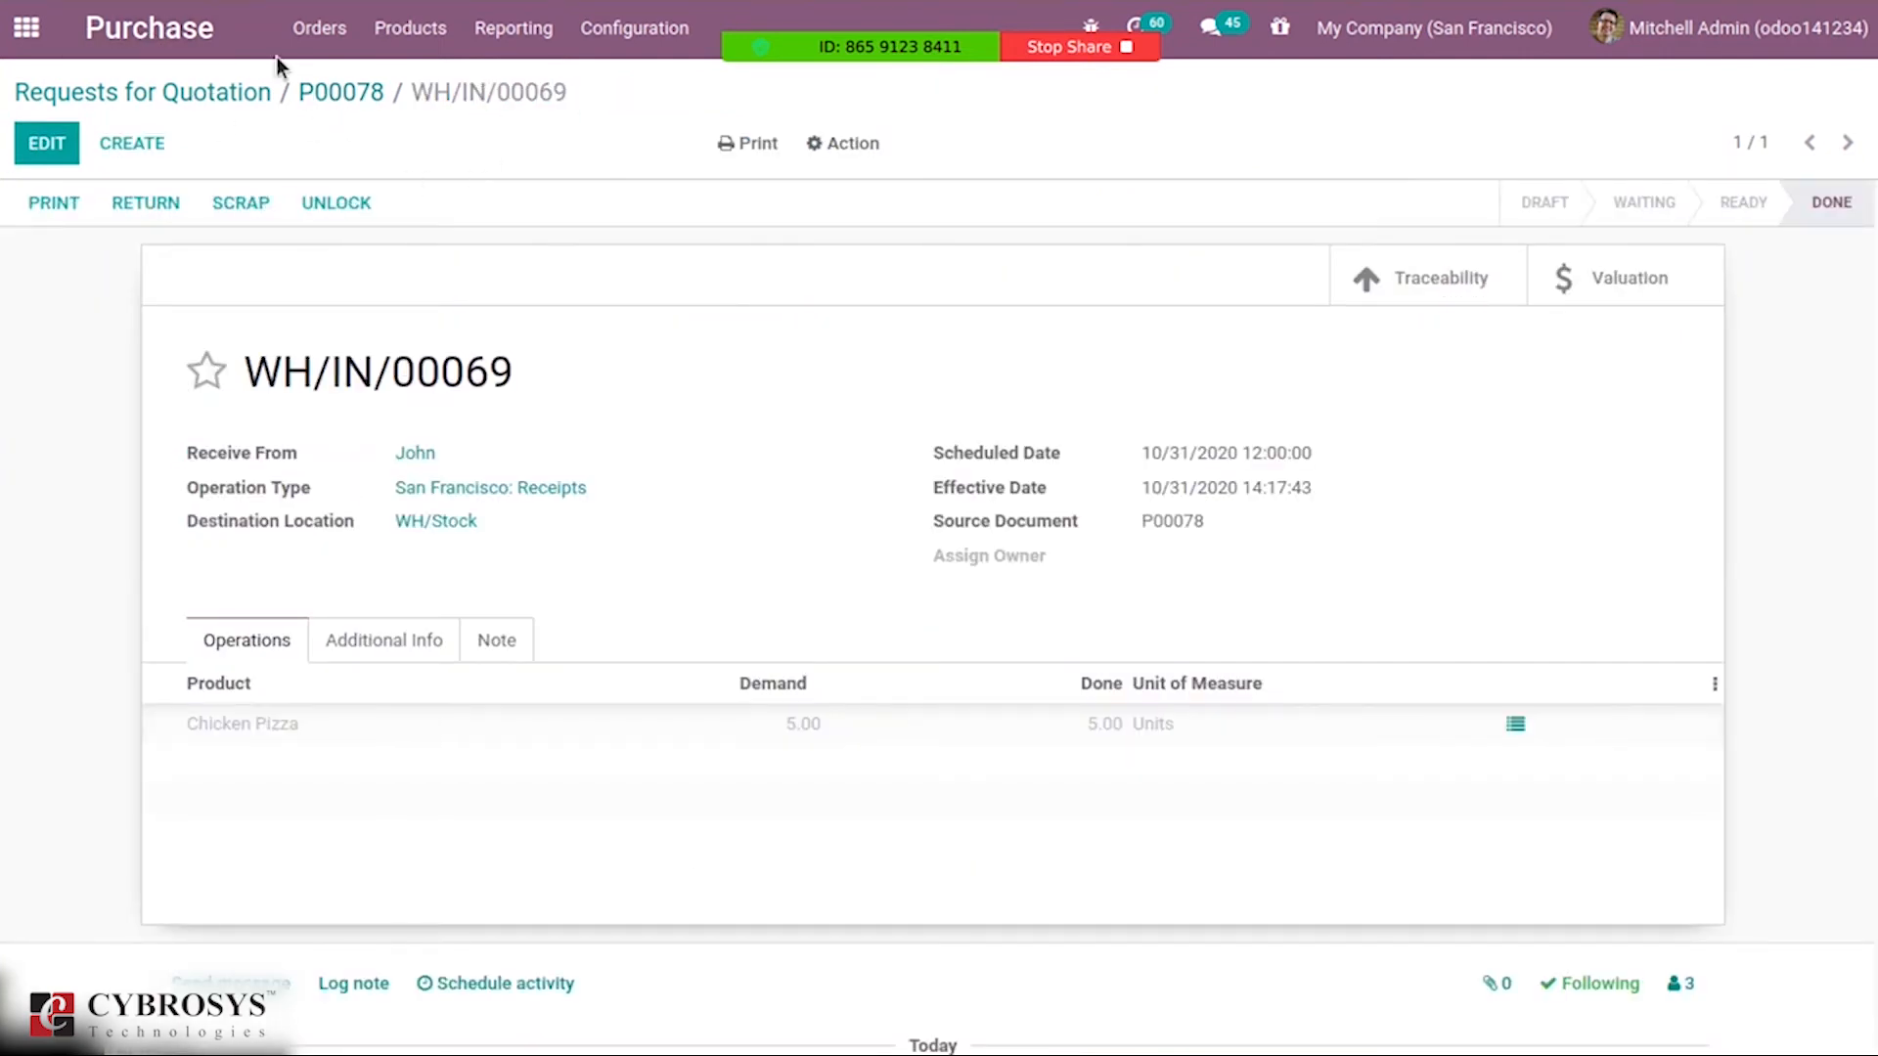
left_click(26, 28)
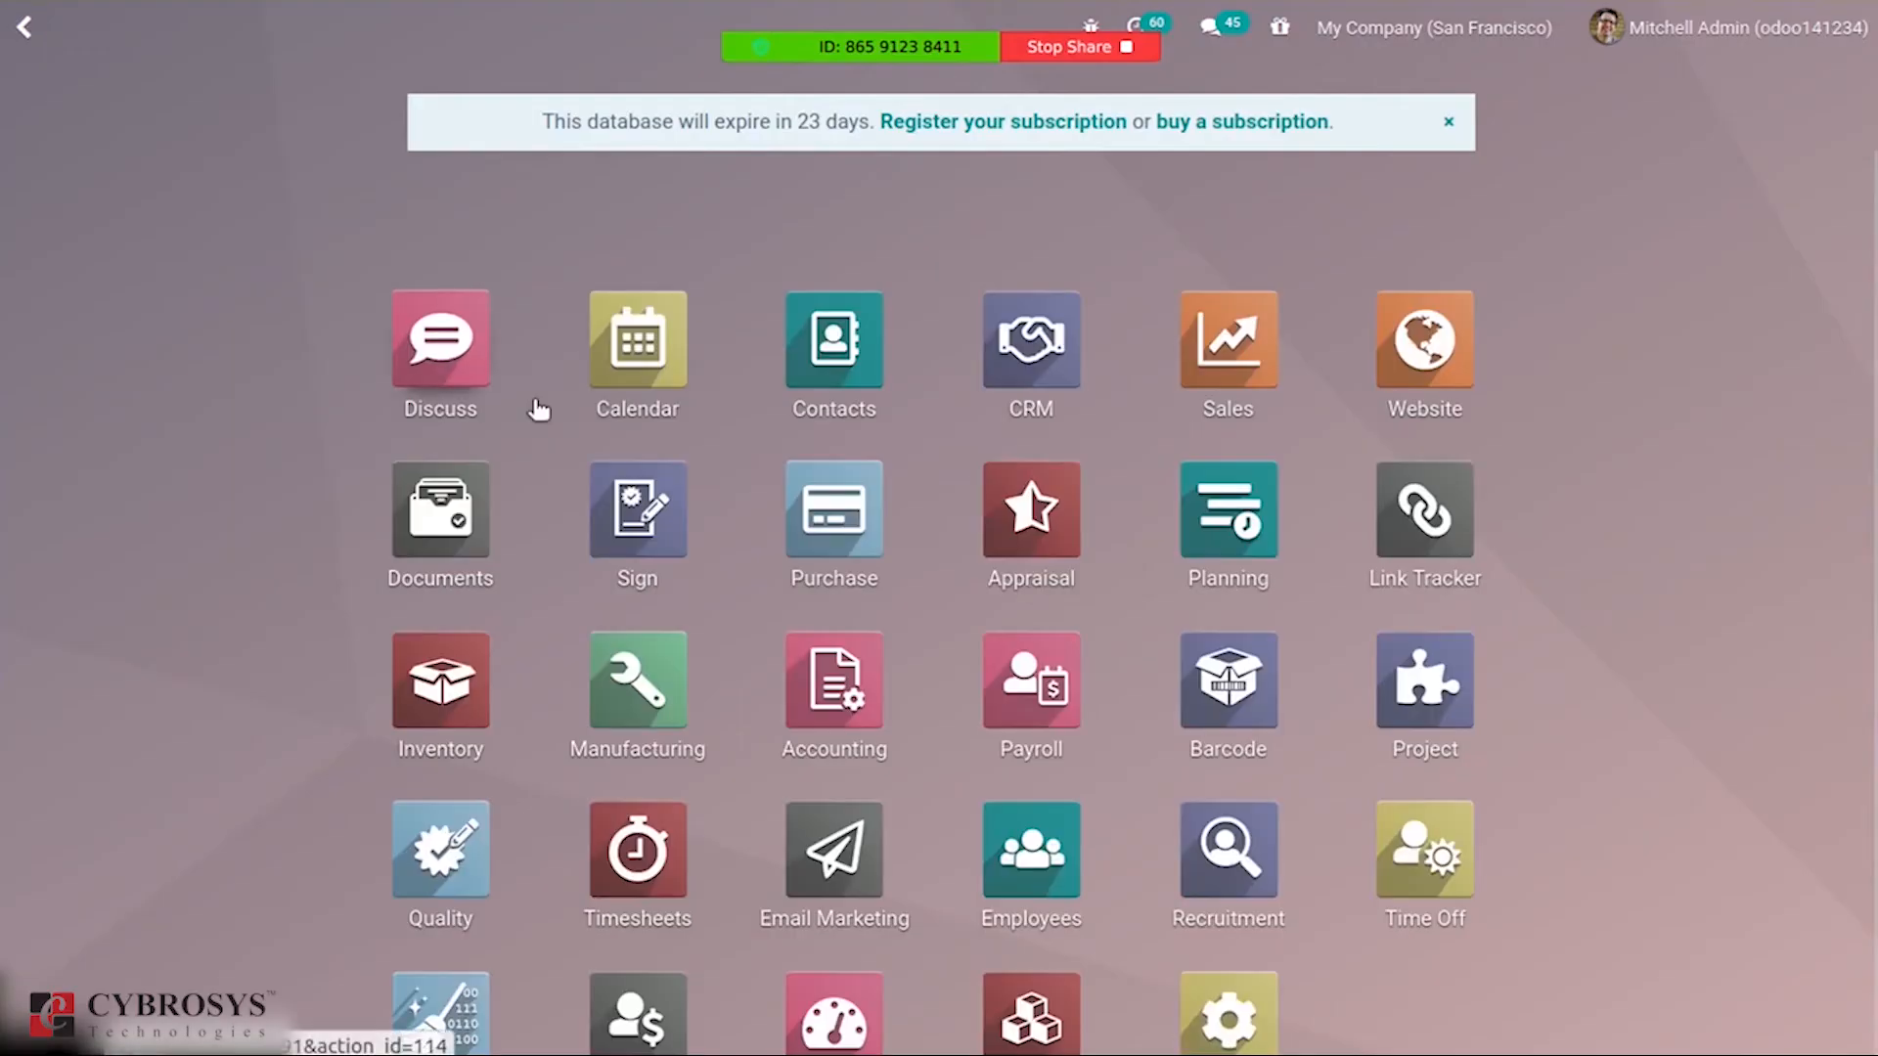
Open Chicken Pizza's lot8888 from Inventory's Lots/Serial Numbers list and start editing it.
left_click(439, 688)
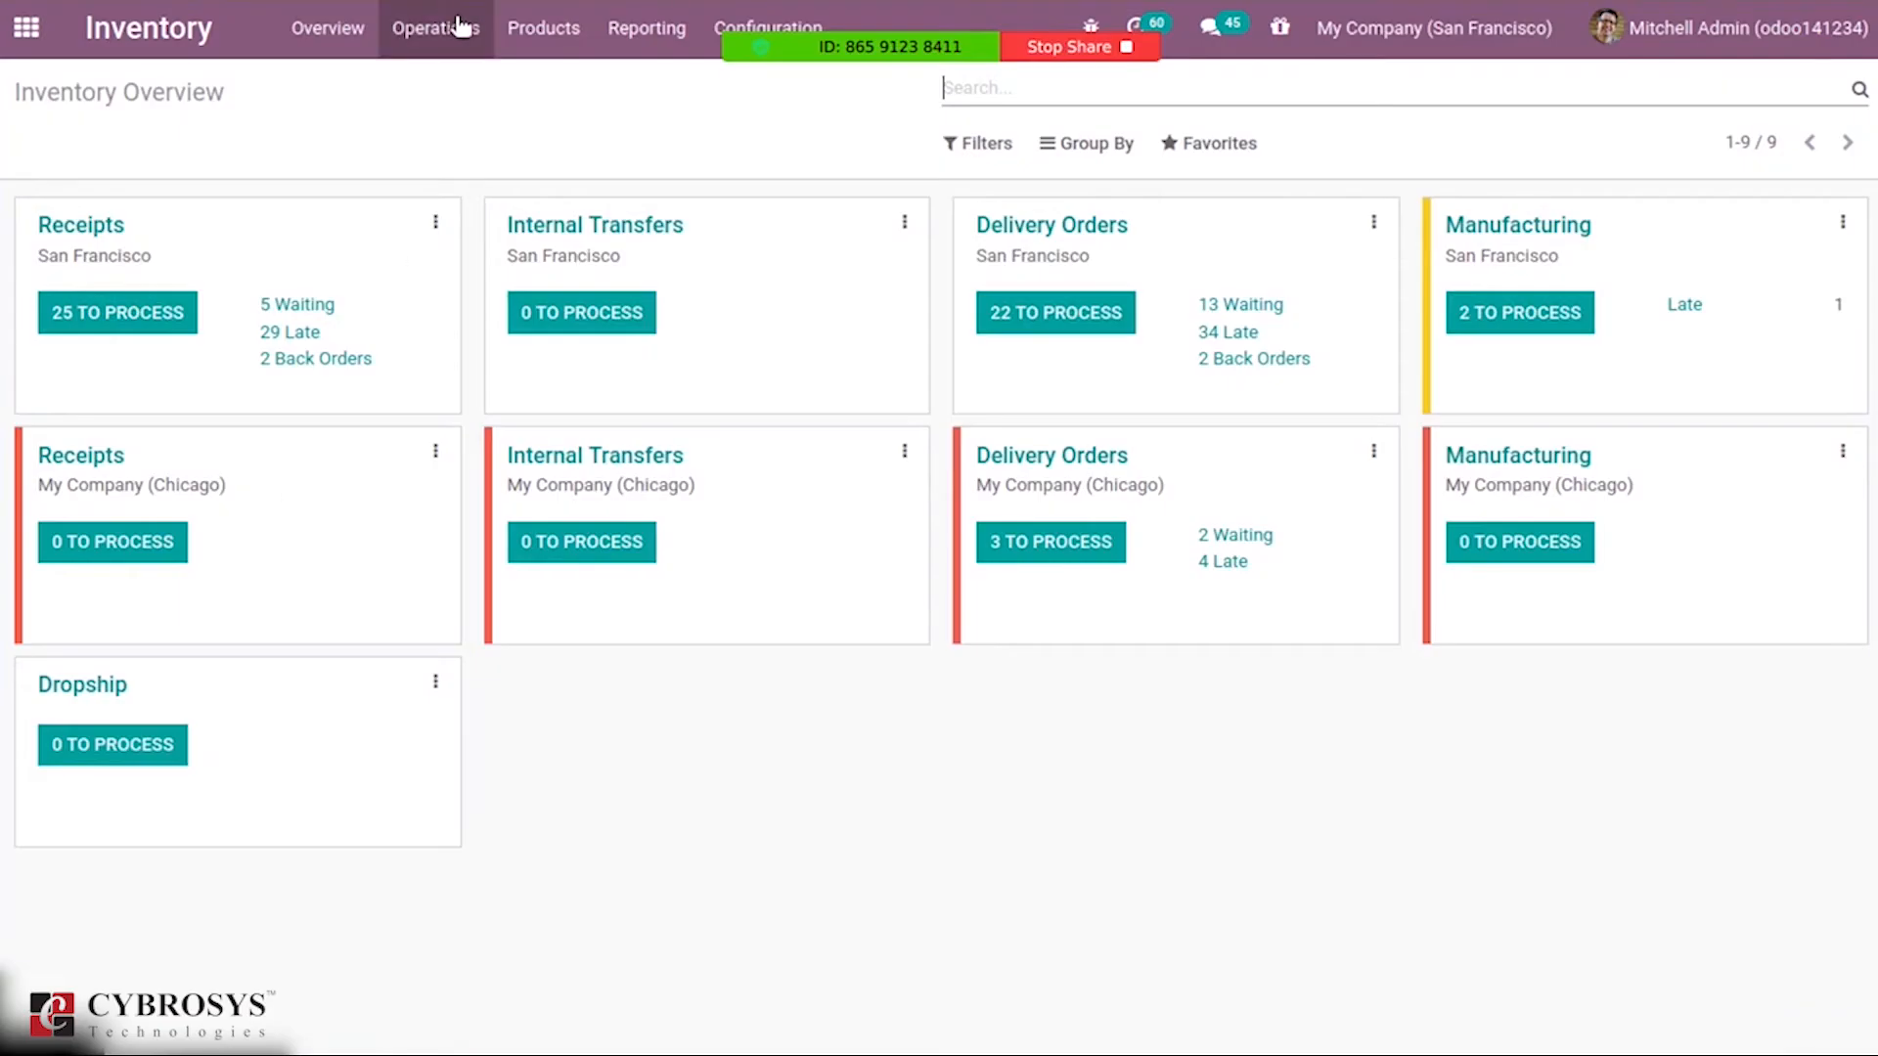
left_click(542, 28)
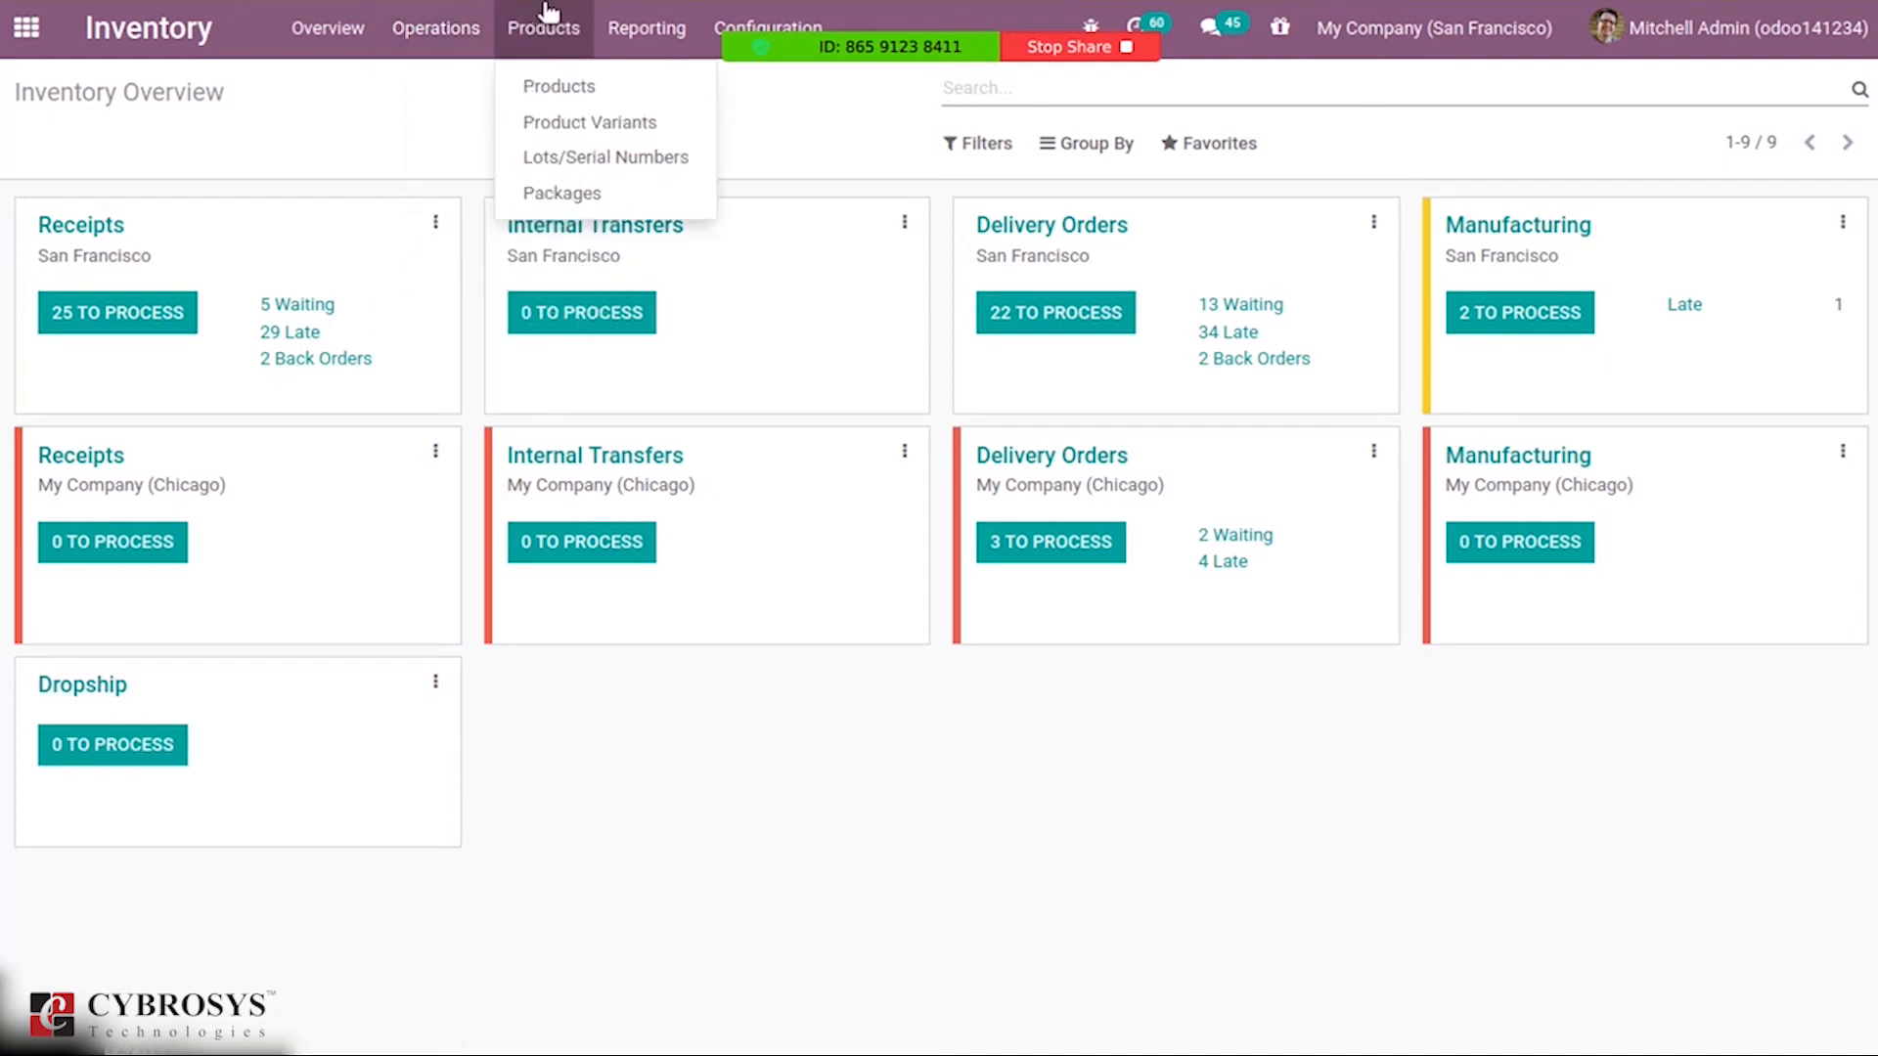
left_click(606, 157)
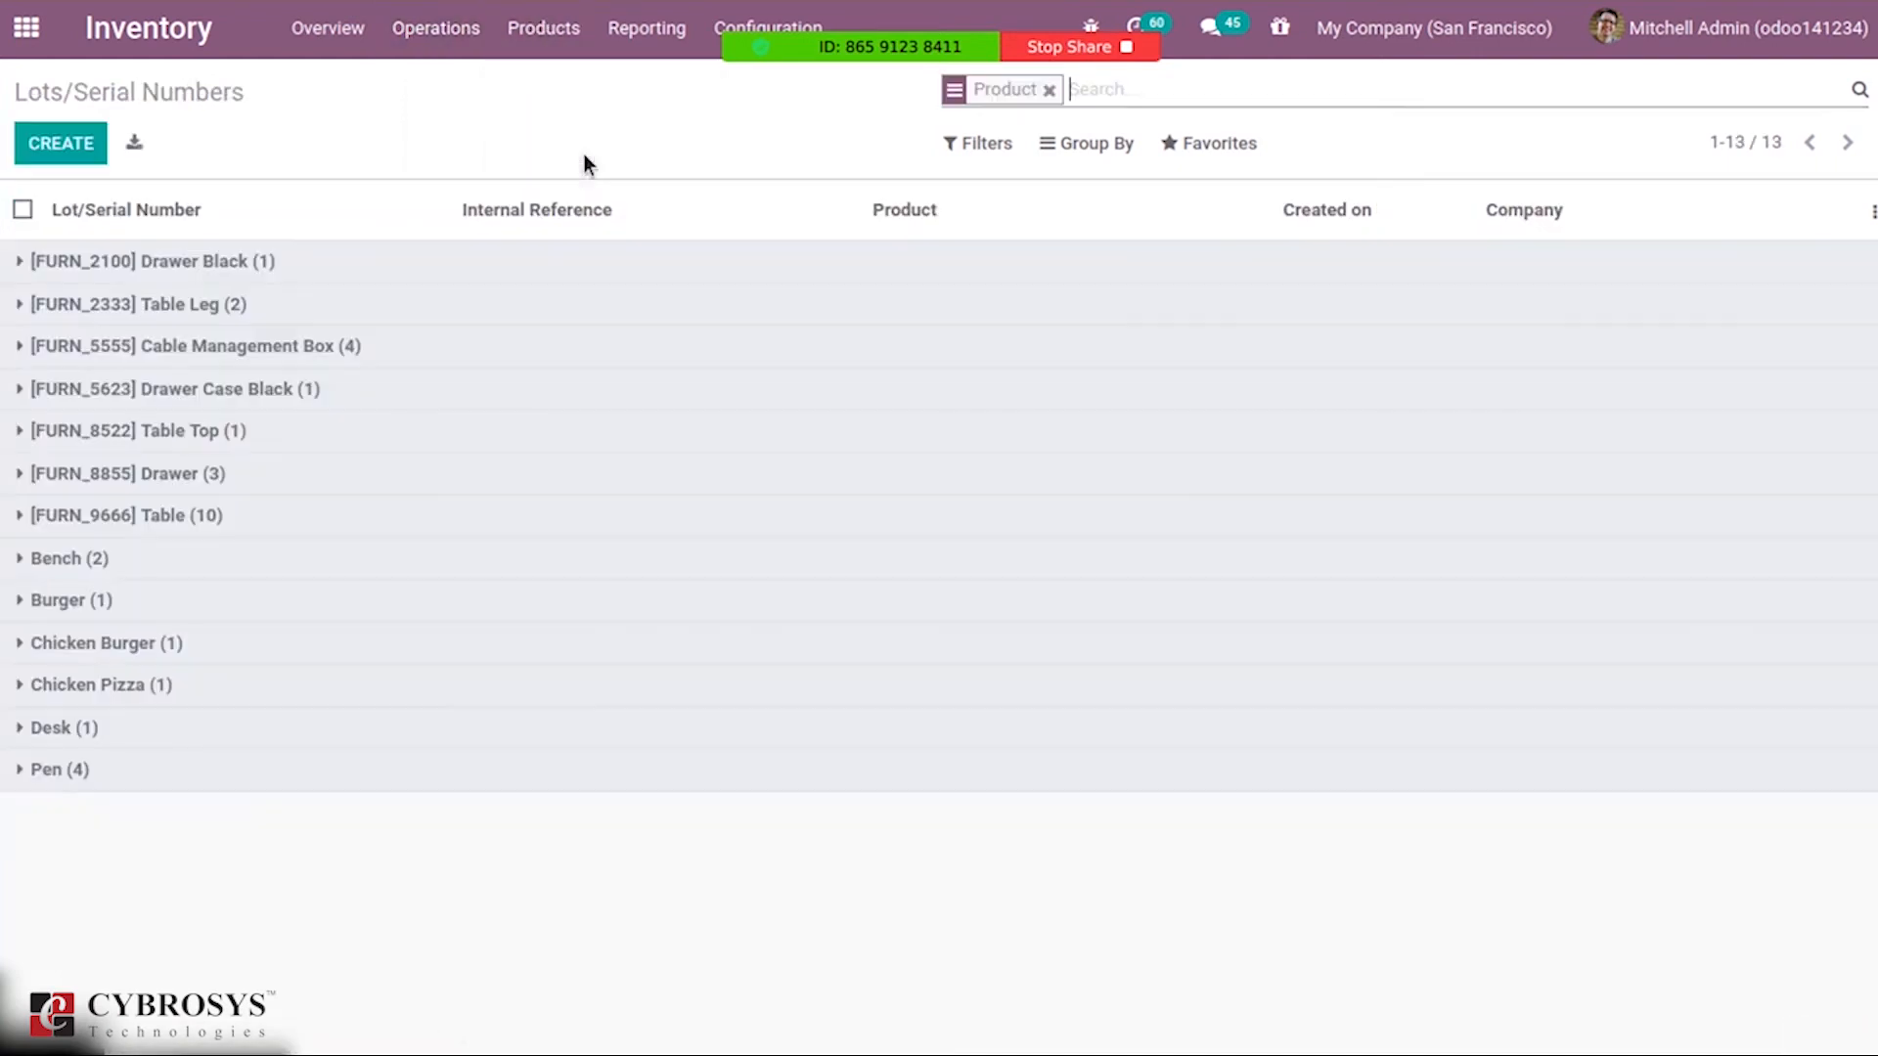
mouse_move(90, 683)
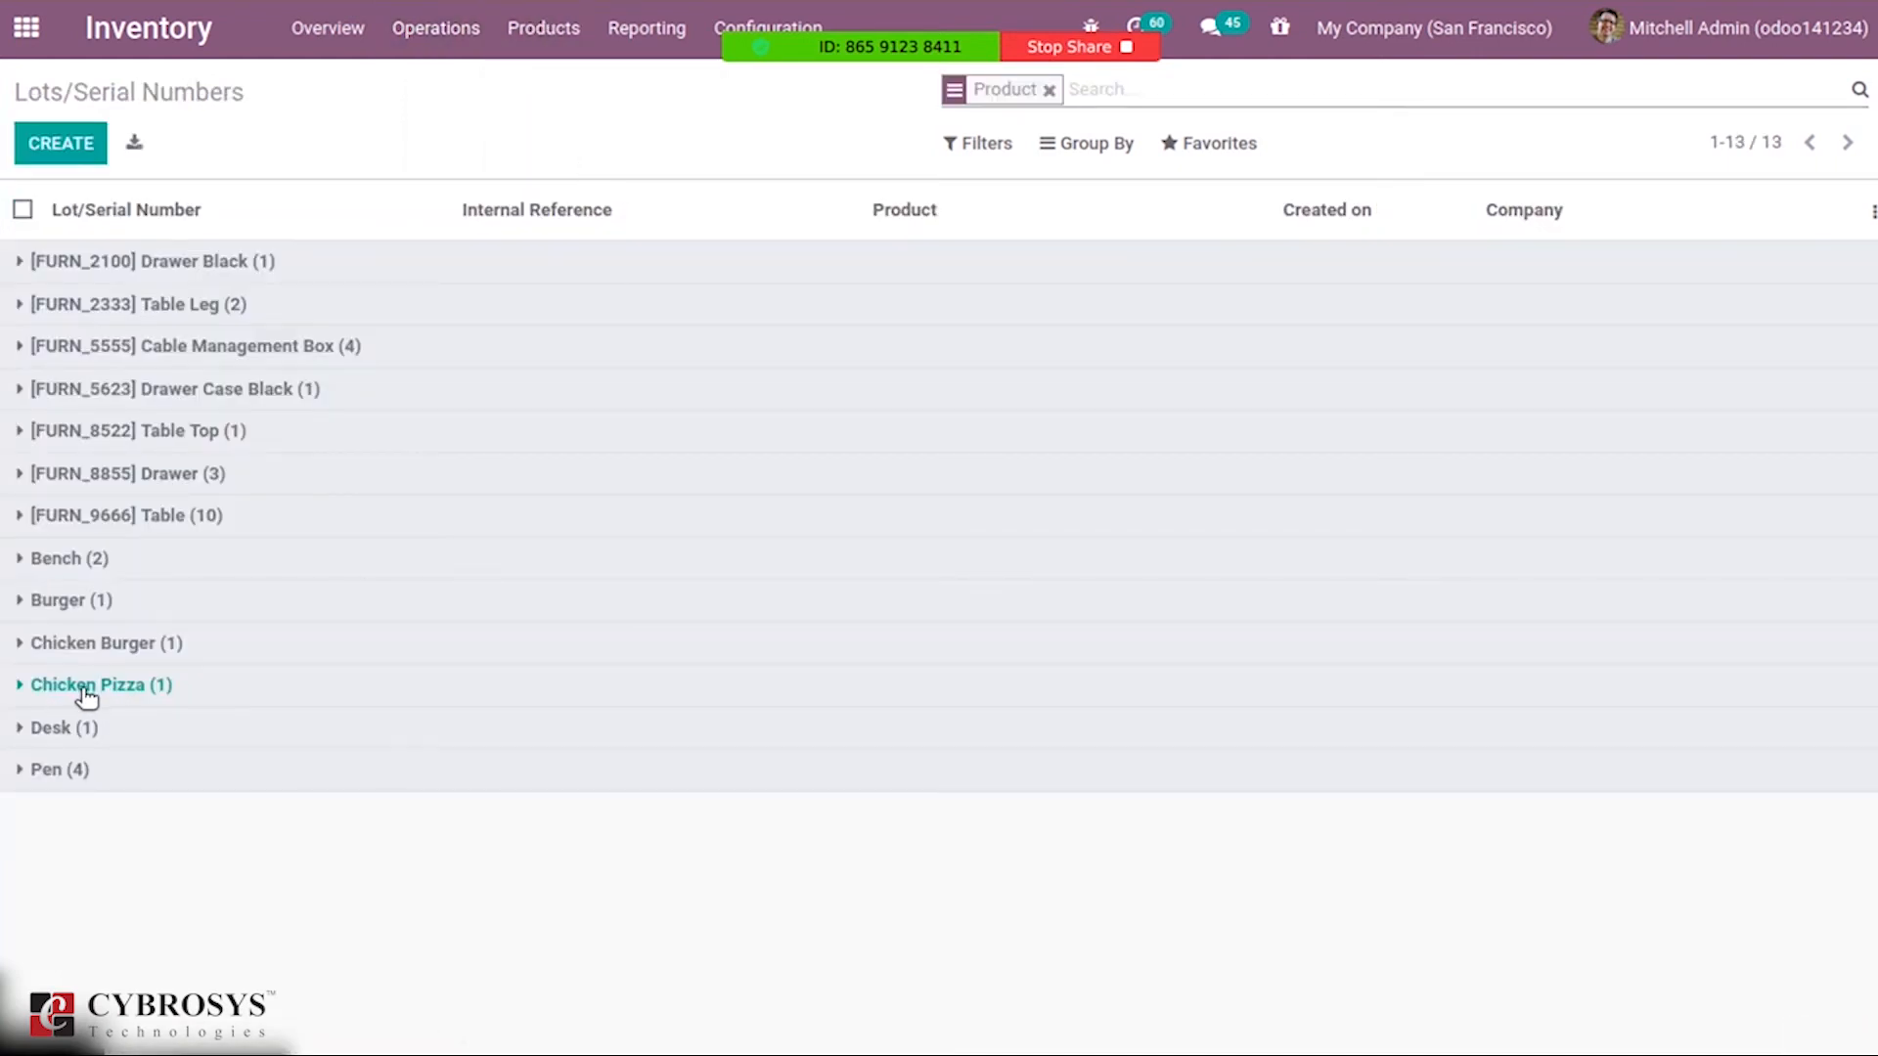
left_click(101, 684)
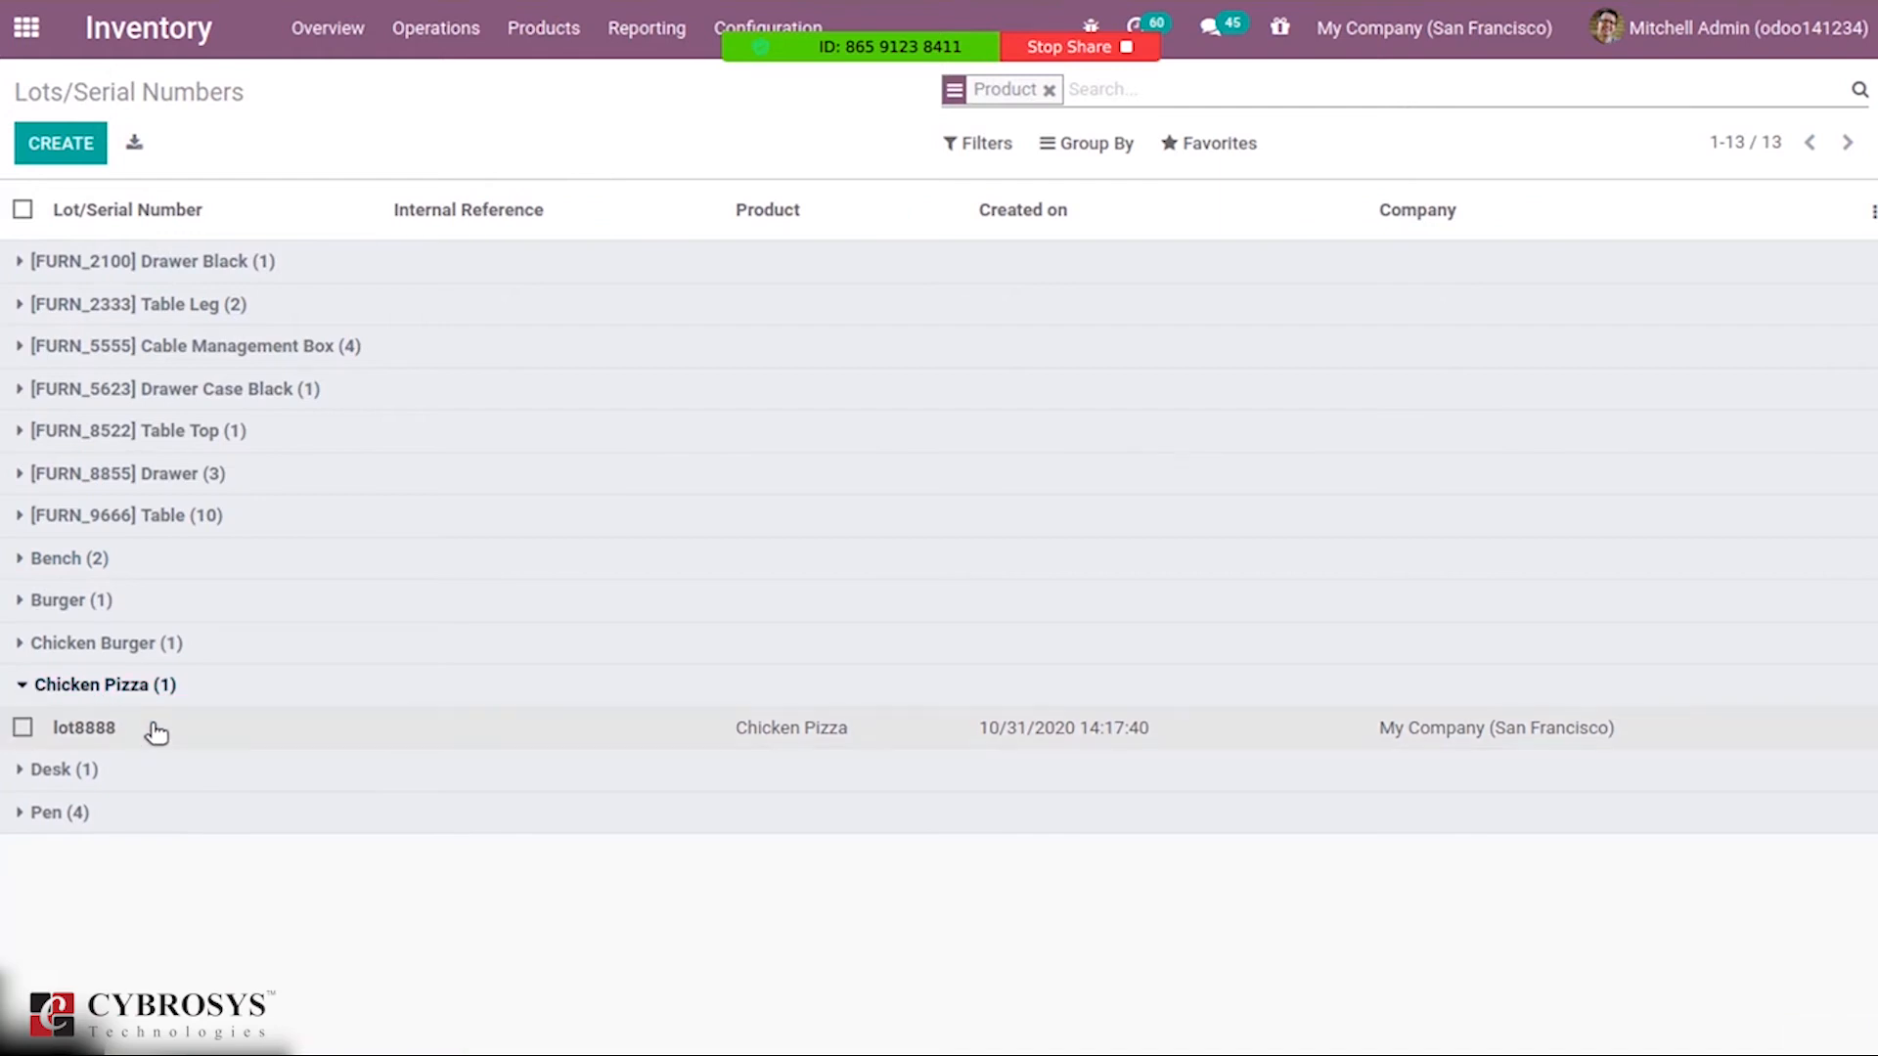
left_click(84, 727)
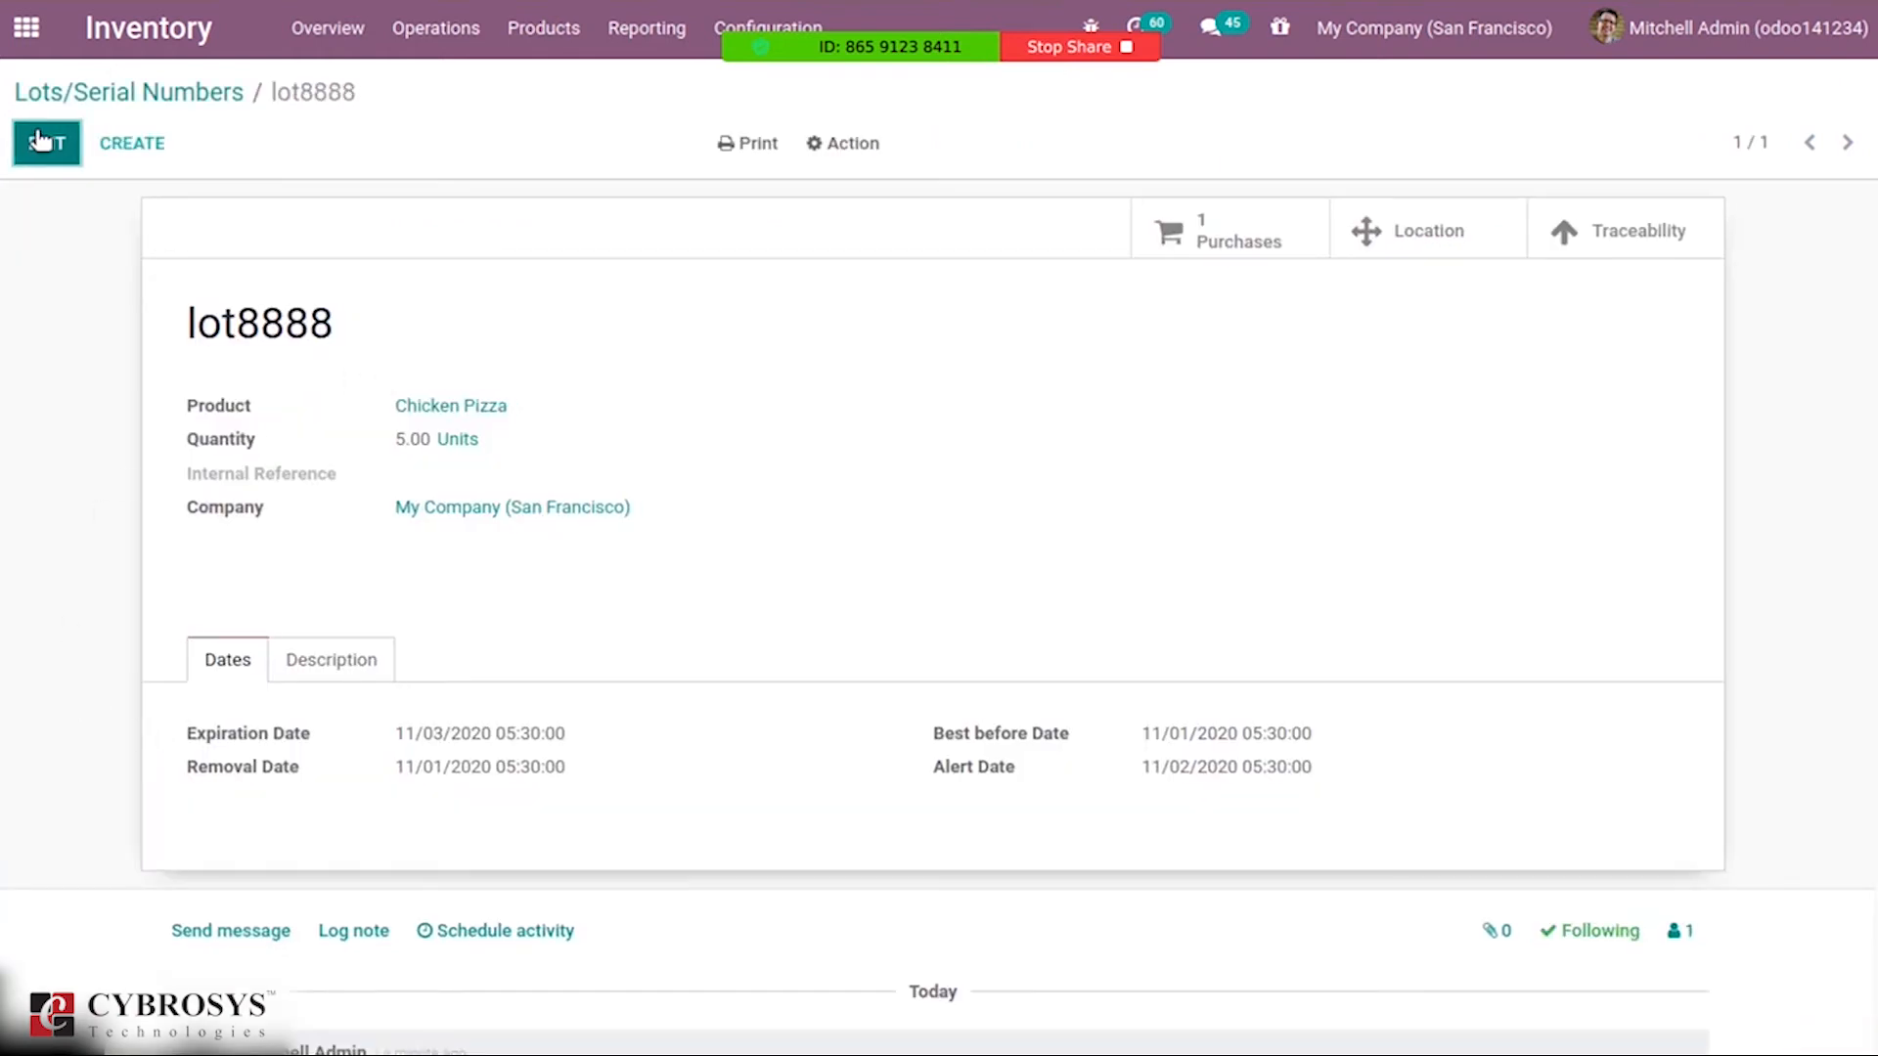
left_click(46, 143)
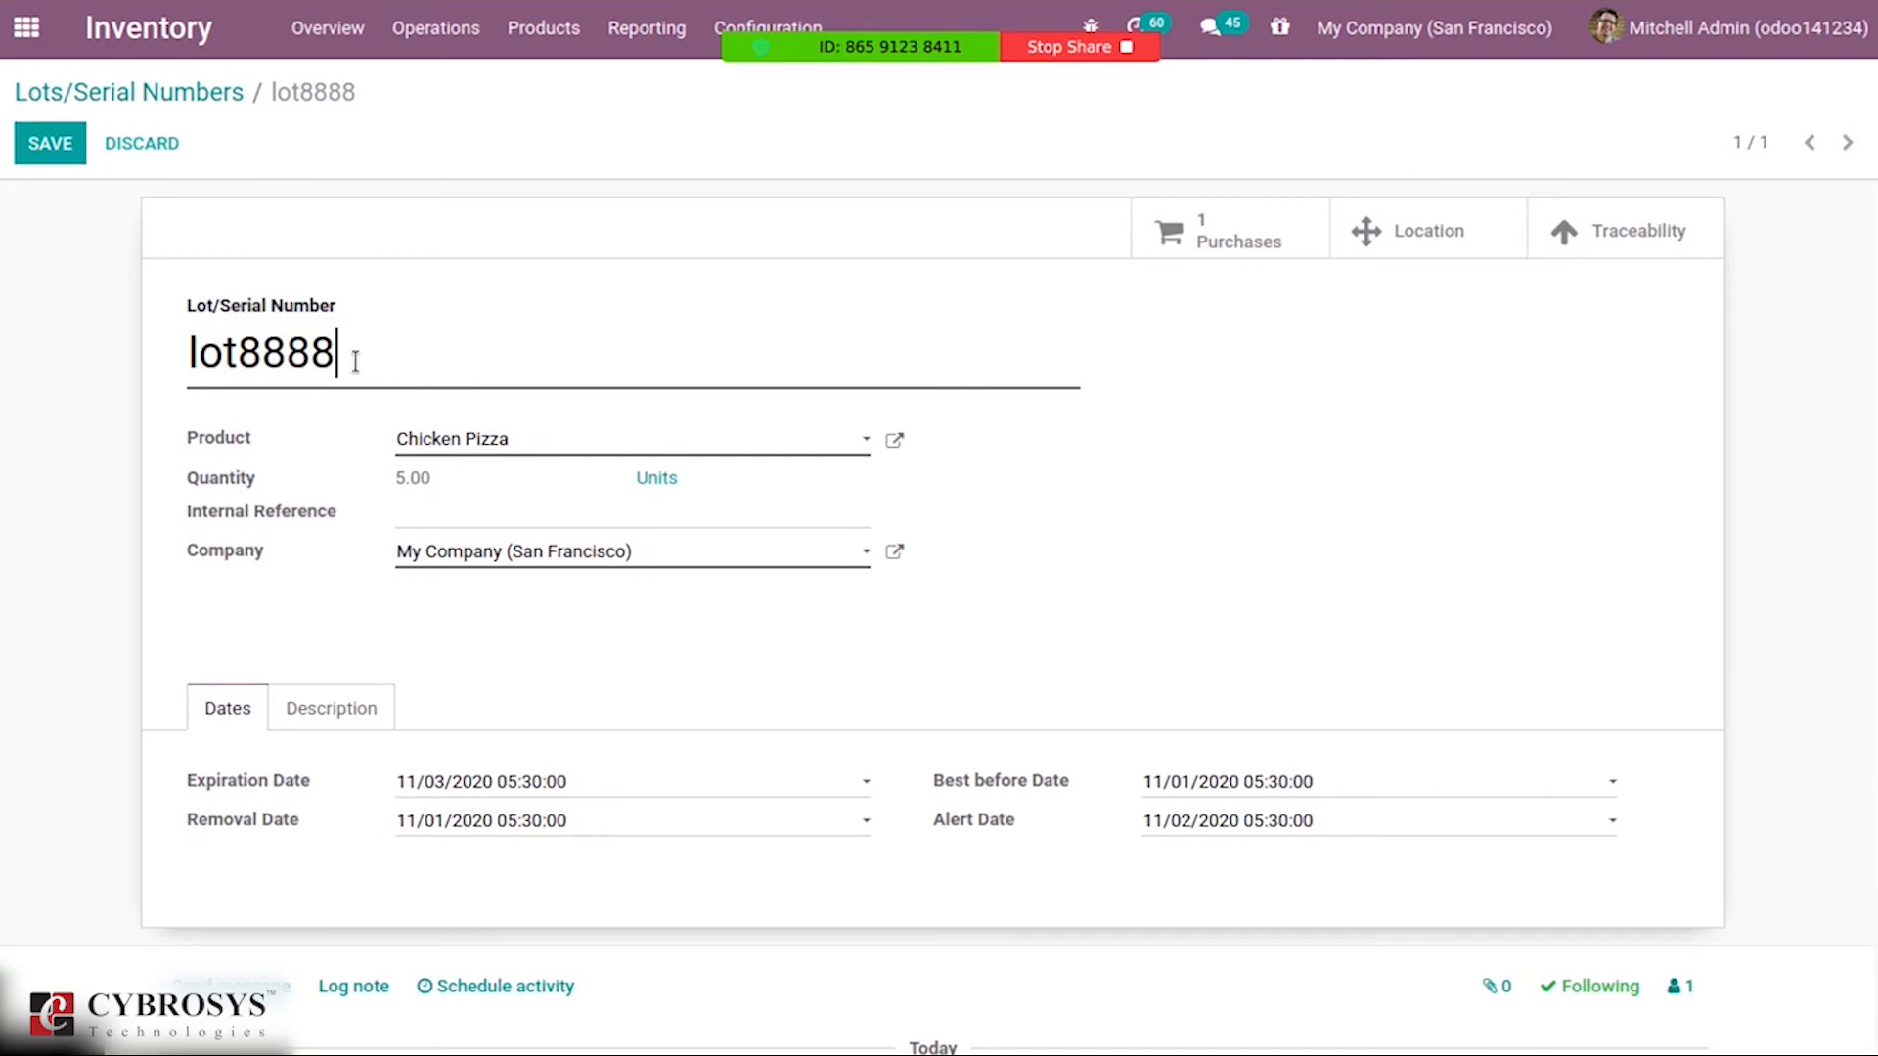
mouse_move(235, 491)
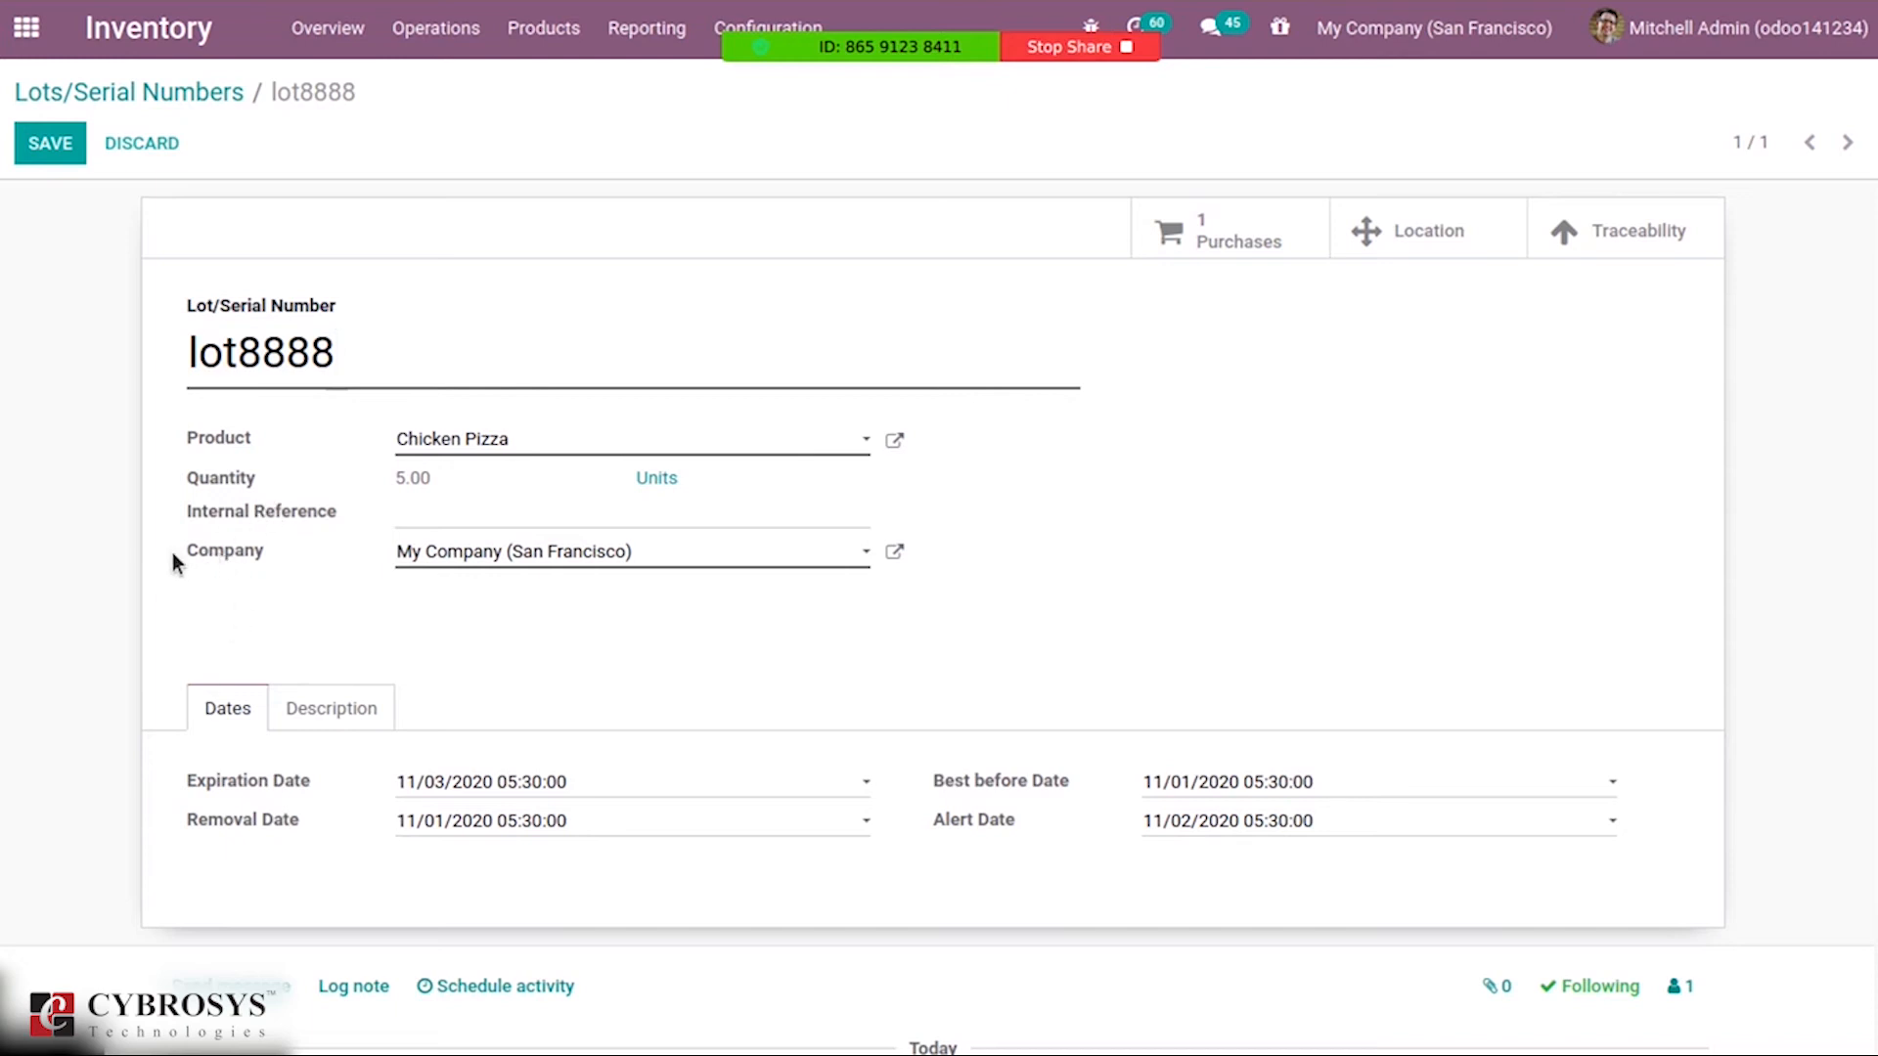
mouse_move(426, 628)
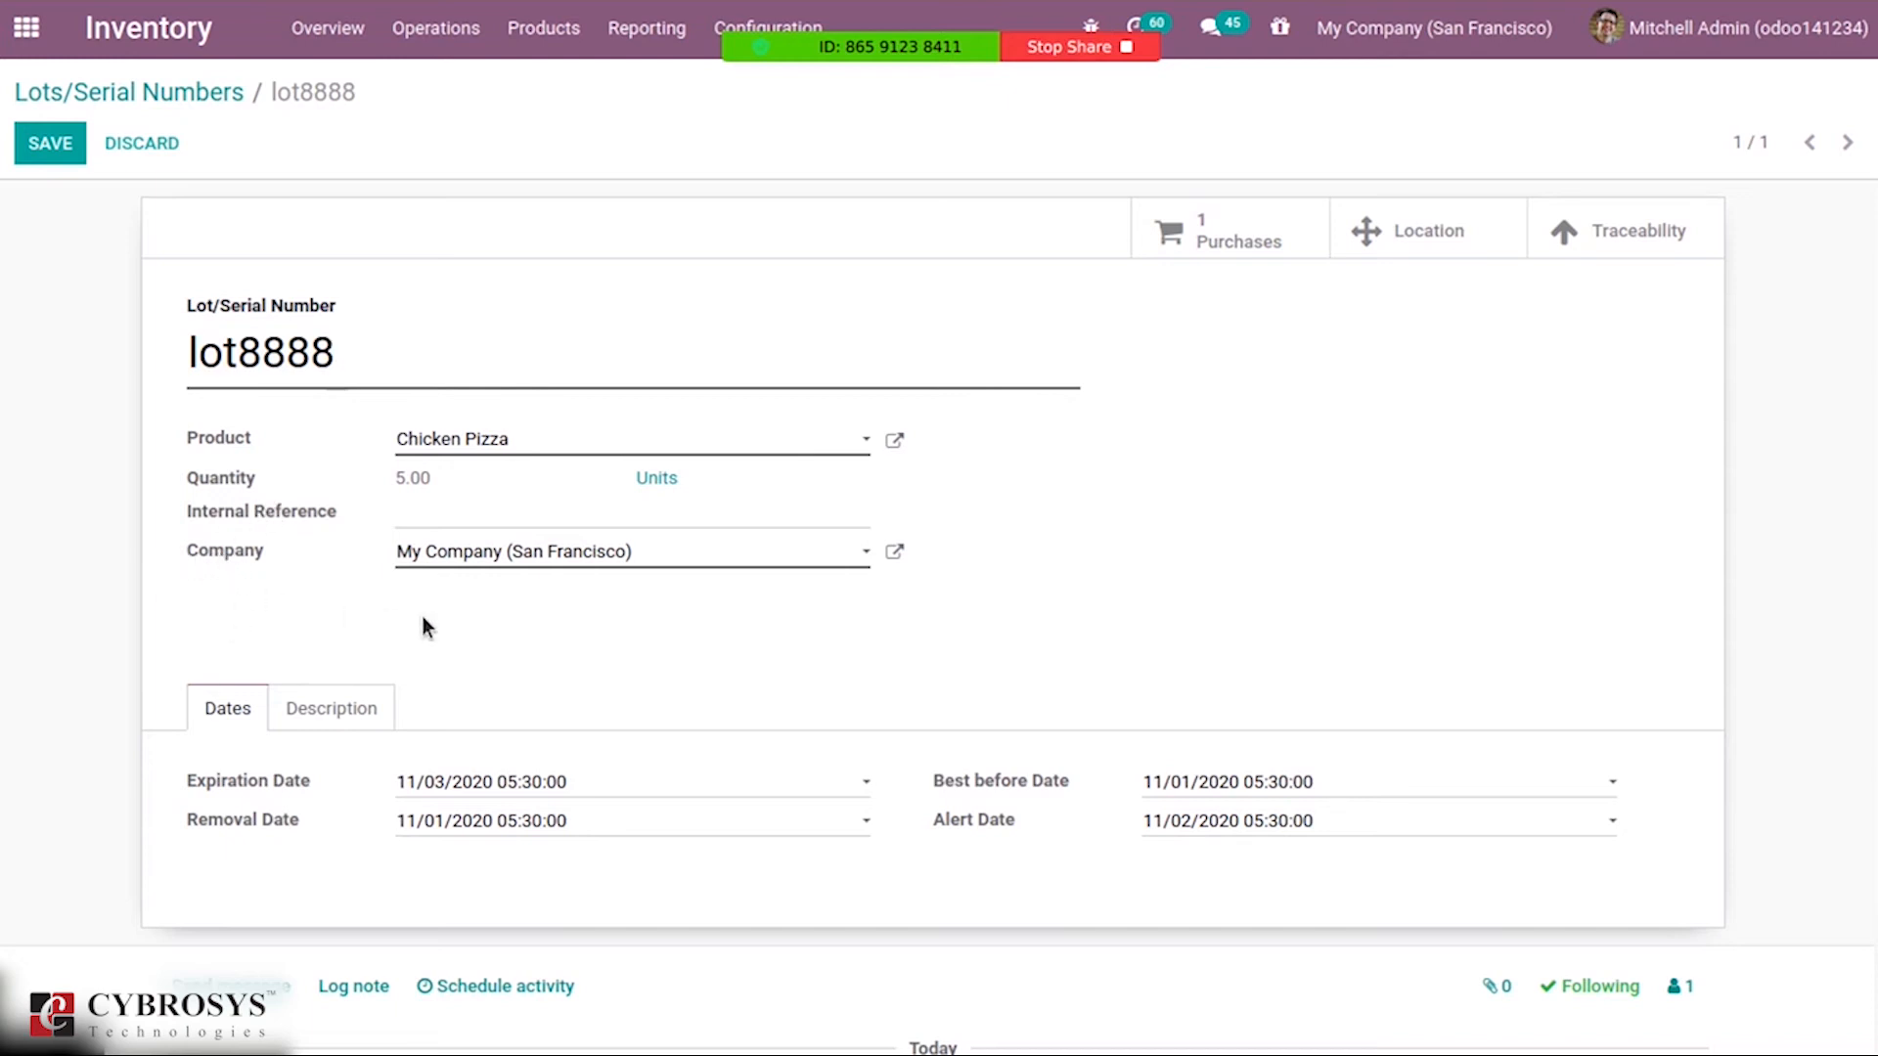
Set lot8888's alert date to 31 October 2020 in the date picker.
left_click(261, 351)
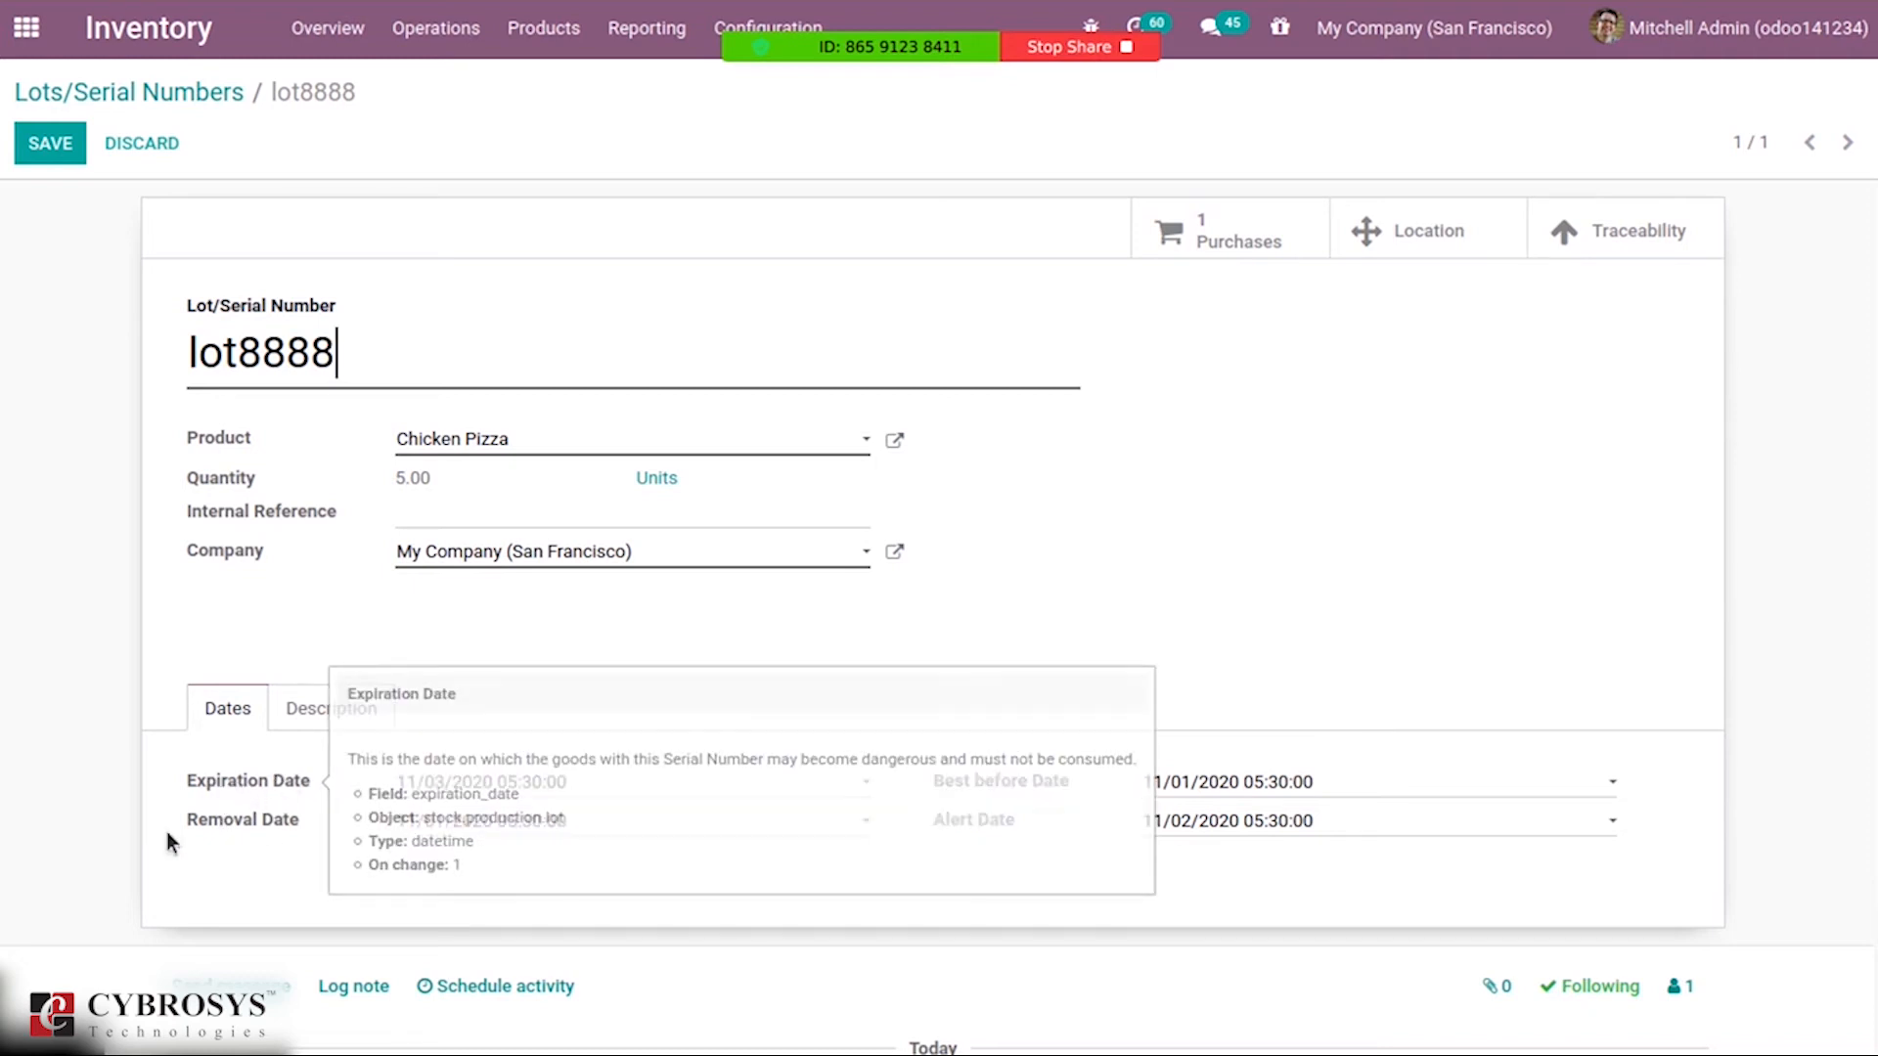
mouse_move(426, 794)
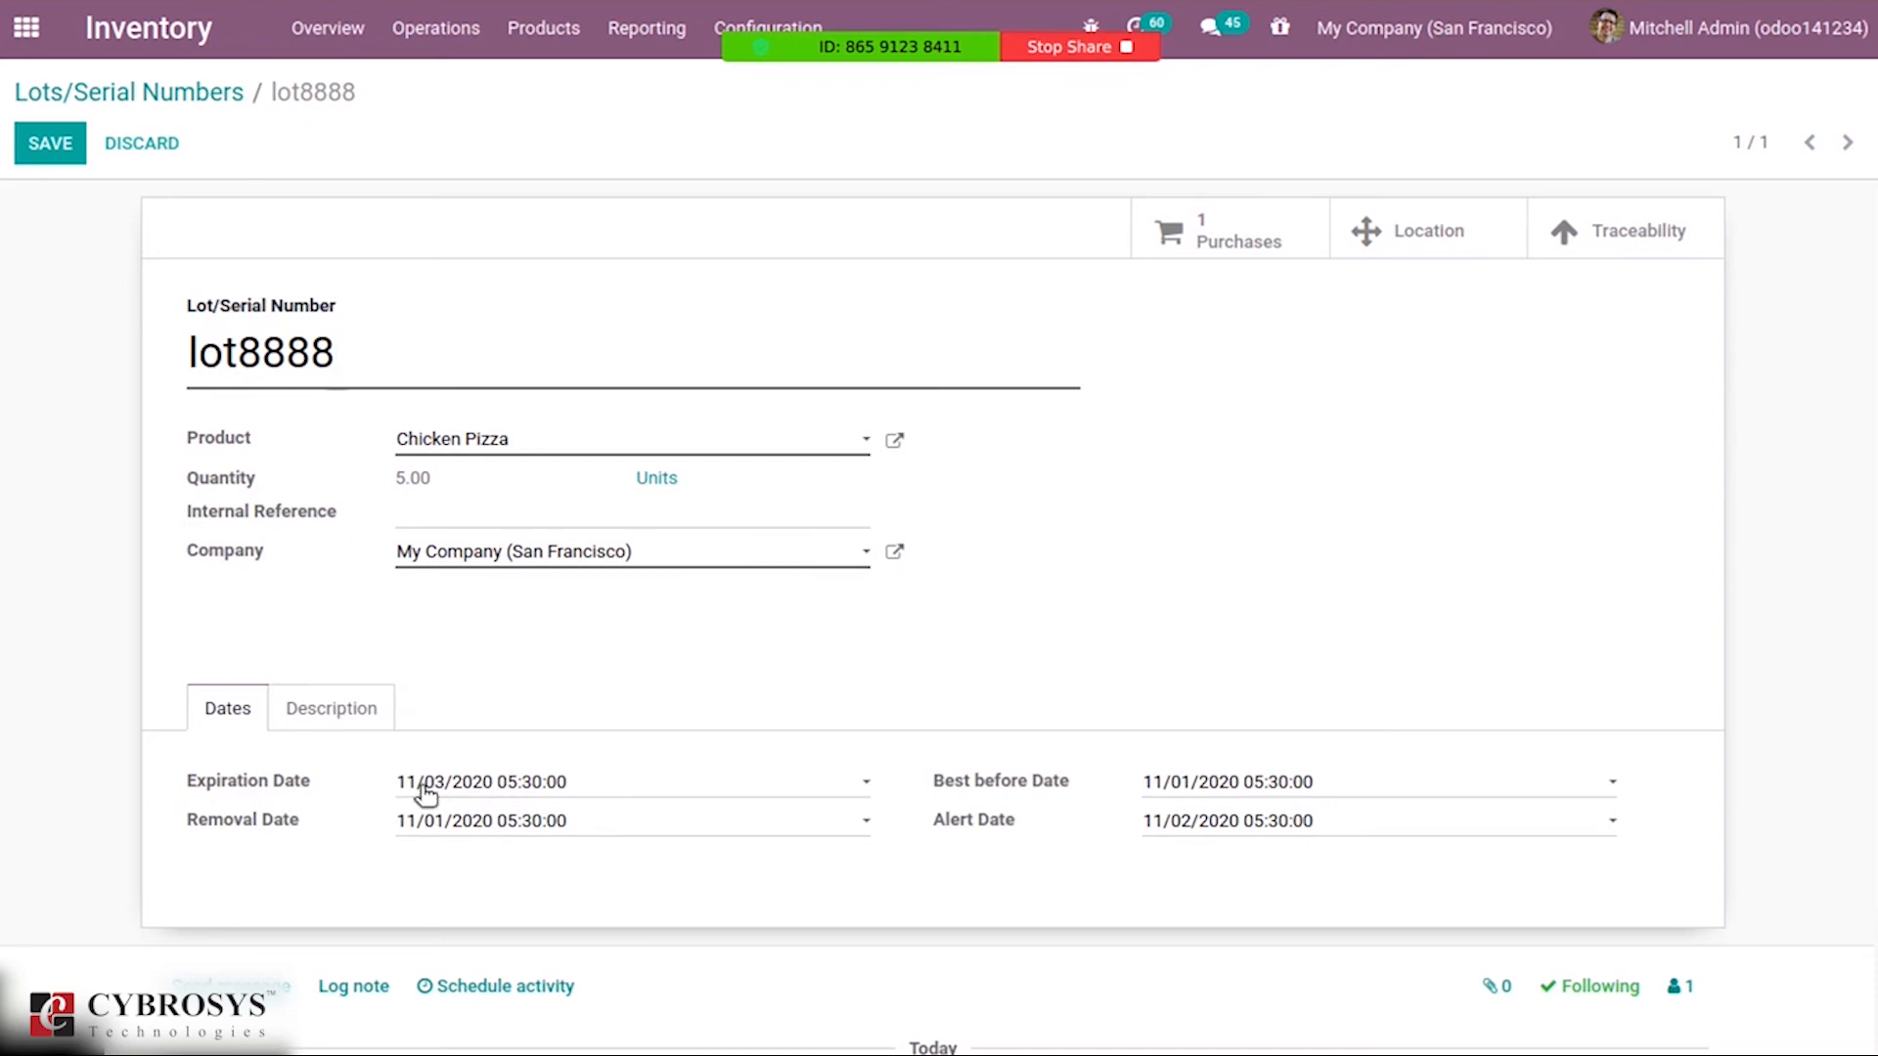
mouse_move(1120, 795)
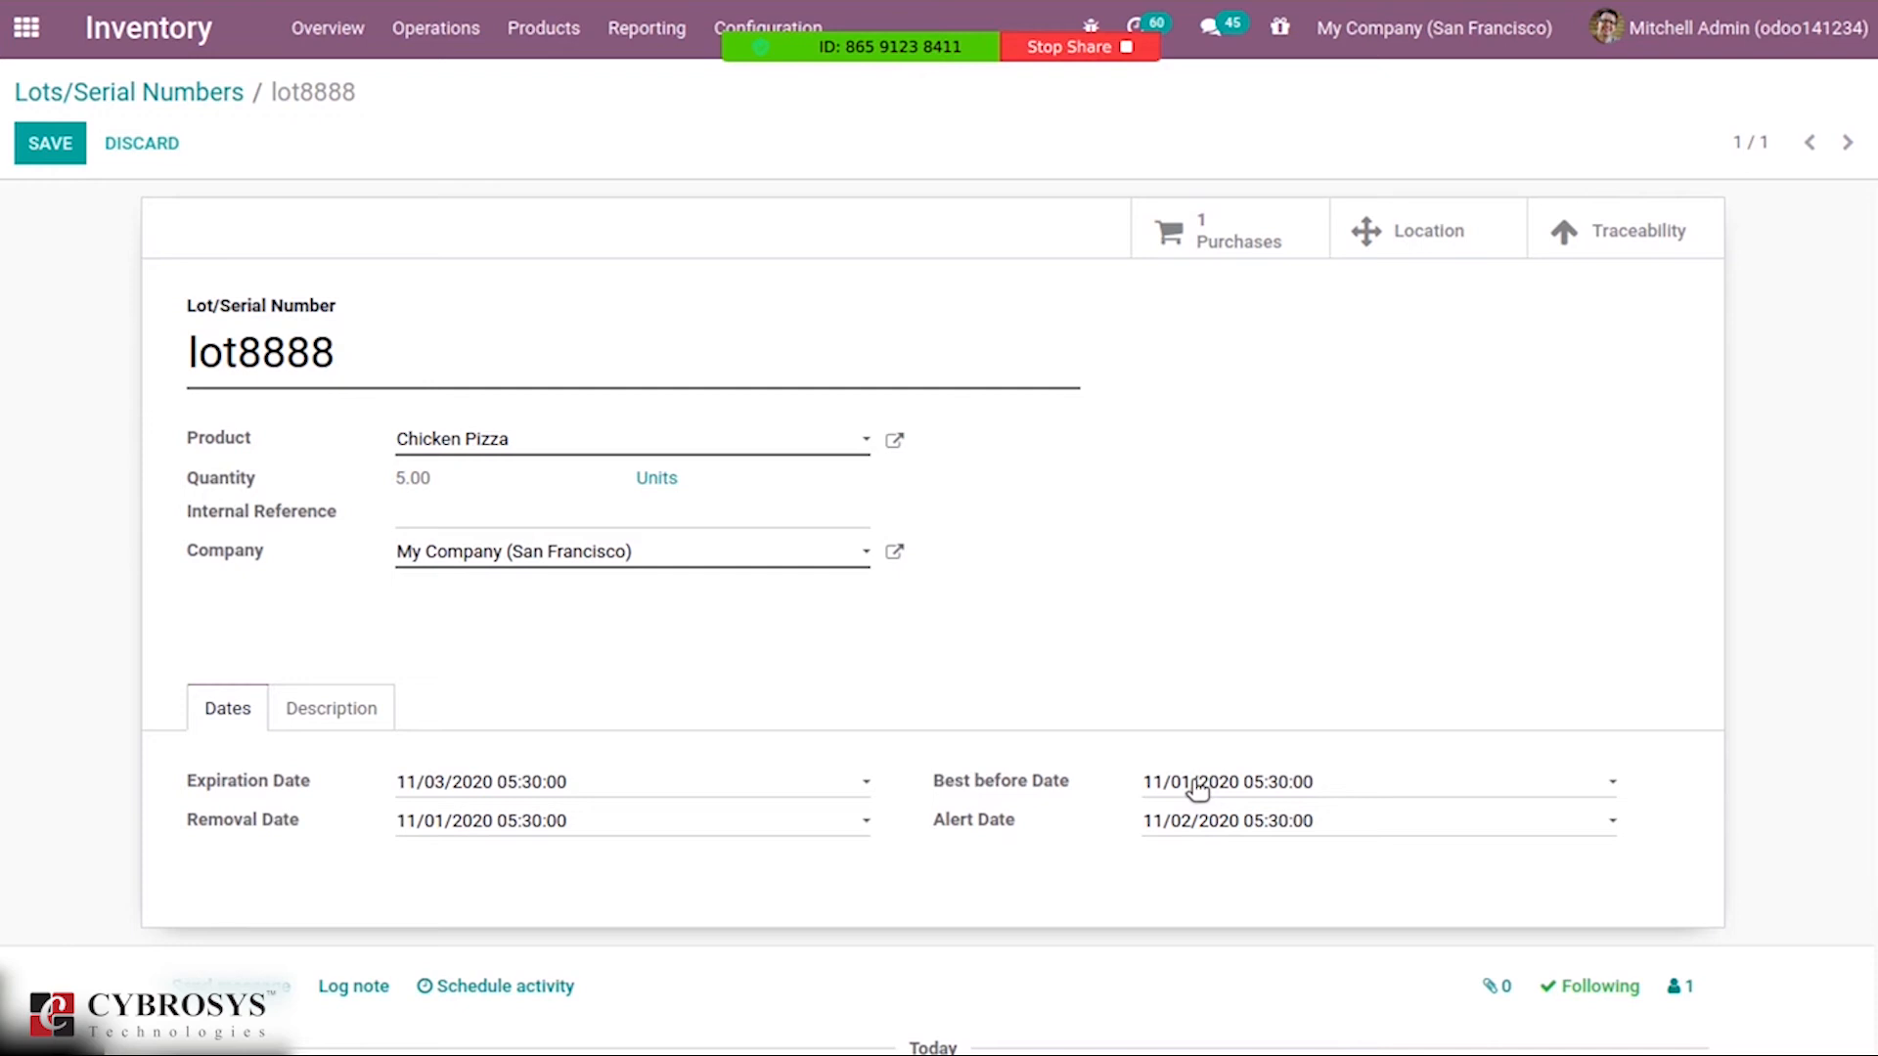
mouse_move(725, 763)
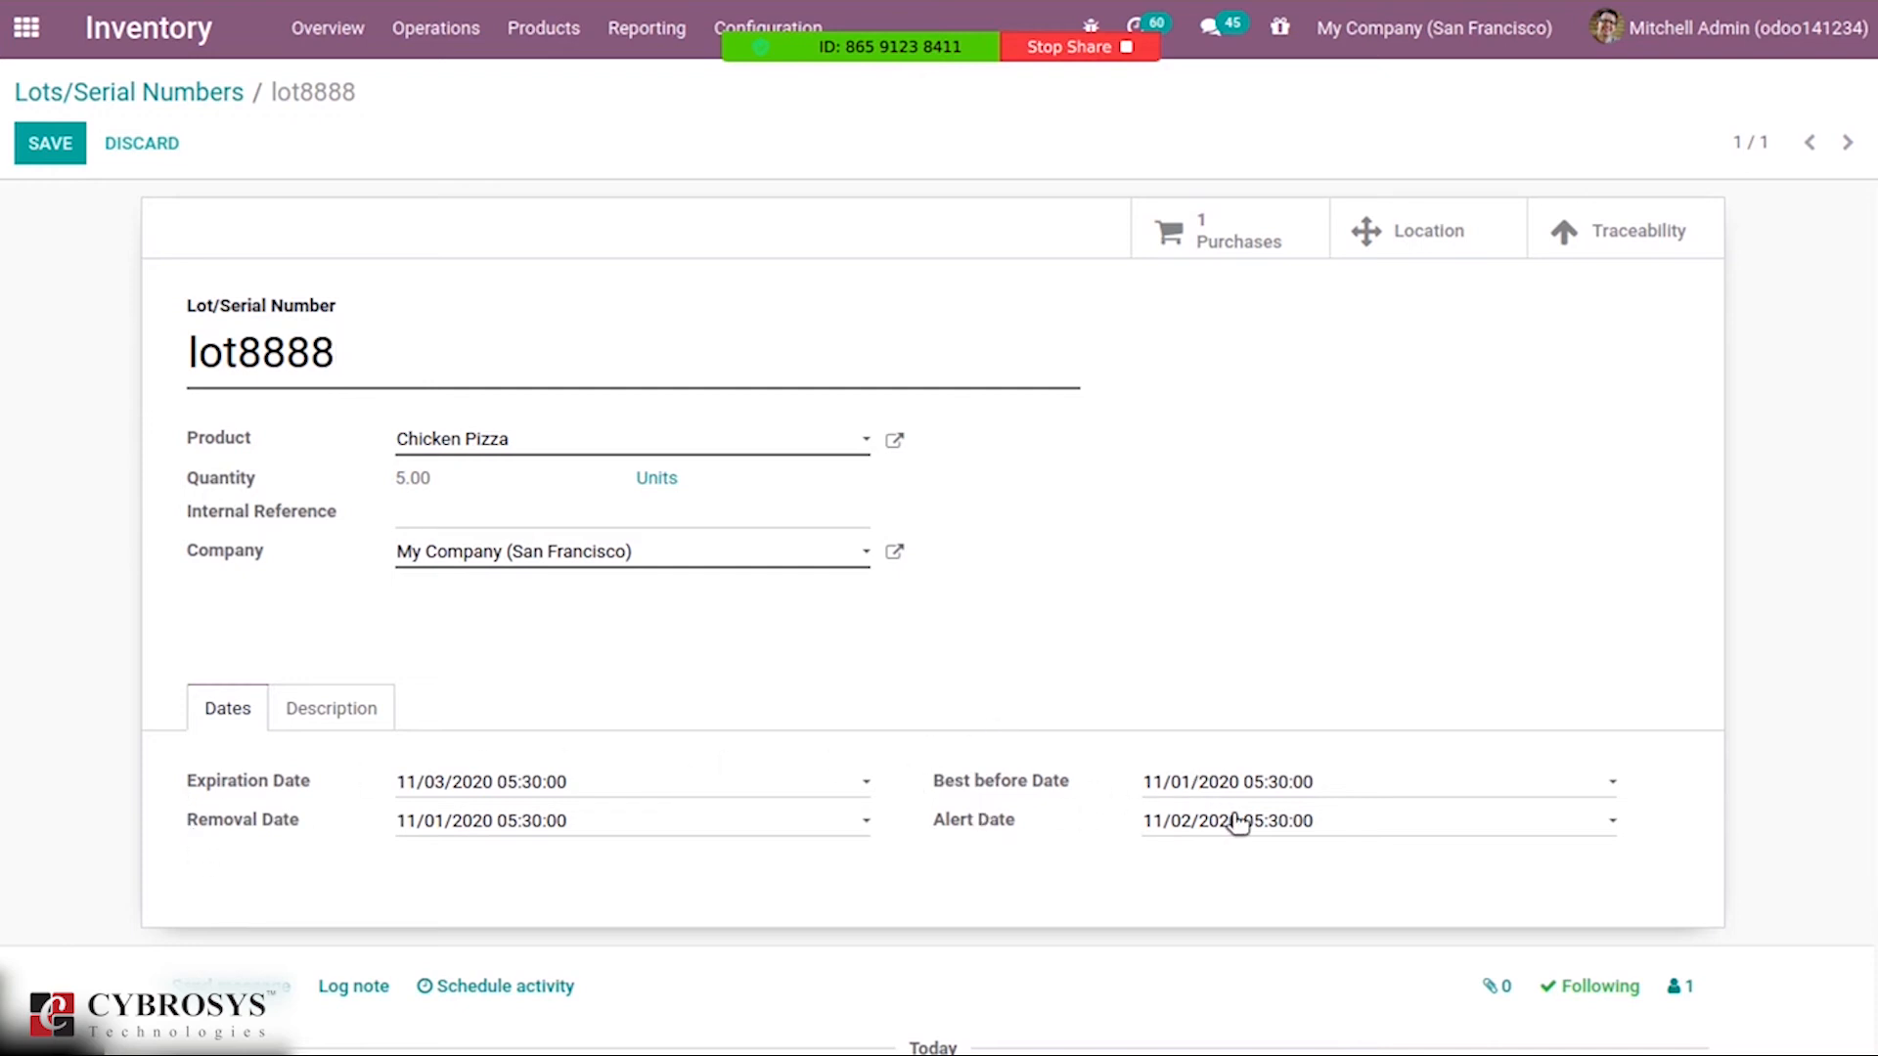
left_click(1225, 820)
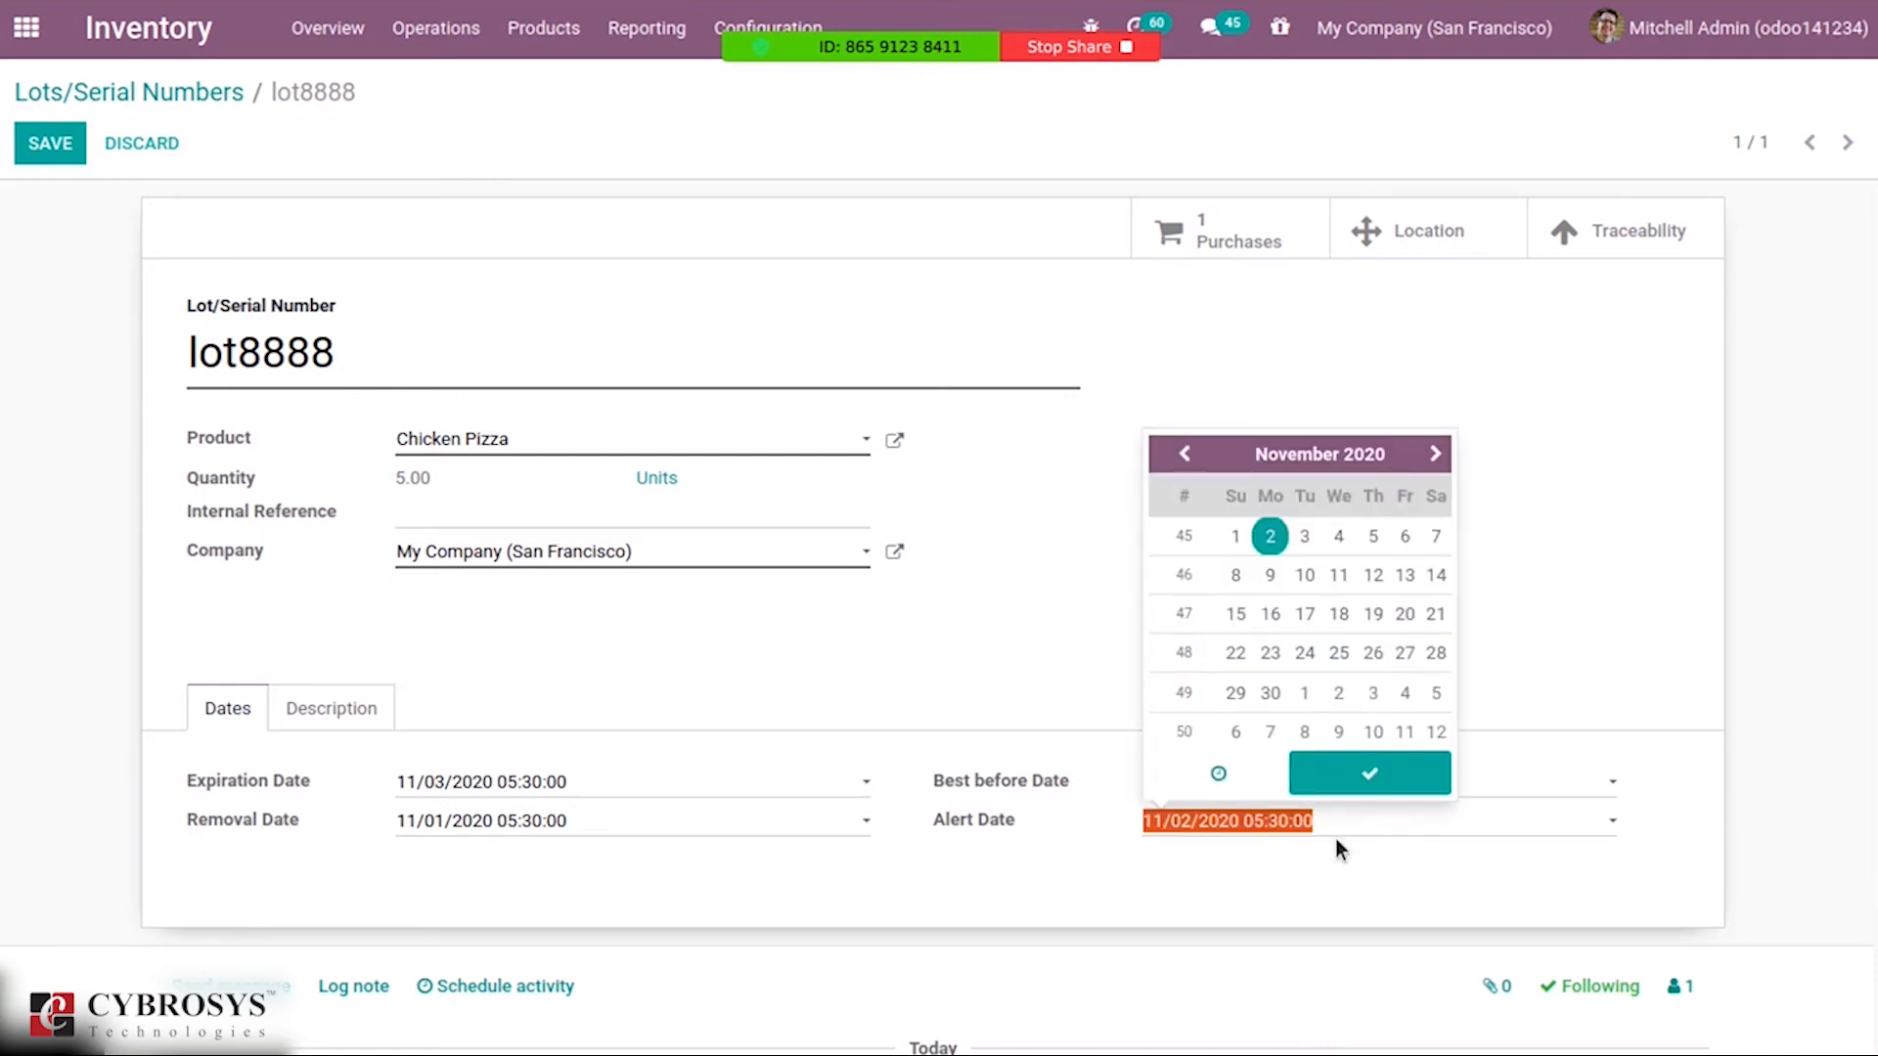
mouse_move(1058, 598)
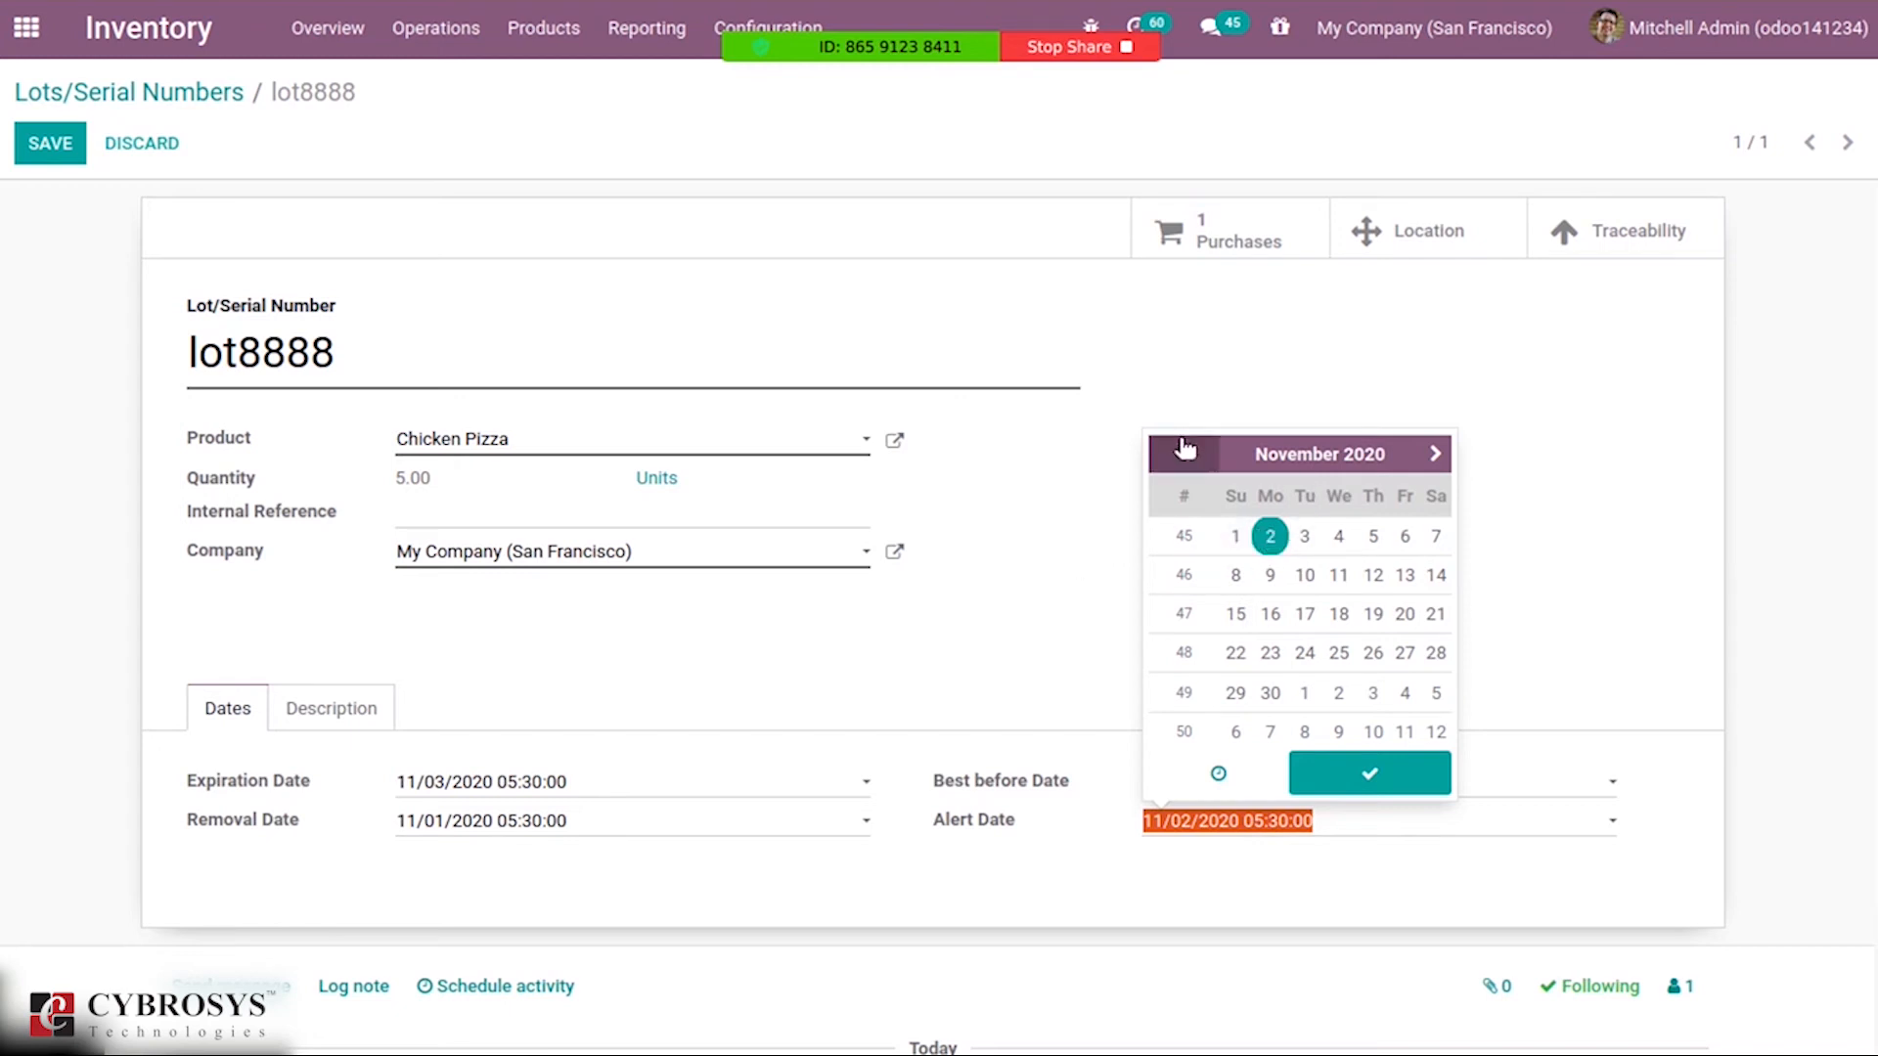
left_click(1185, 454)
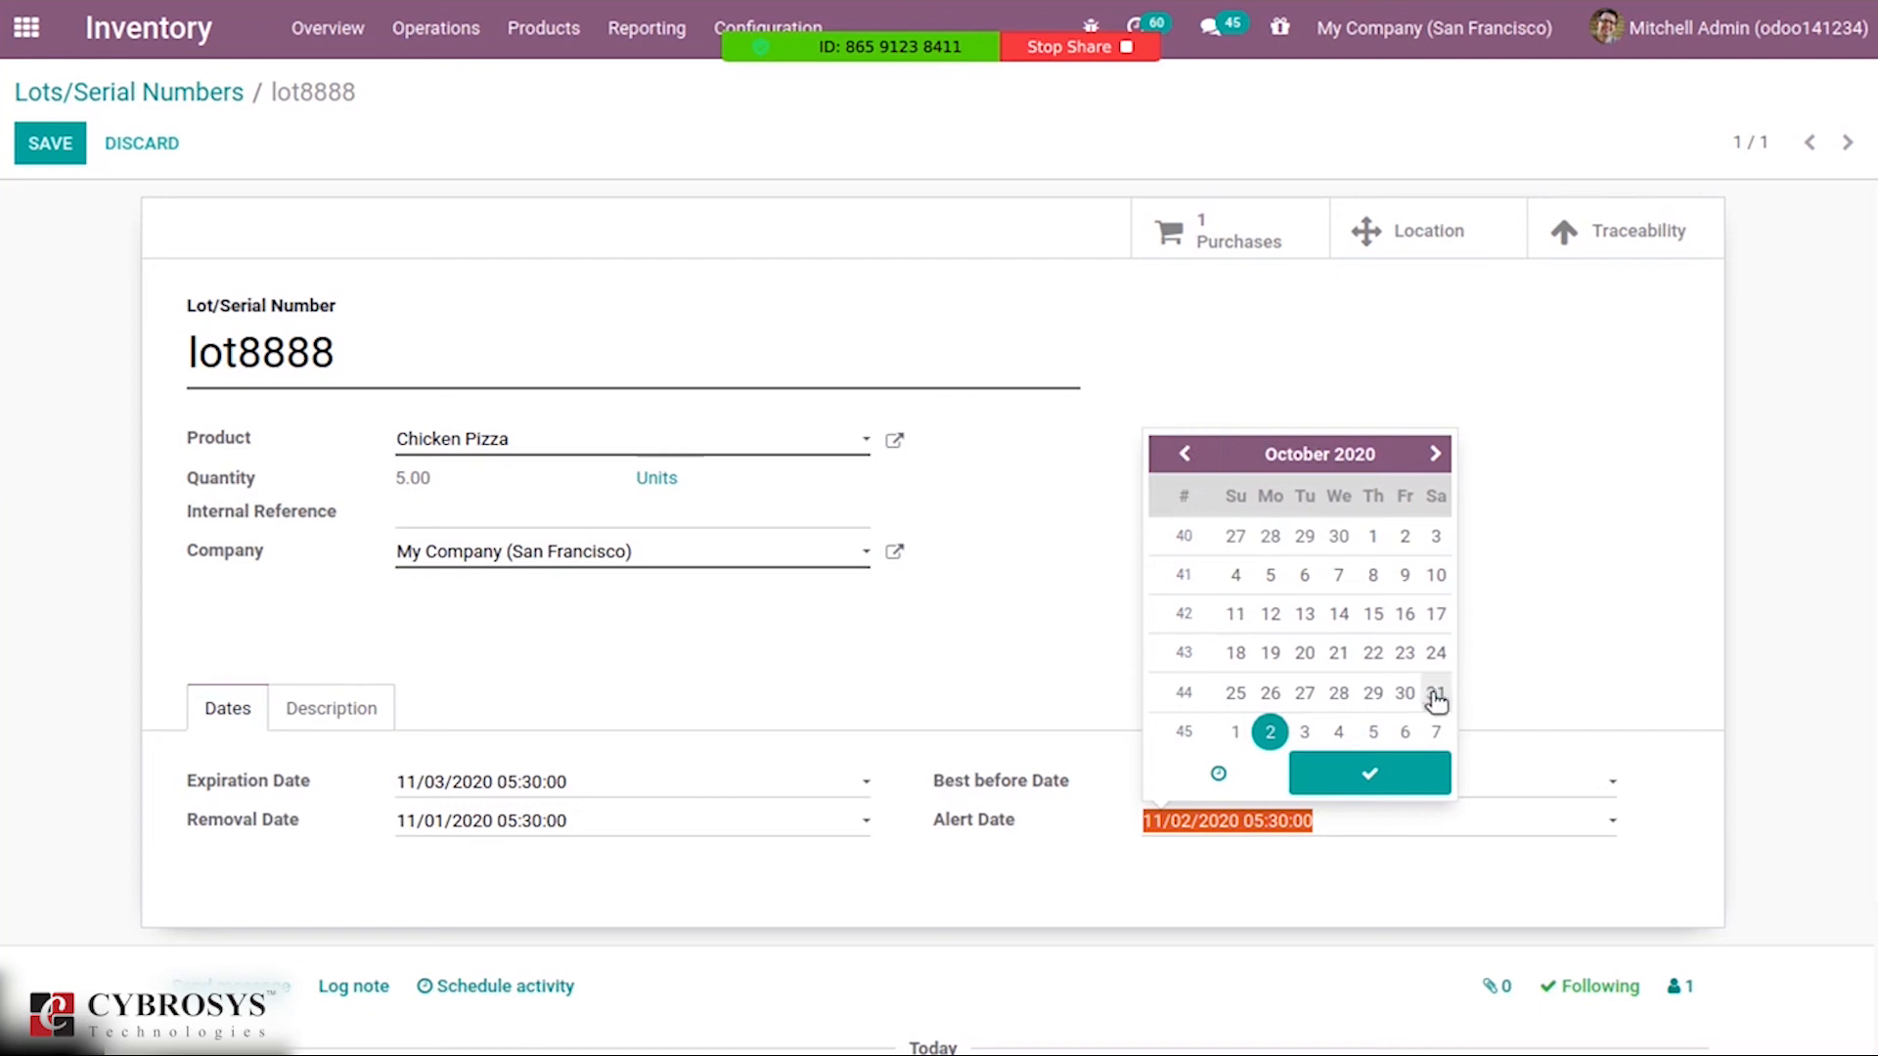
left_click(1434, 693)
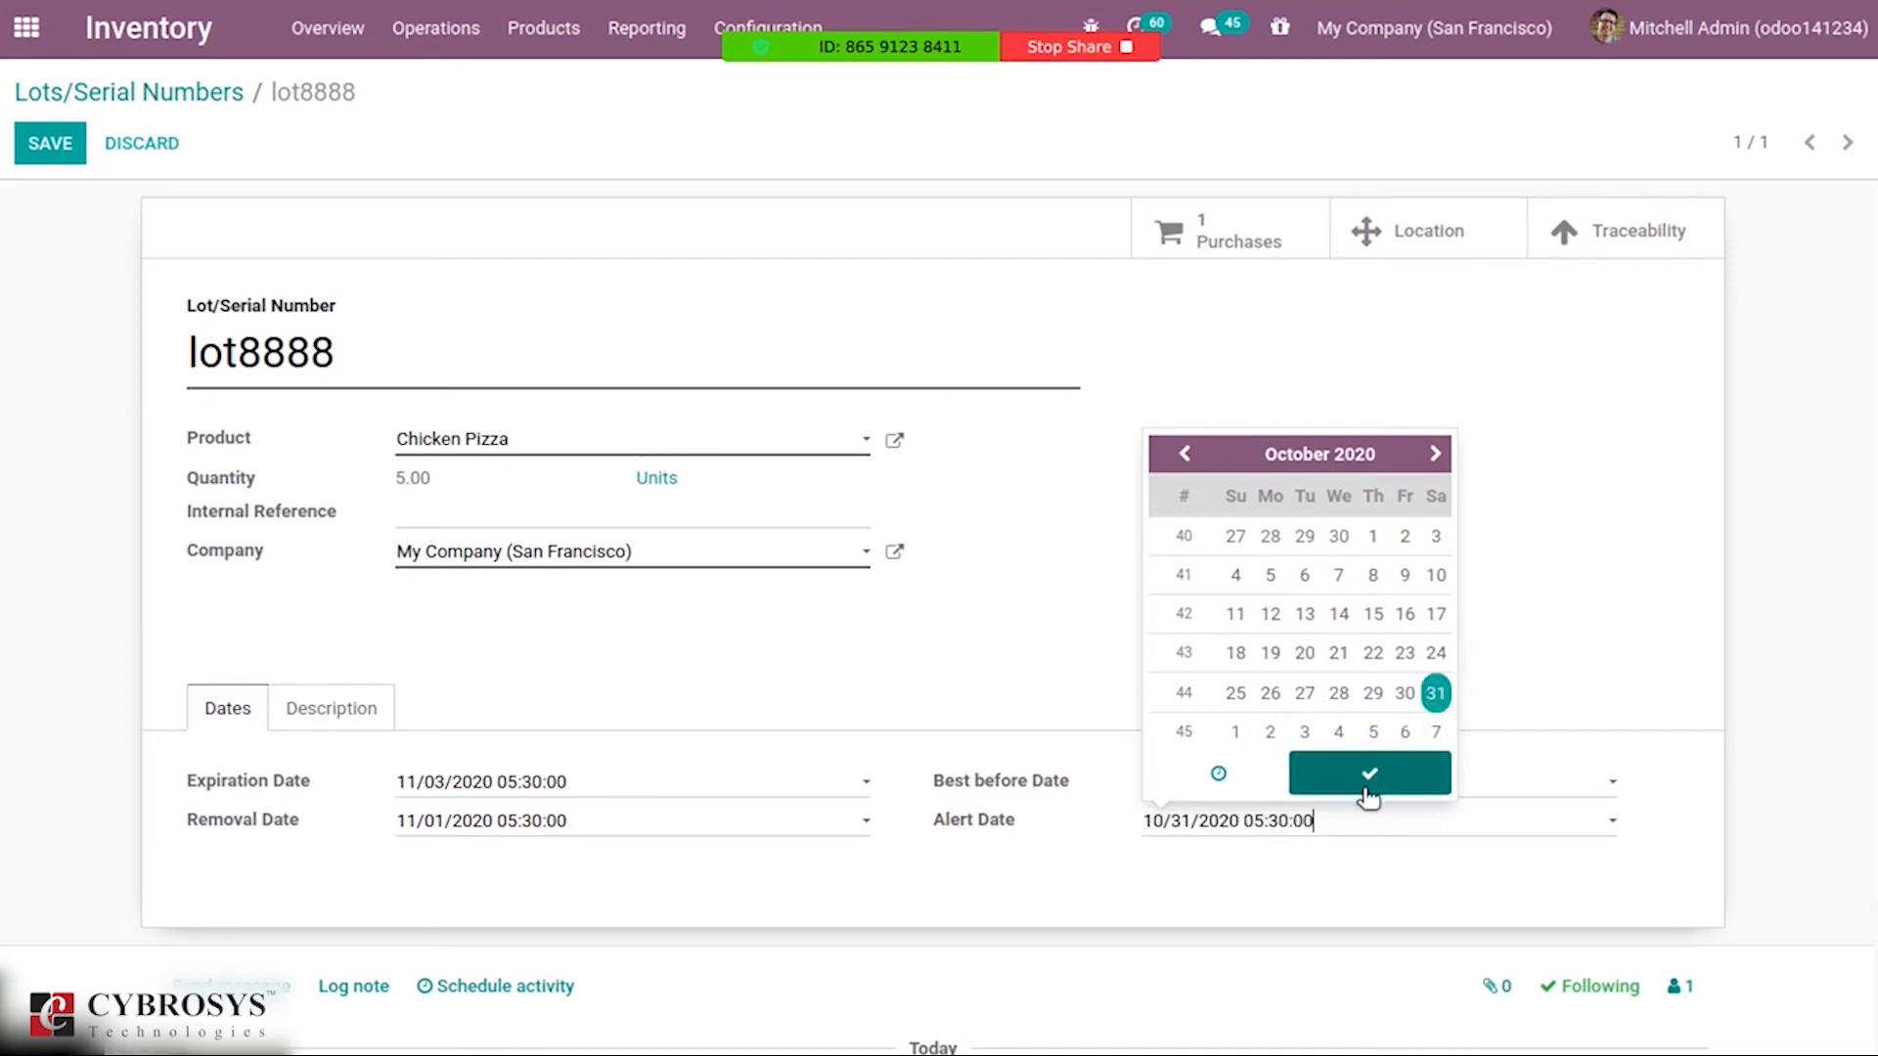
left_click(1367, 772)
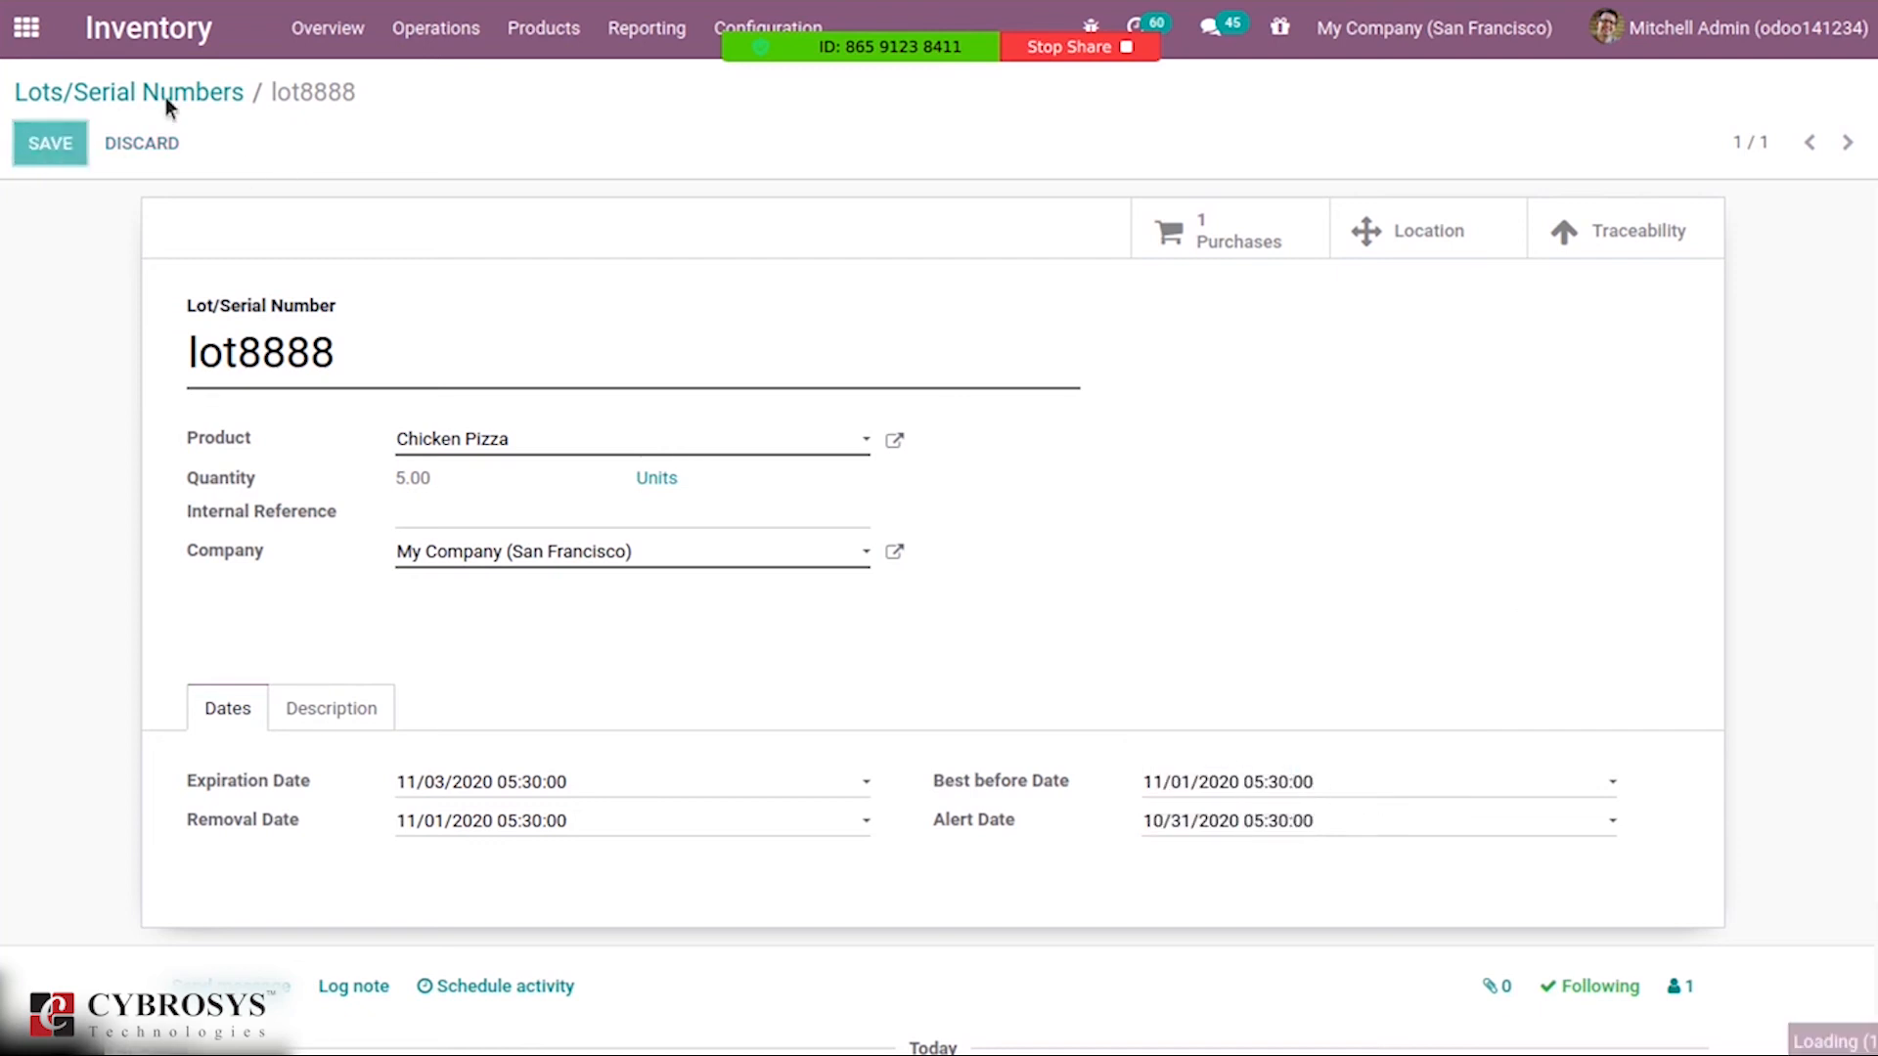
Check the Expiration Alerts filter for lot8888, clear it, and reopen the lot8888 record.
left_click(128, 92)
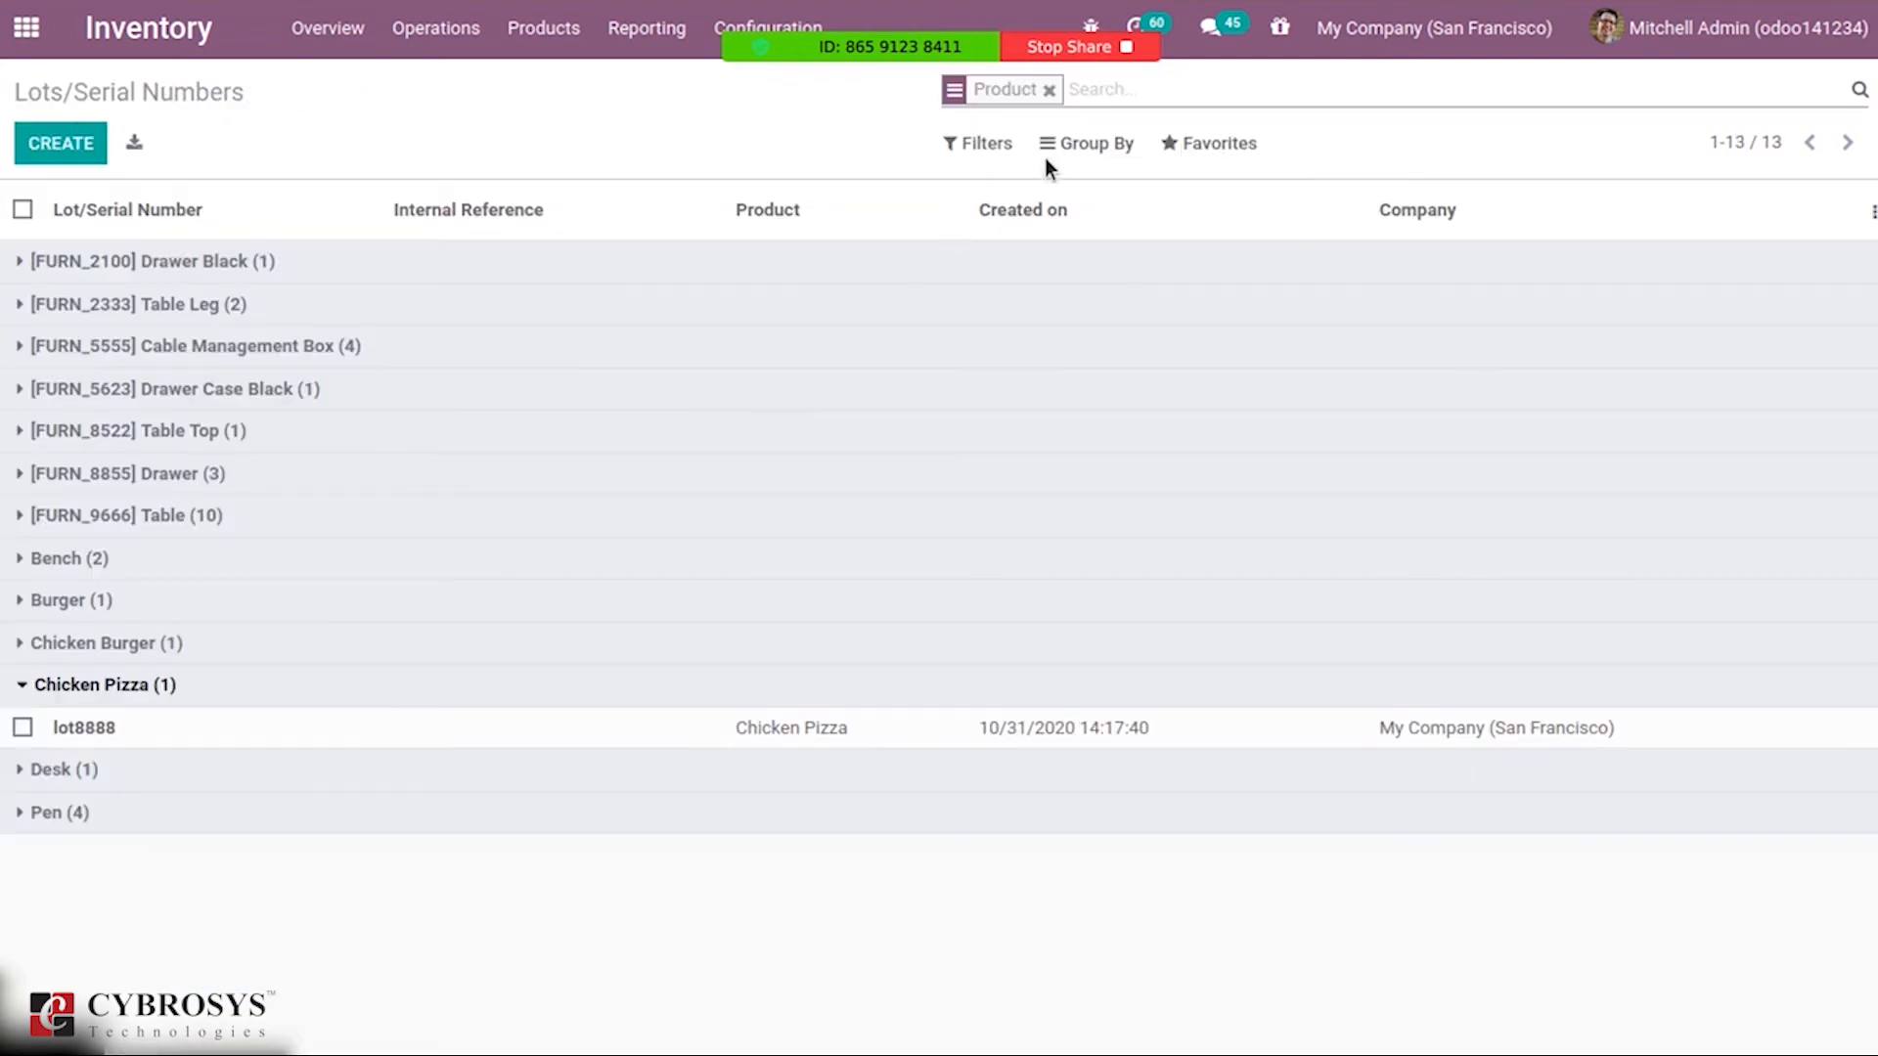
left_click(1096, 143)
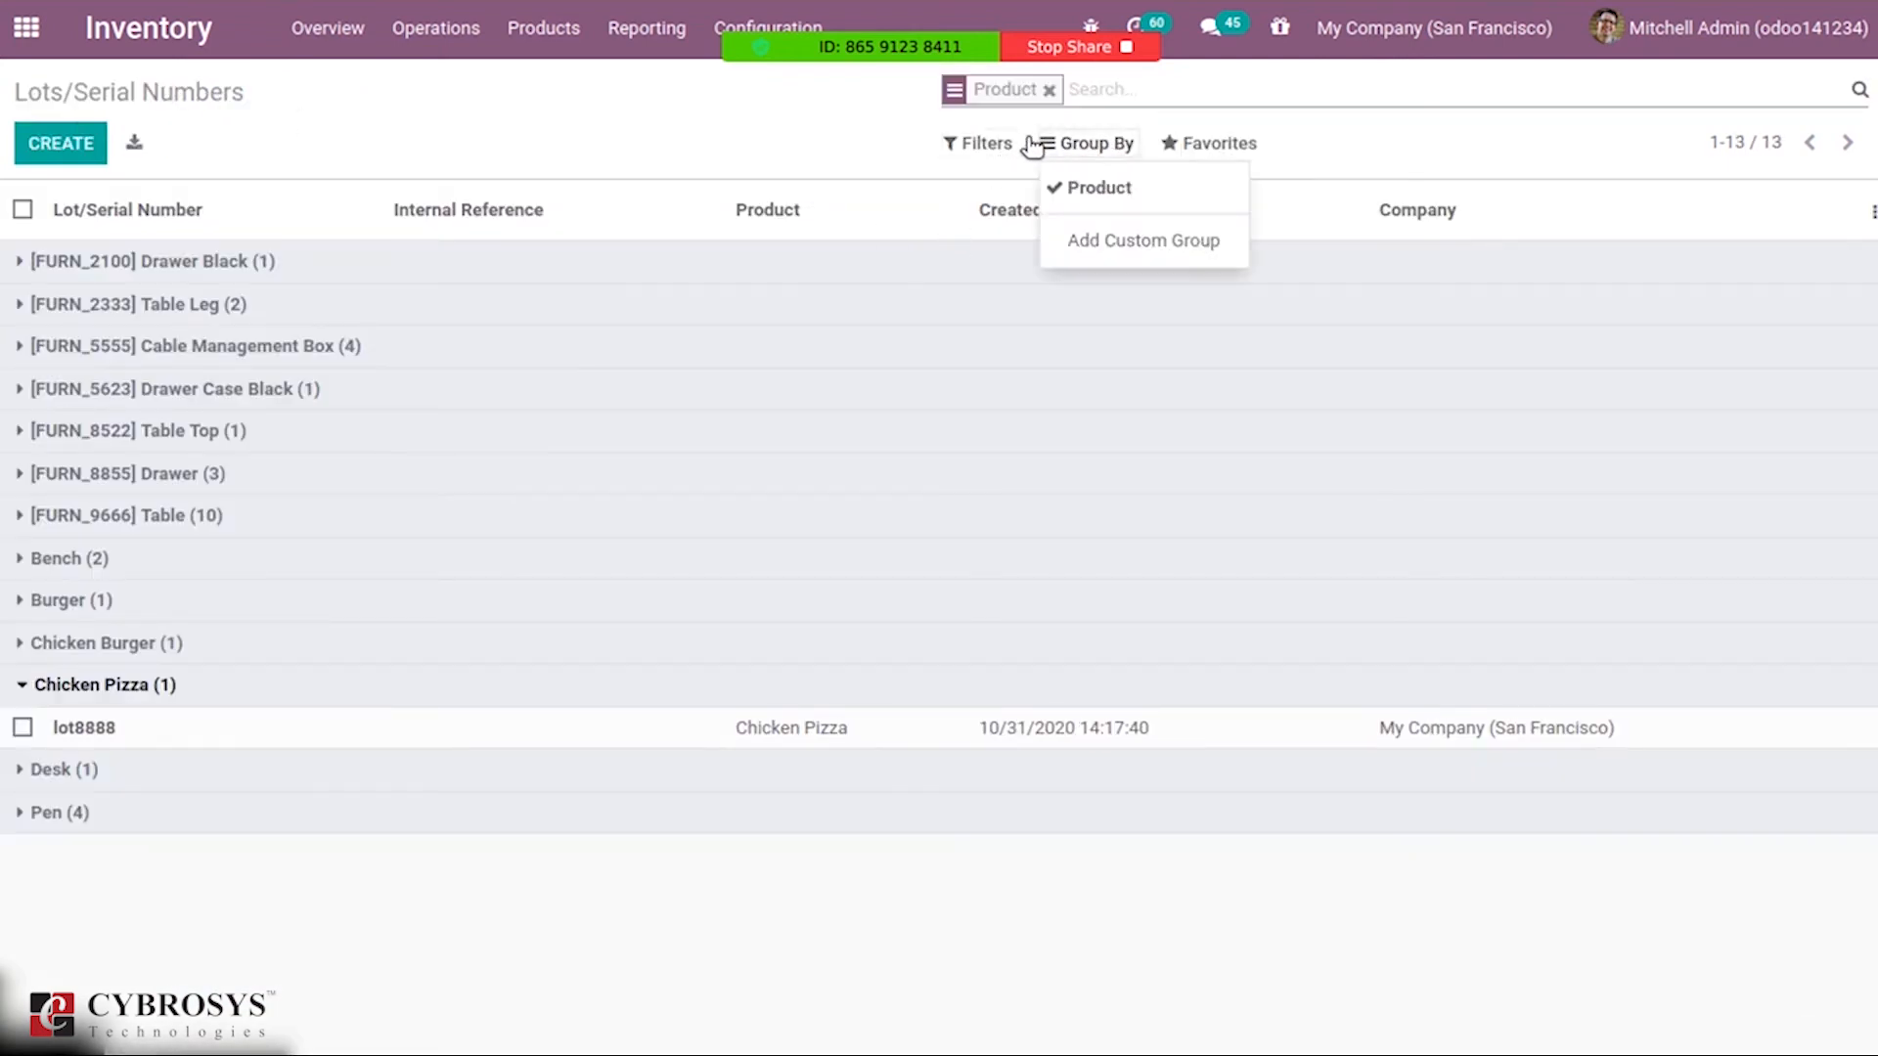
left_click(985, 143)
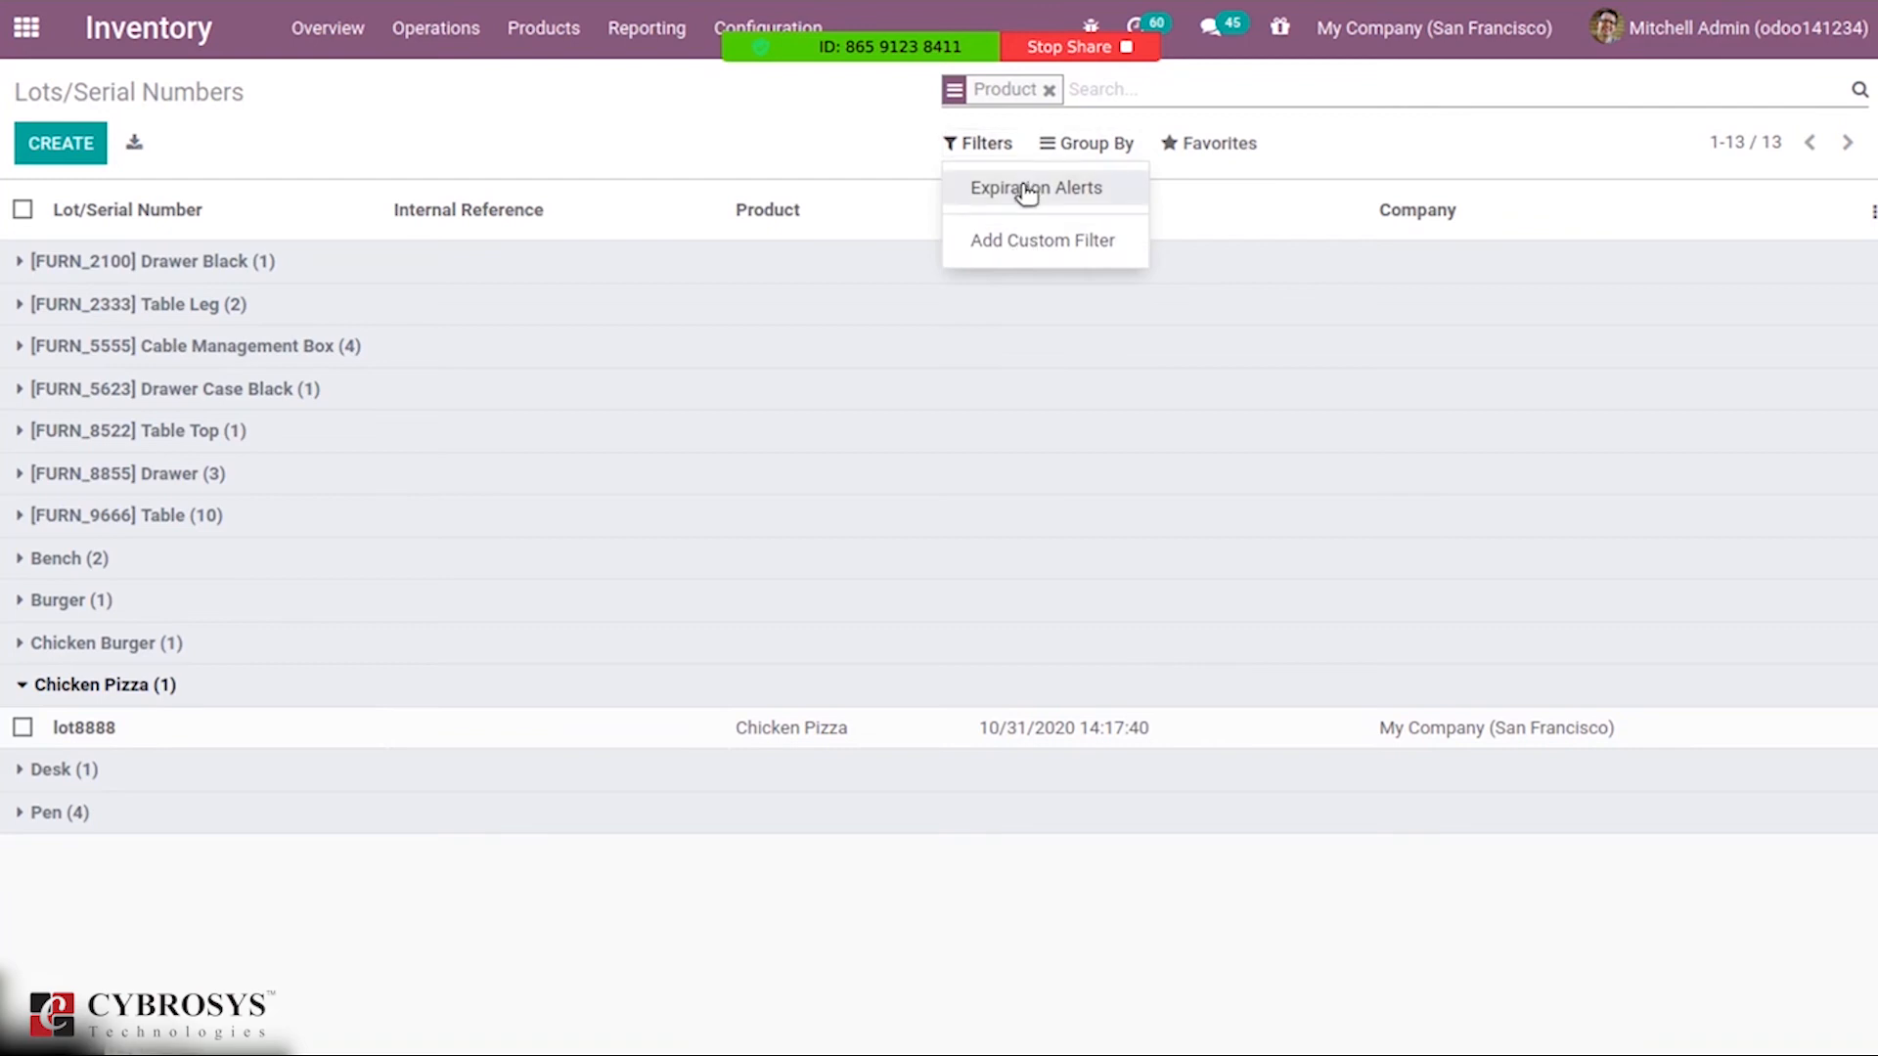
left_click(1034, 186)
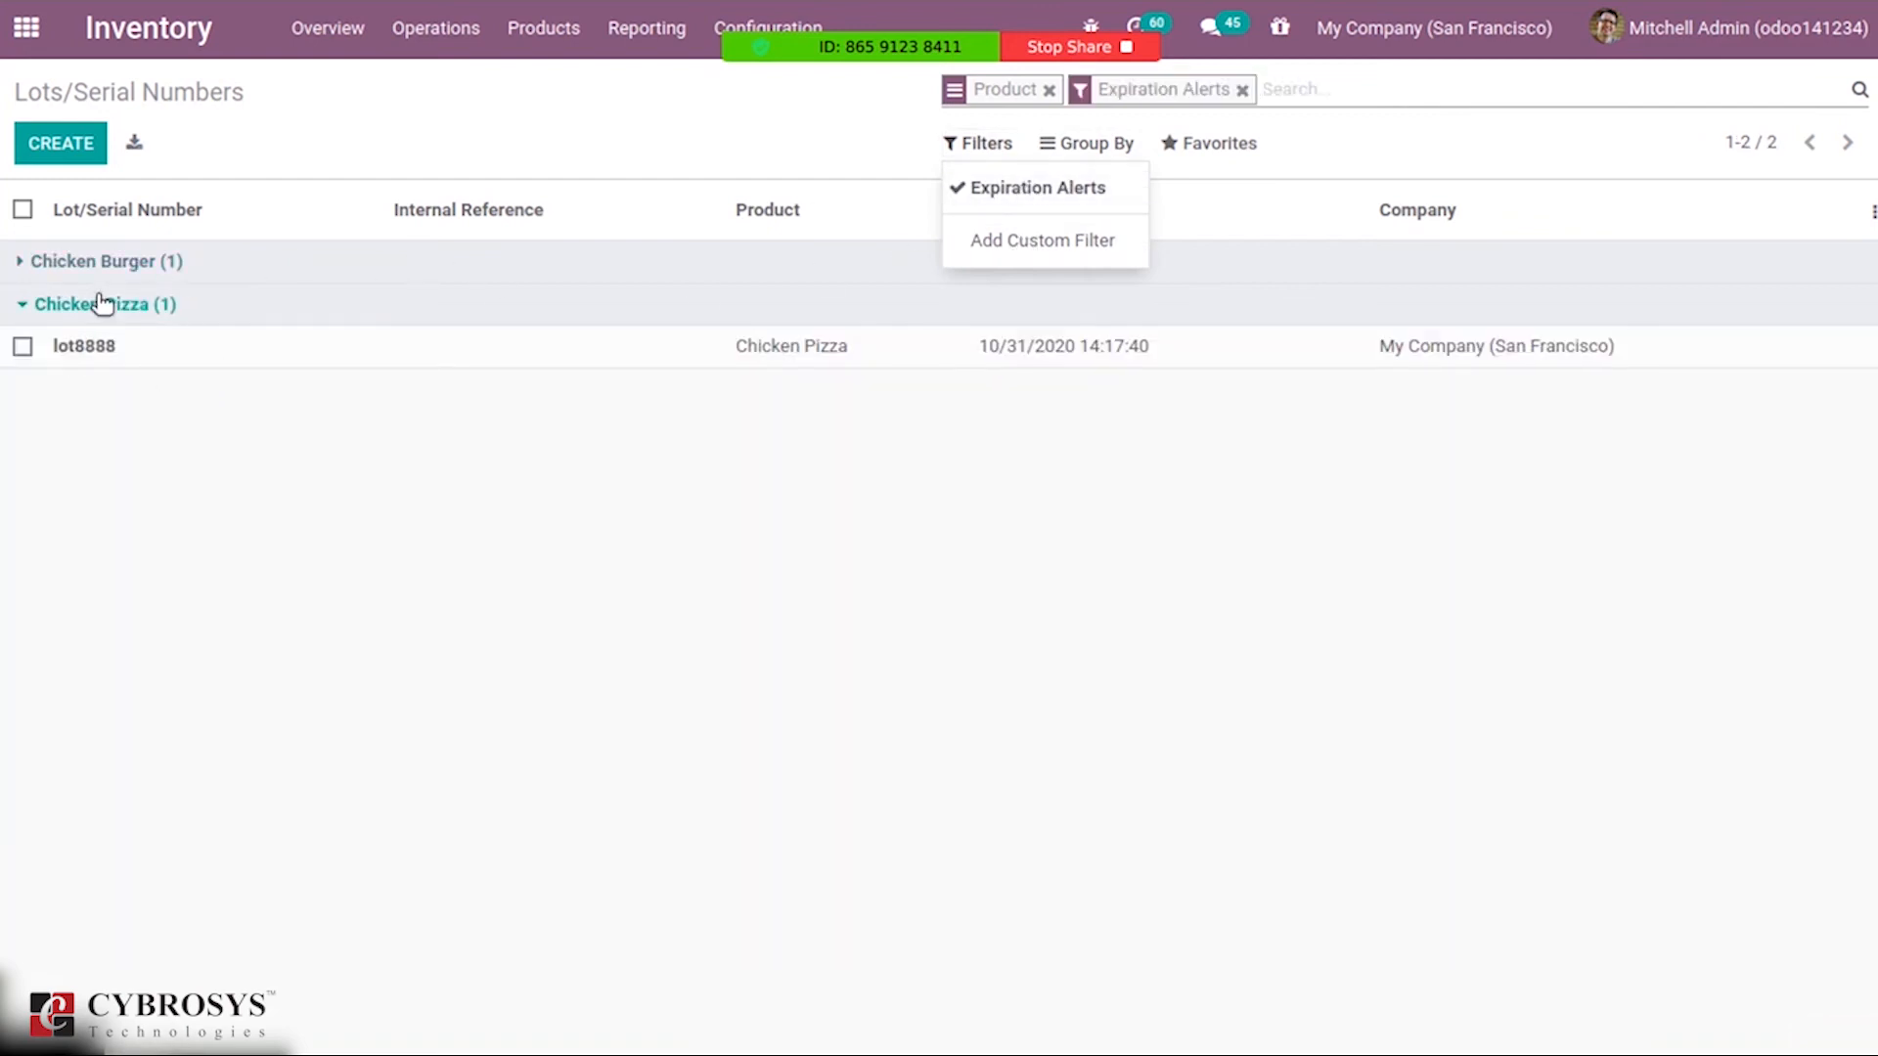
mouse_move(724, 300)
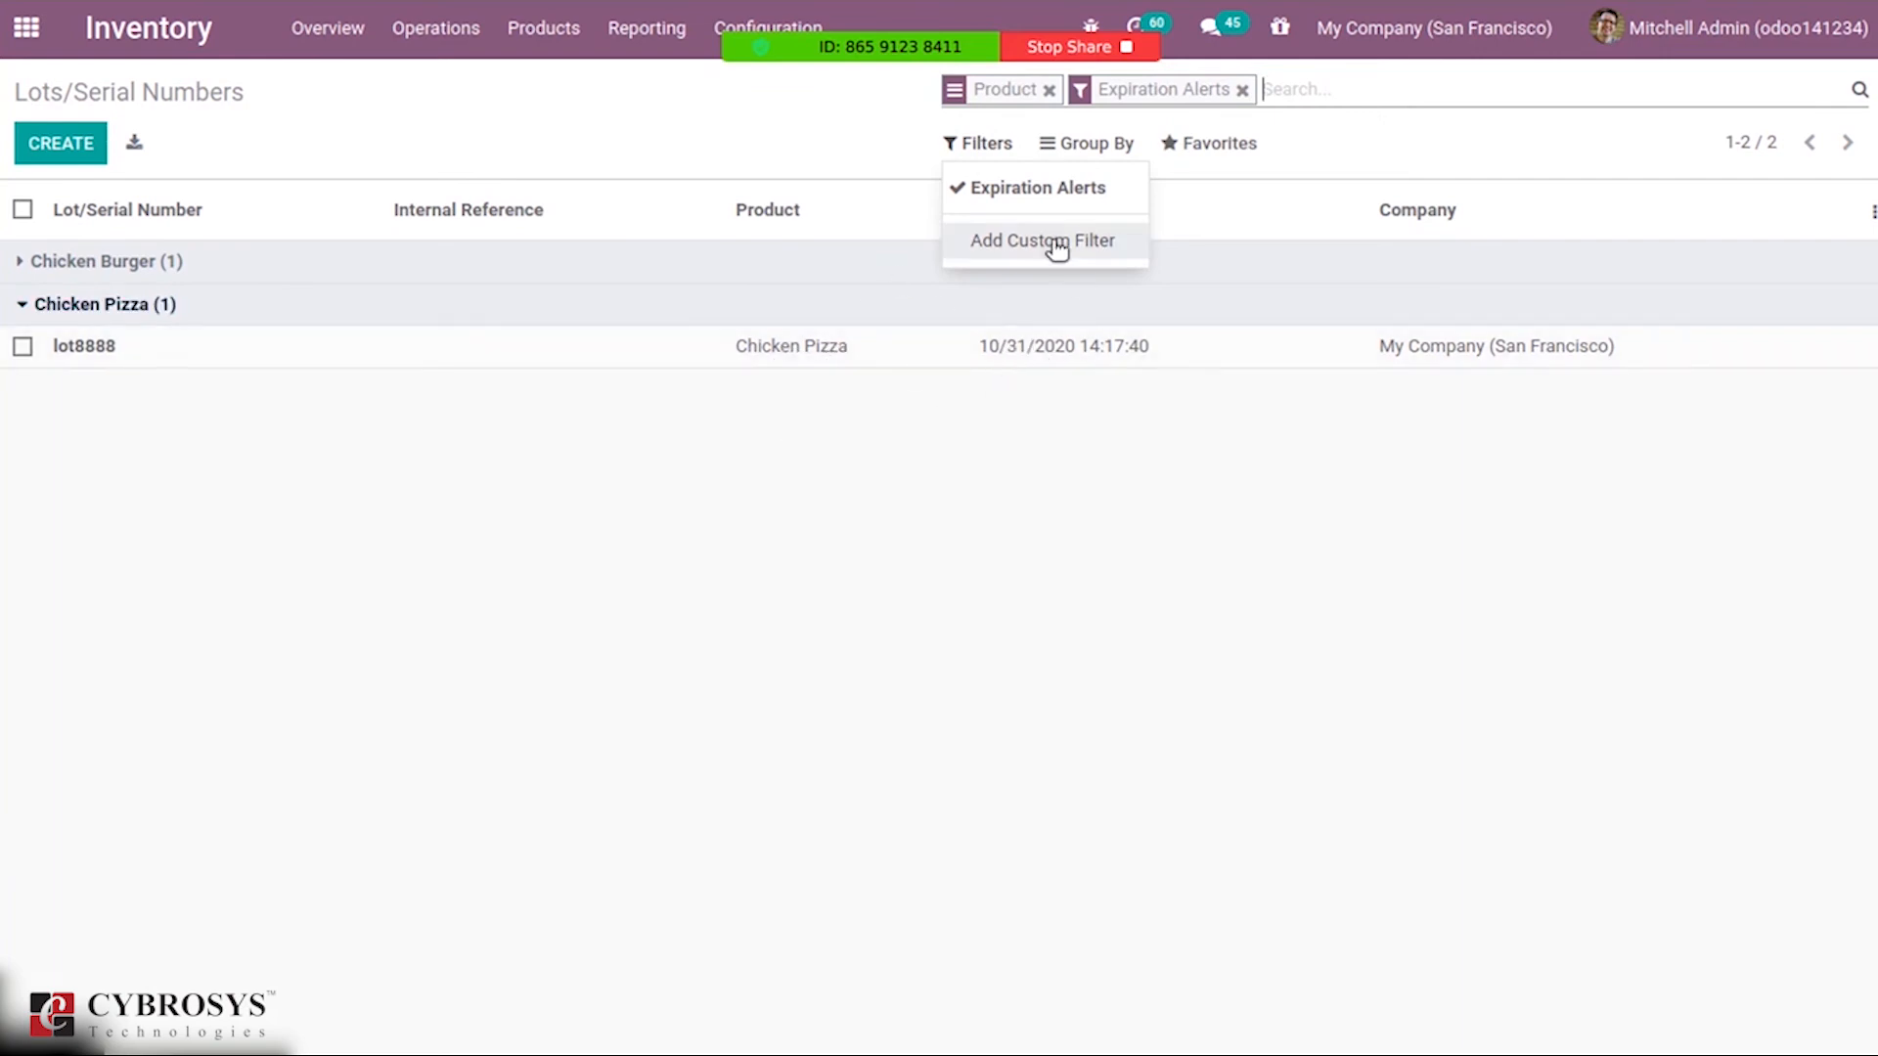
mouse_move(731, 126)
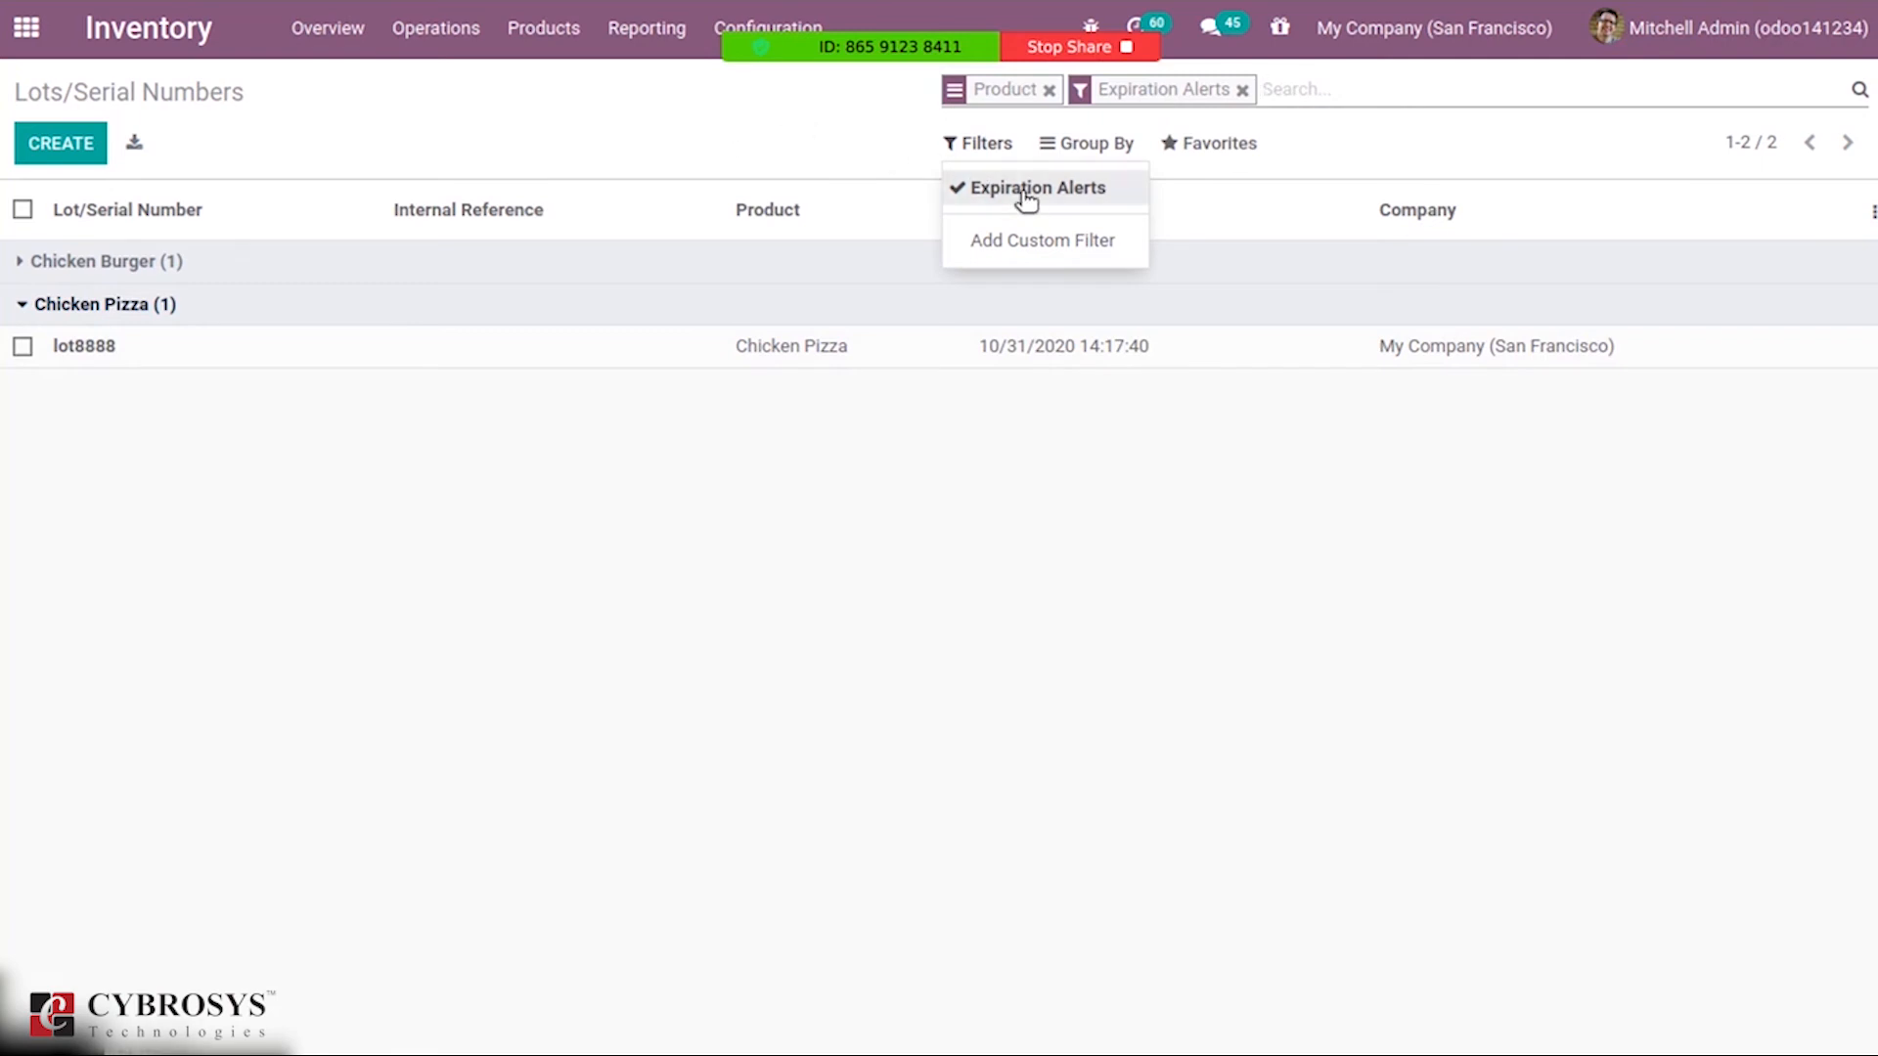
left_click(1037, 188)
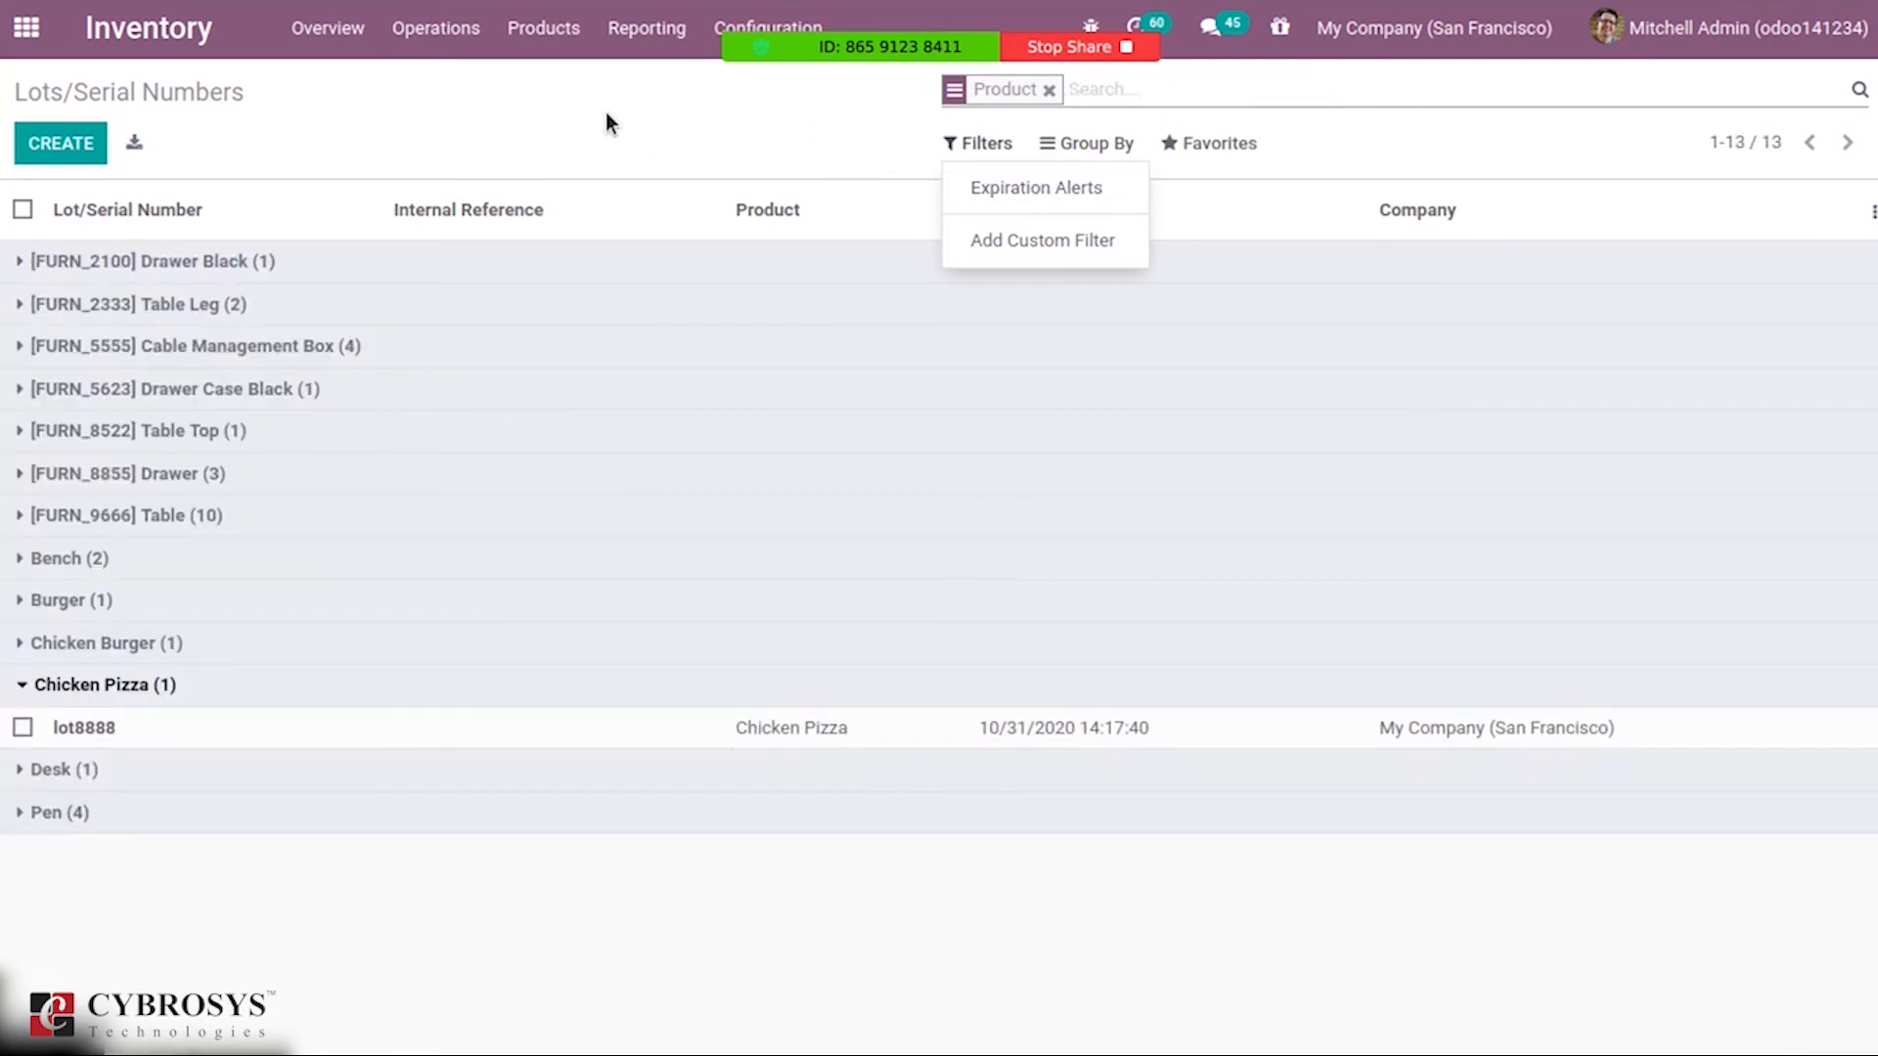
mouse_move(171, 727)
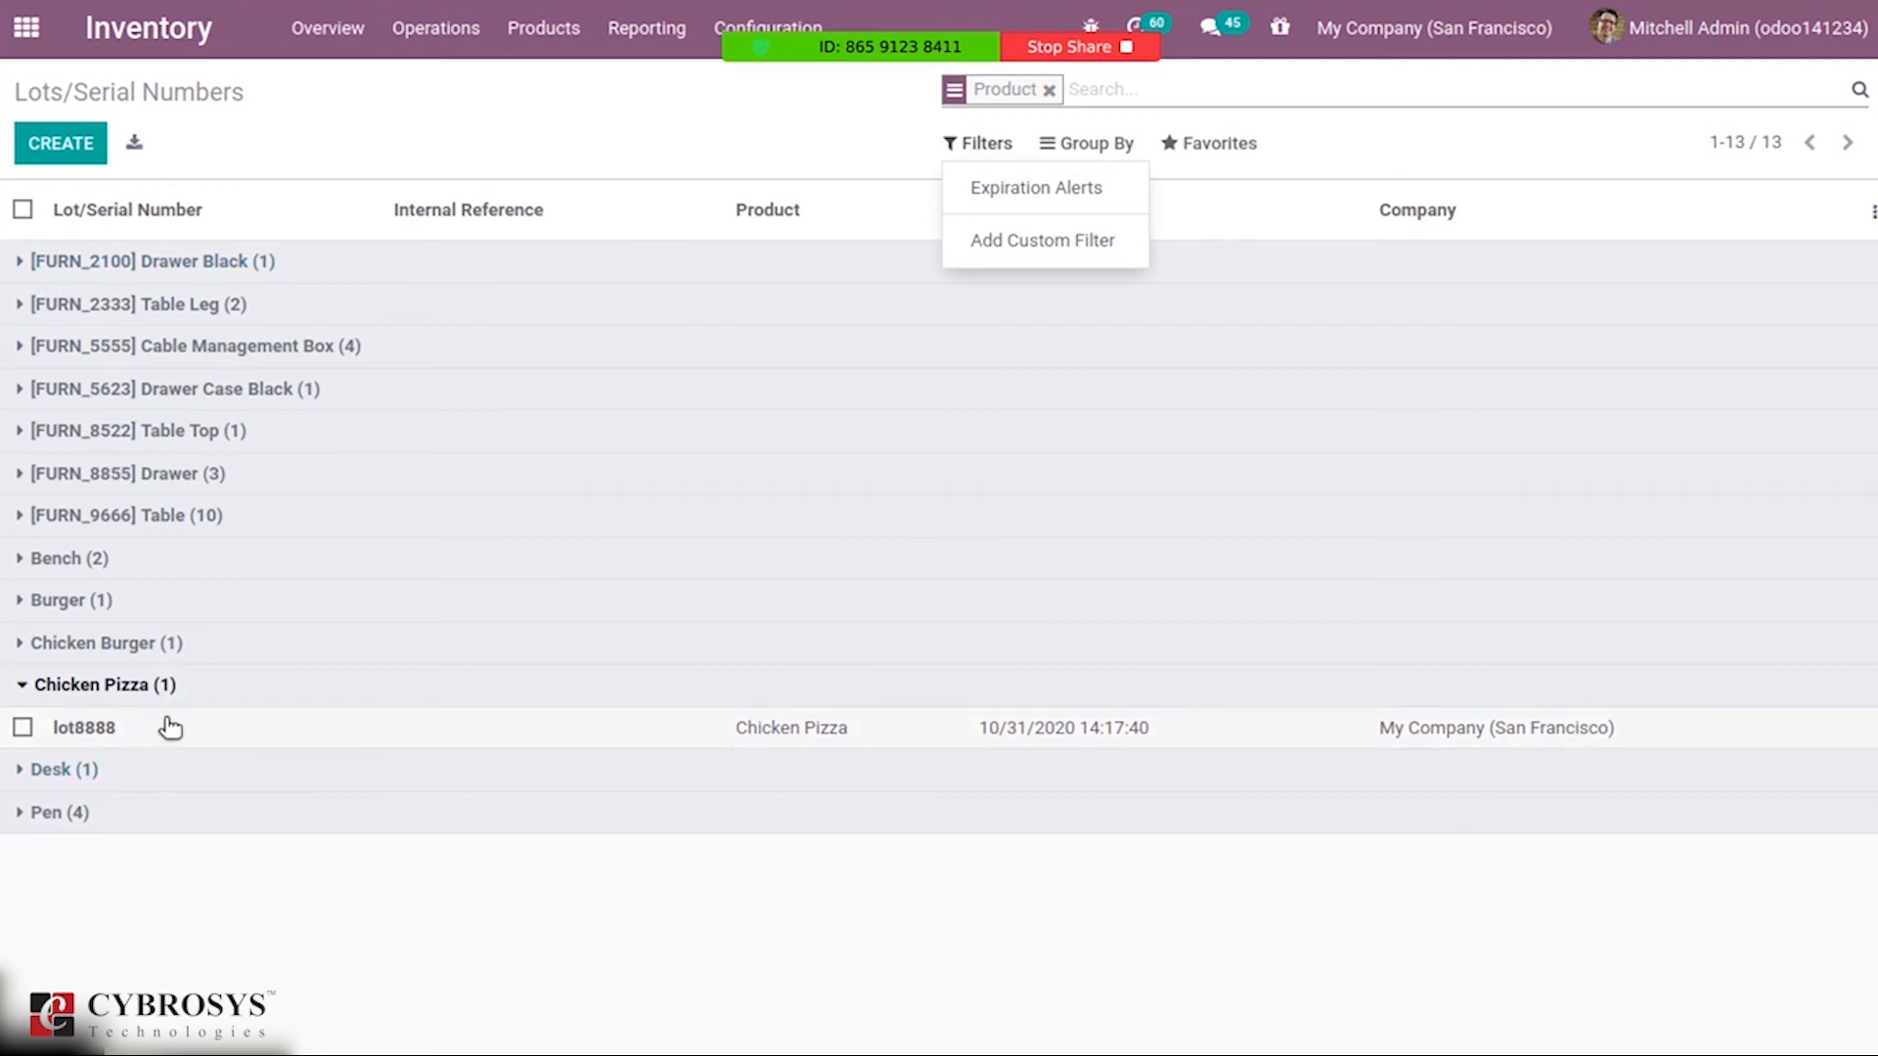
left_click(84, 727)
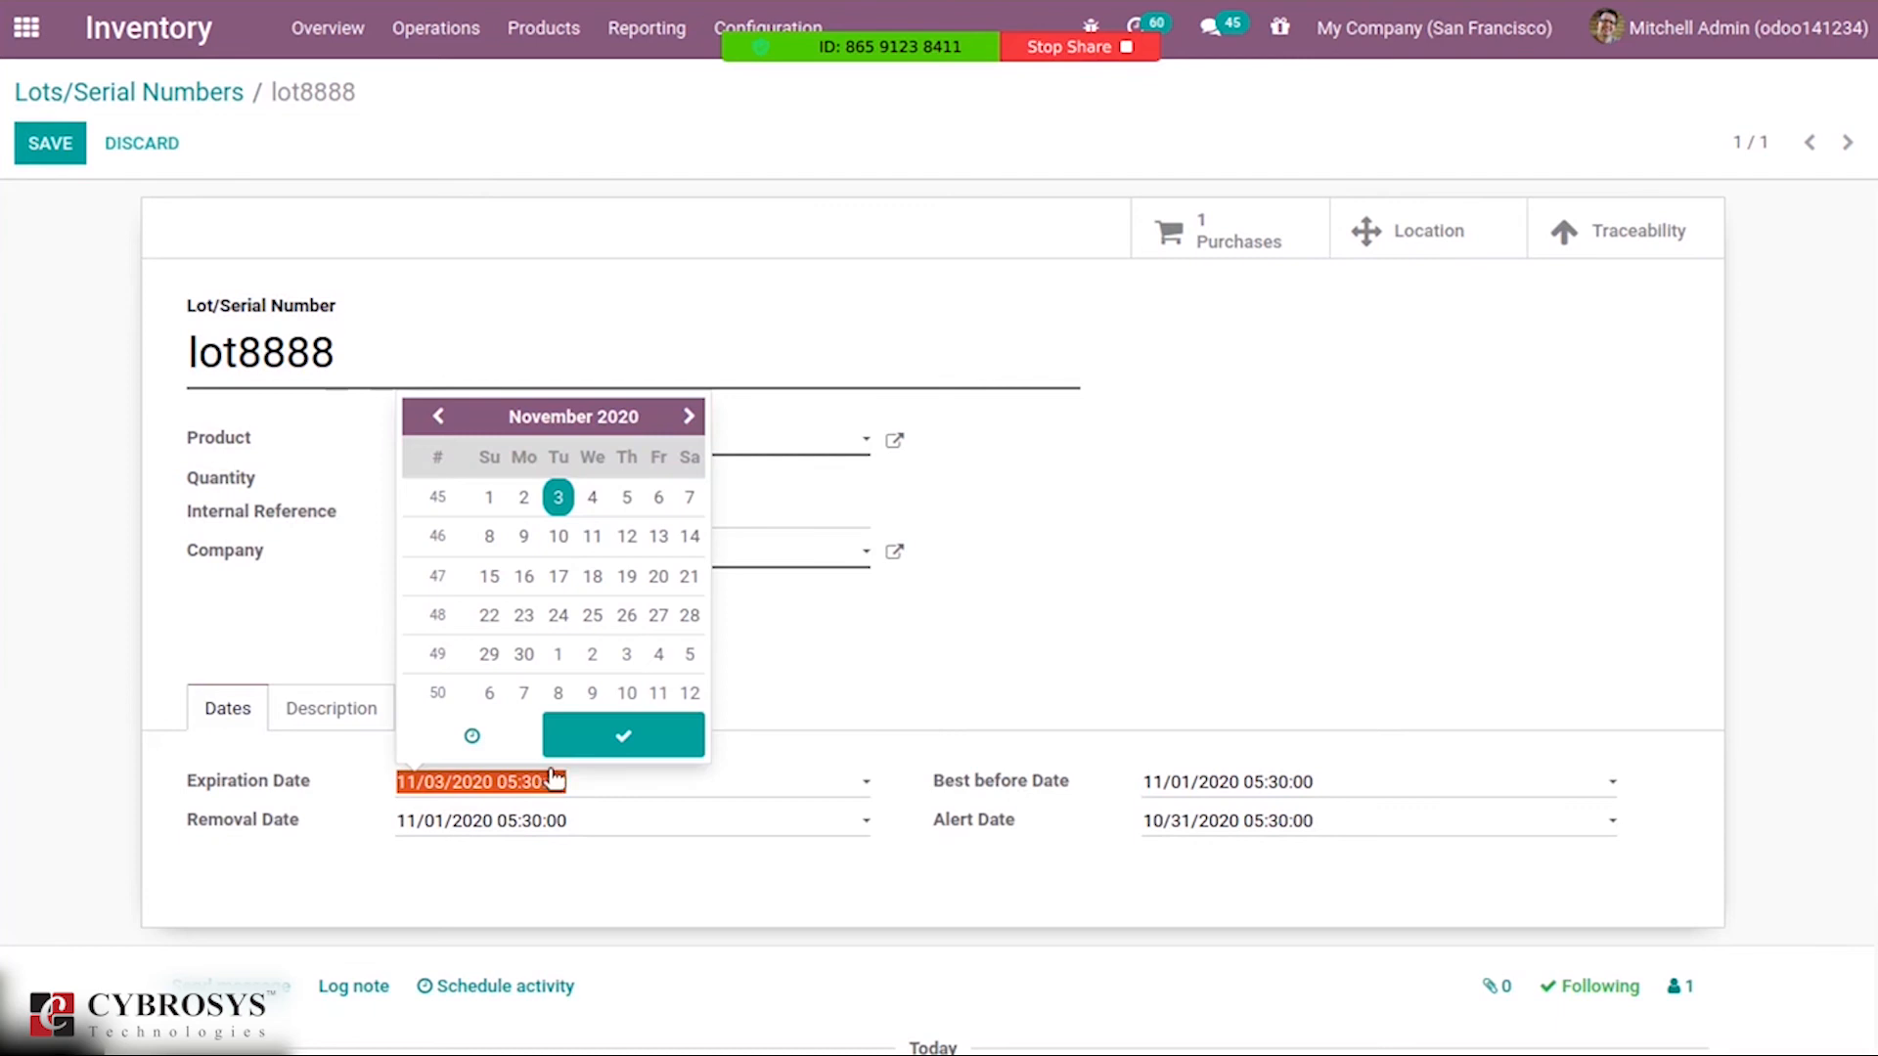
Change lot8888's expiration date to 10/30/2020 and save the lot.
left_click(437, 416)
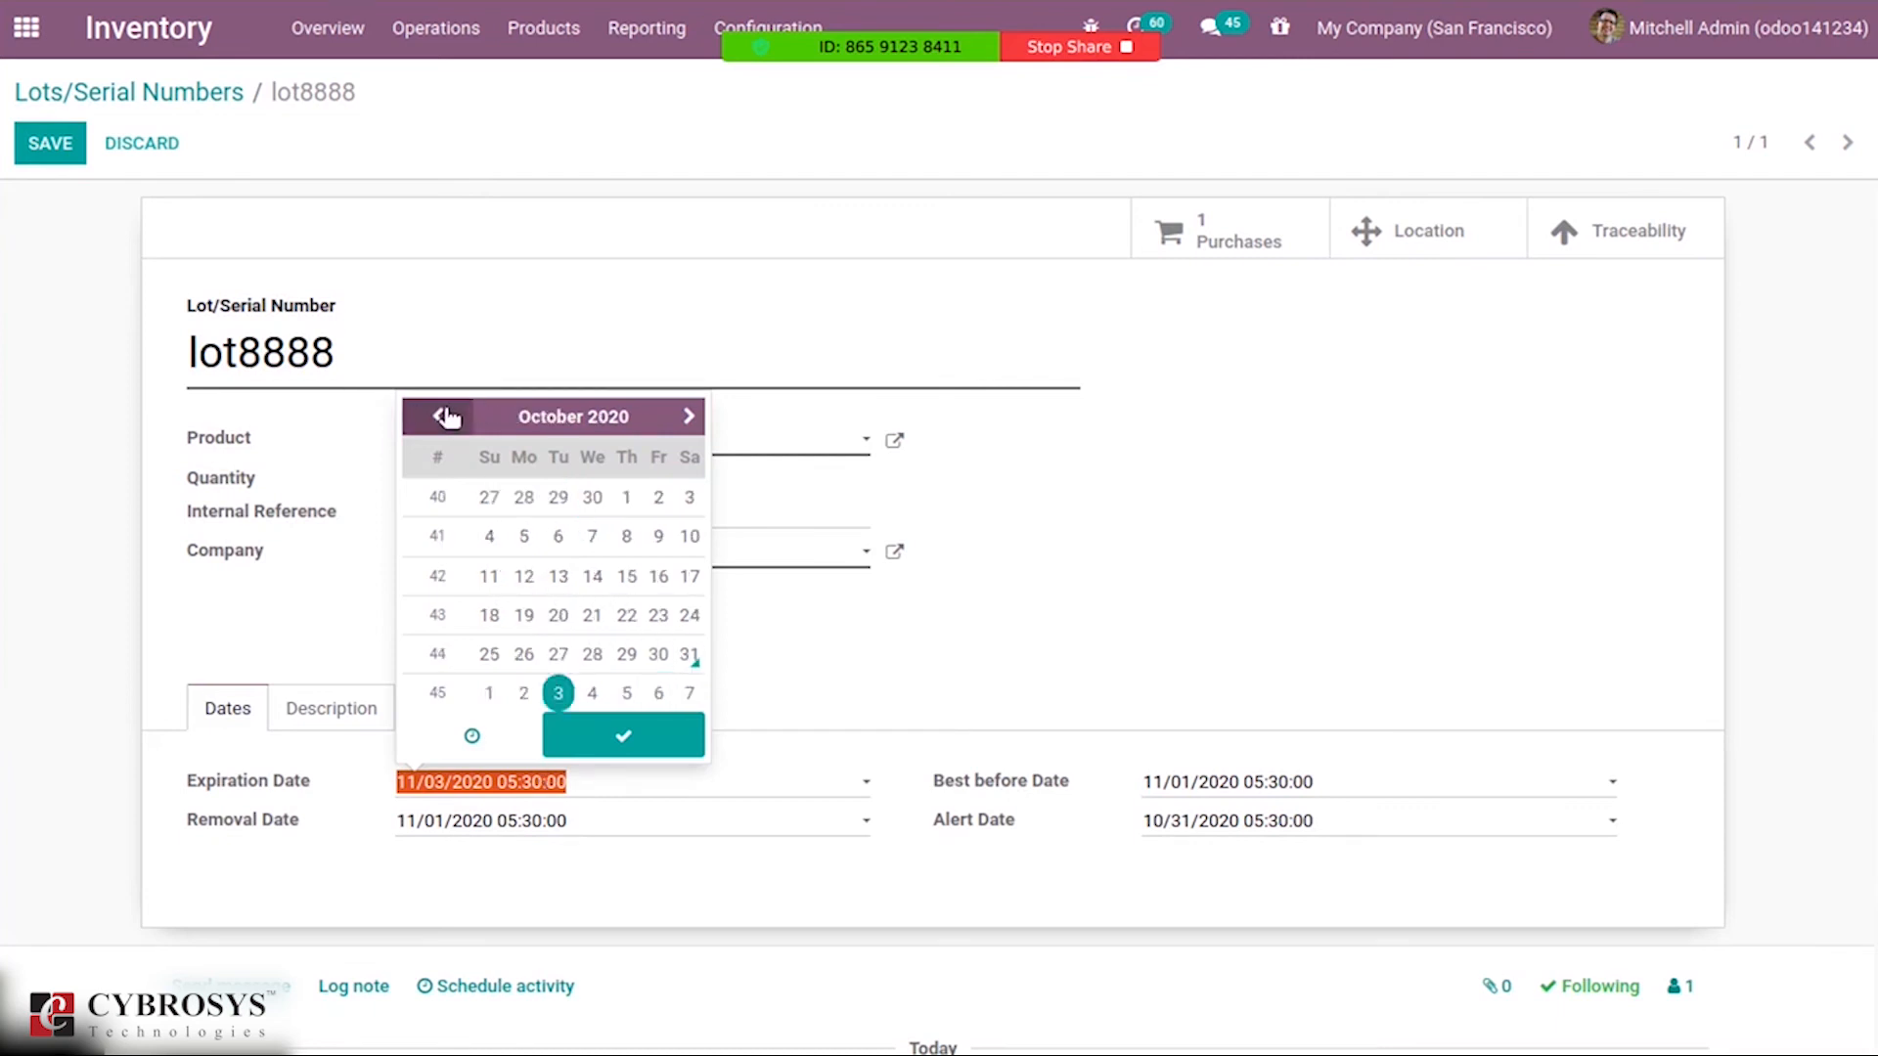
left_click(689, 654)
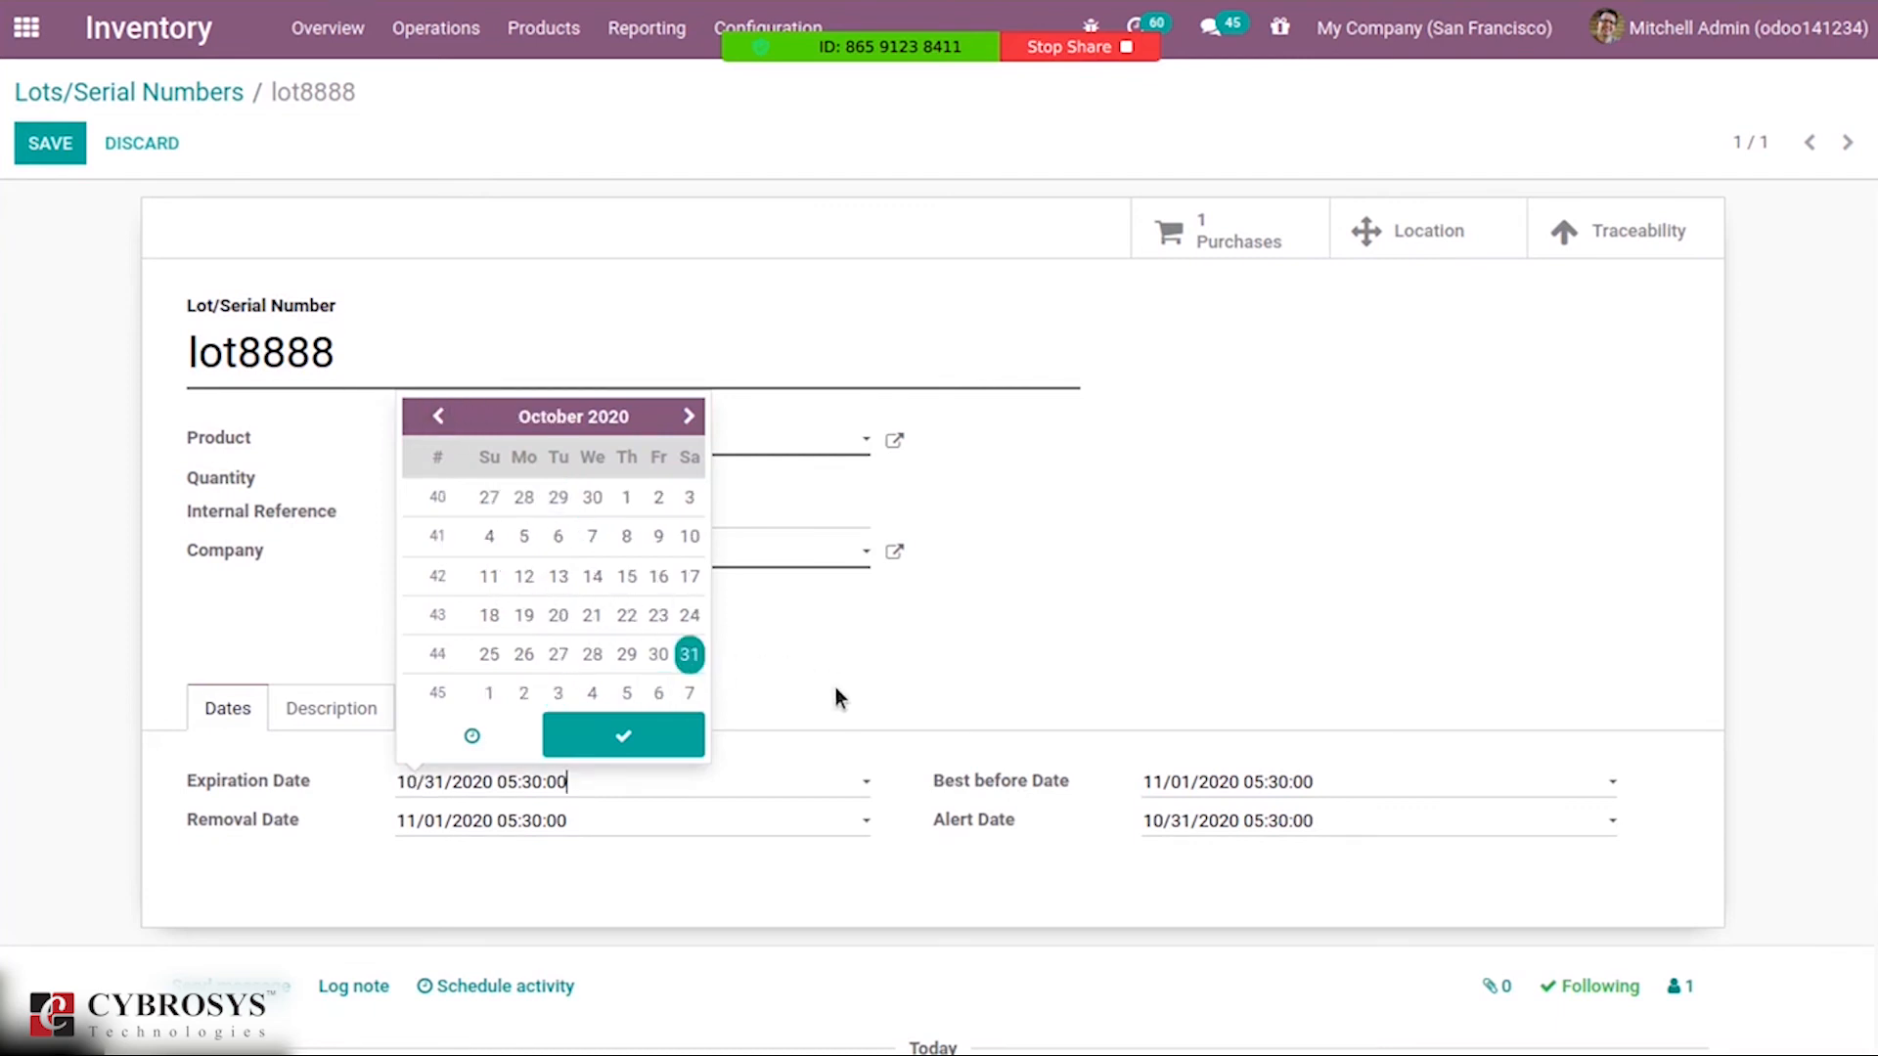
left_click(623, 736)
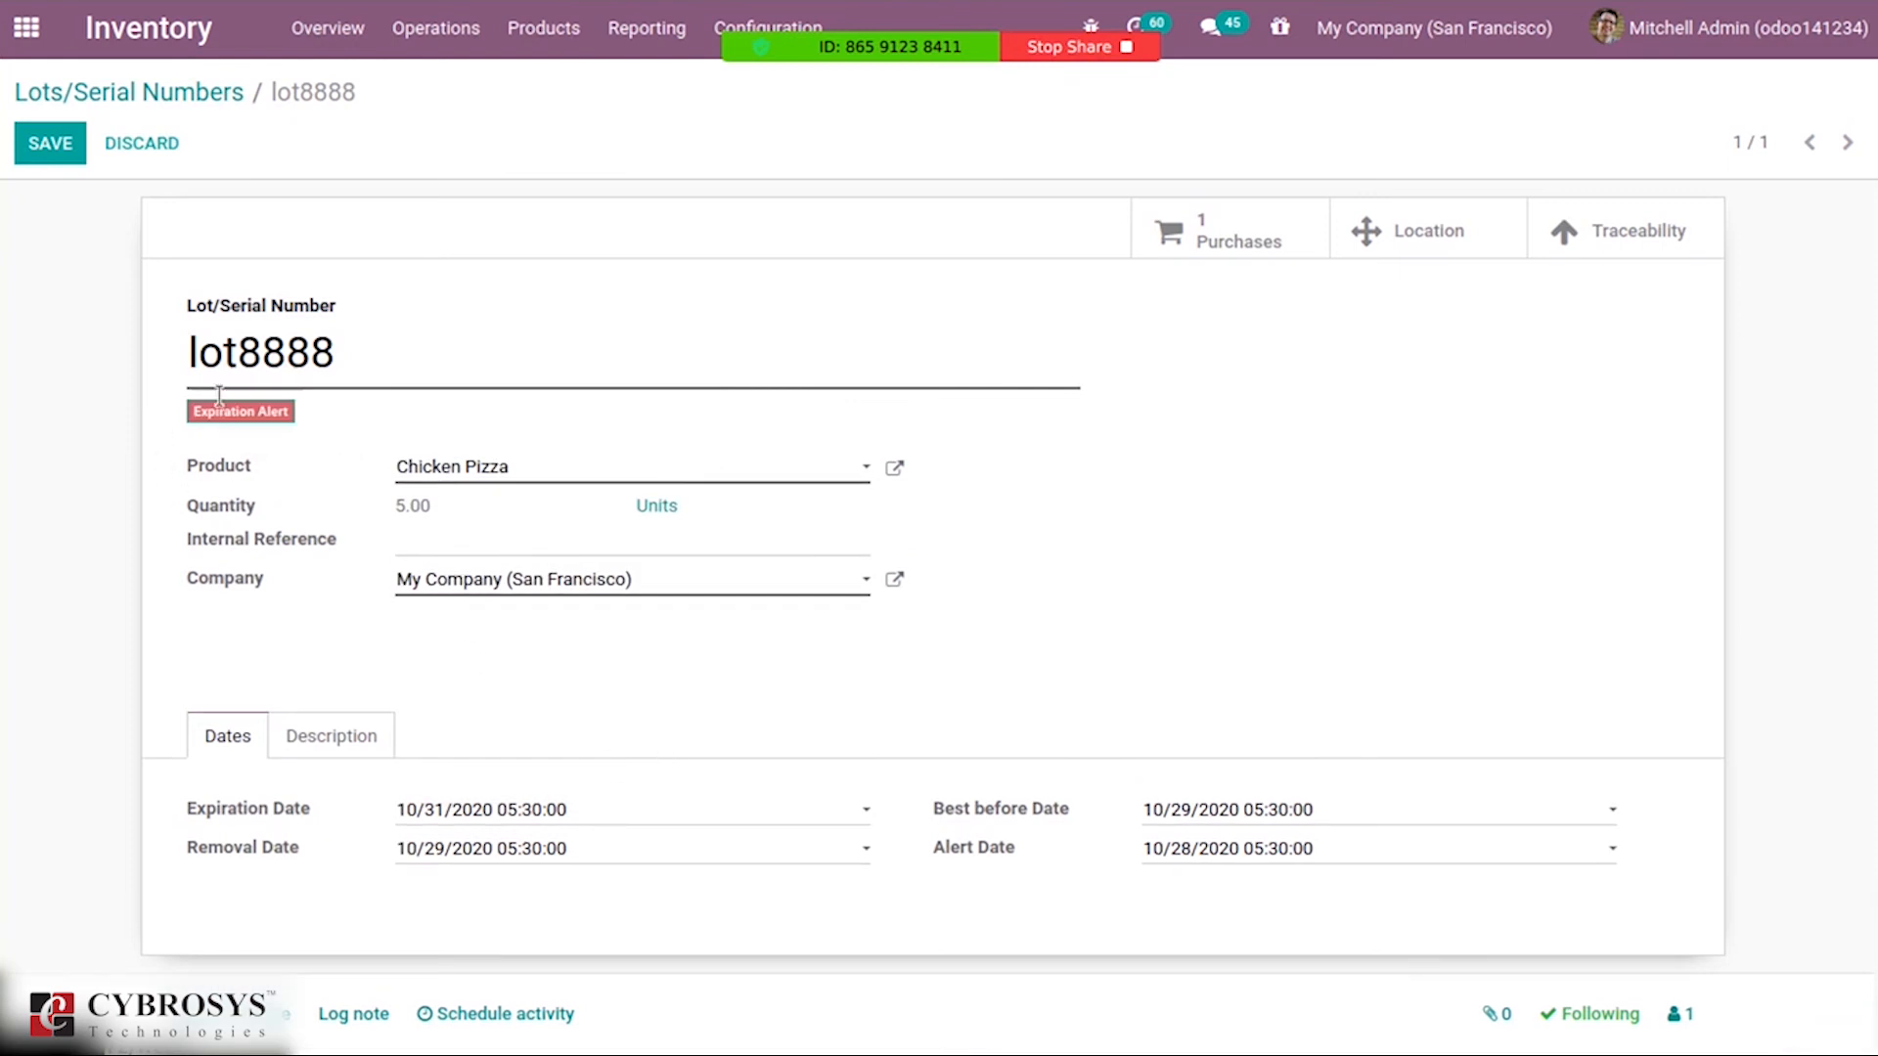
mouse_move(563, 768)
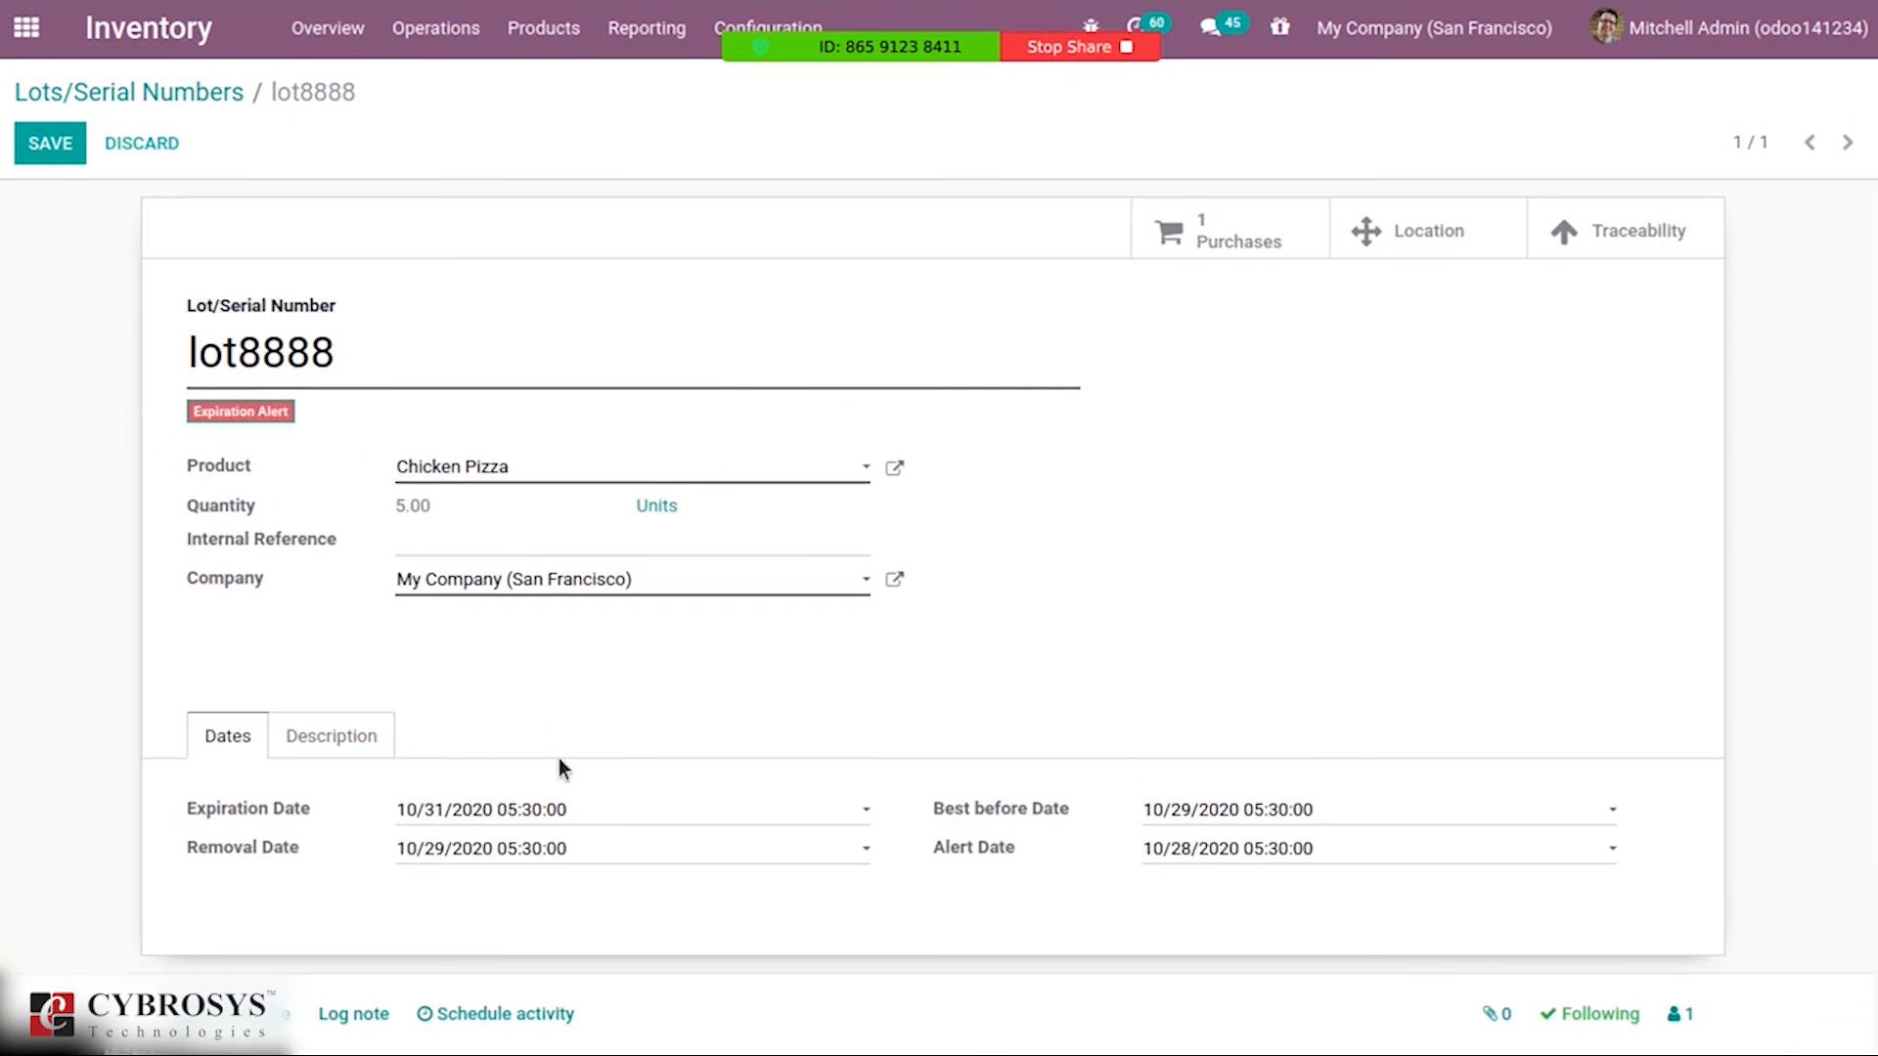
left_click(479, 809)
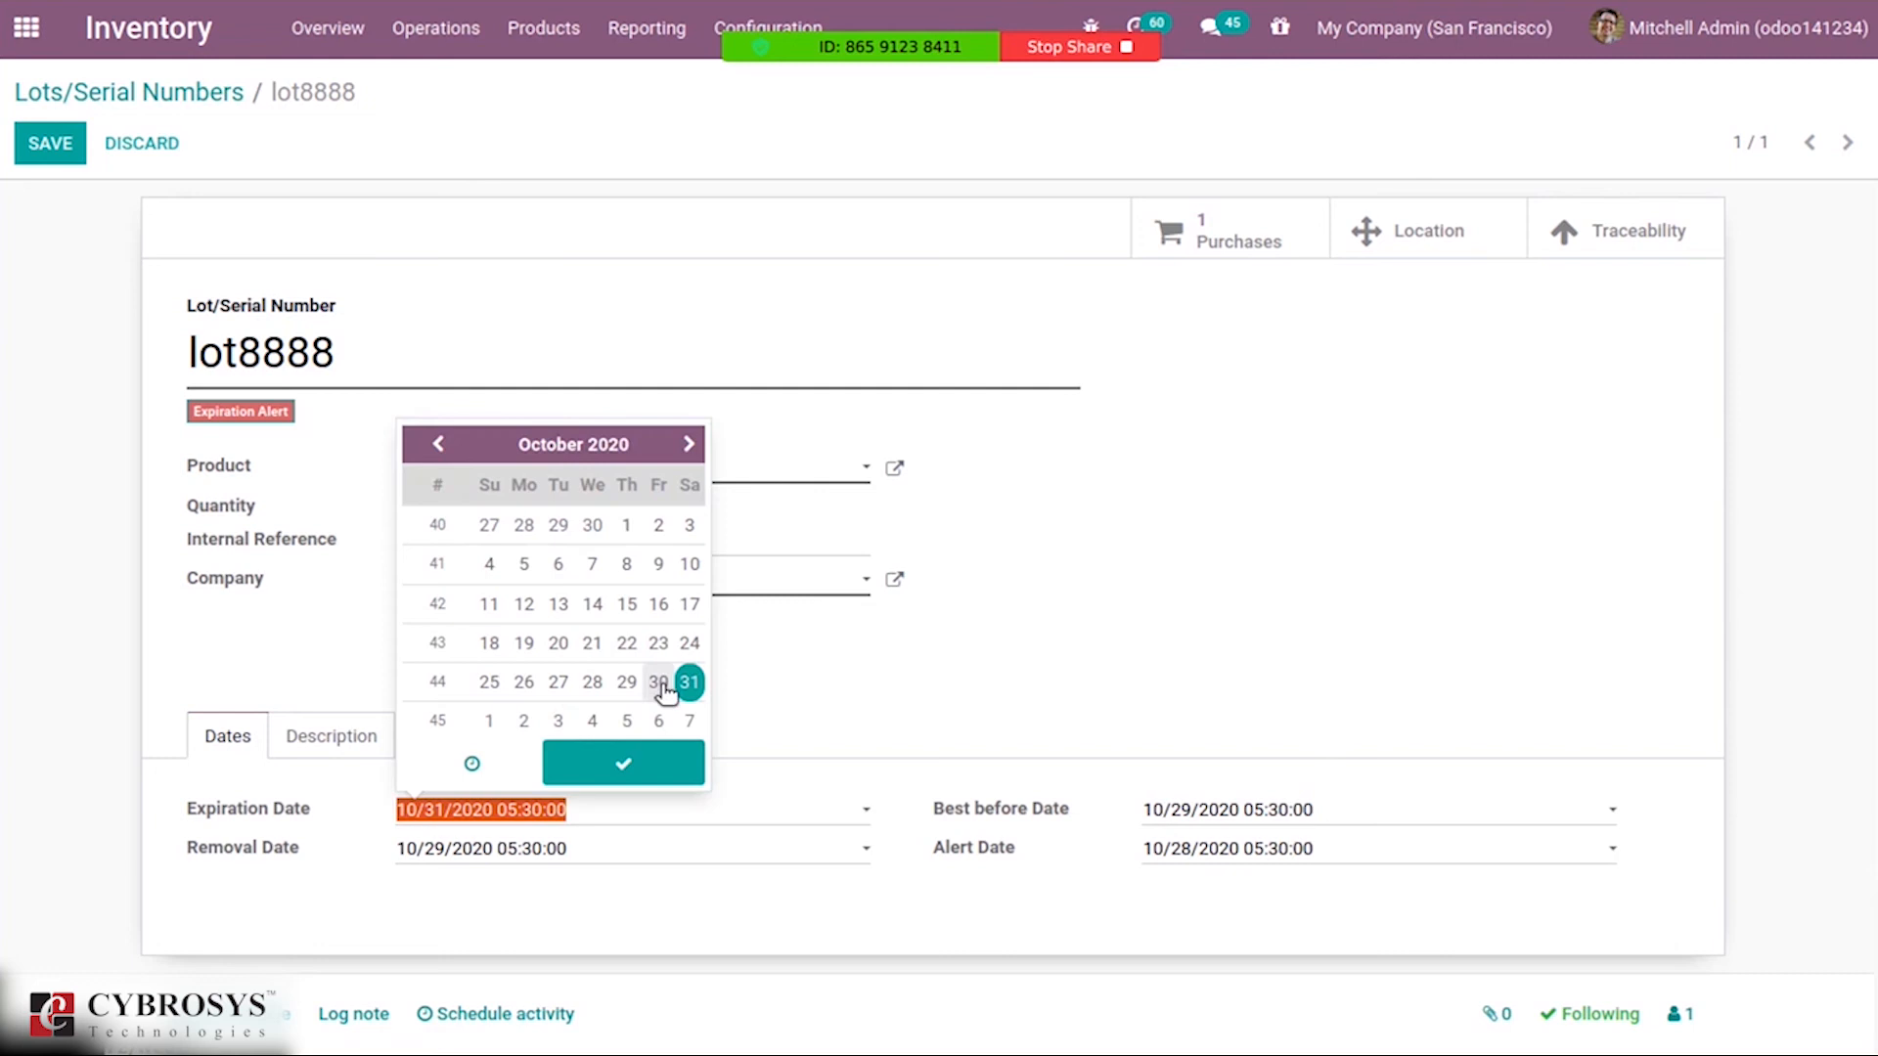
left_click(657, 682)
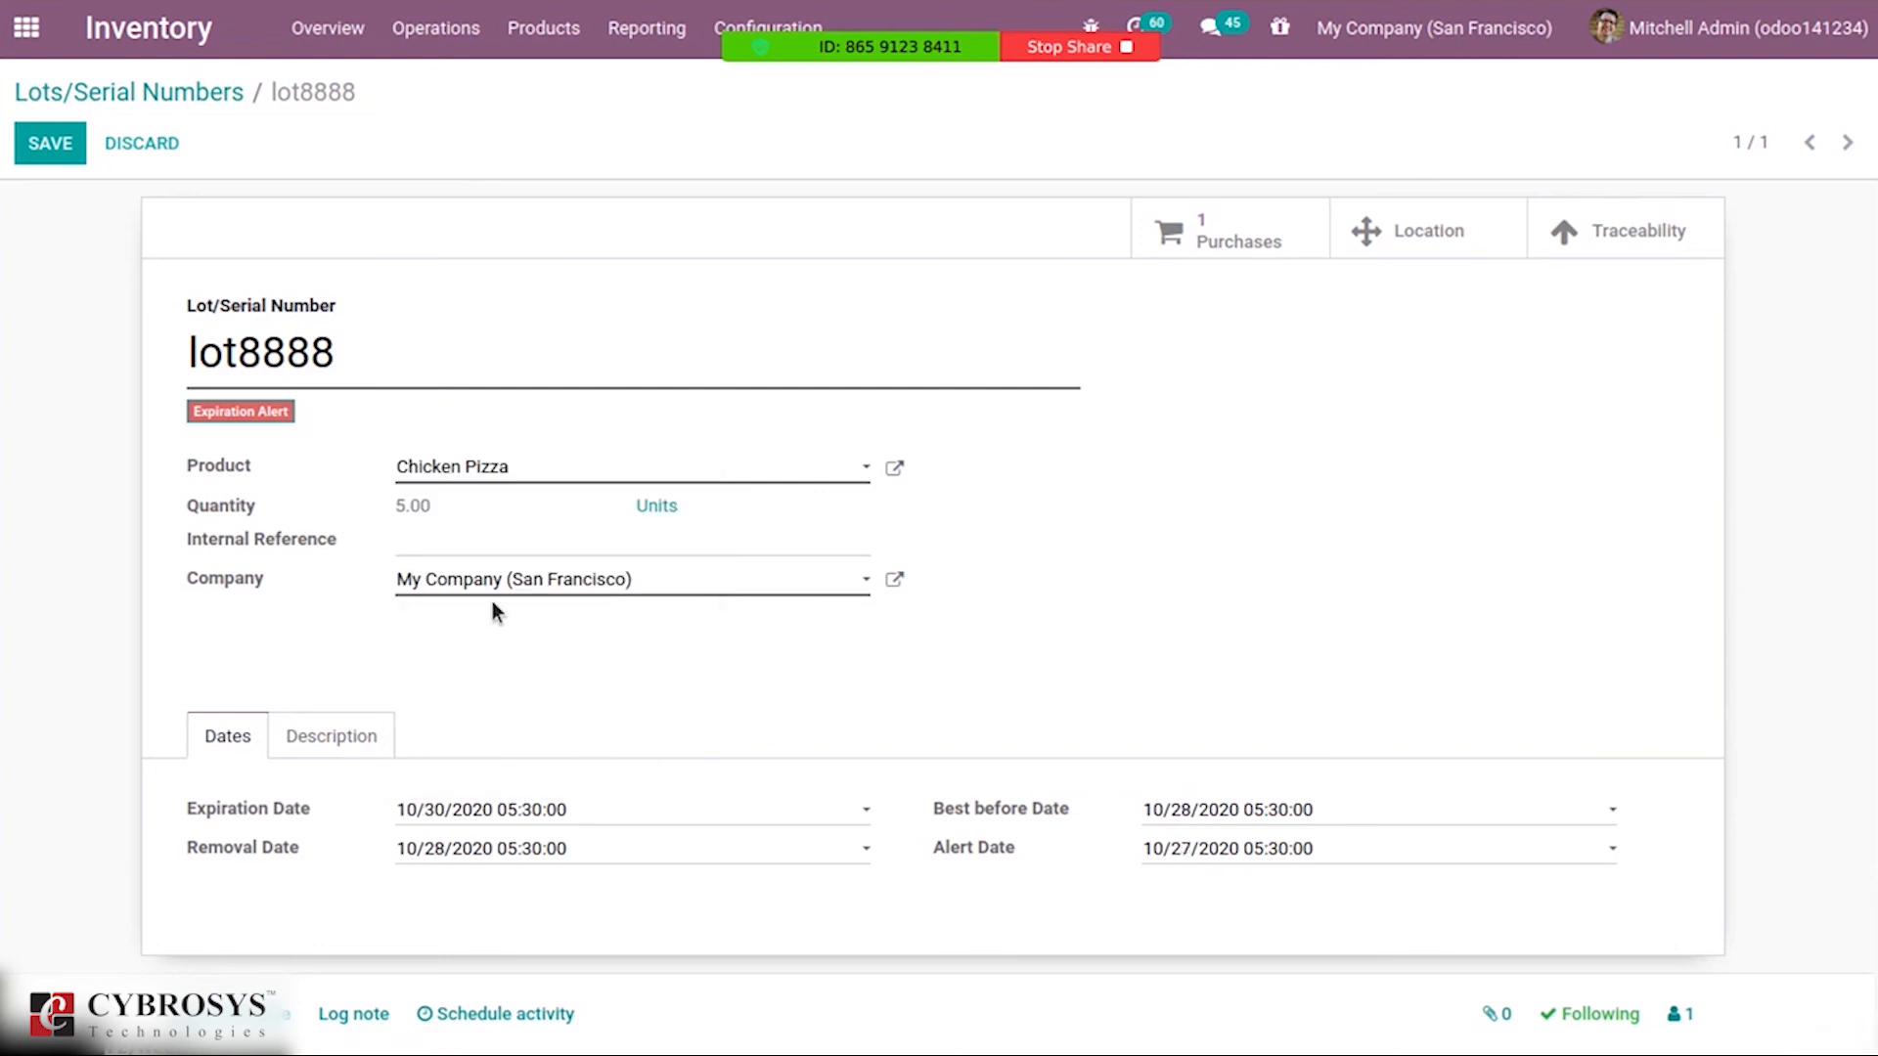
left_click(481, 809)
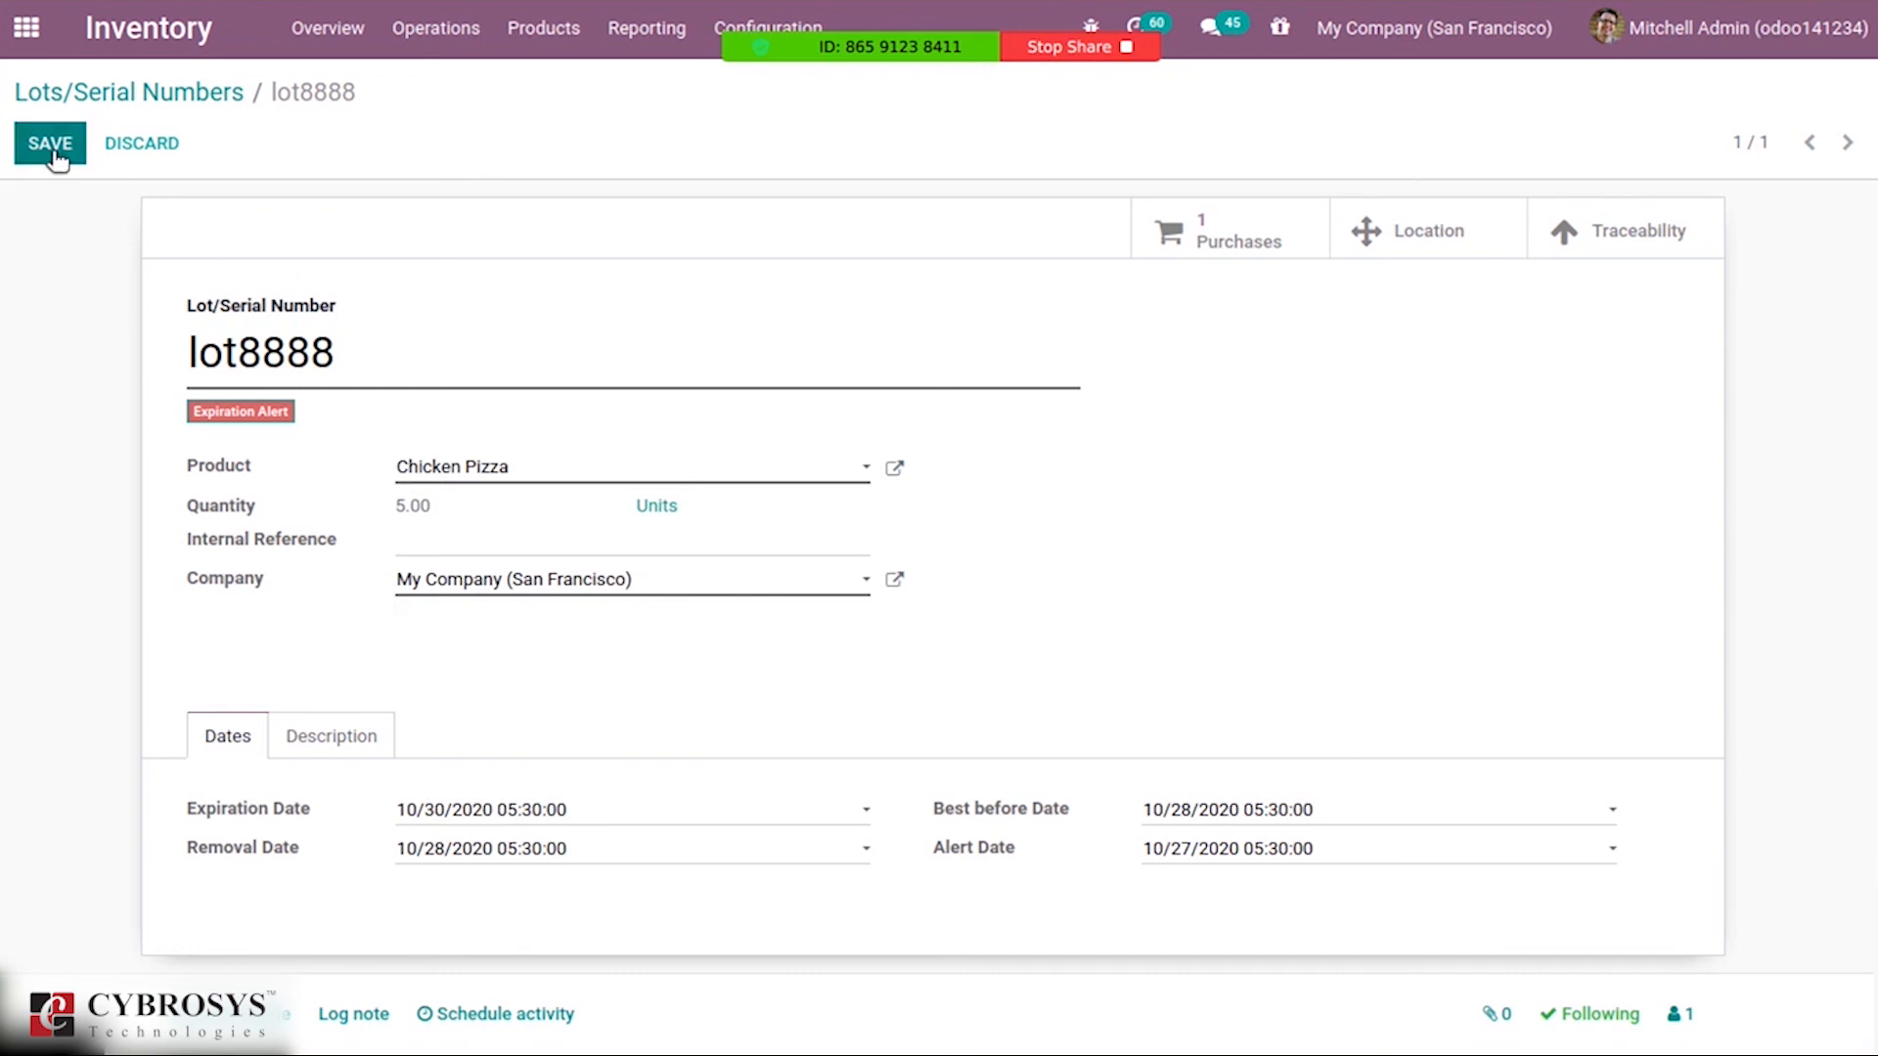
left_click(49, 143)
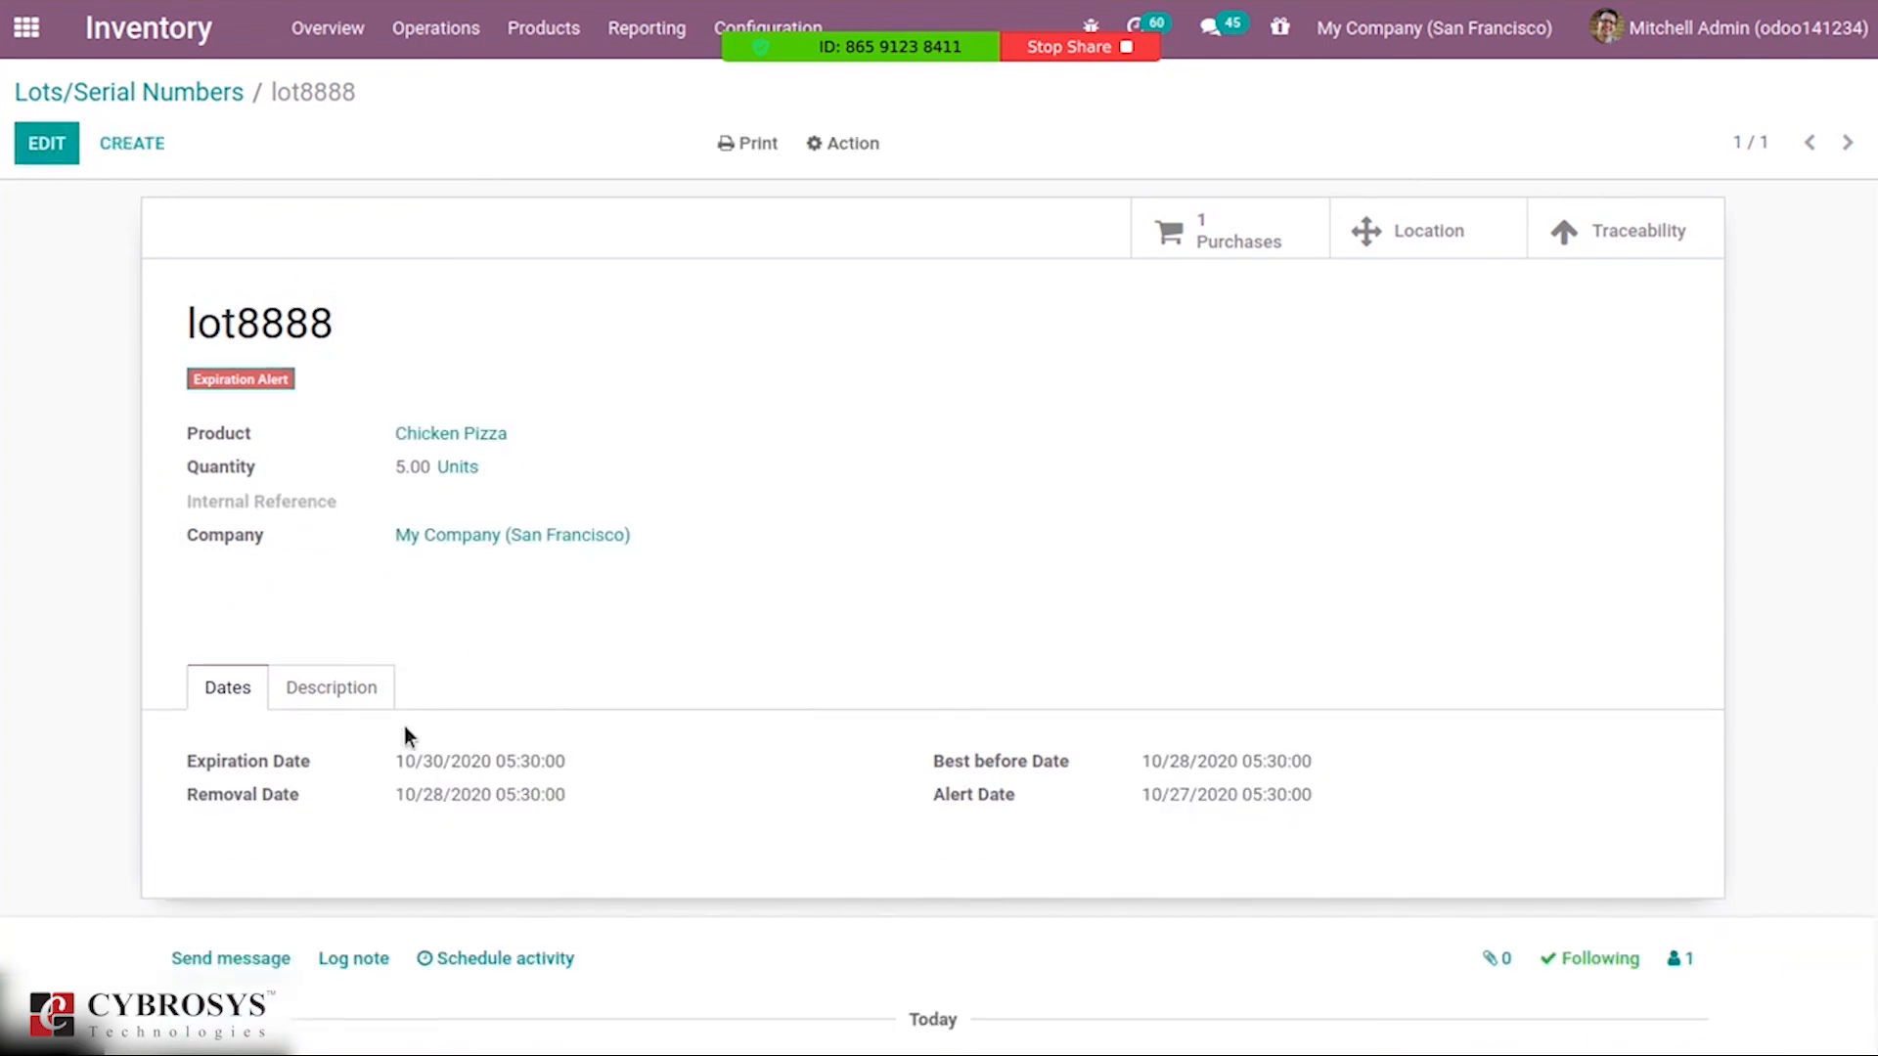
mouse_move(352, 778)
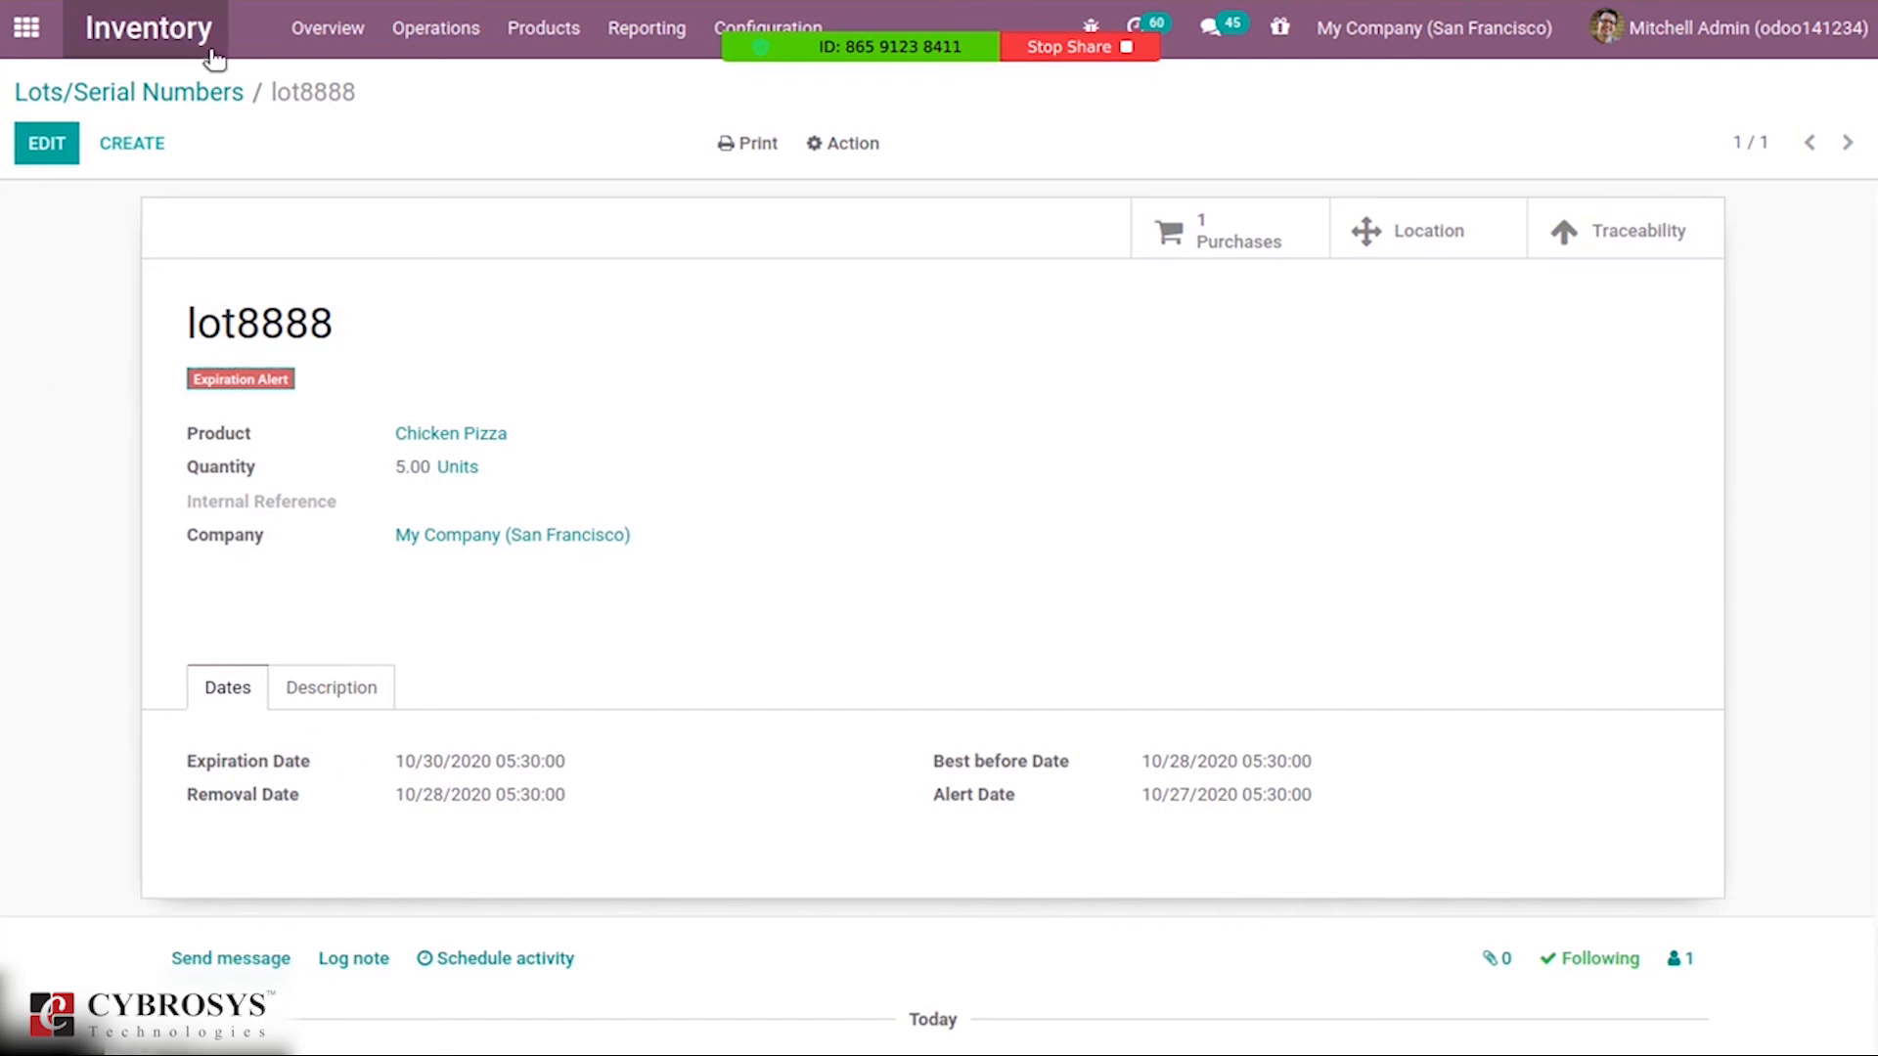
Start a new quotation in the Sales app.
left_click(27, 27)
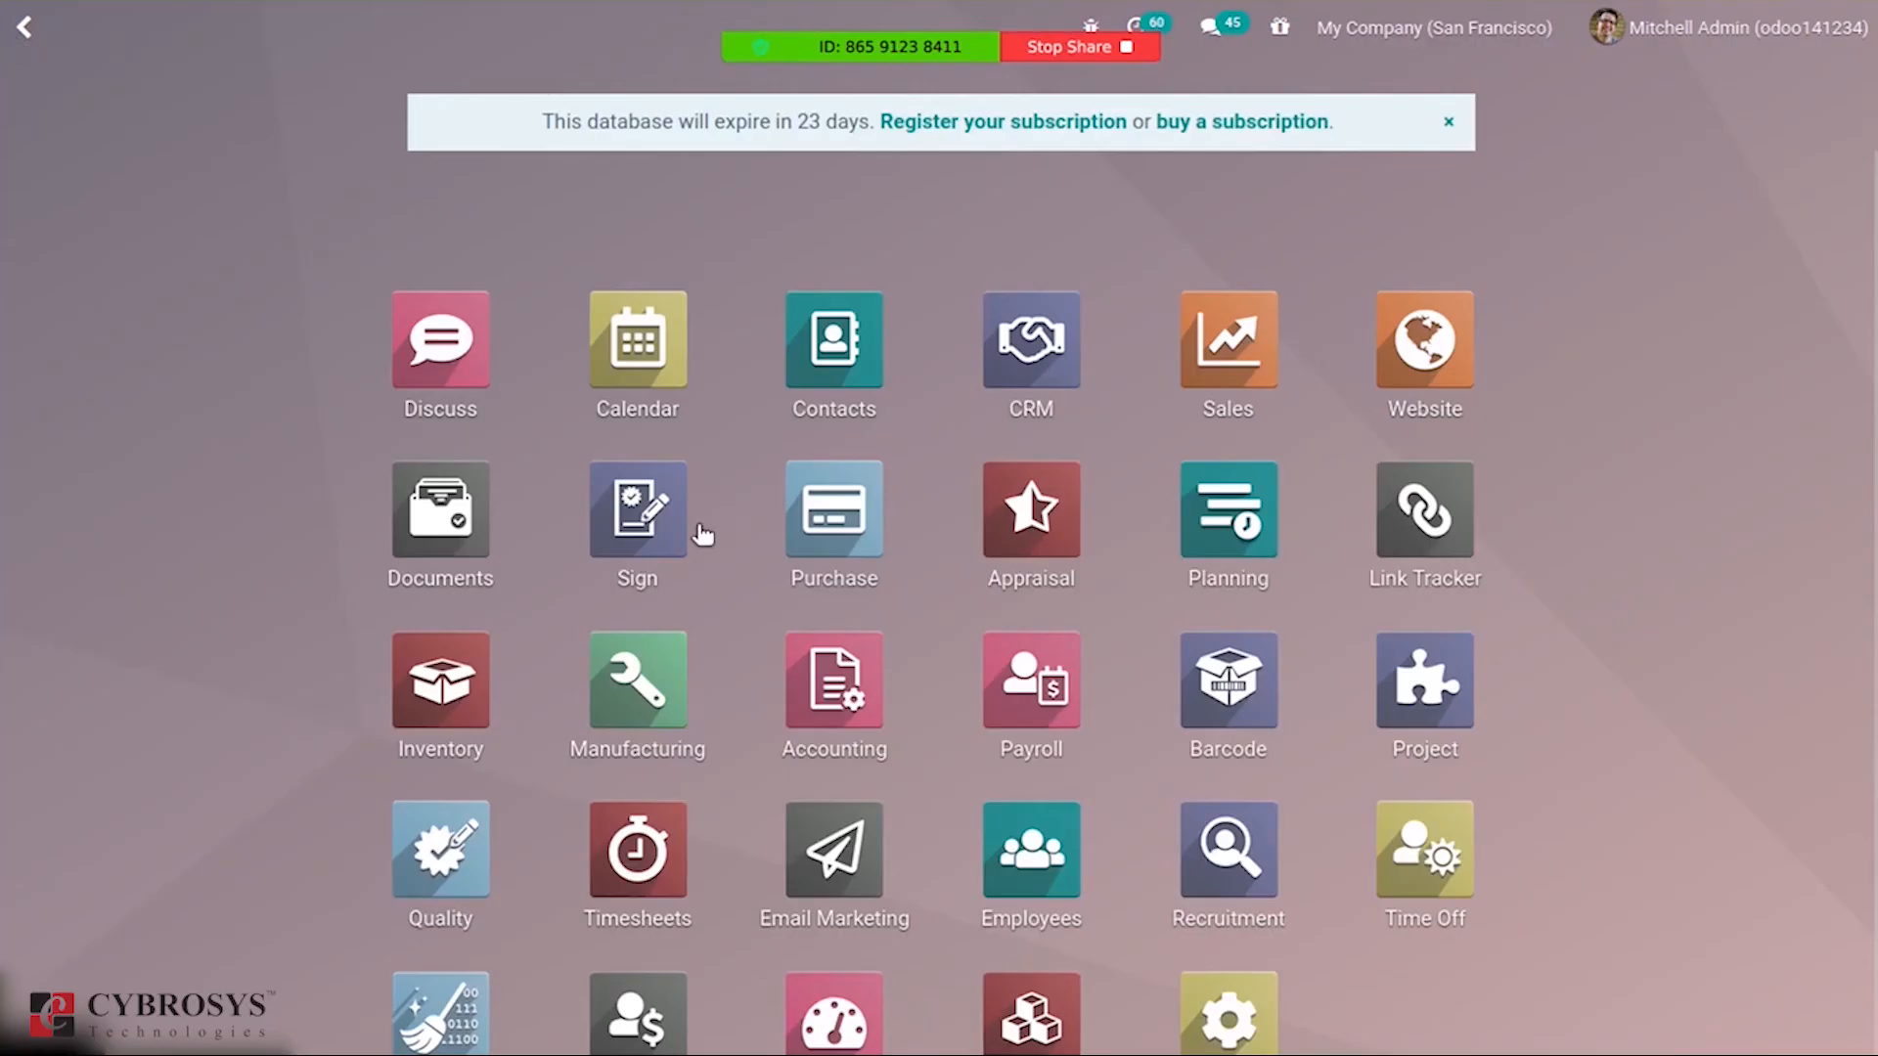
left_click(1226, 348)
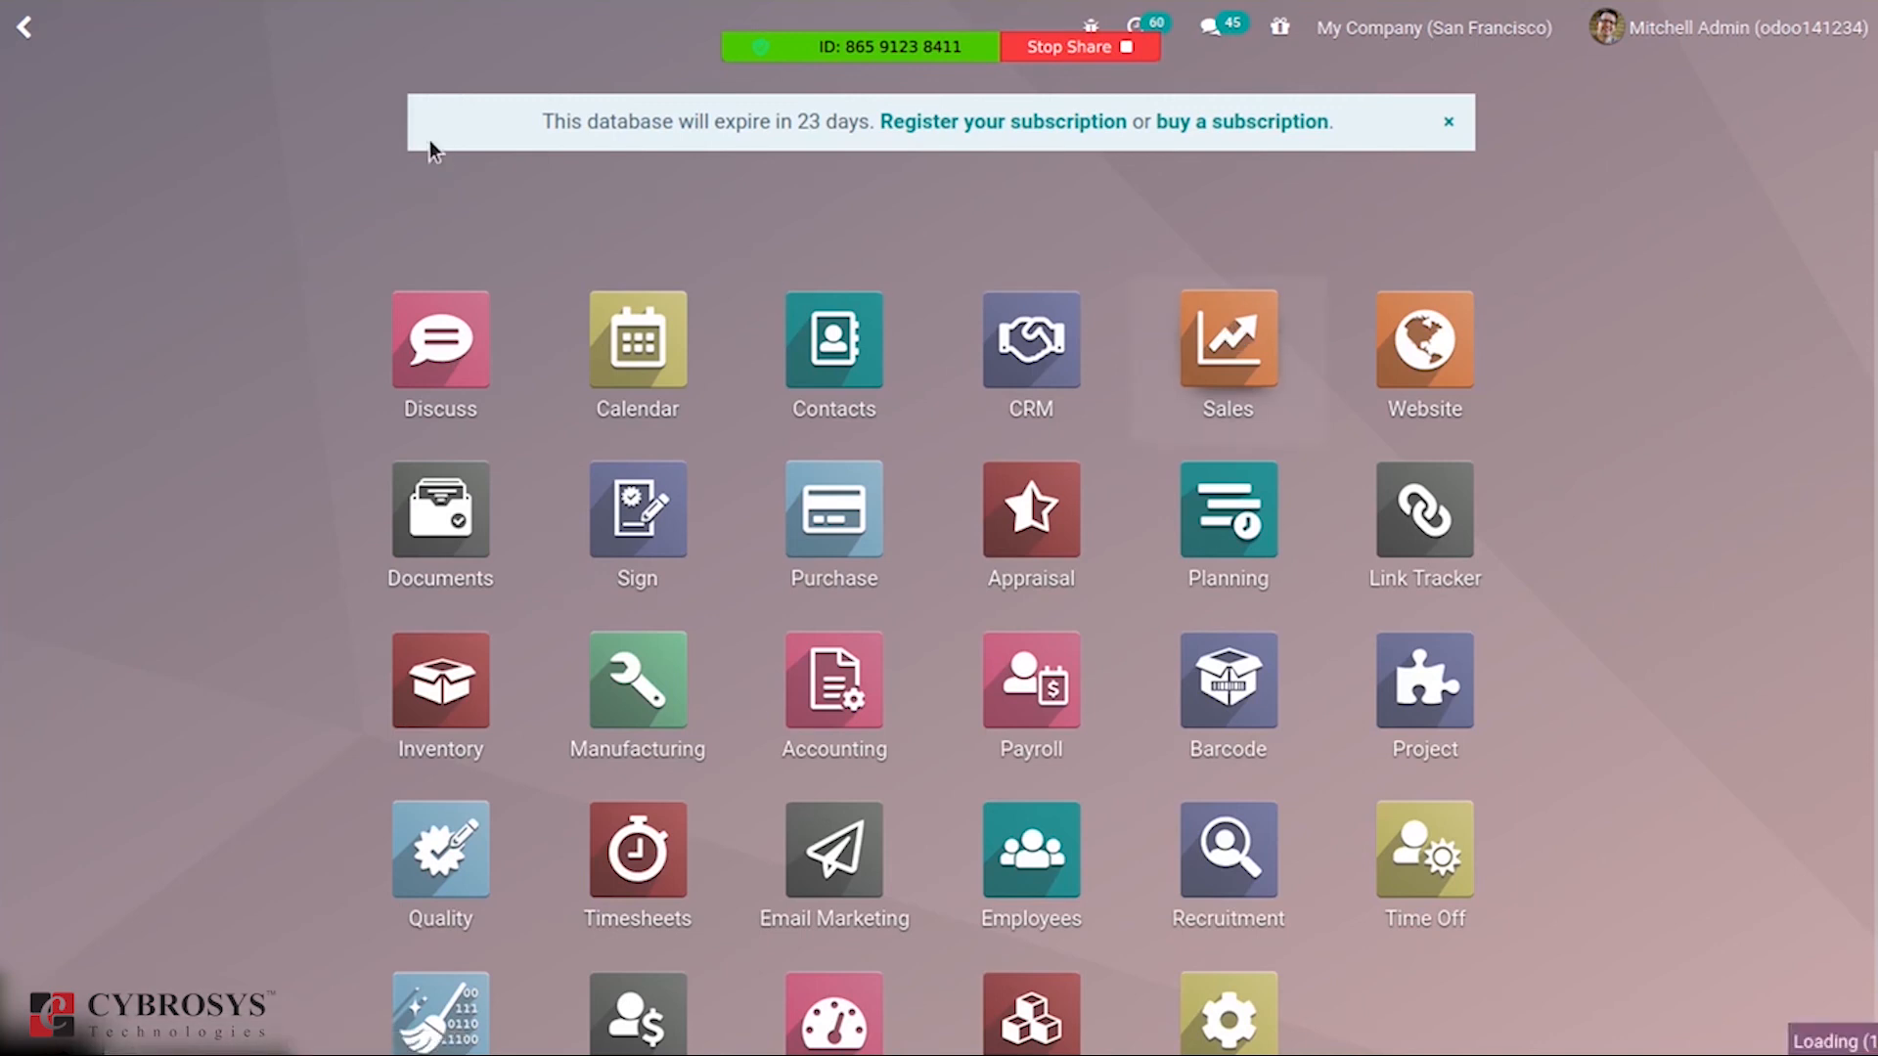
left_click(1226, 346)
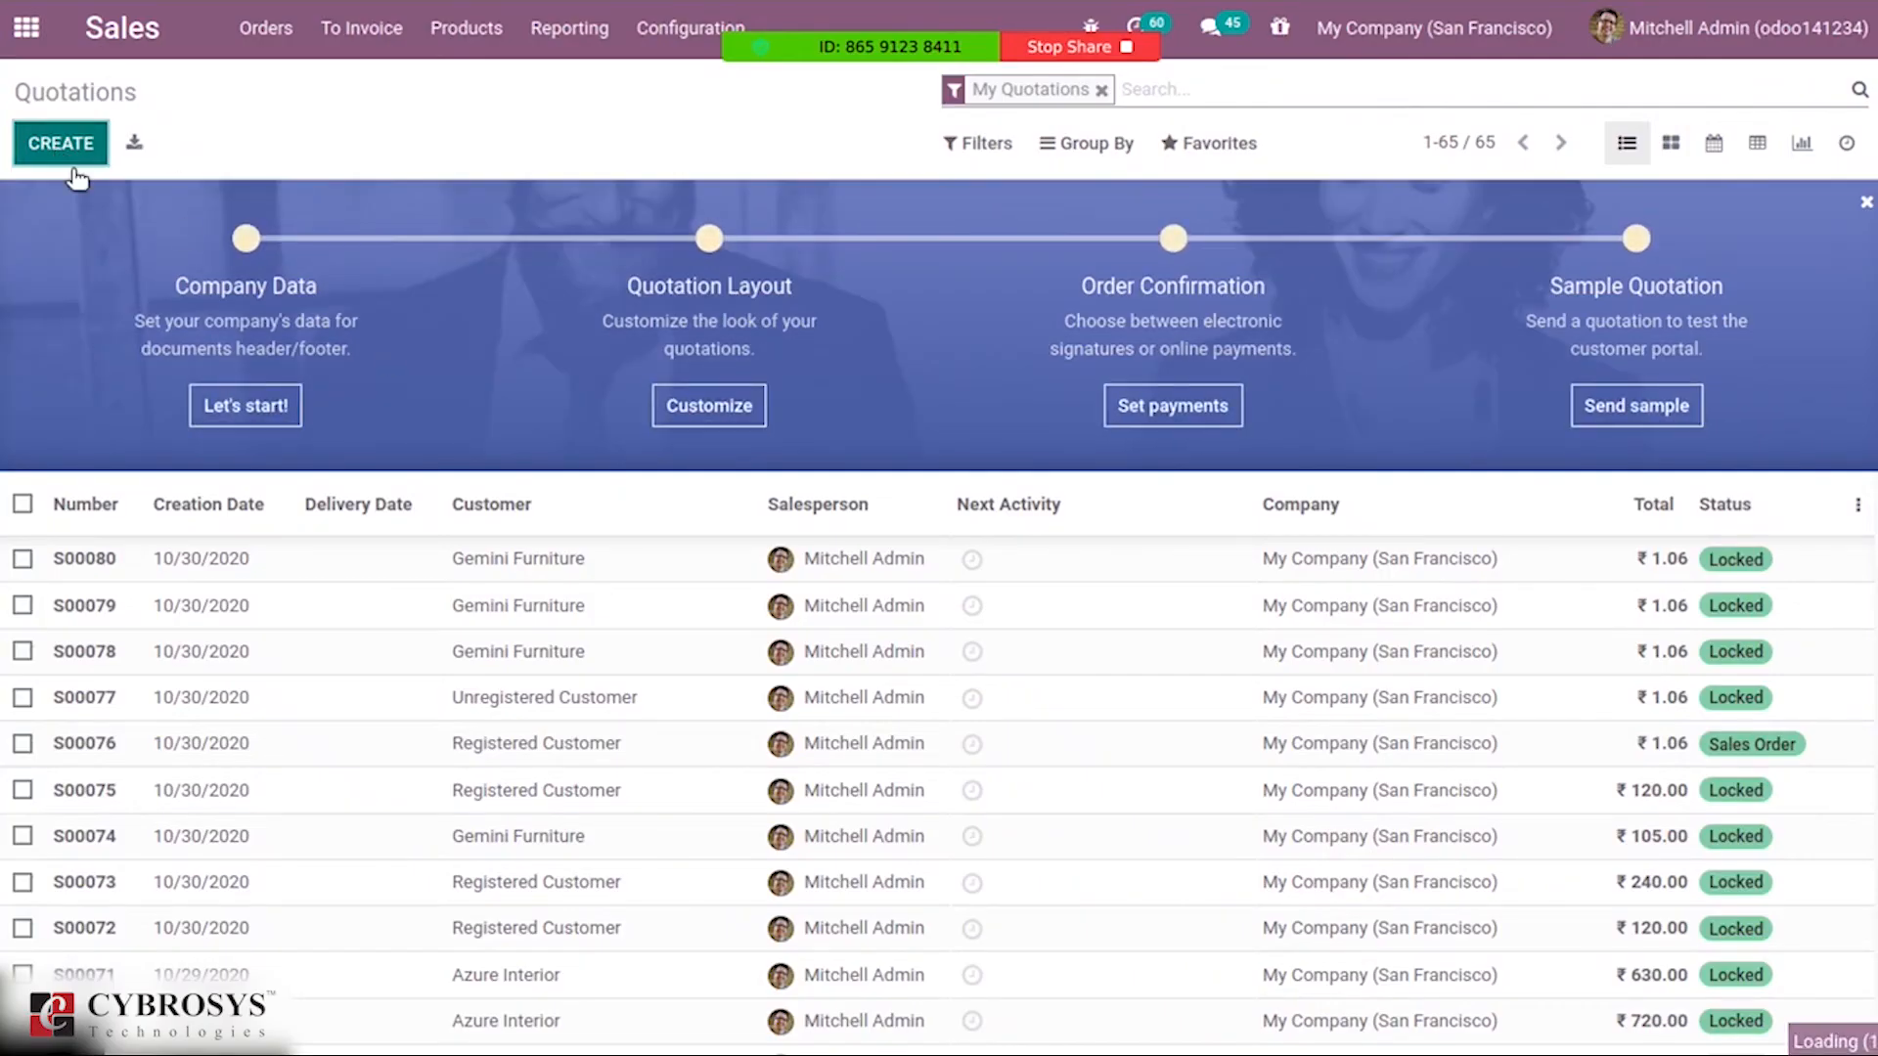
left_click(60, 142)
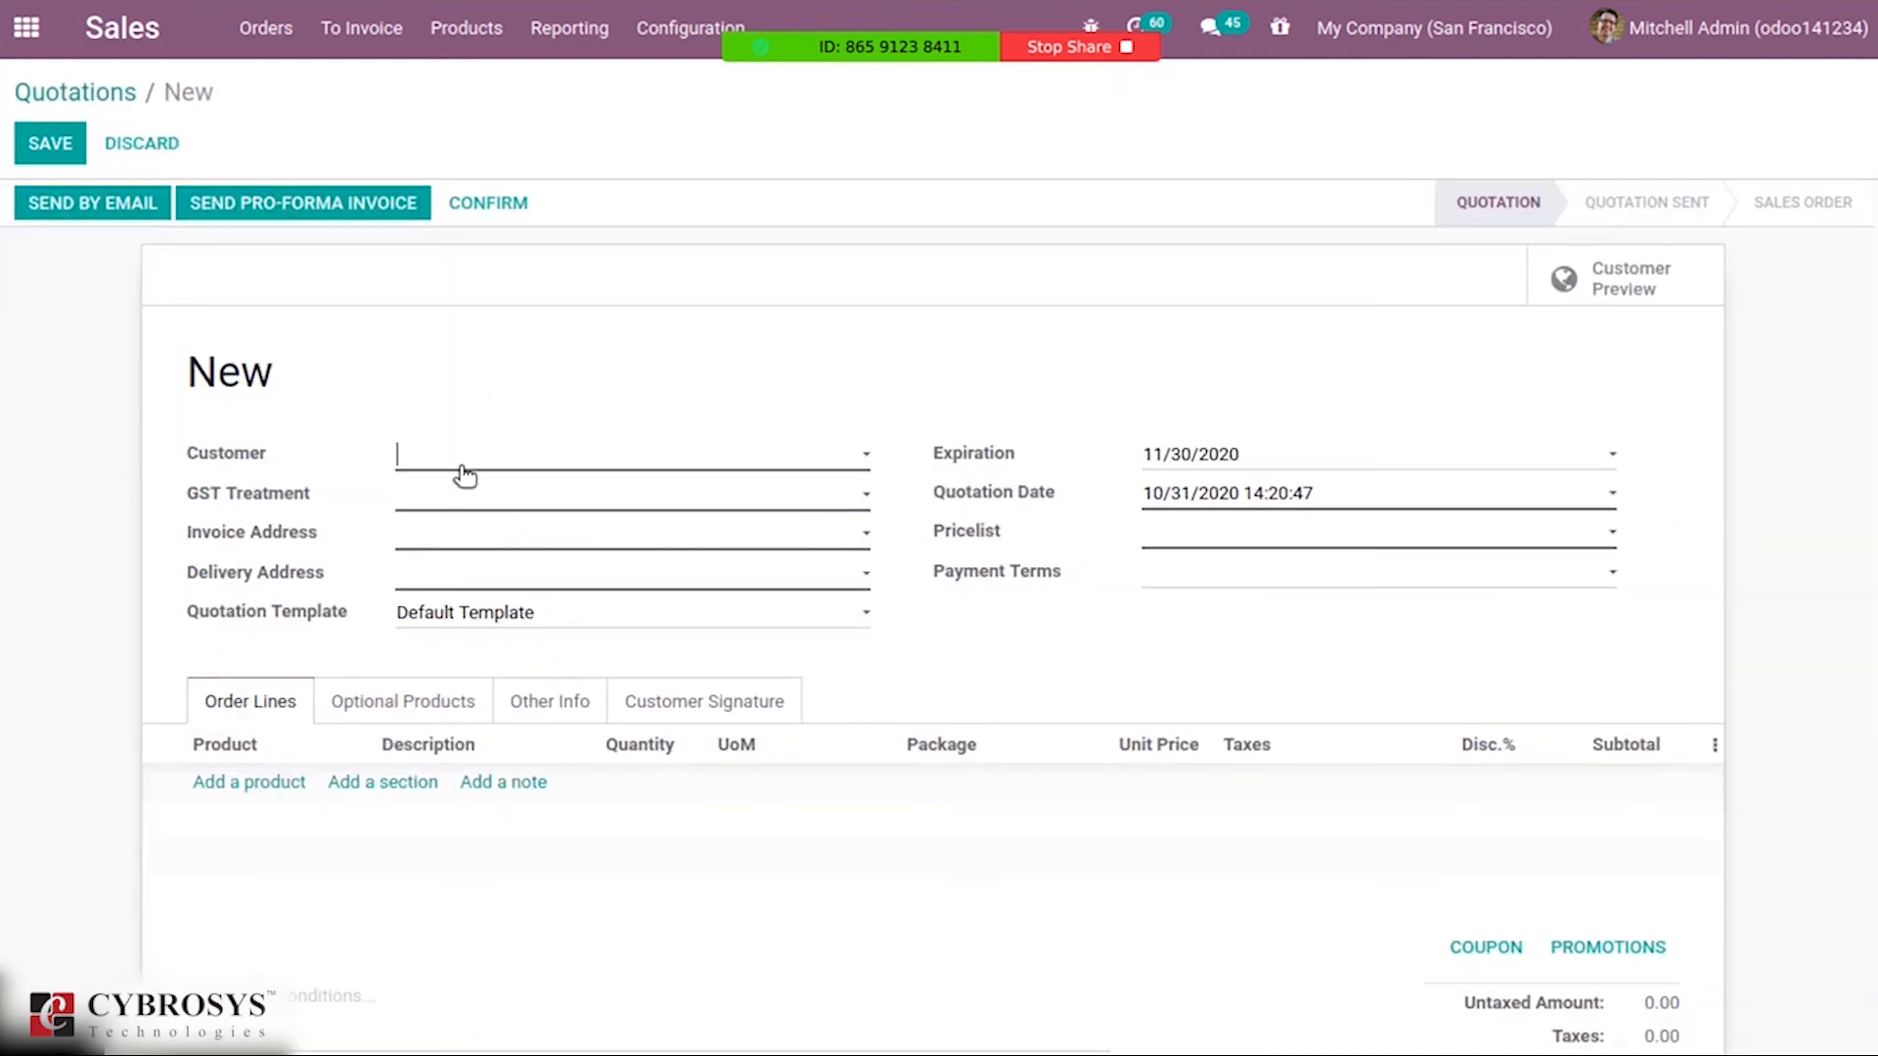
Enter Gemini Furniture, Unregistered Business GST treatment, a Chicken Pizza line, and confirm the order.
type("Gemini Furniture")
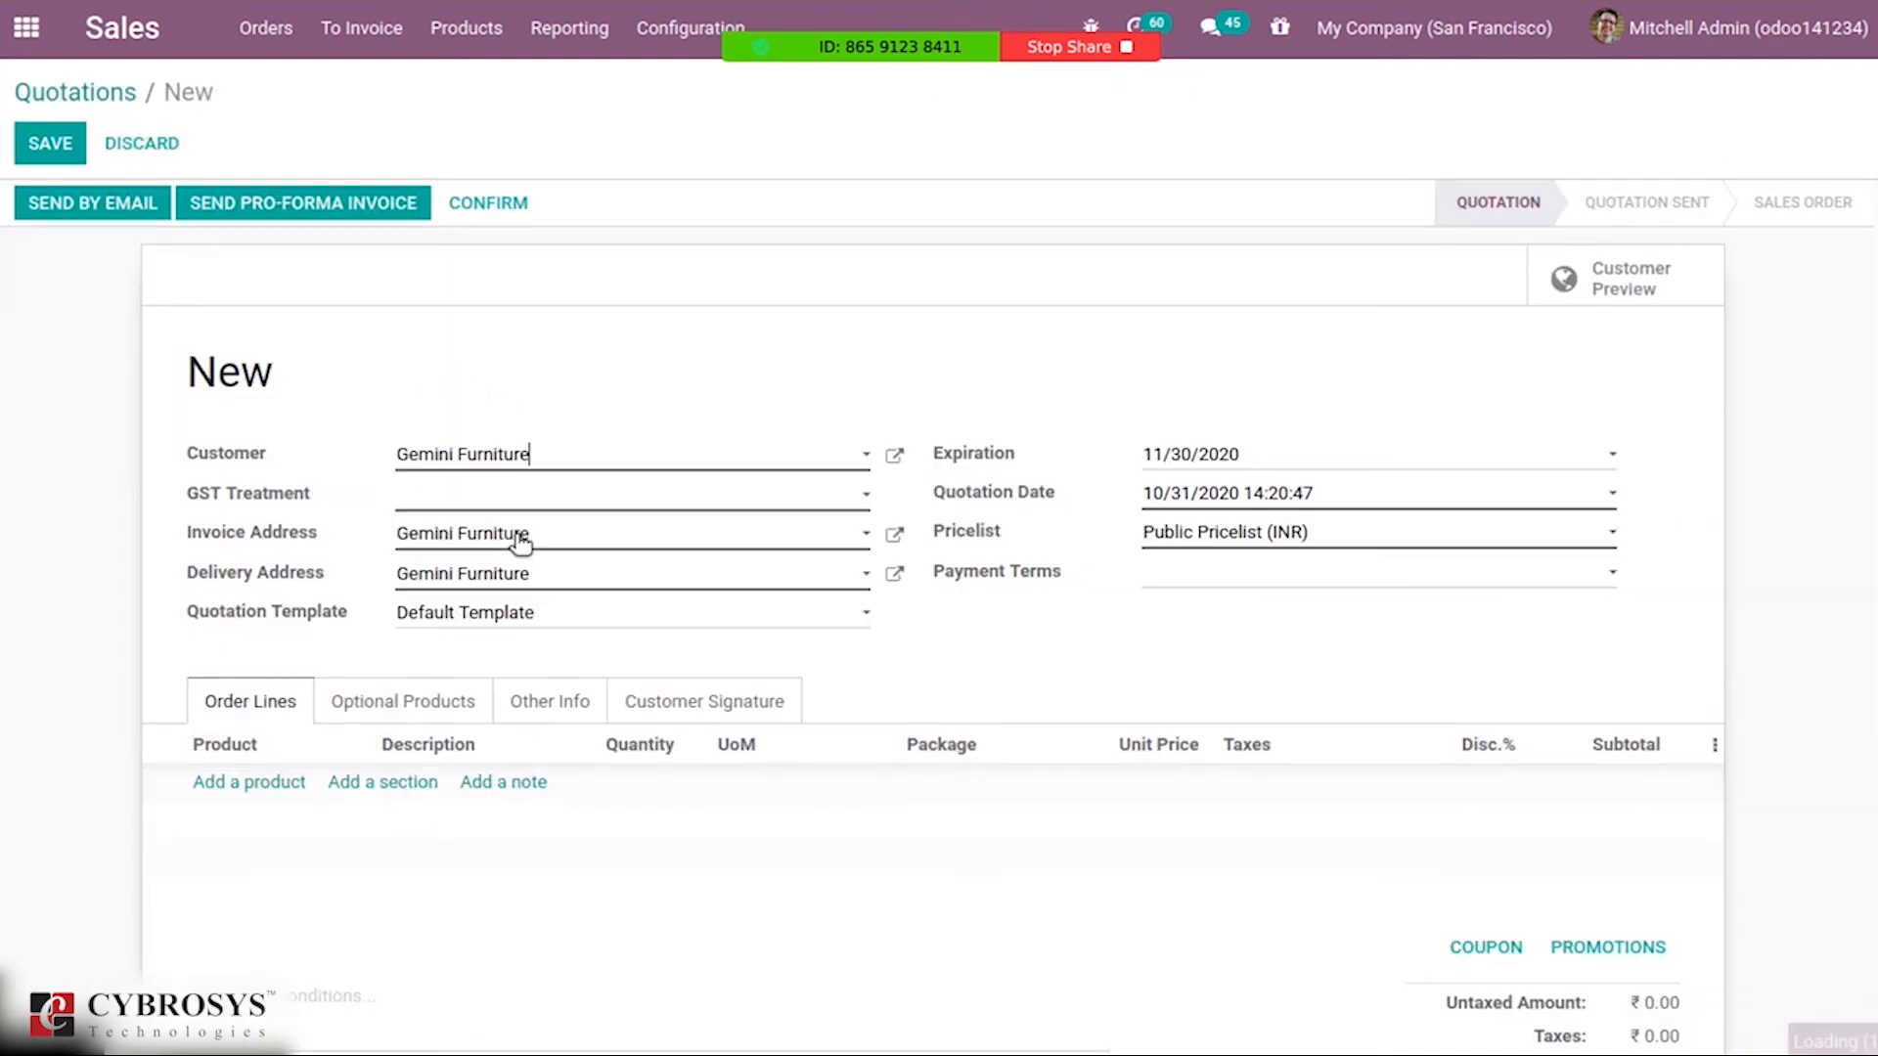
left_click(629, 492)
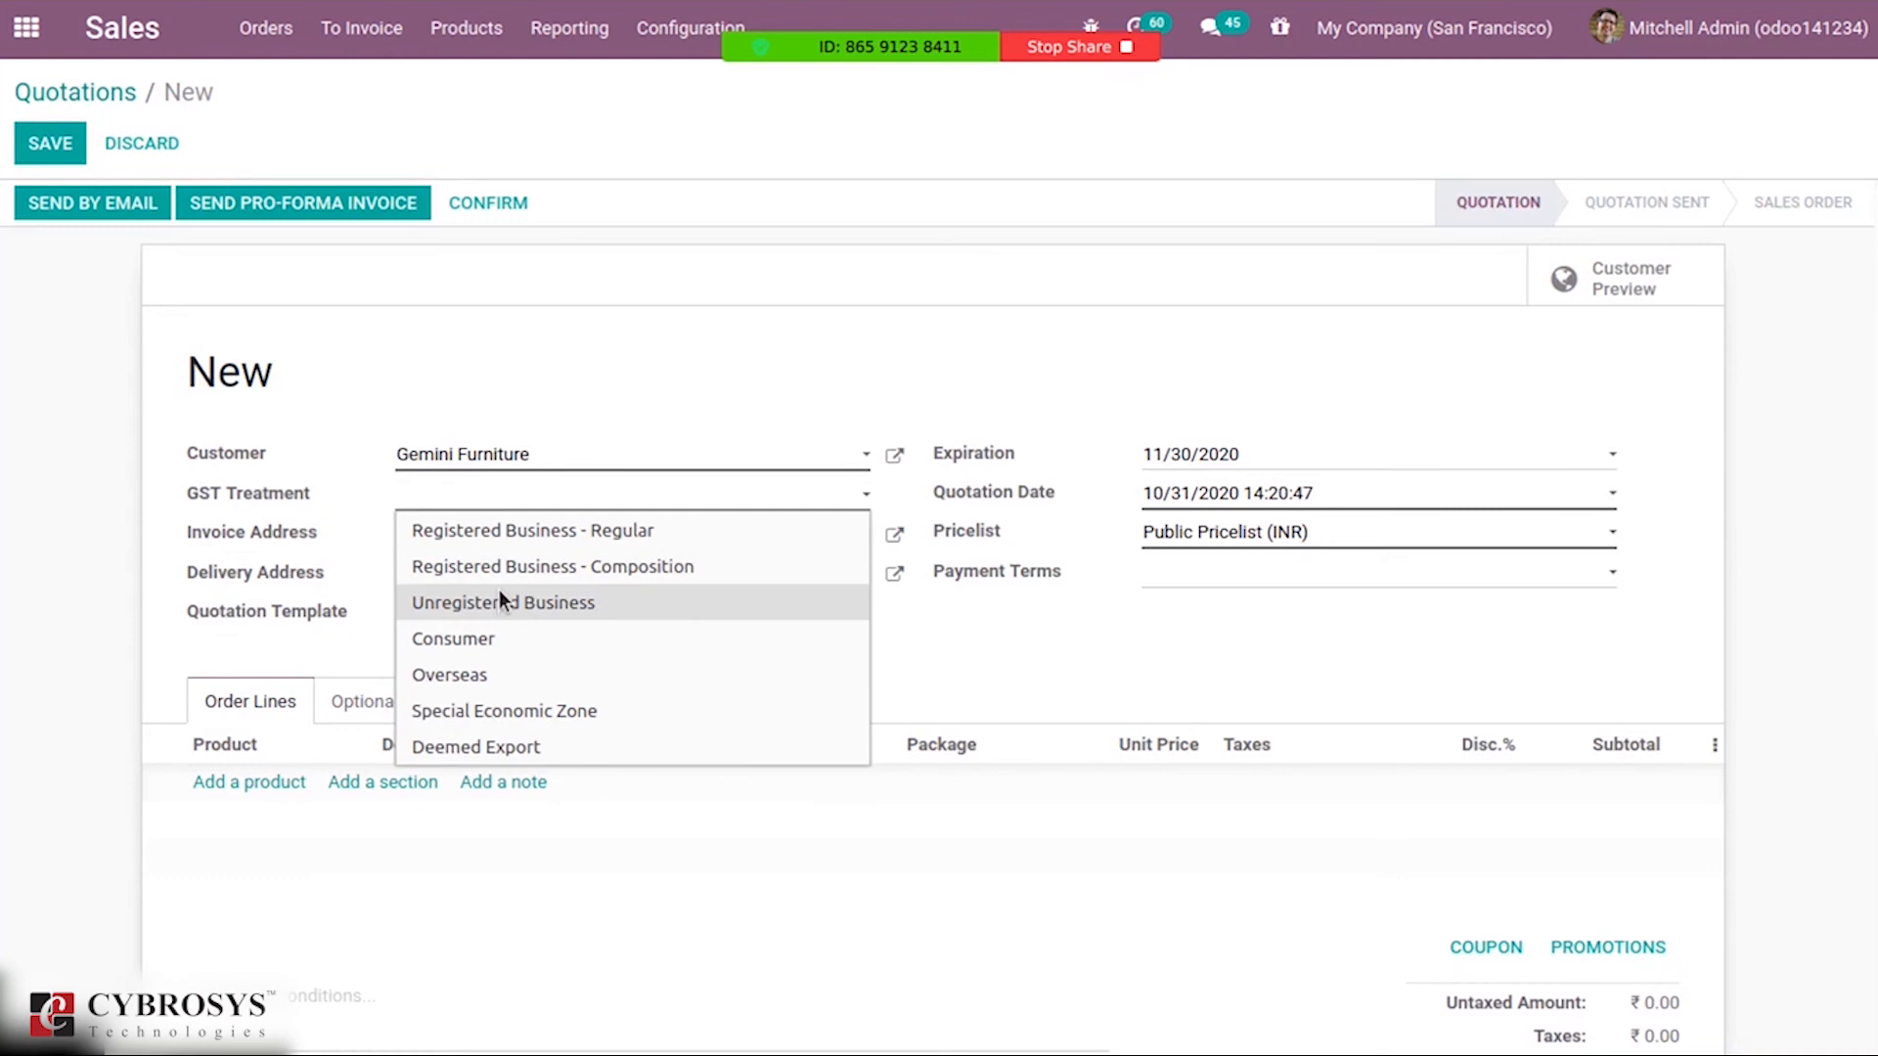
left_click(503, 602)
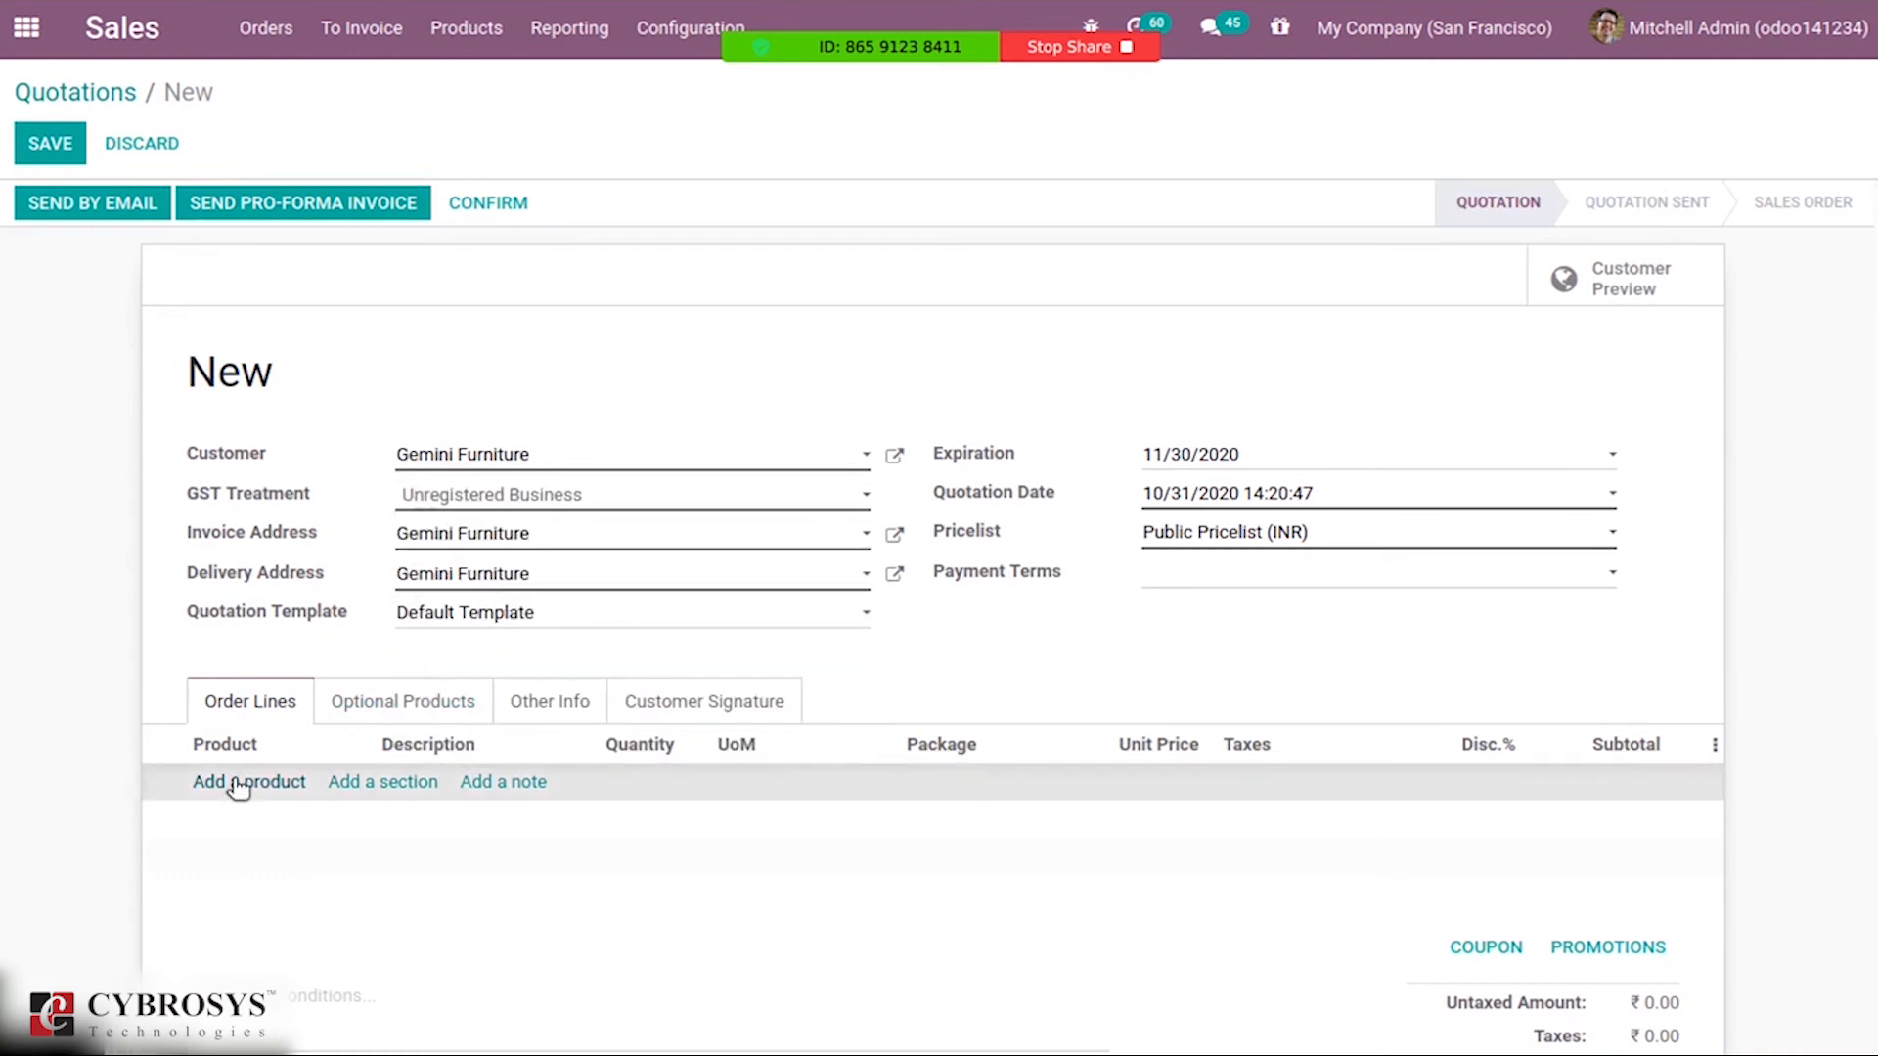
type("ch")
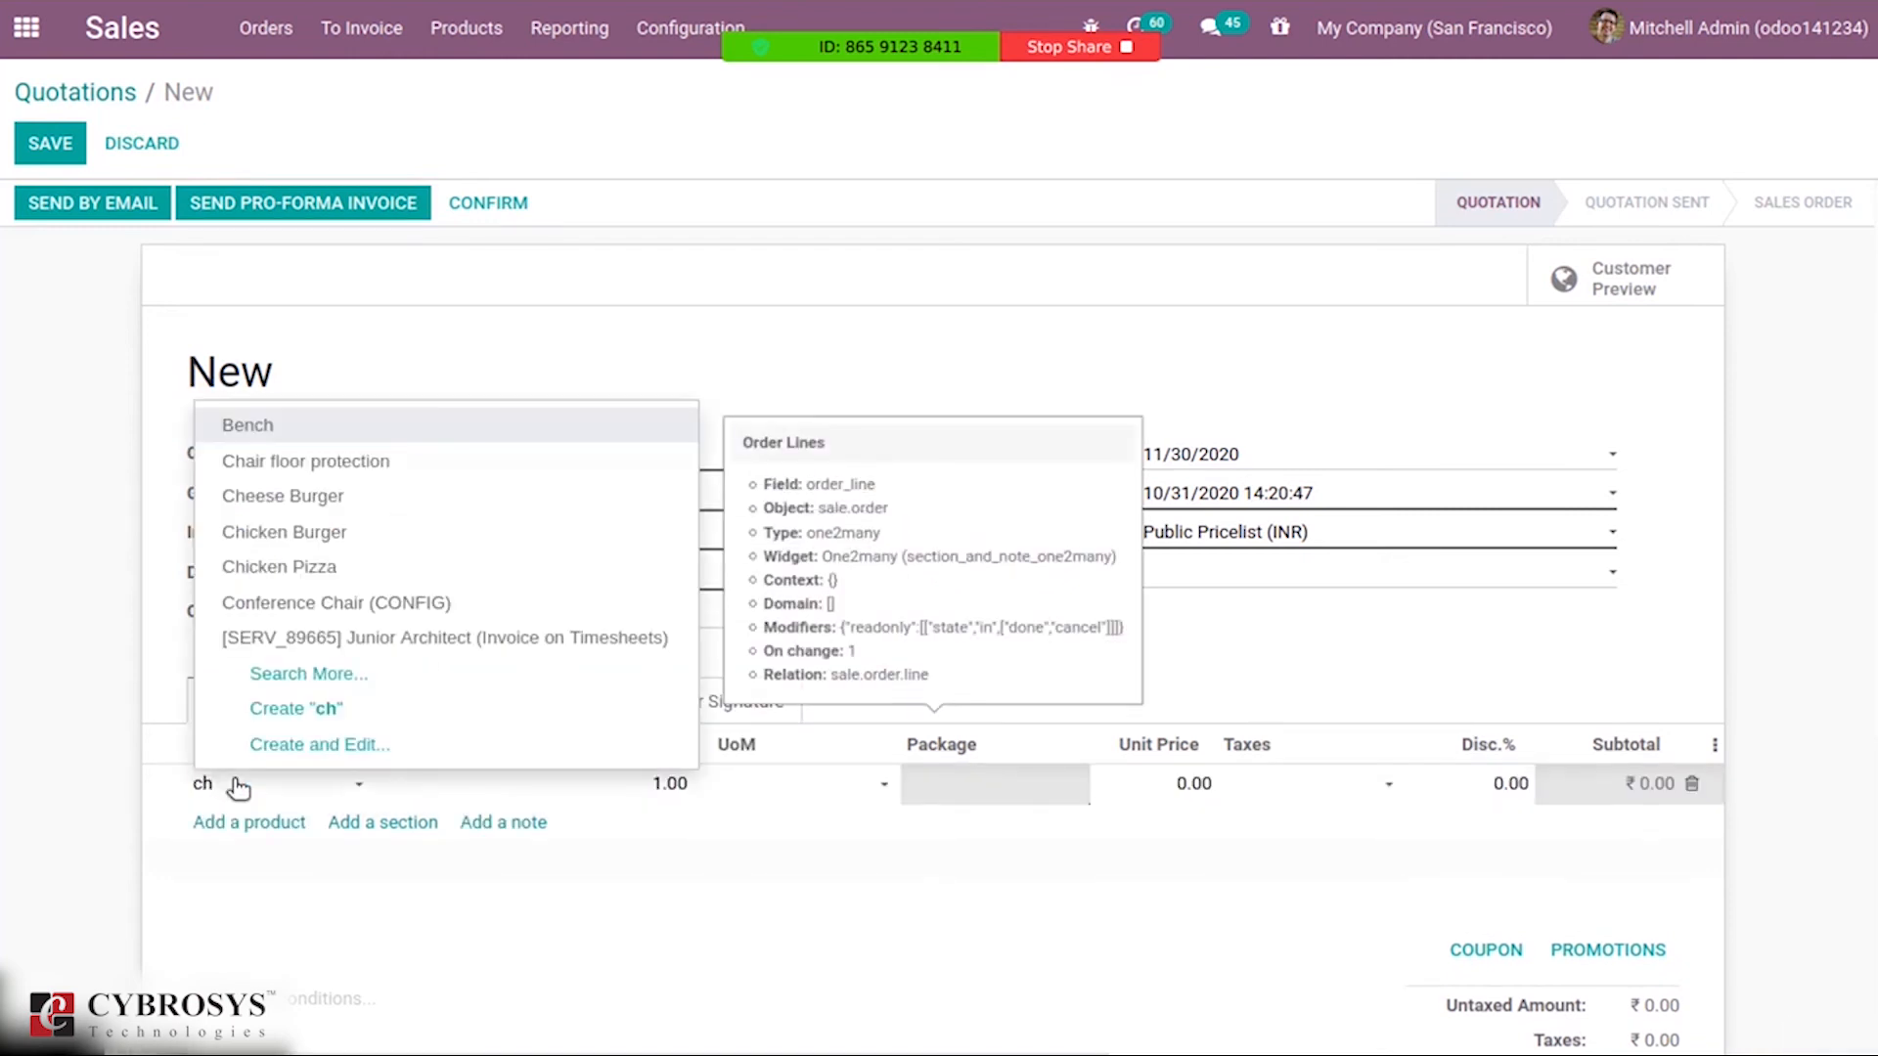
left_click(279, 567)
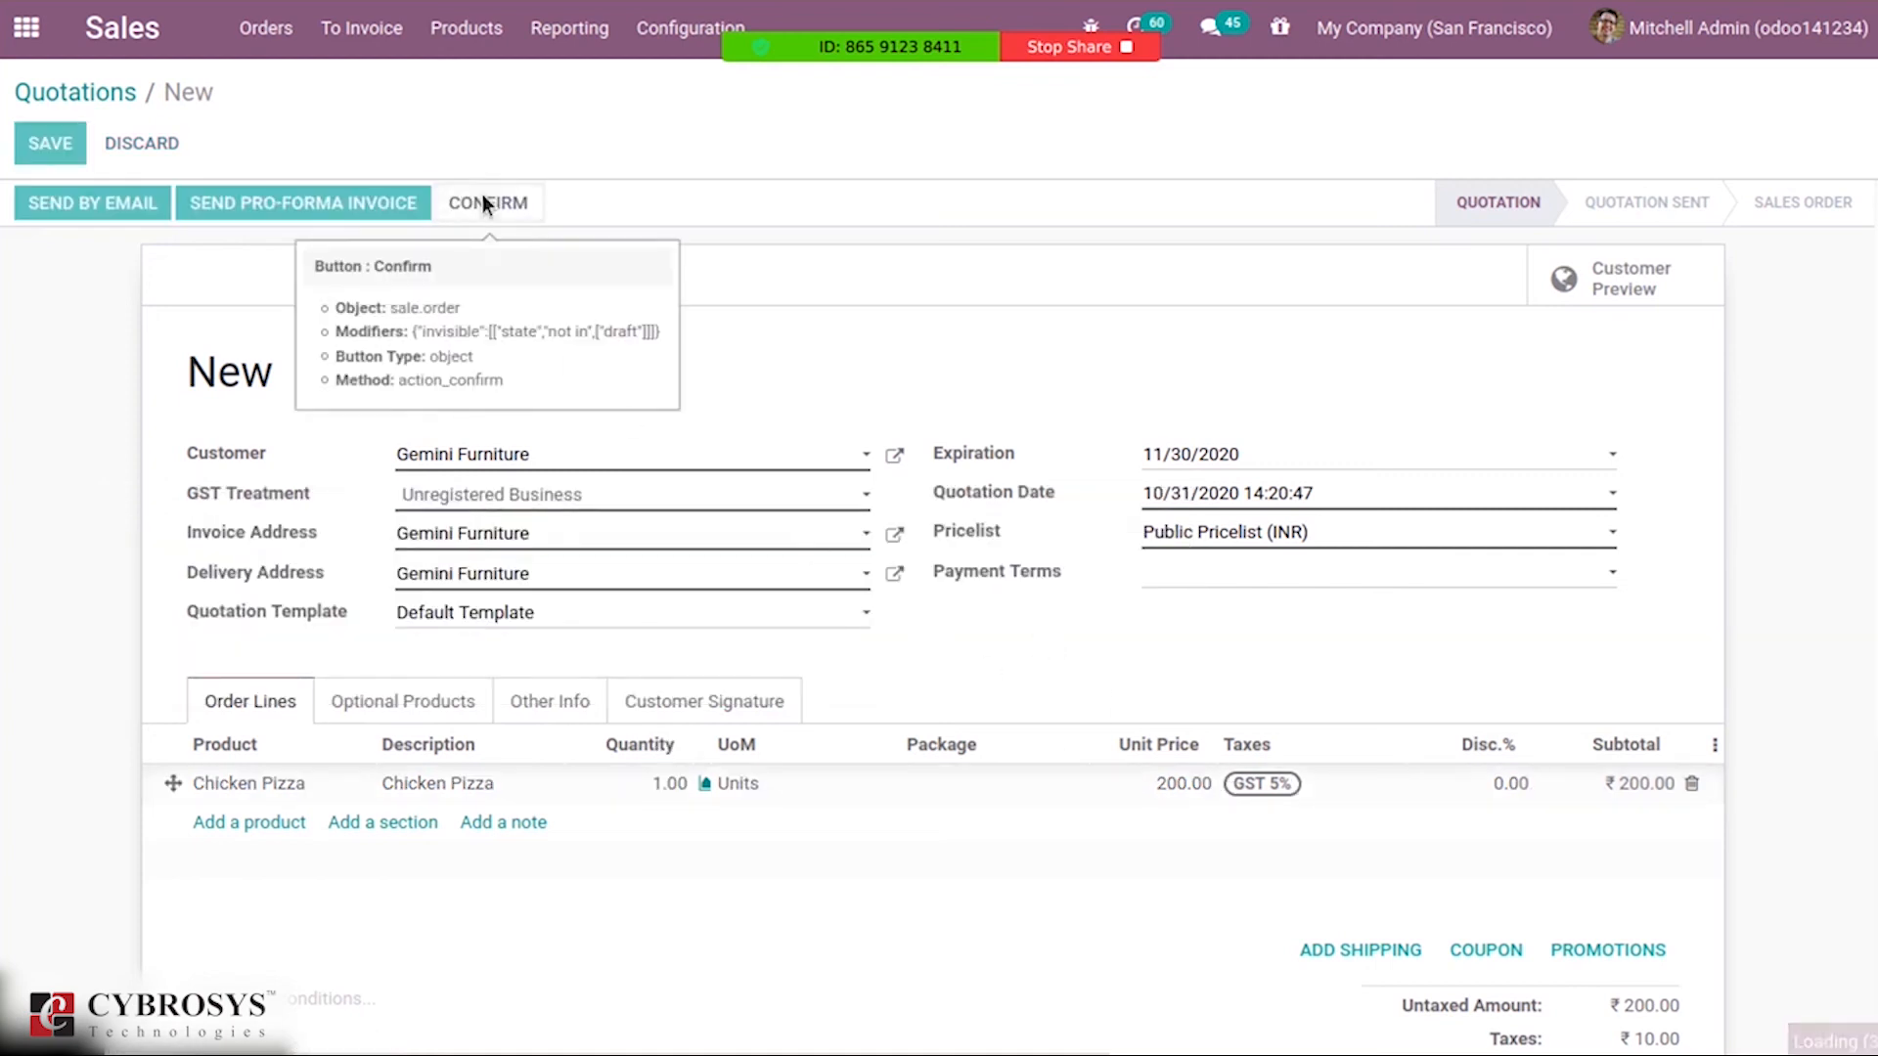
left_click(487, 202)
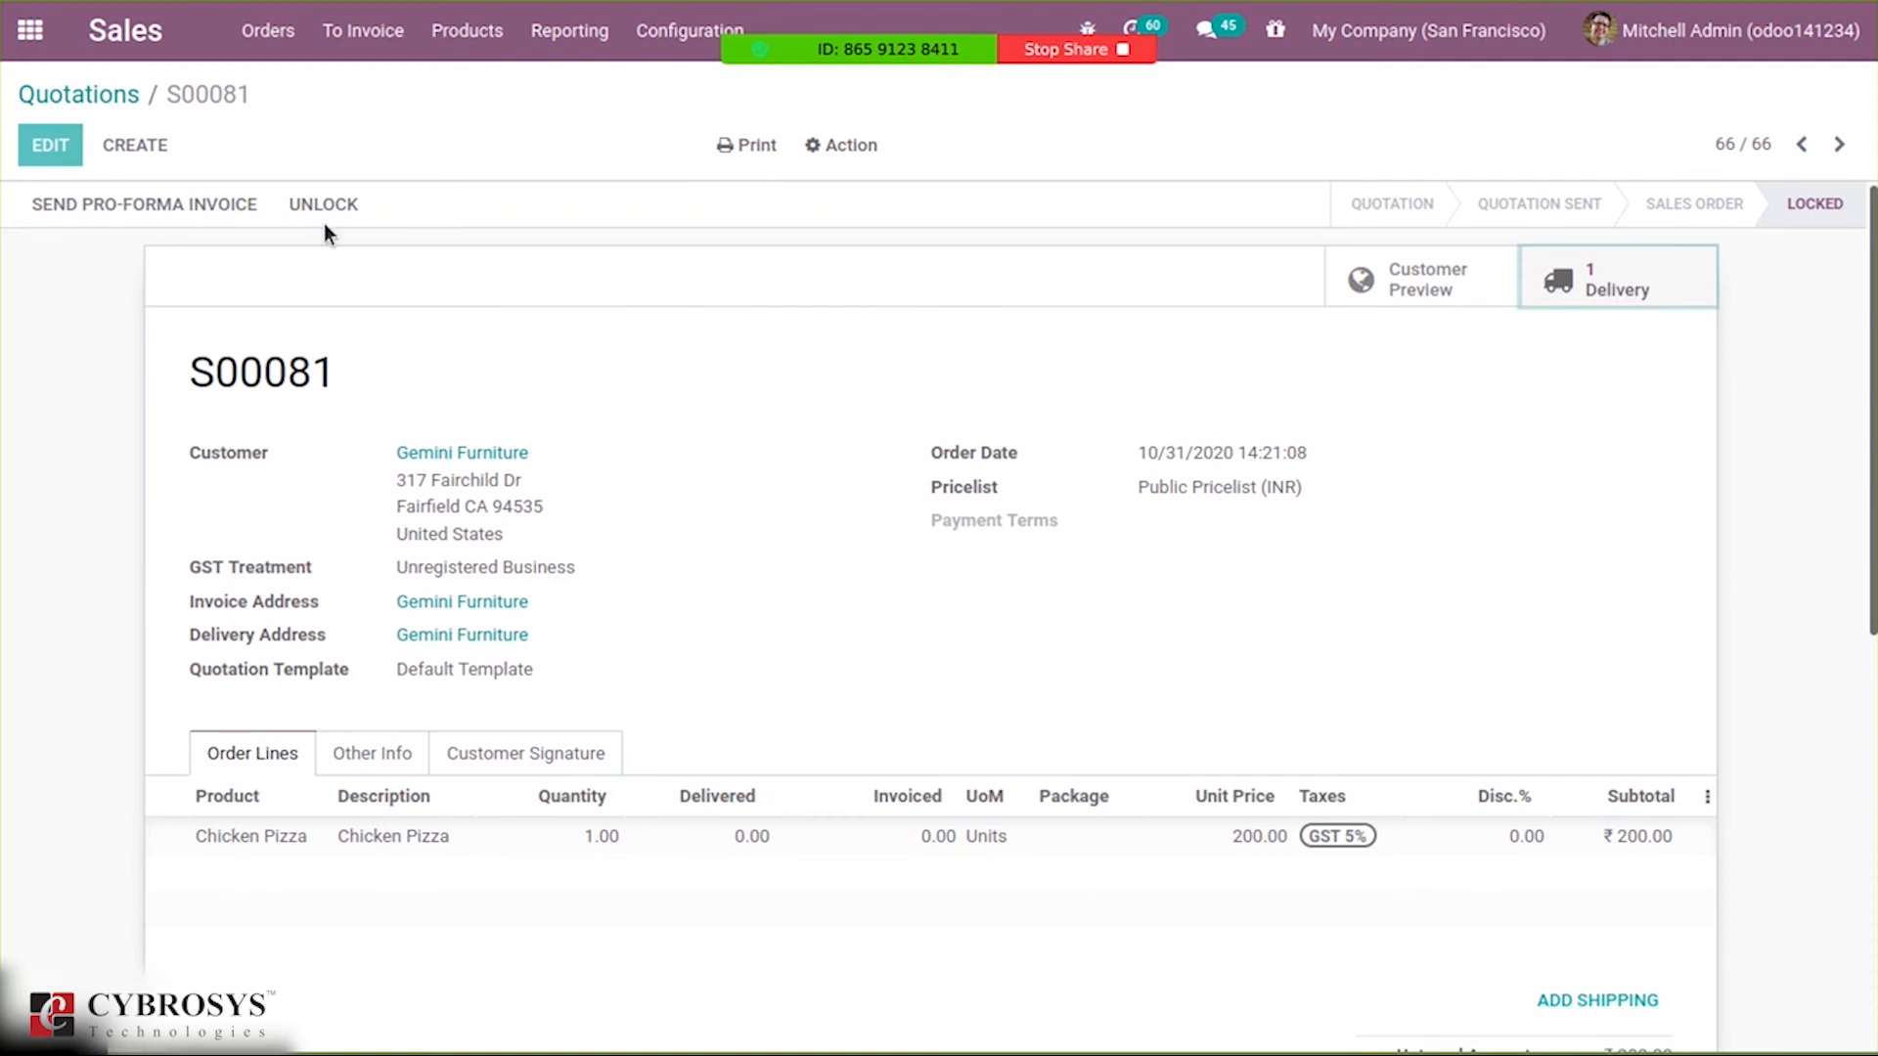
Validate S00081's delivery WH/OUT/00067, approving shipment of expired lot8888.
left_click(1616, 278)
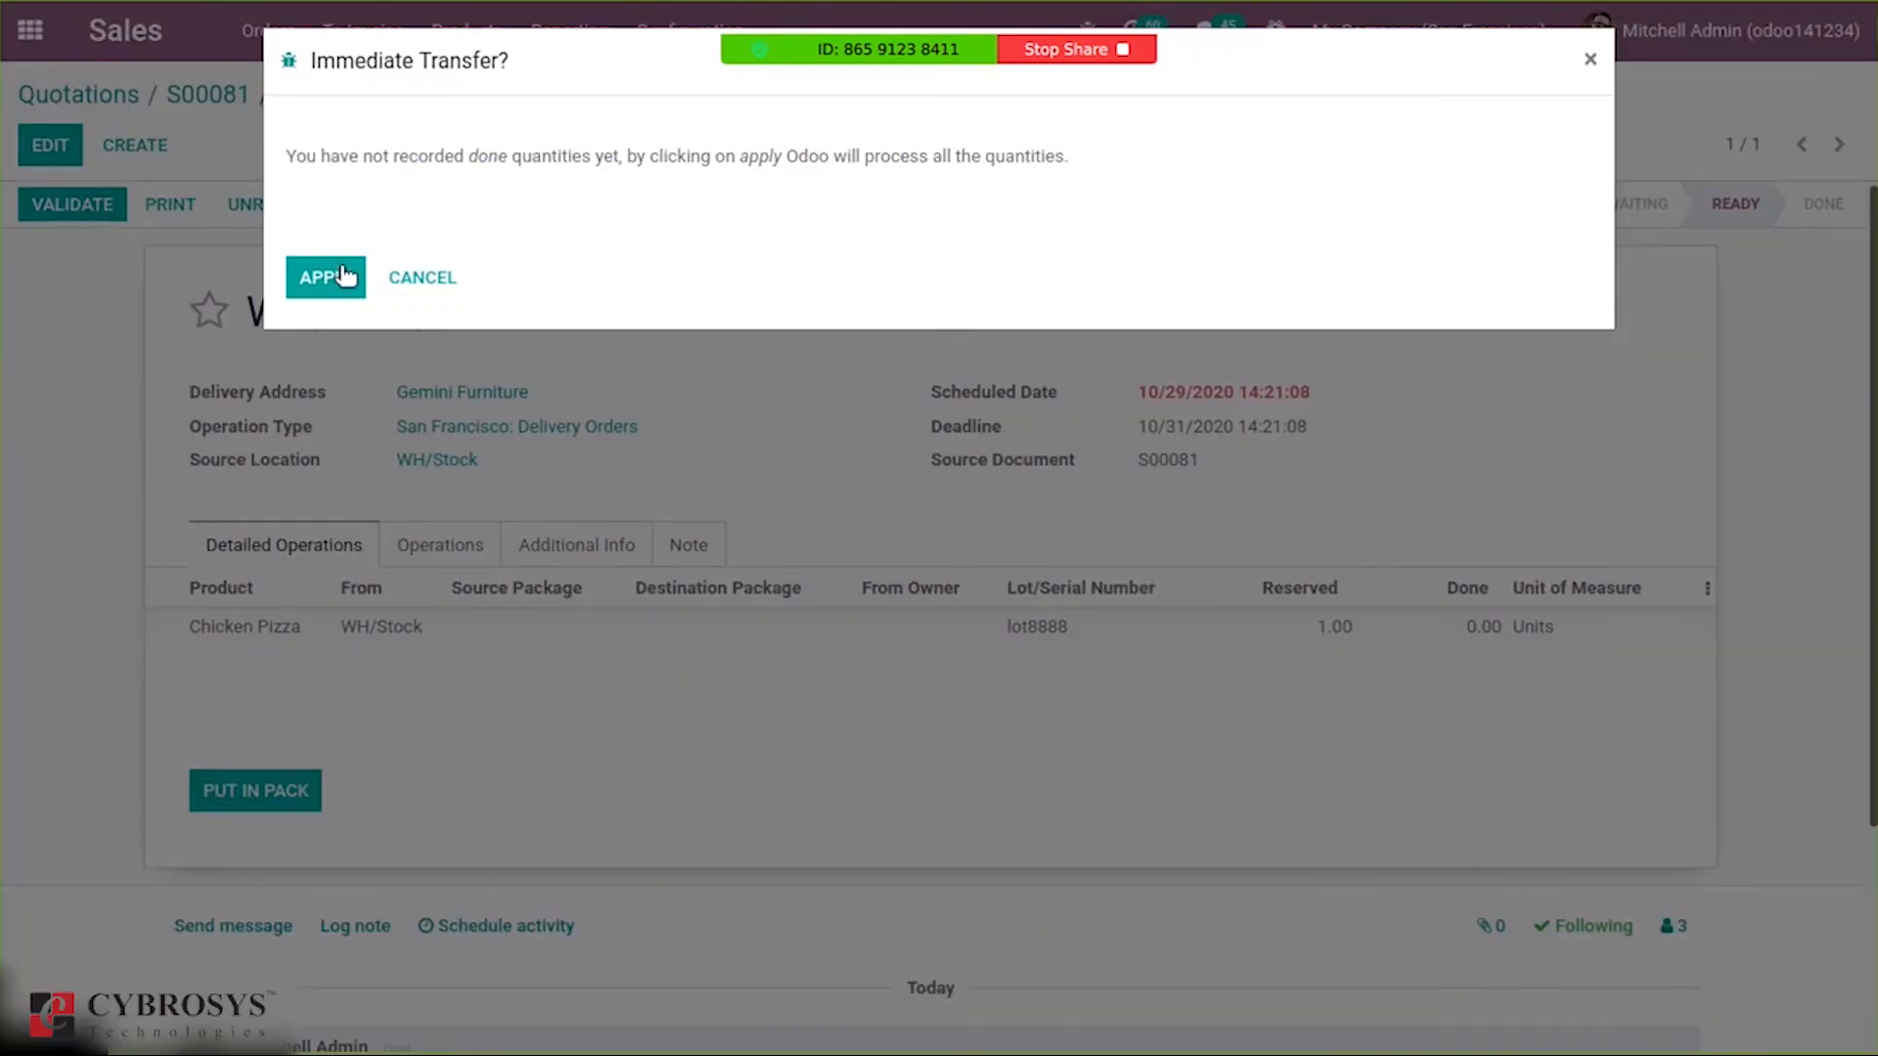
left_click(323, 277)
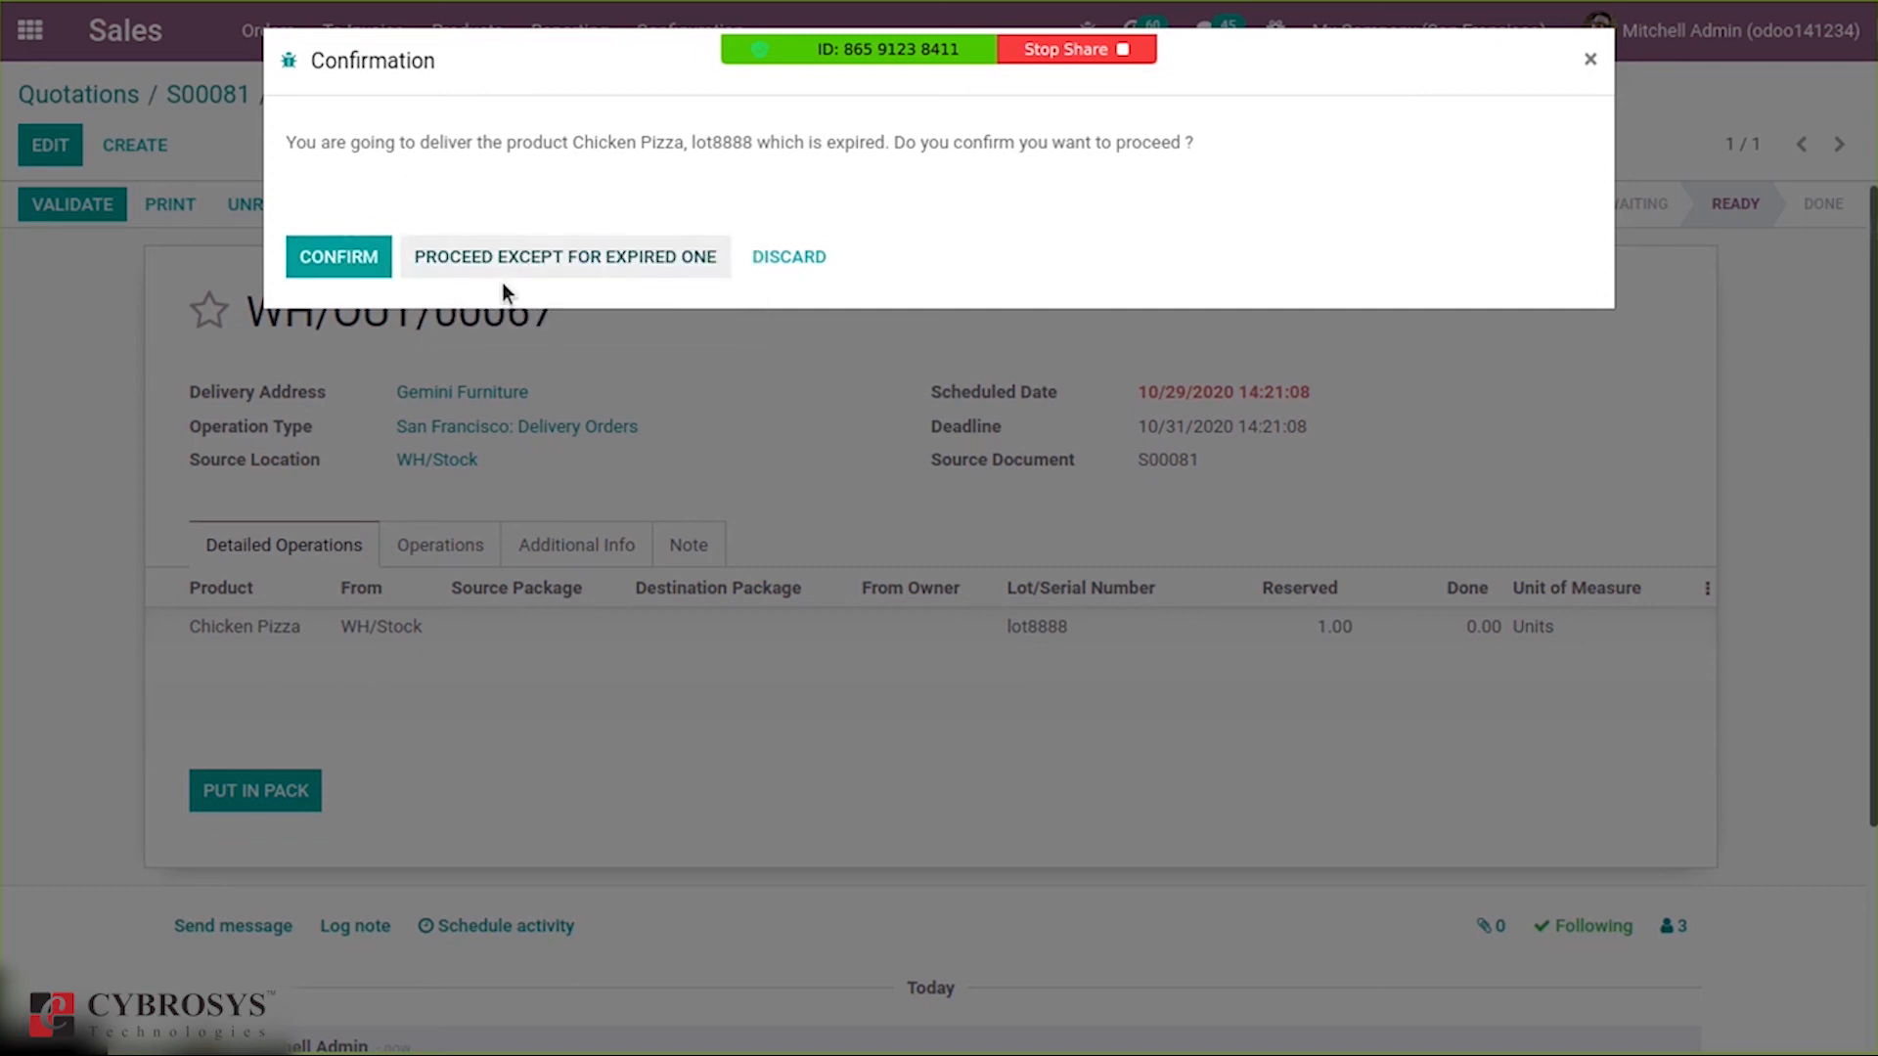
mouse_move(565, 256)
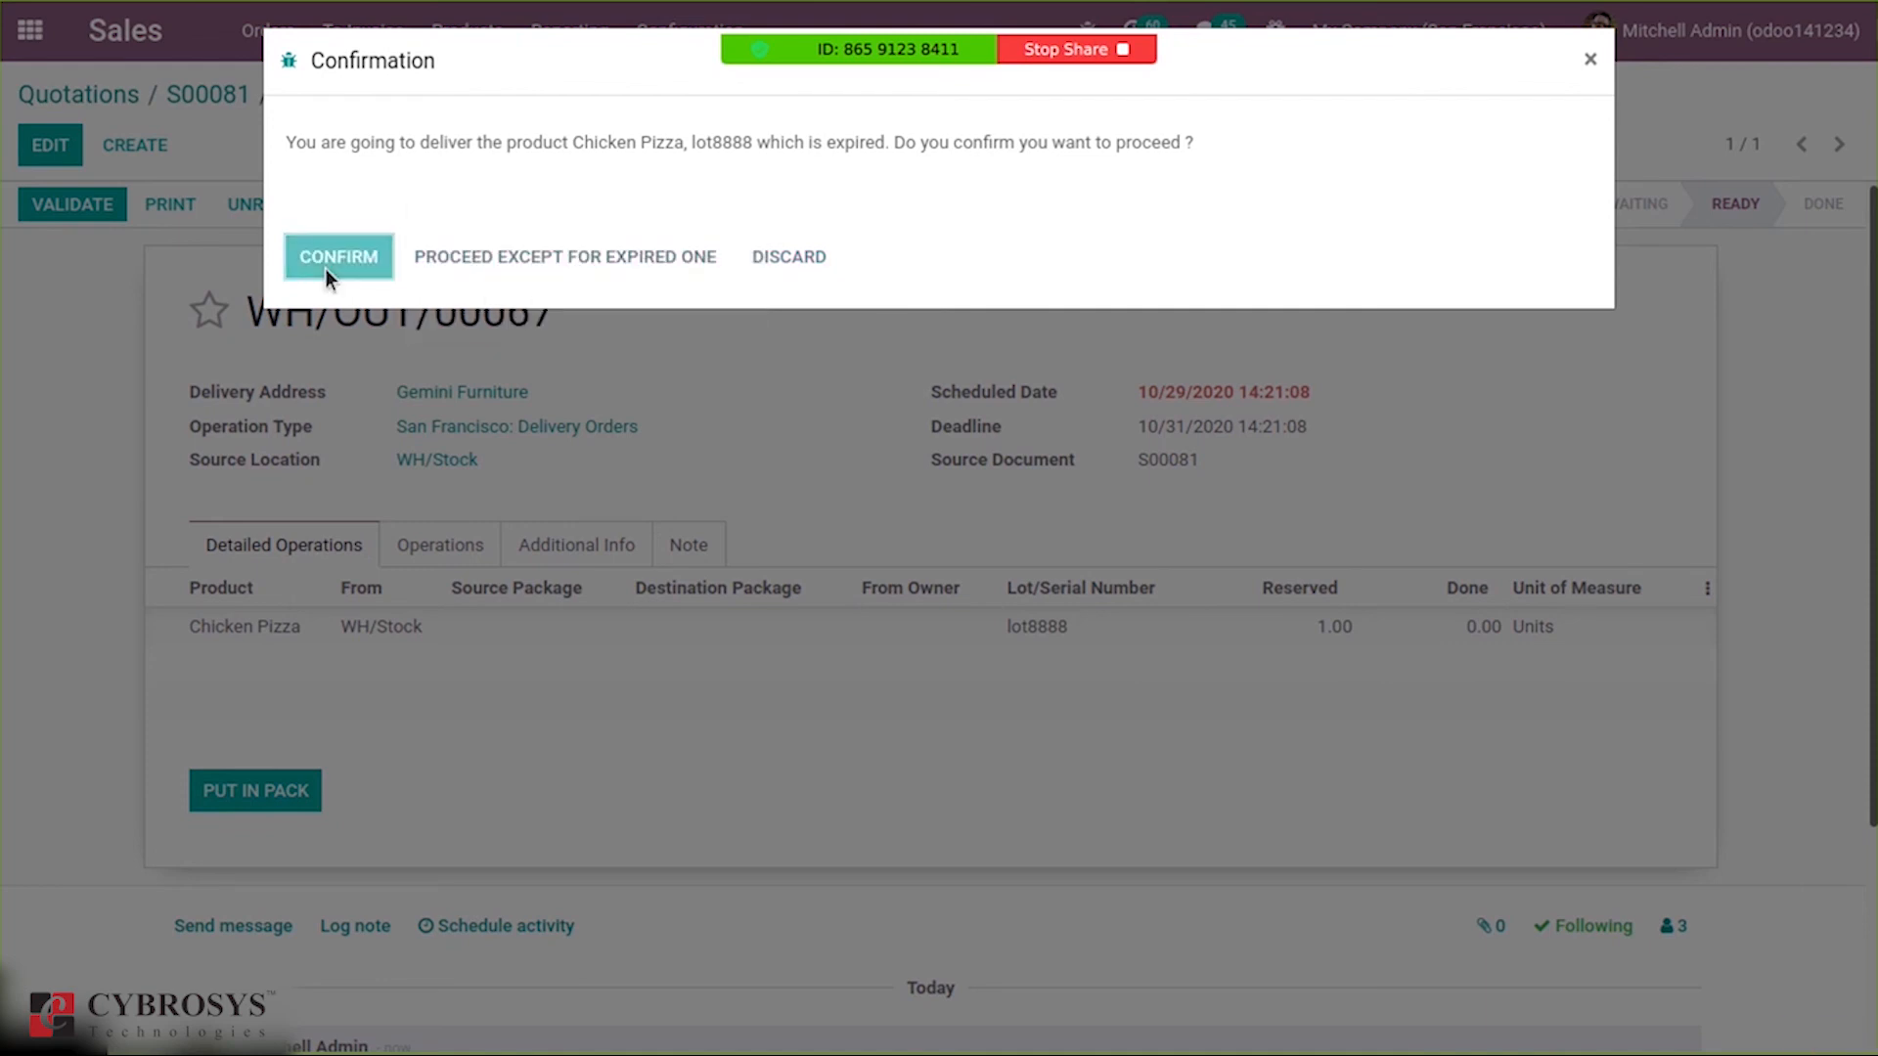
left_click(337, 257)
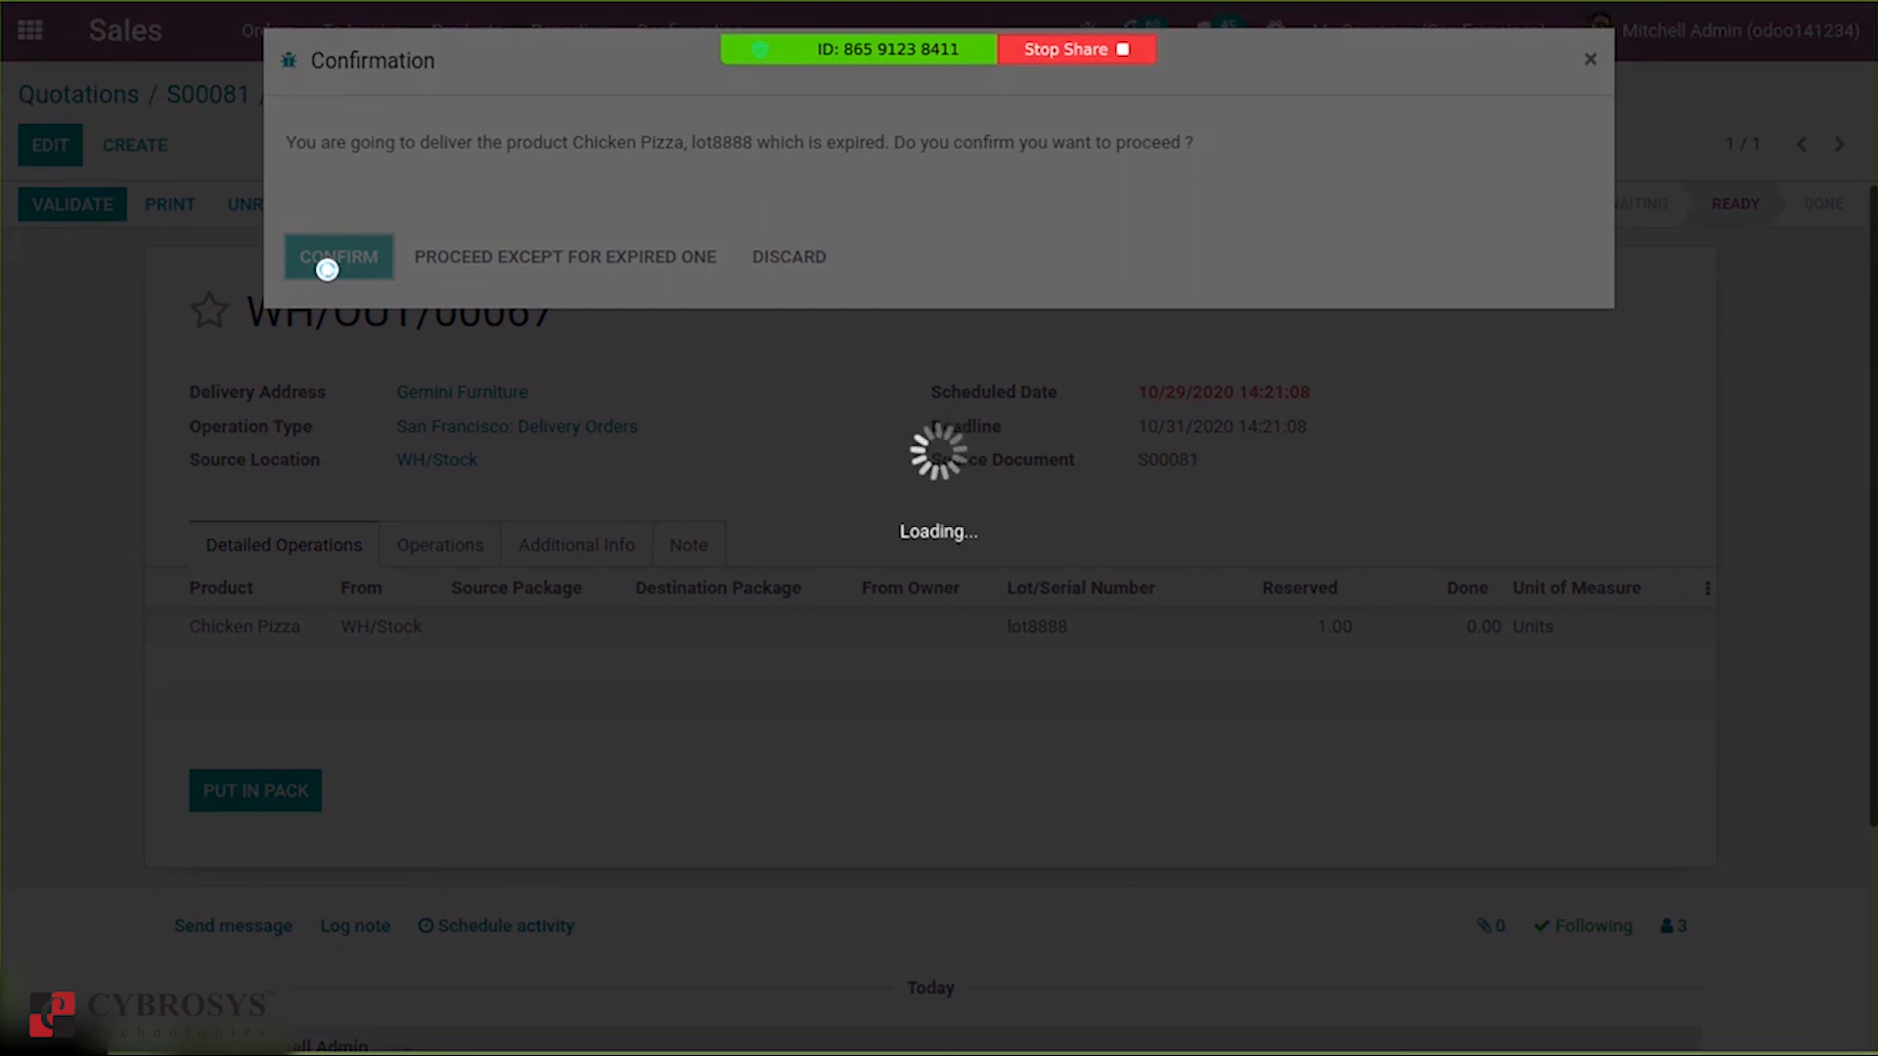
left_click(337, 257)
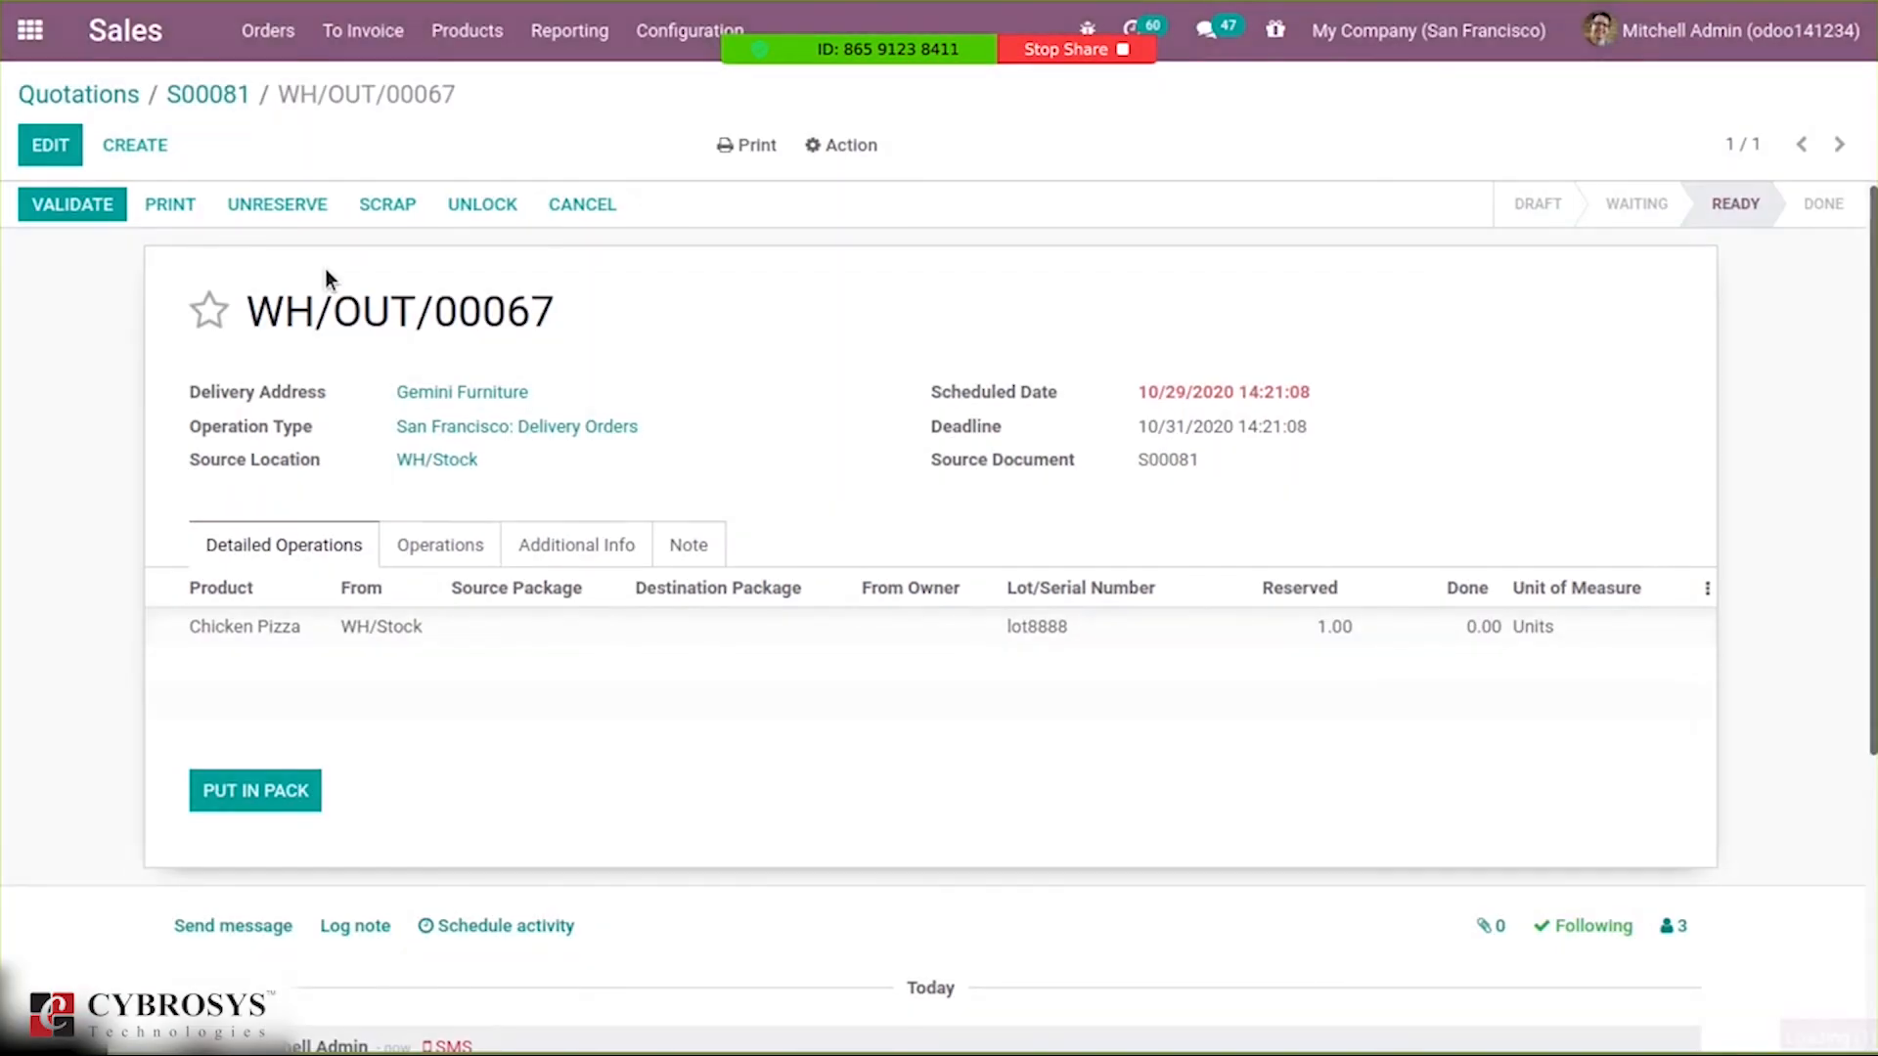
Check S00081 shows 1.00 delivered, then view the done delivery WH/OUT/00067.
left_click(70, 204)
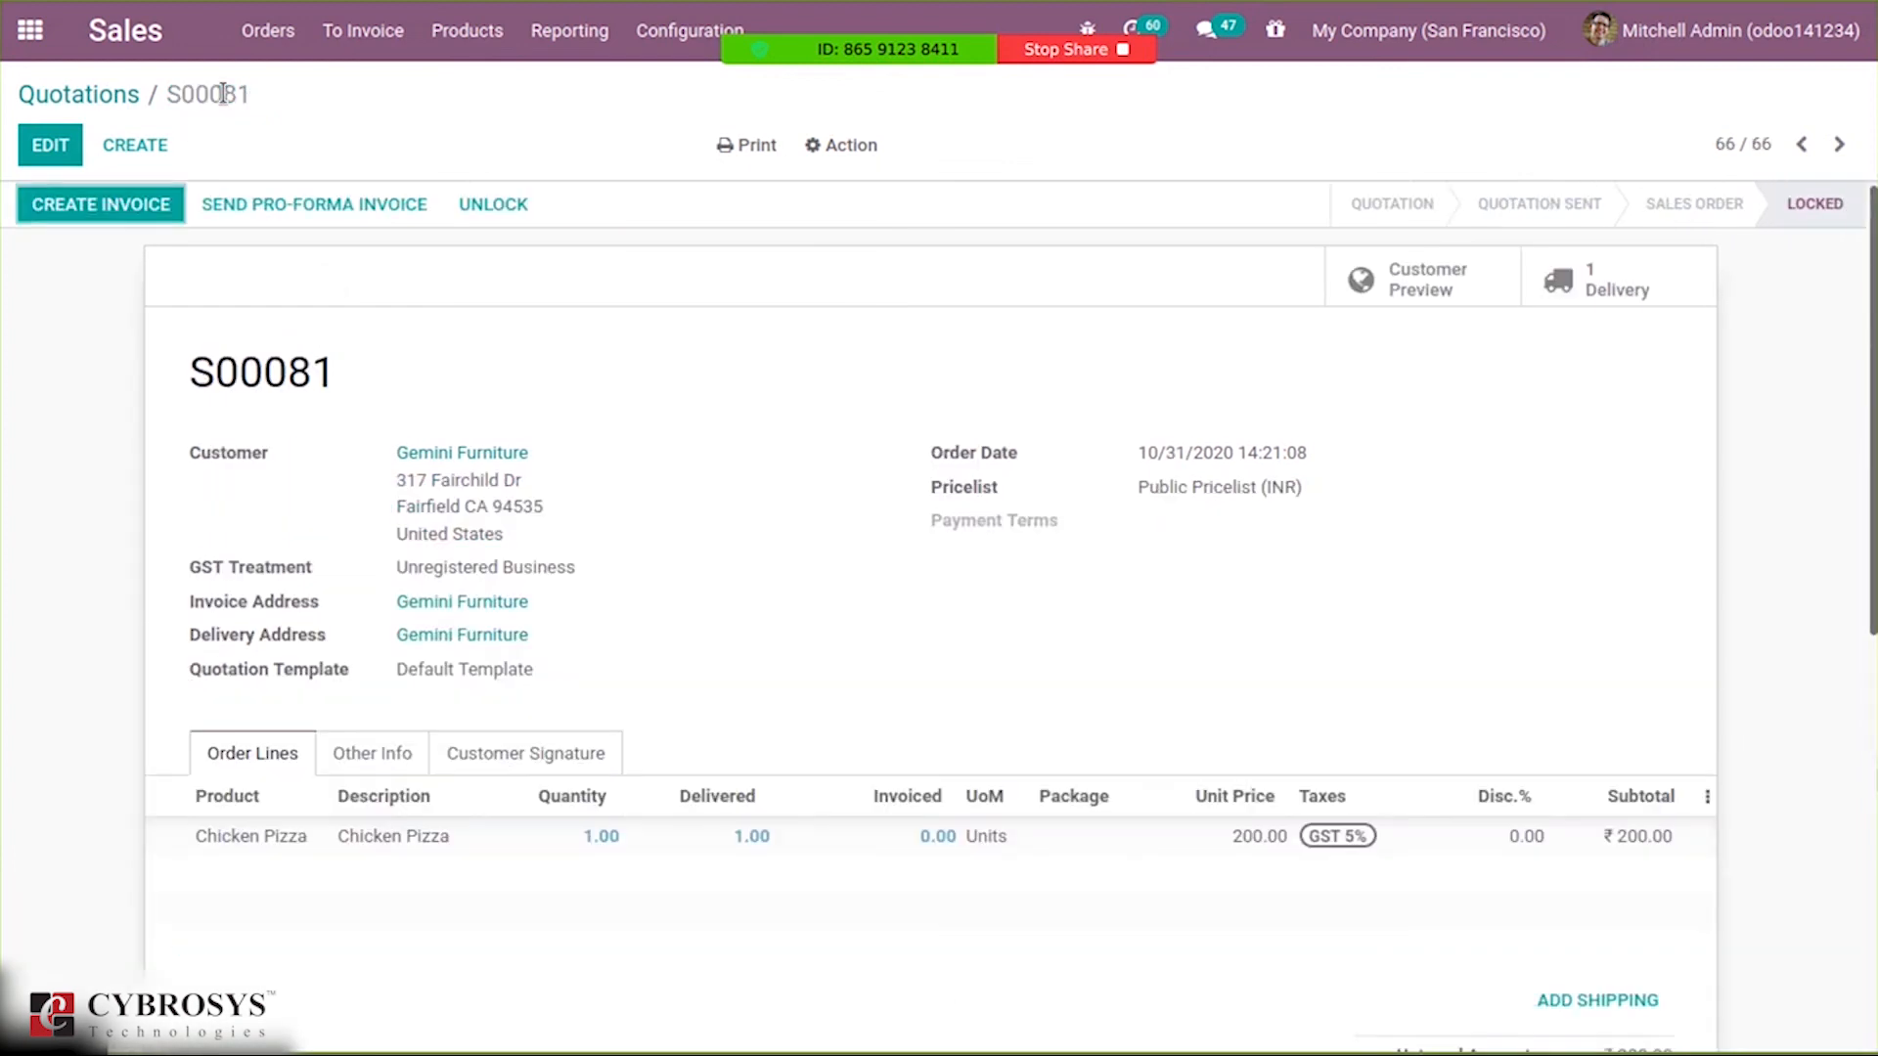
left_click(1617, 277)
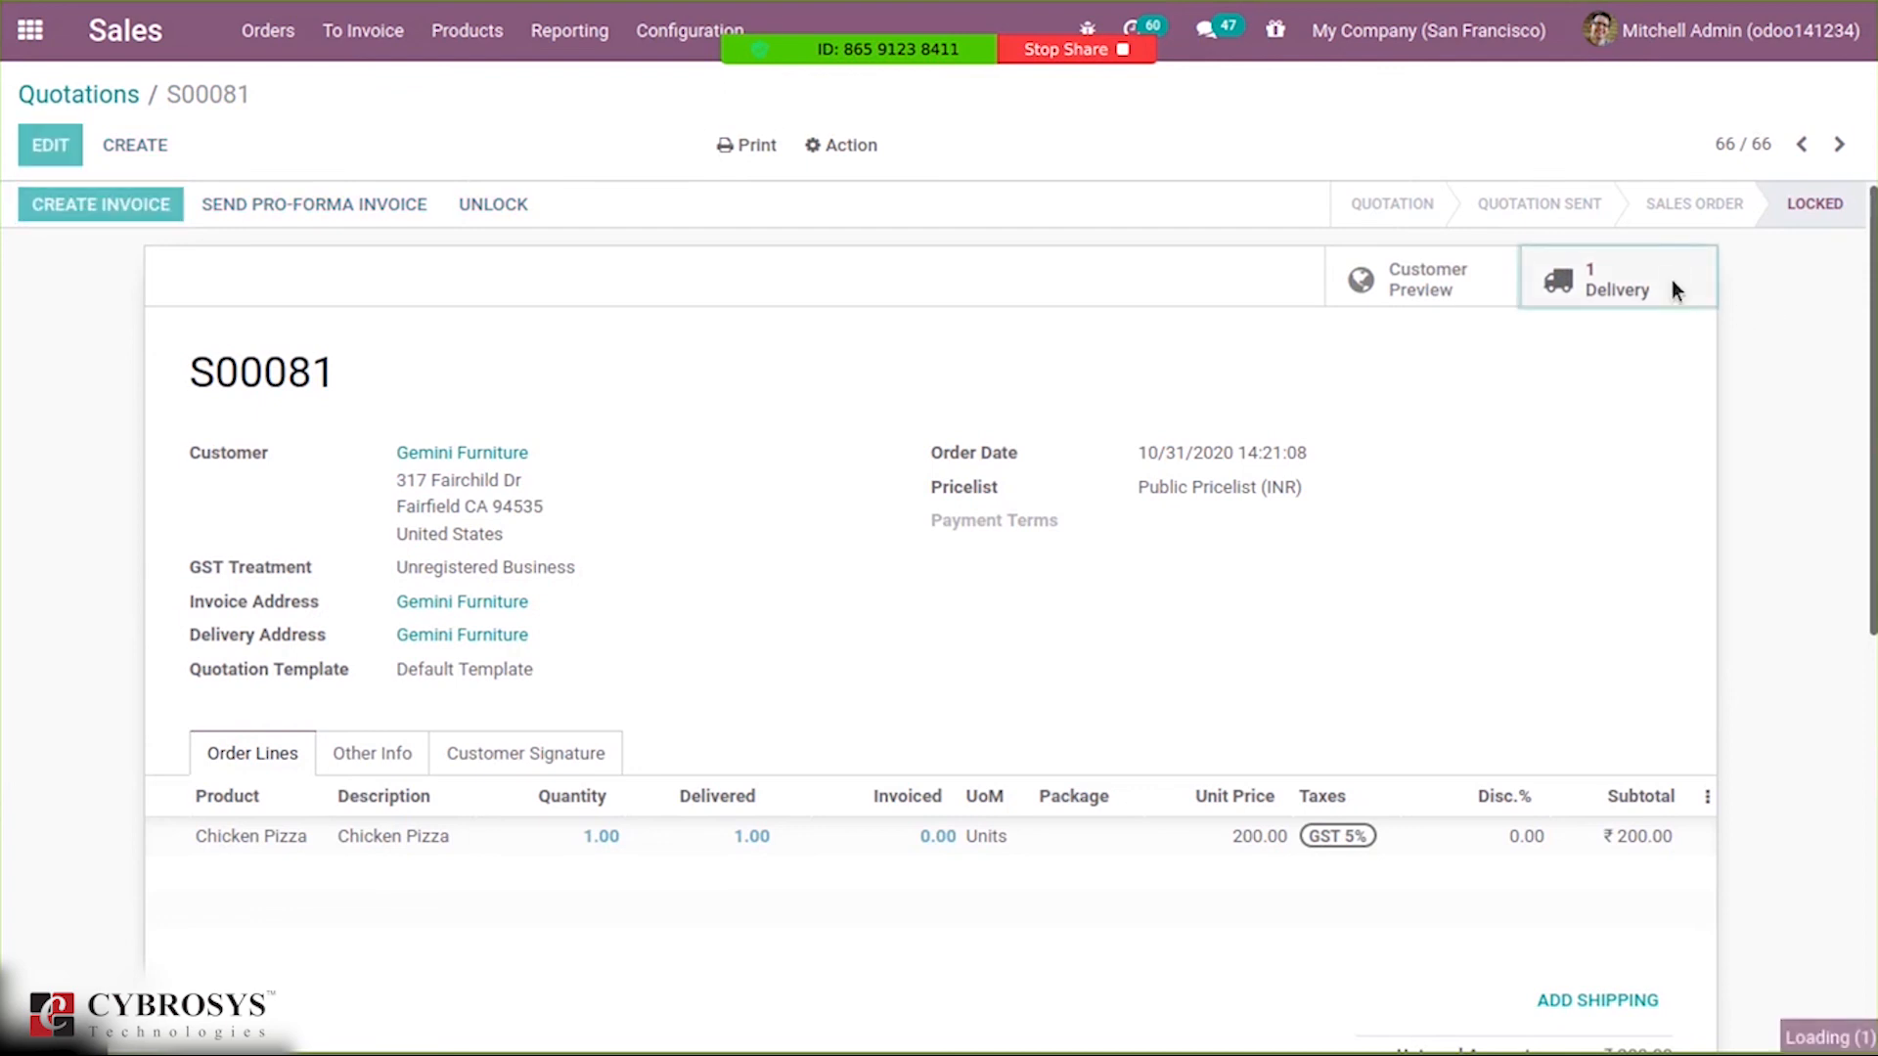
left_click(1615, 276)
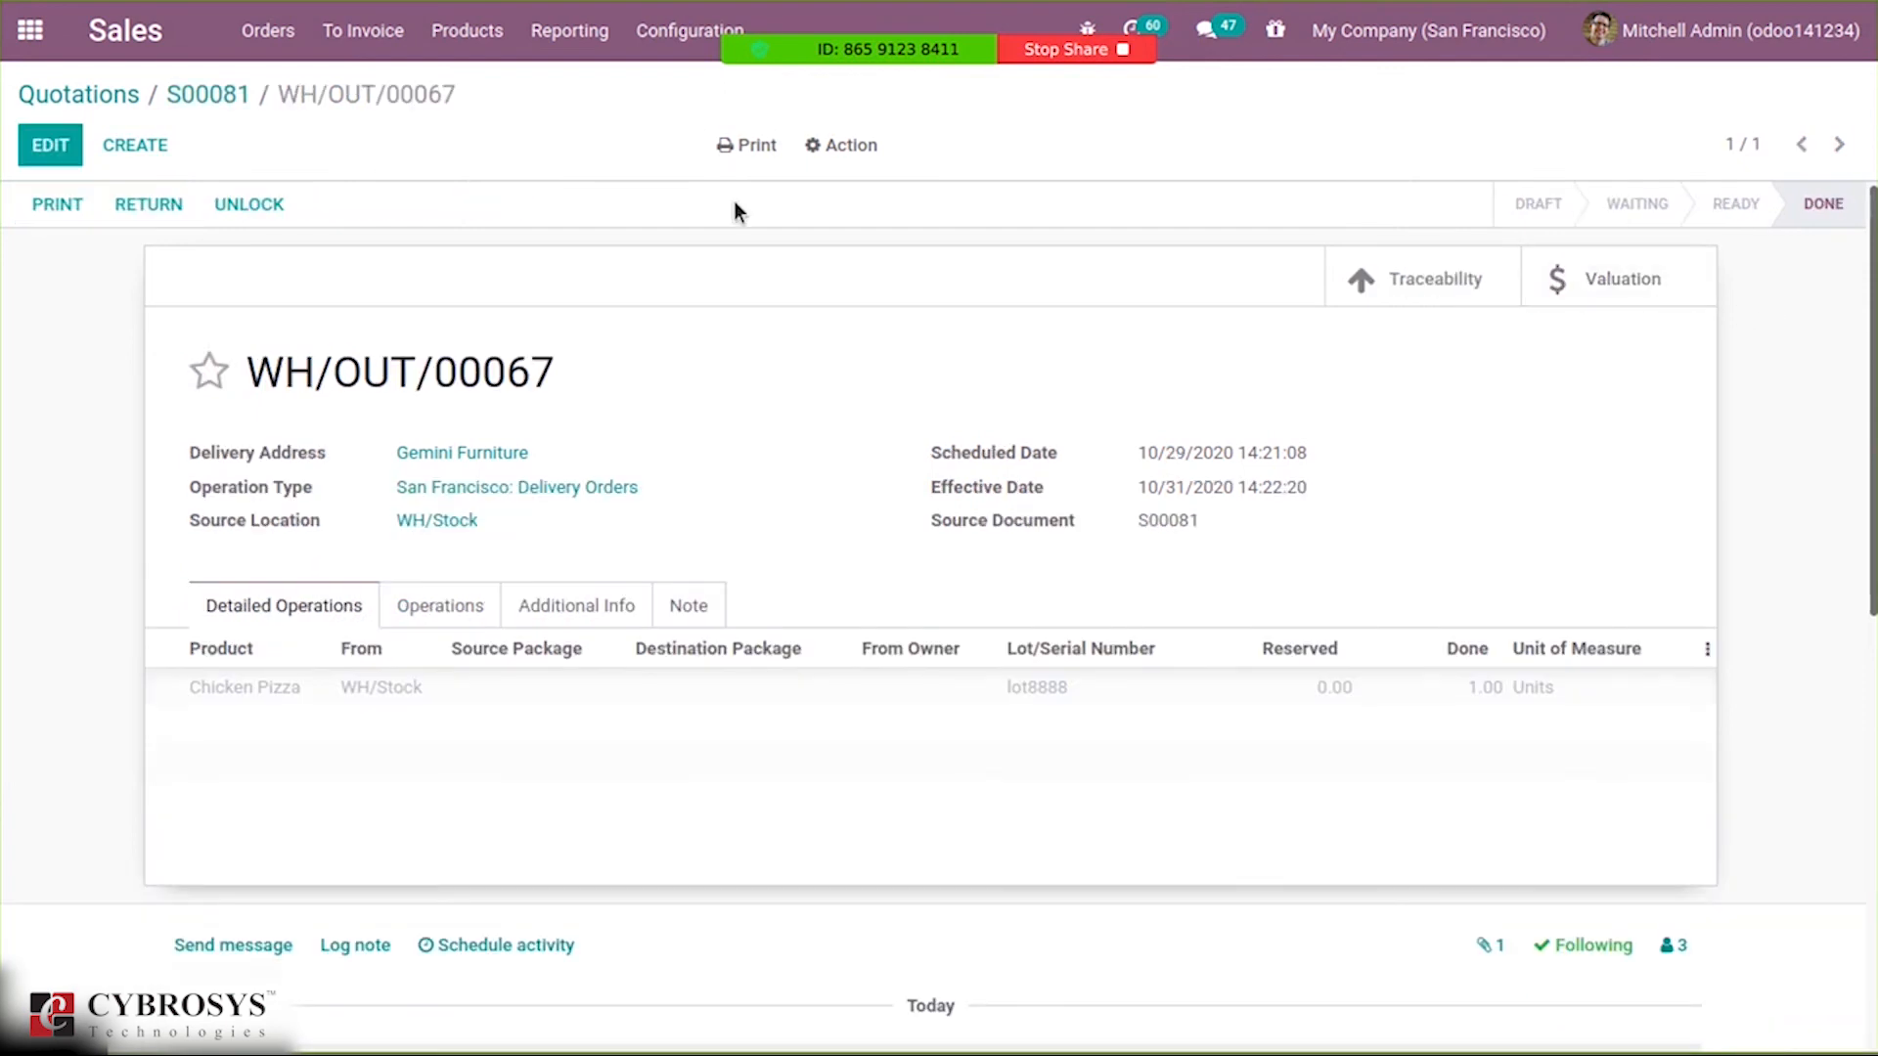